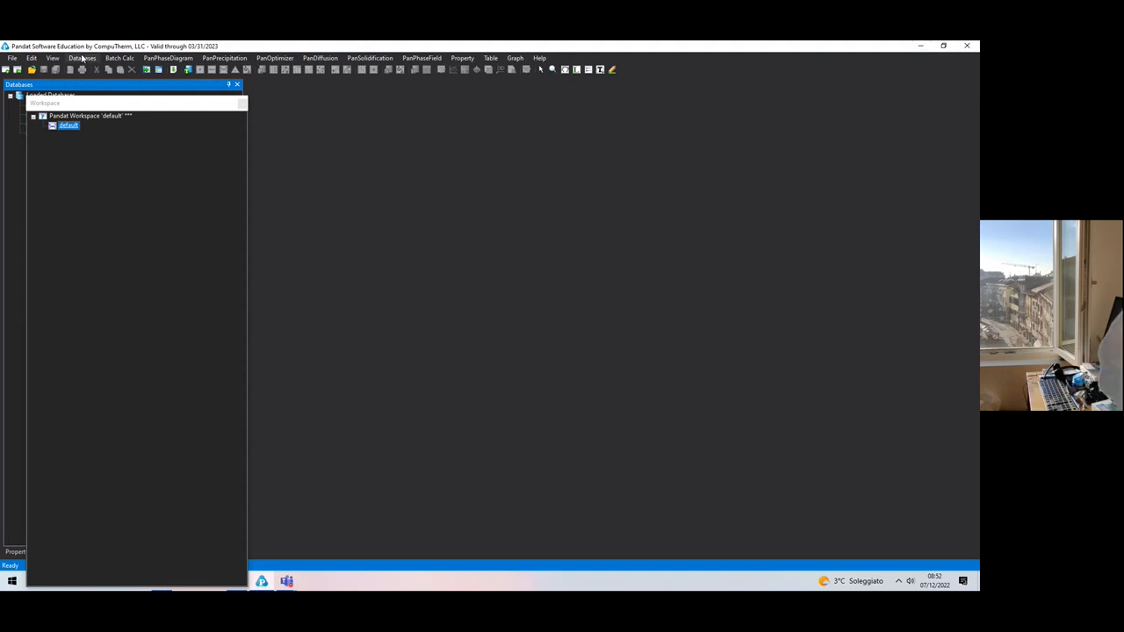
- Open the new-workspace dialog from the File menu with PanPhaseDiagram as project type
click(79, 56)
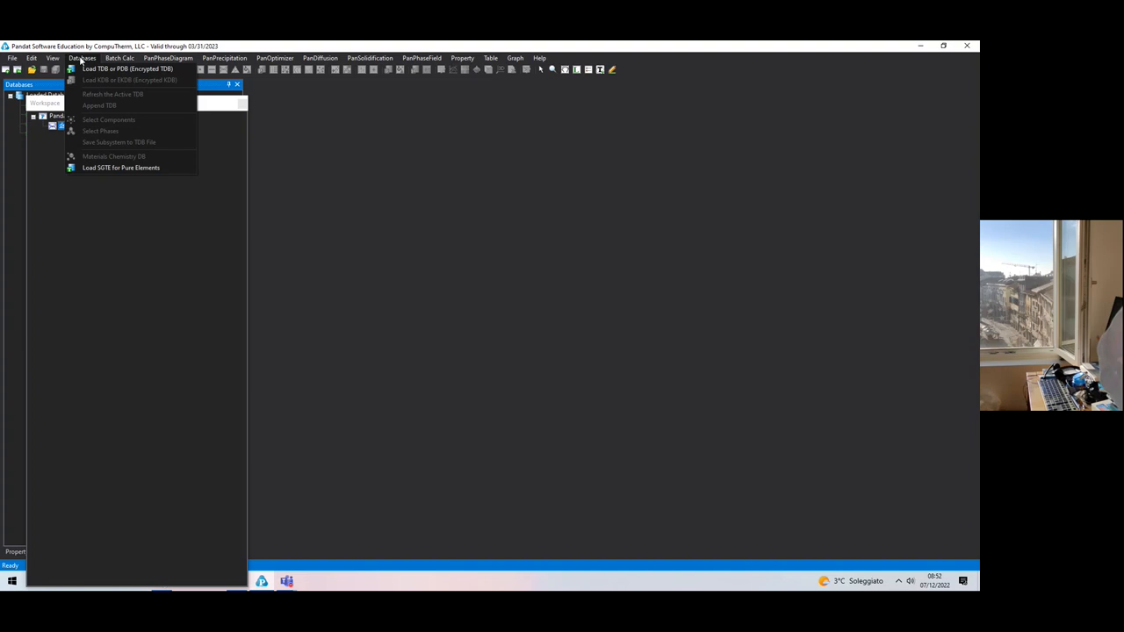
click(14, 58)
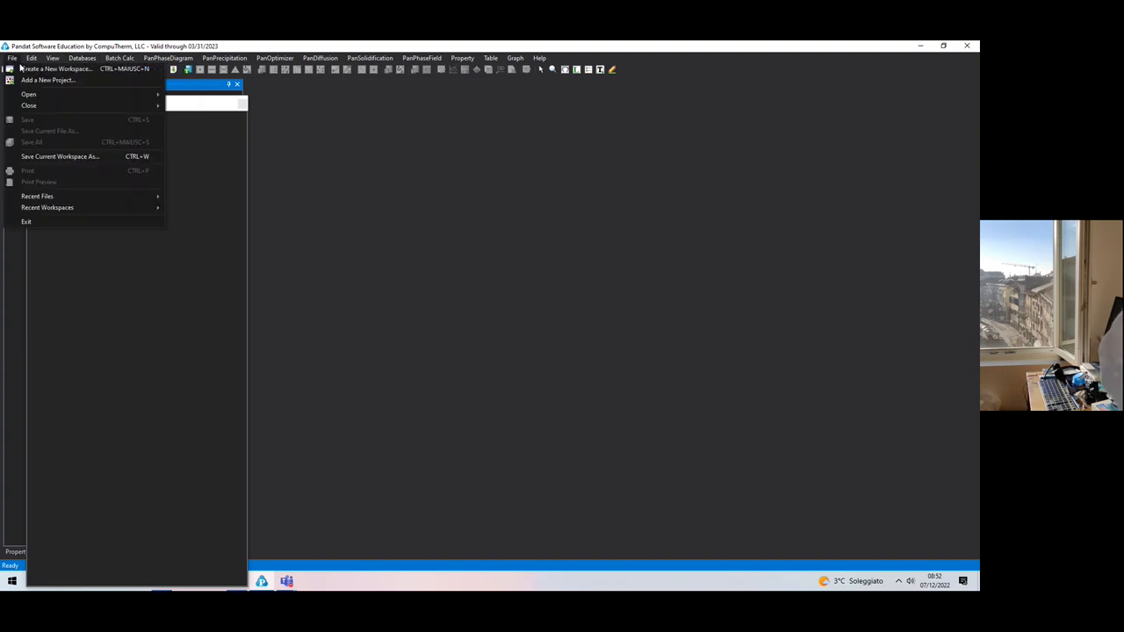
click(56, 65)
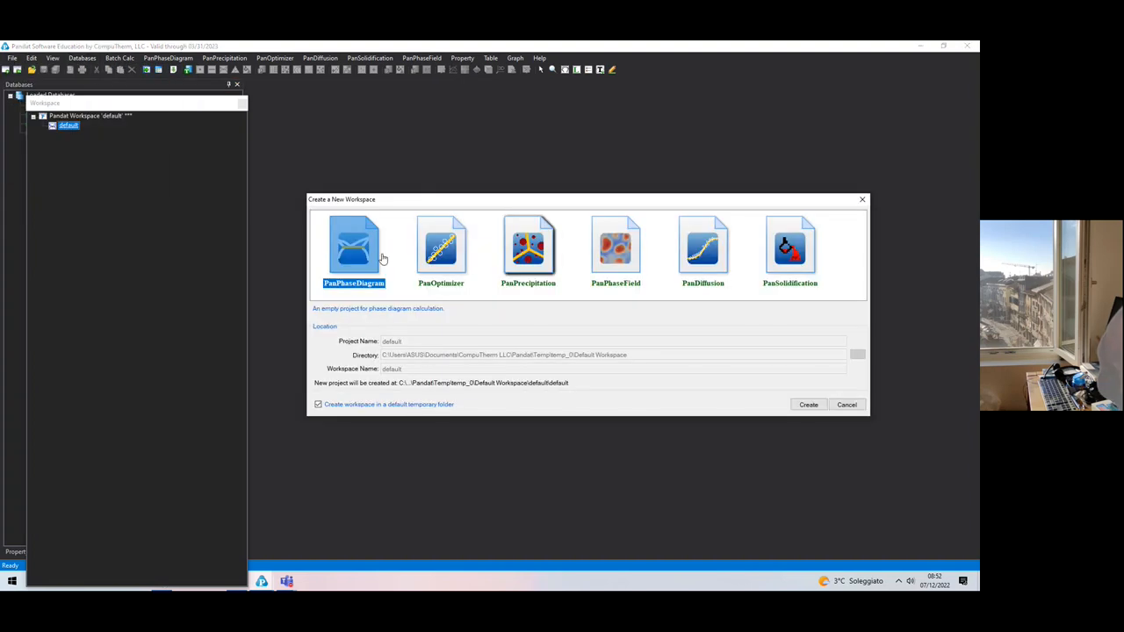
- Pick and load femiani2018.tdb from the Load TDB file dialog
click(847, 405)
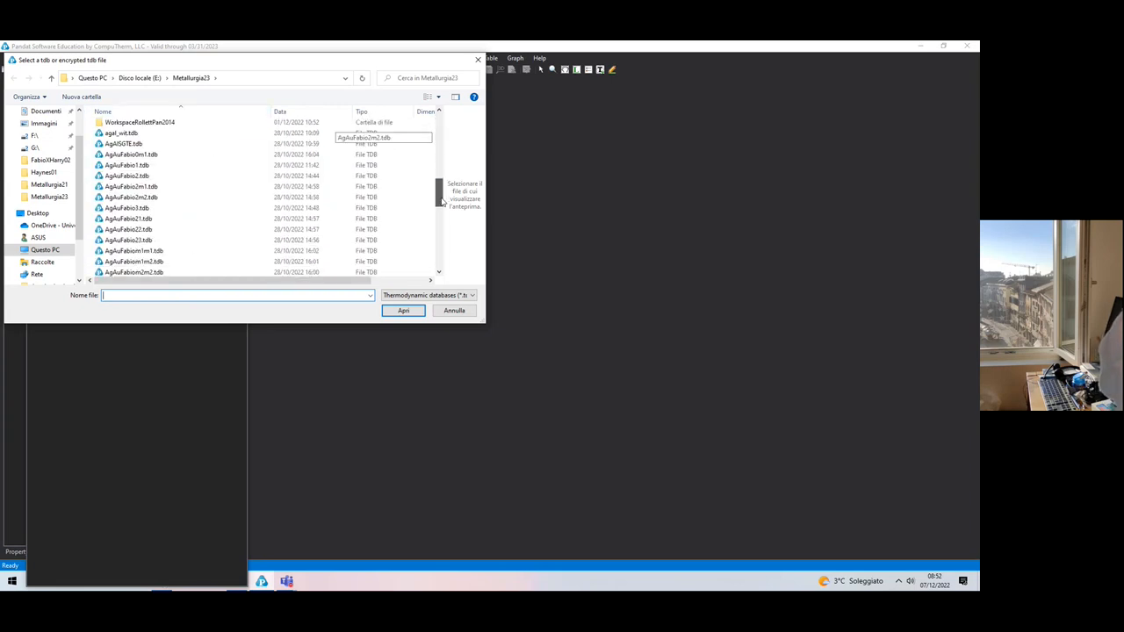
scroll(down, 3)
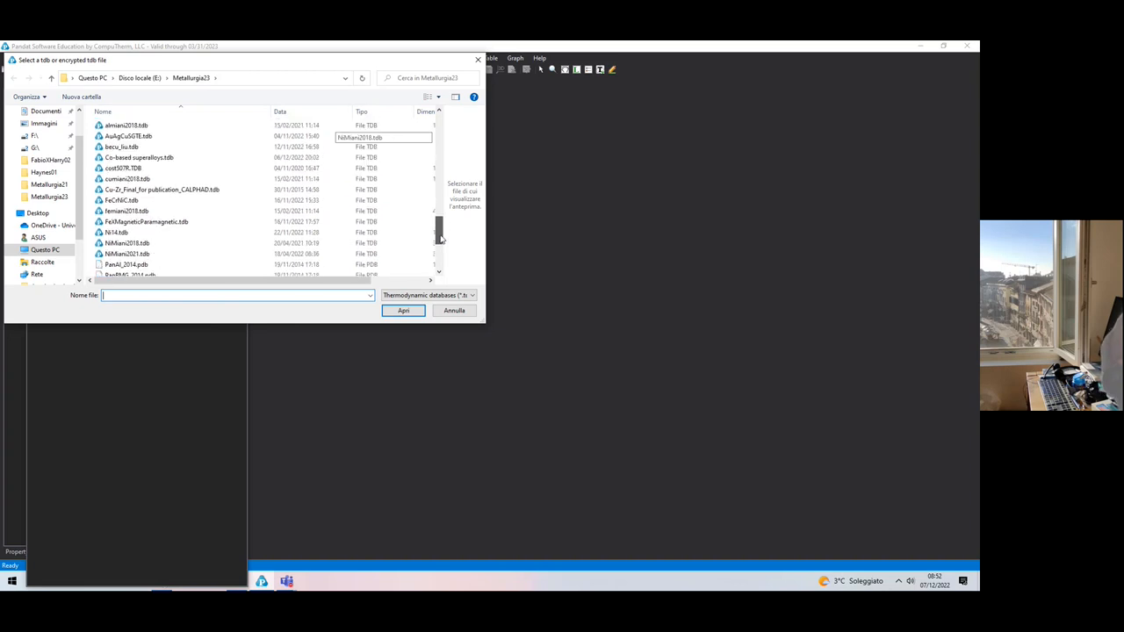
click(127, 211)
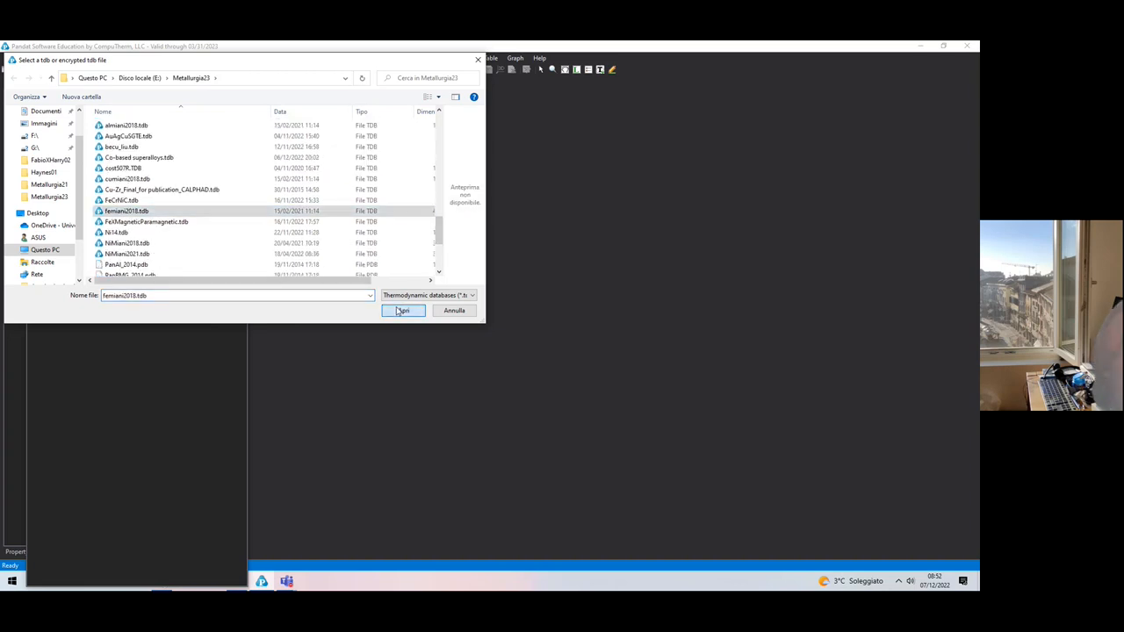
click(402, 311)
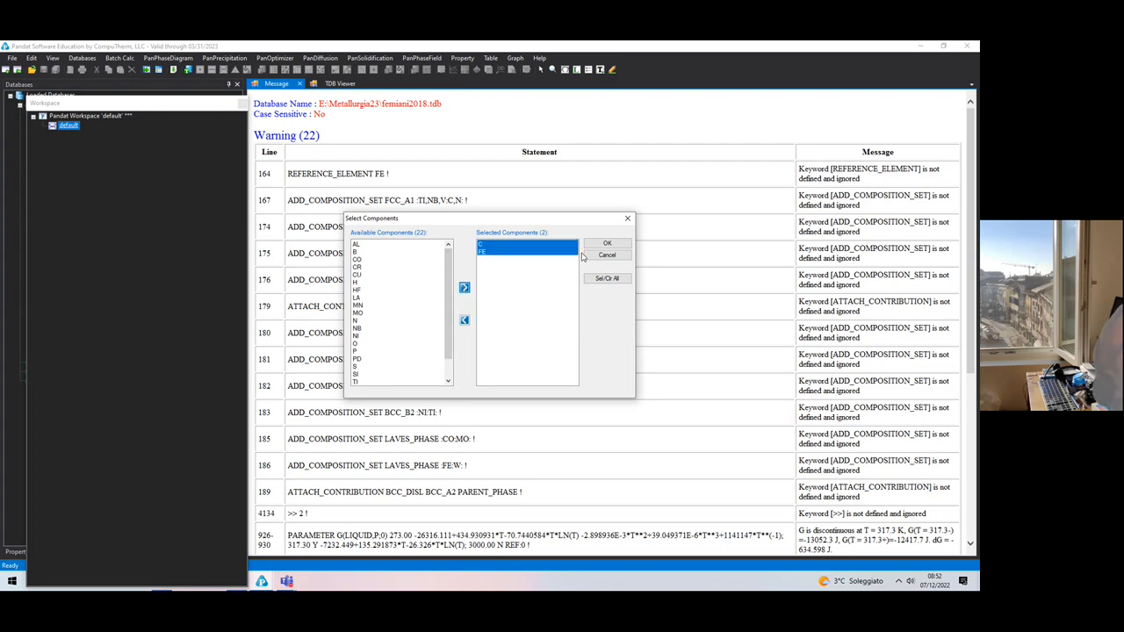
mouse_move(607, 243)
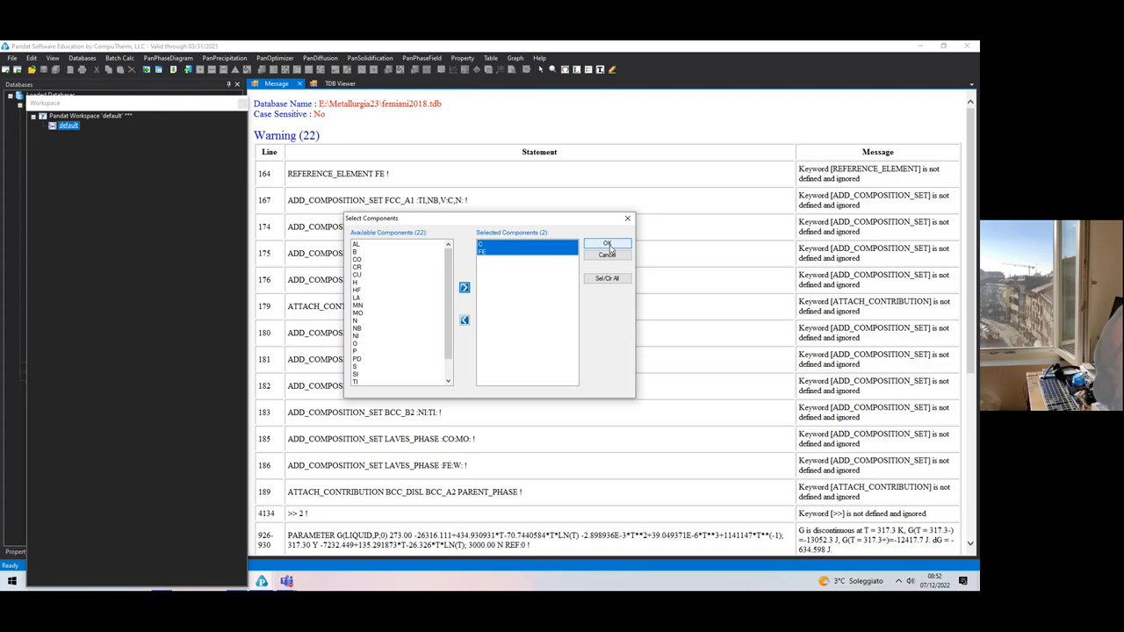
- Confirm C and FE components, then move DIAMOND_A4 and GRAPHITE to Suspended Phases
click(607, 244)
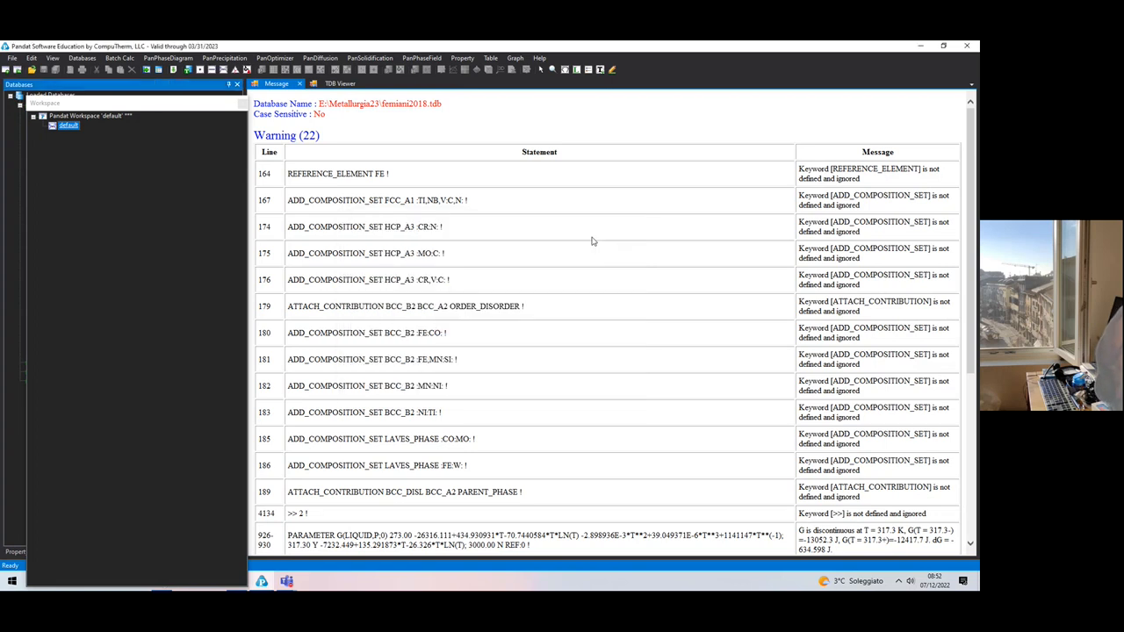
click(83, 58)
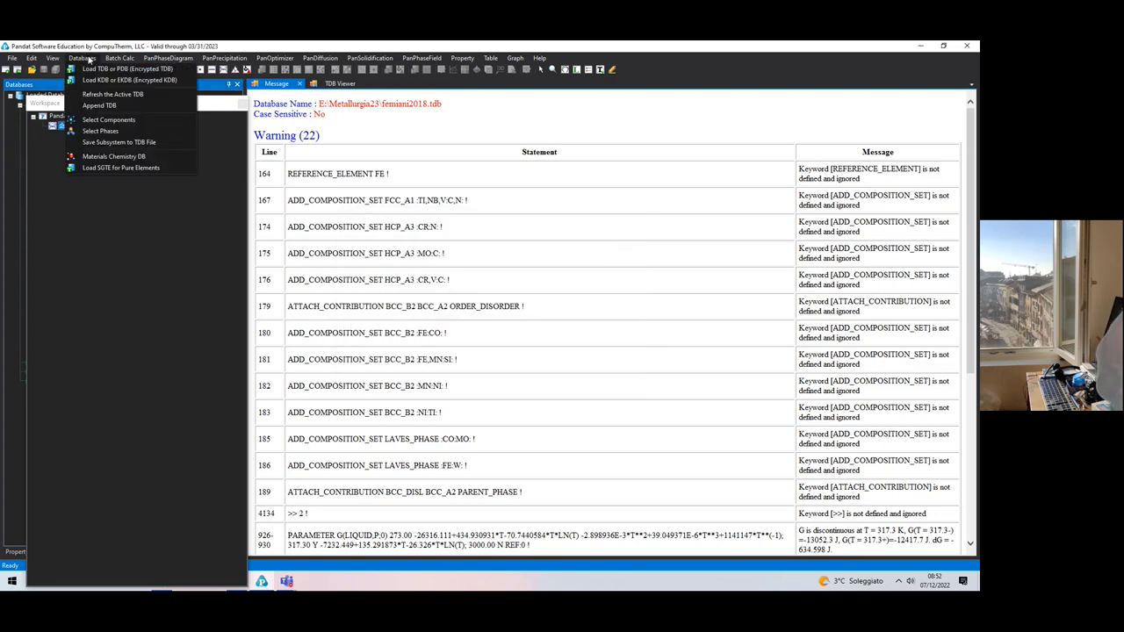
click(102, 131)
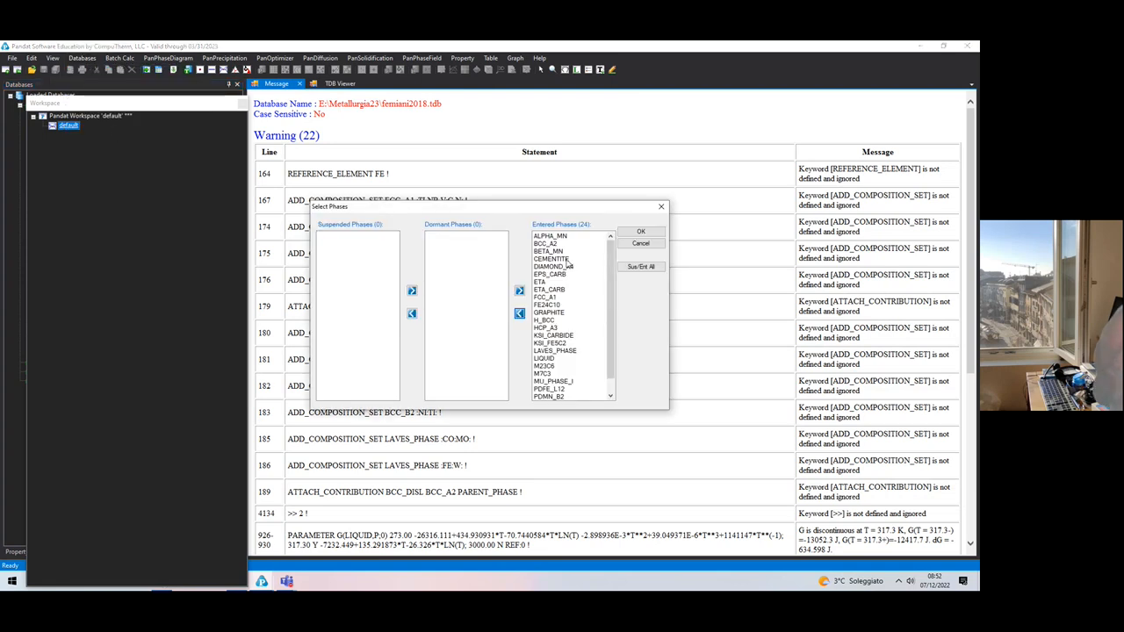
click(554, 266)
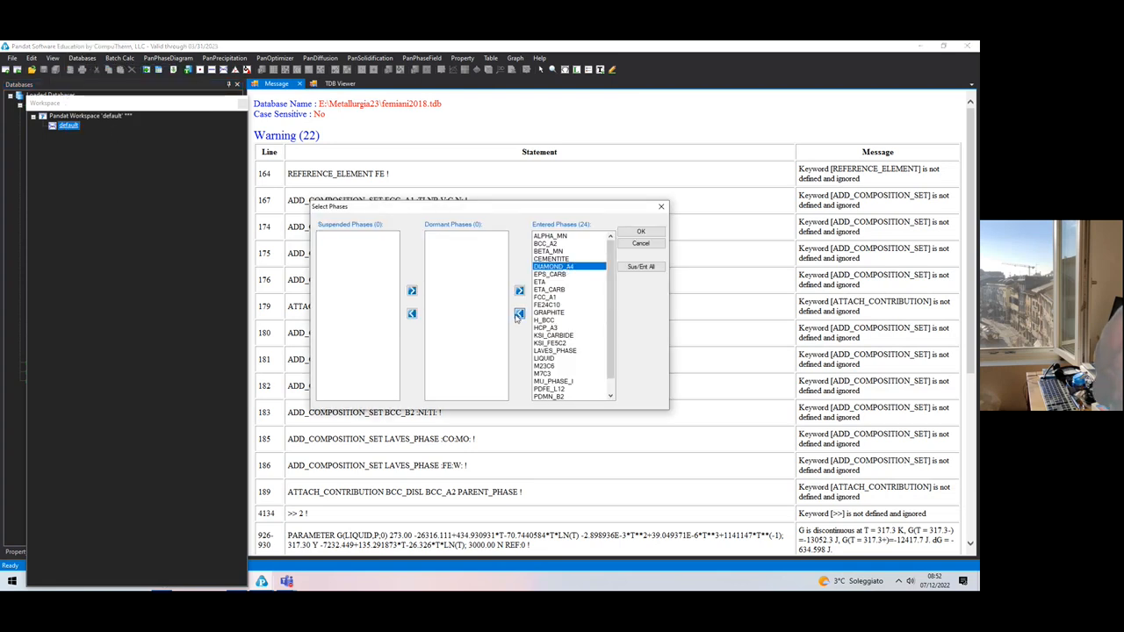
click(519, 313)
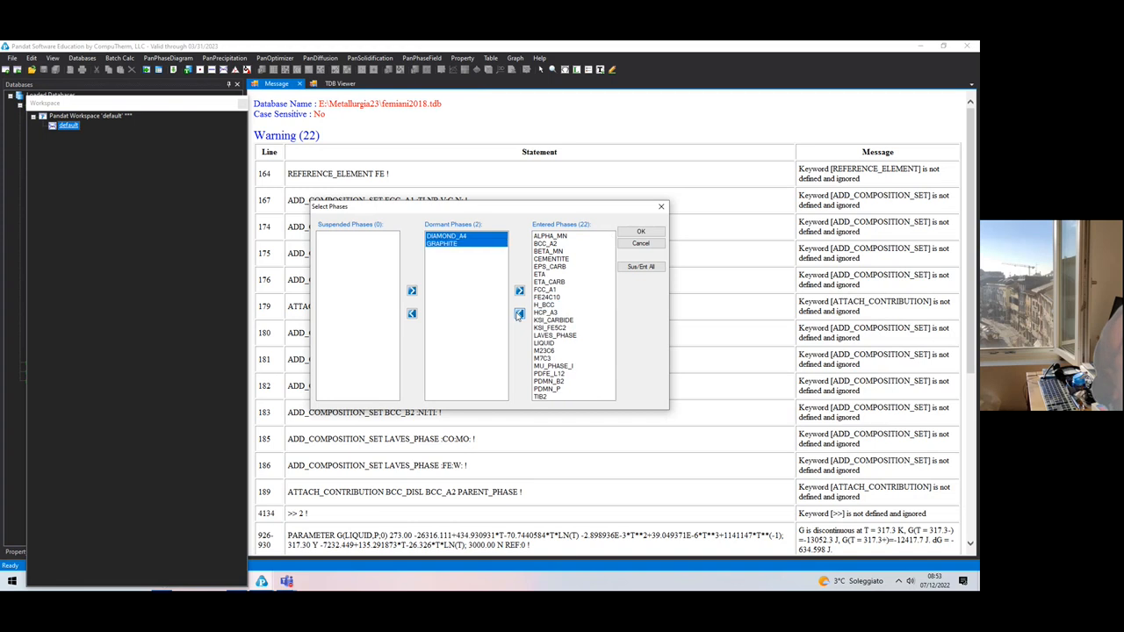
click(412, 314)
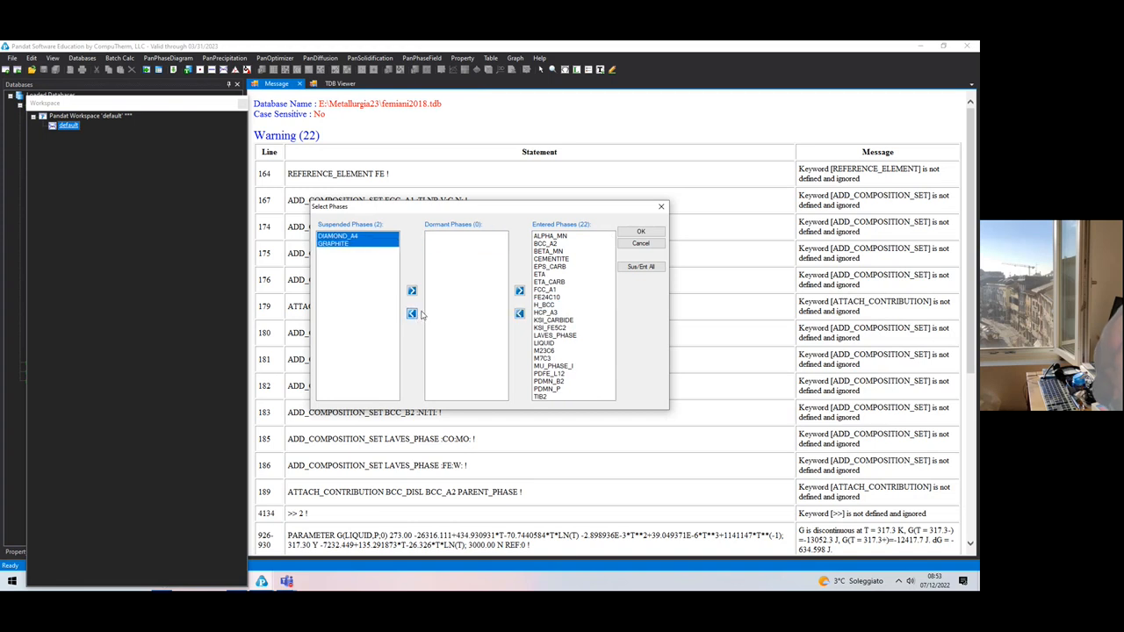
click(640, 231)
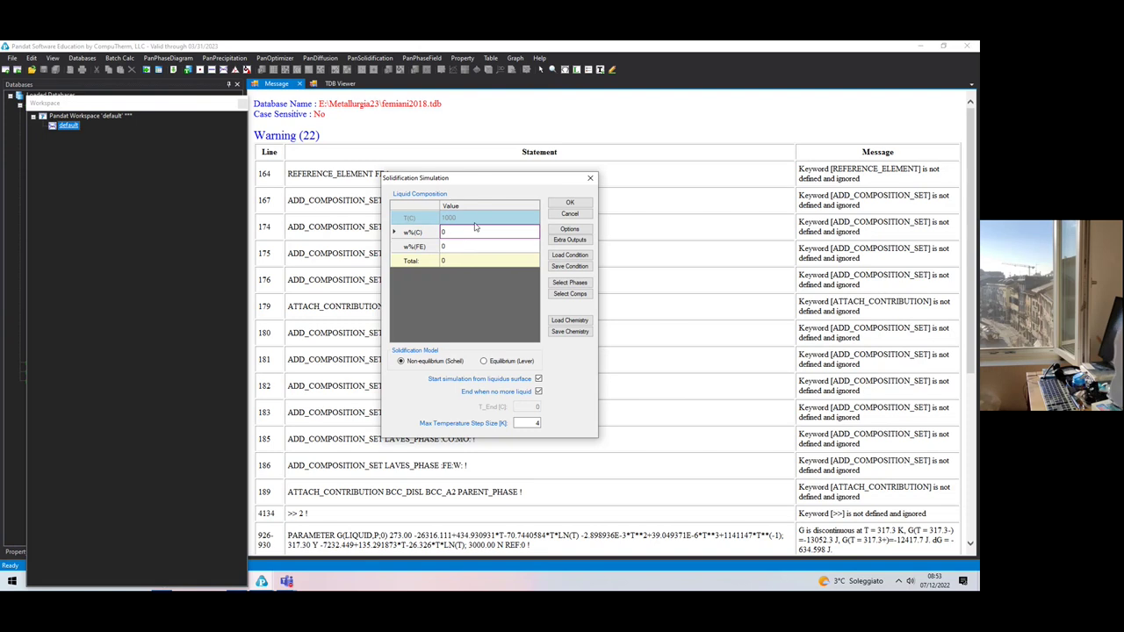
- Enter w%(C) 1 and w%(FE) 99 and run the Non-equilibrium (Scheil) simulation
text(1)
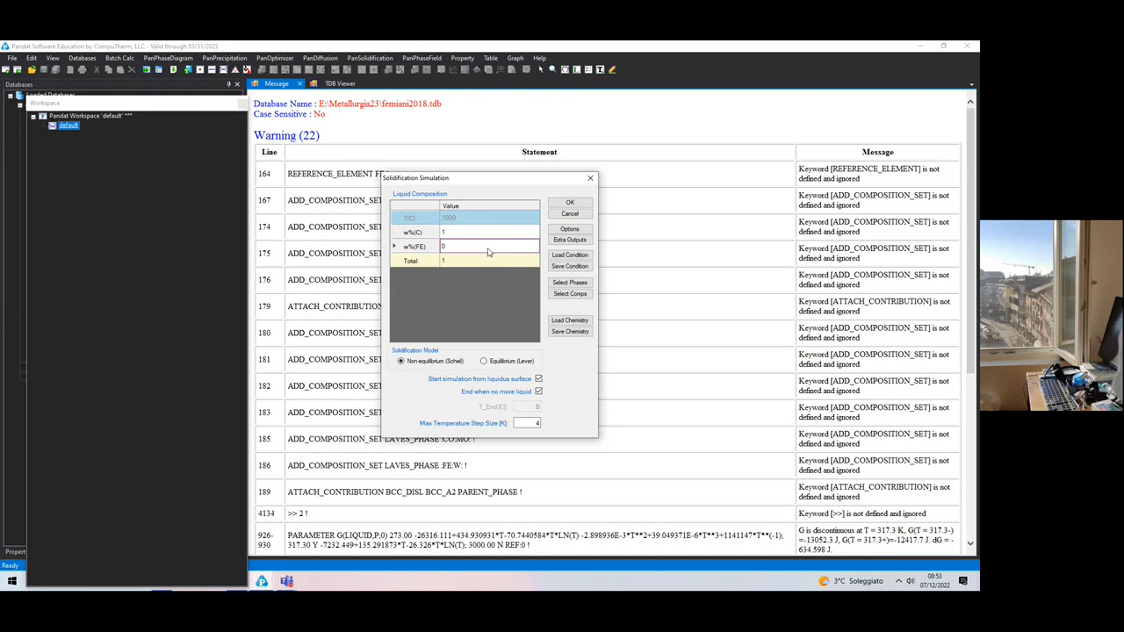
text(99)
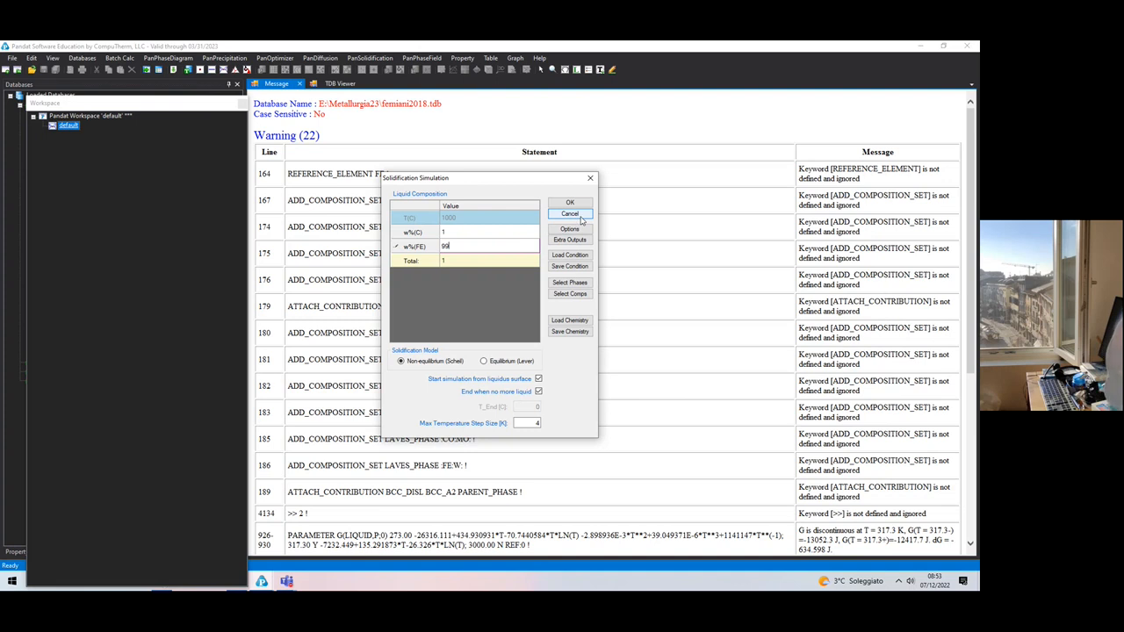
mouse_move(569, 203)
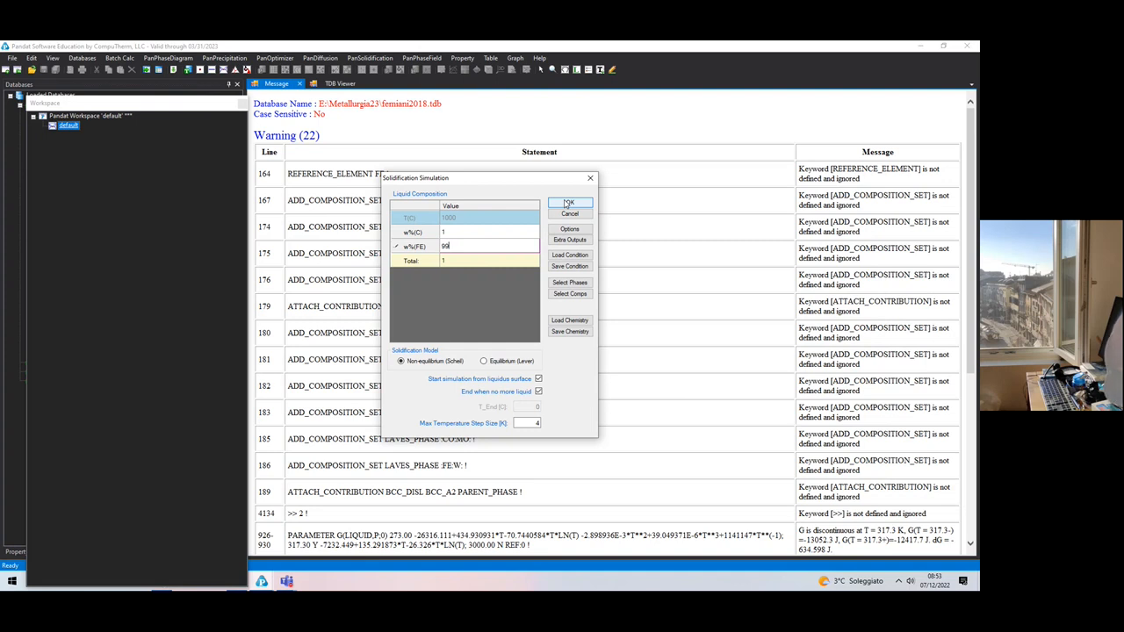
click(569, 203)
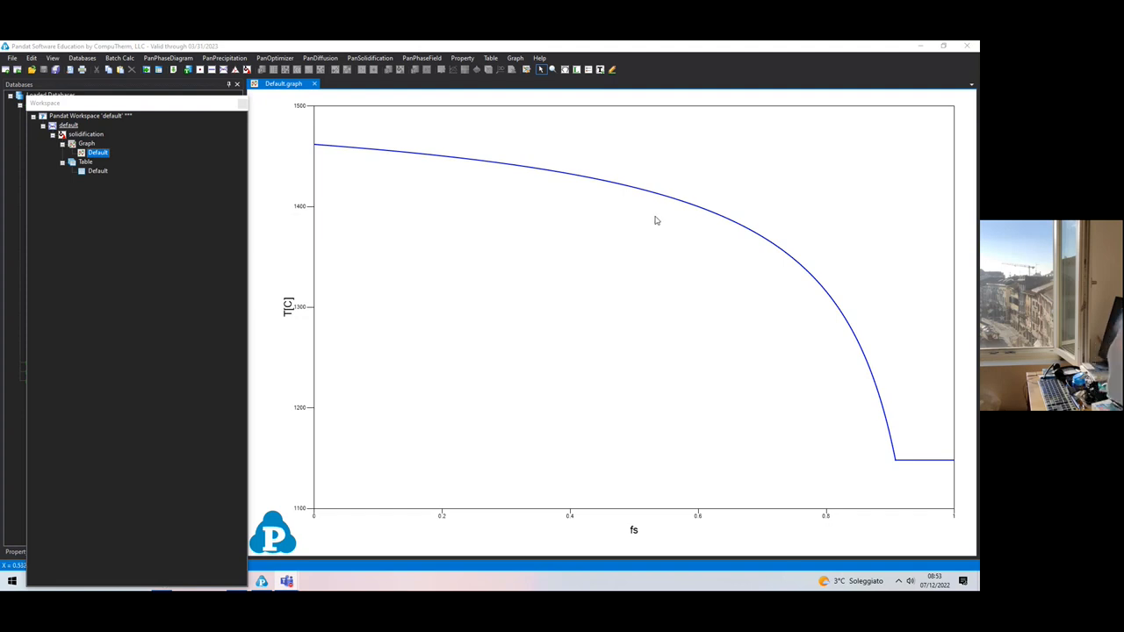
mouse_move(528, 262)
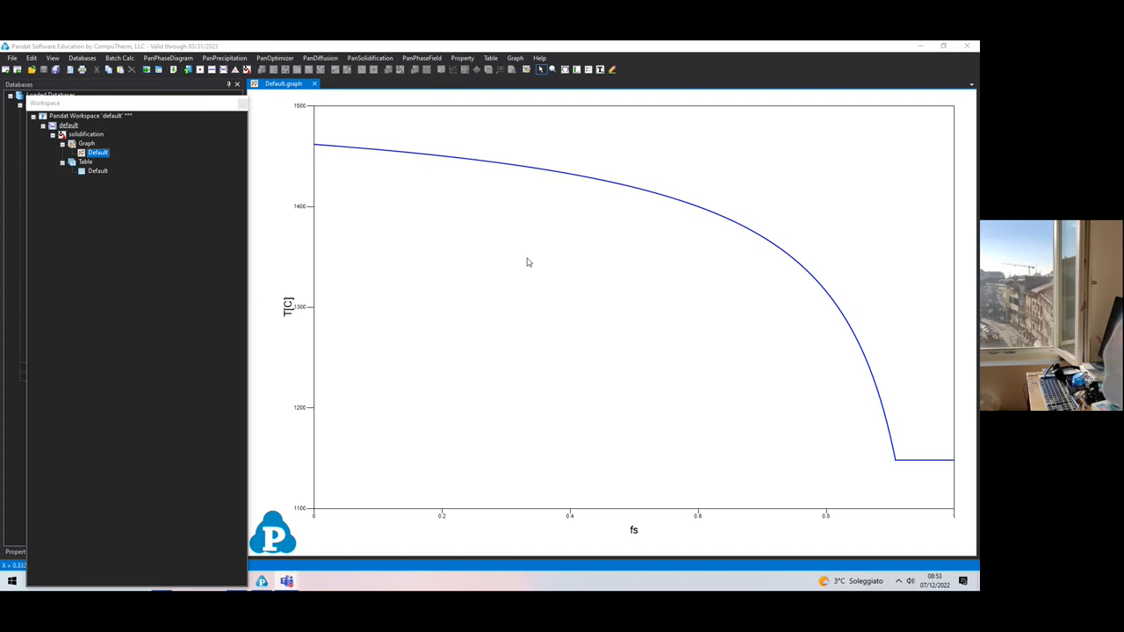
mouse_move(550, 513)
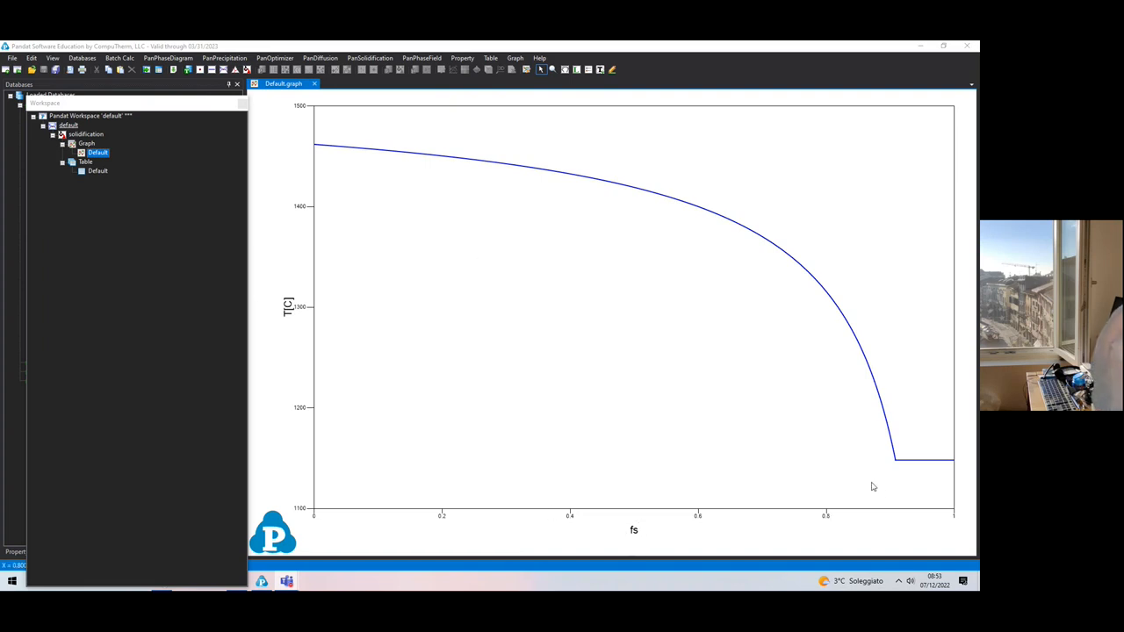
mouse_move(897, 115)
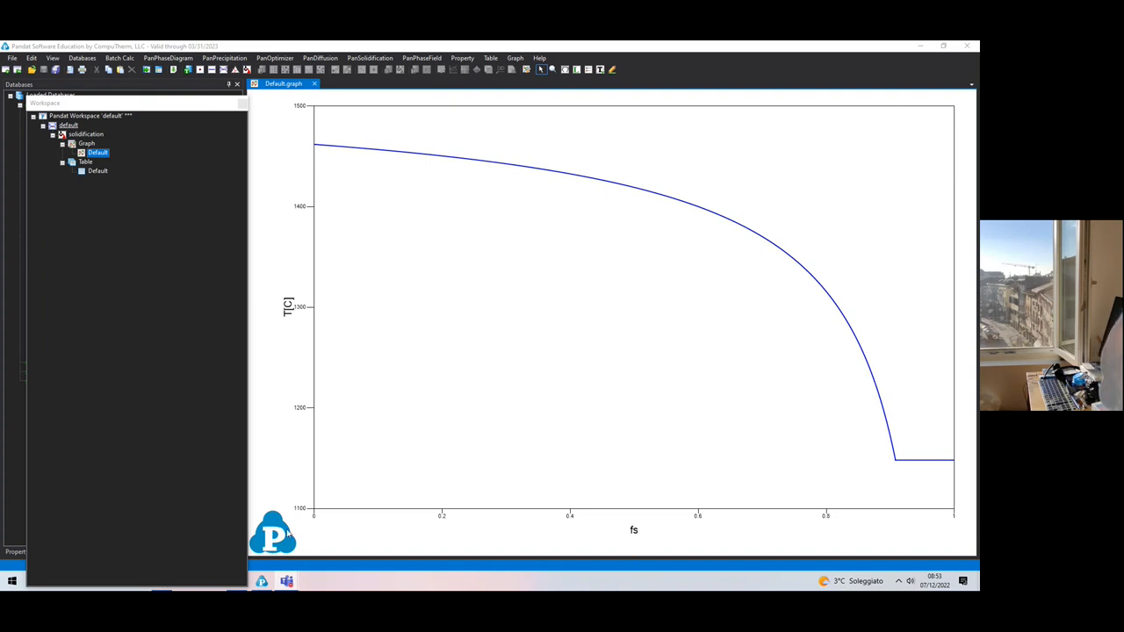
mouse_move(852, 449)
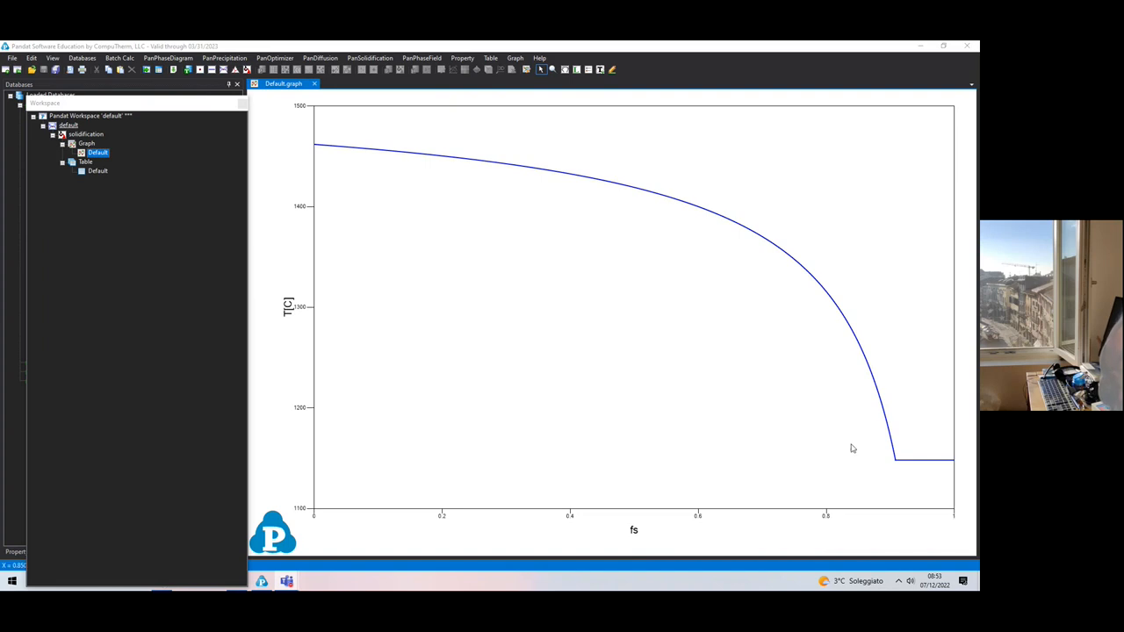
mouse_move(332, 103)
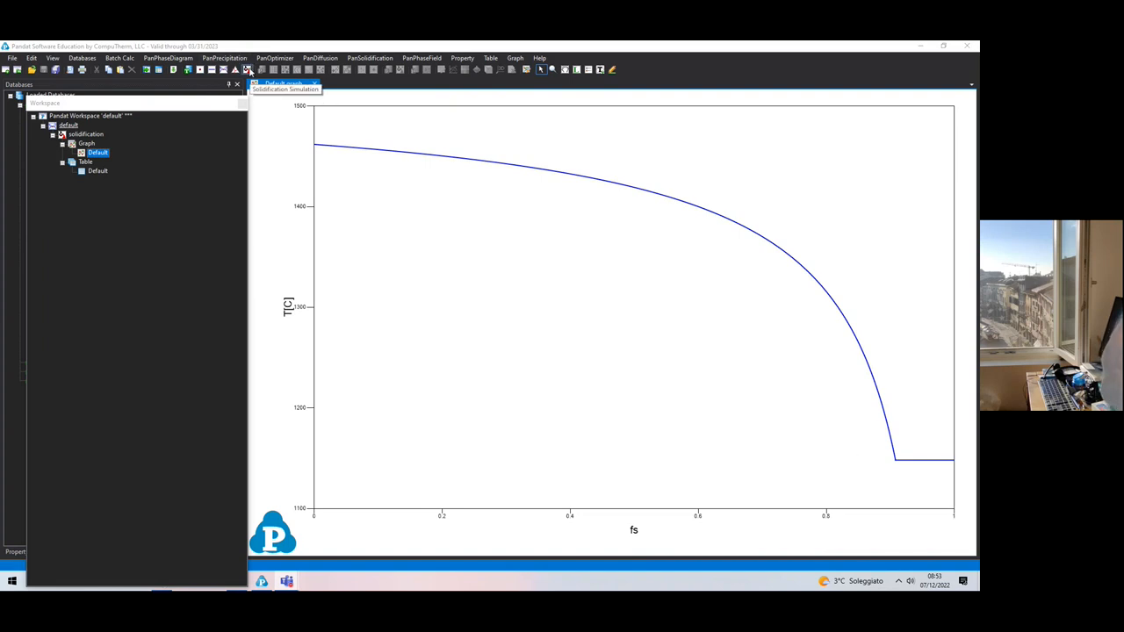
- Reopen Solidification Simulation, select Equilibrium (Lever), and run it
click(259, 69)
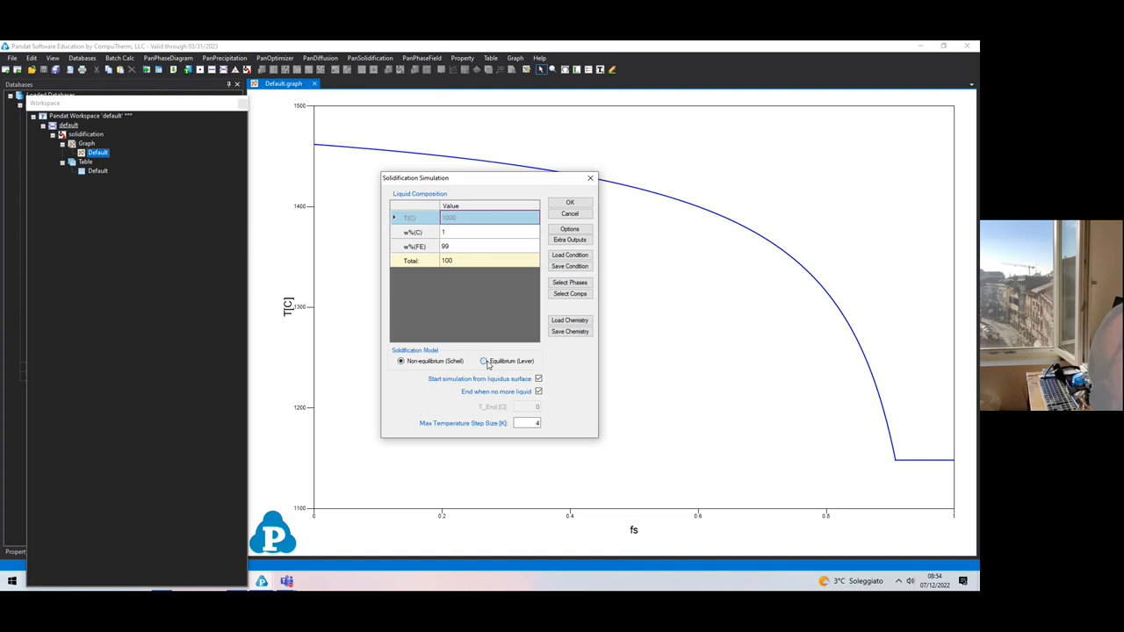
click(487, 361)
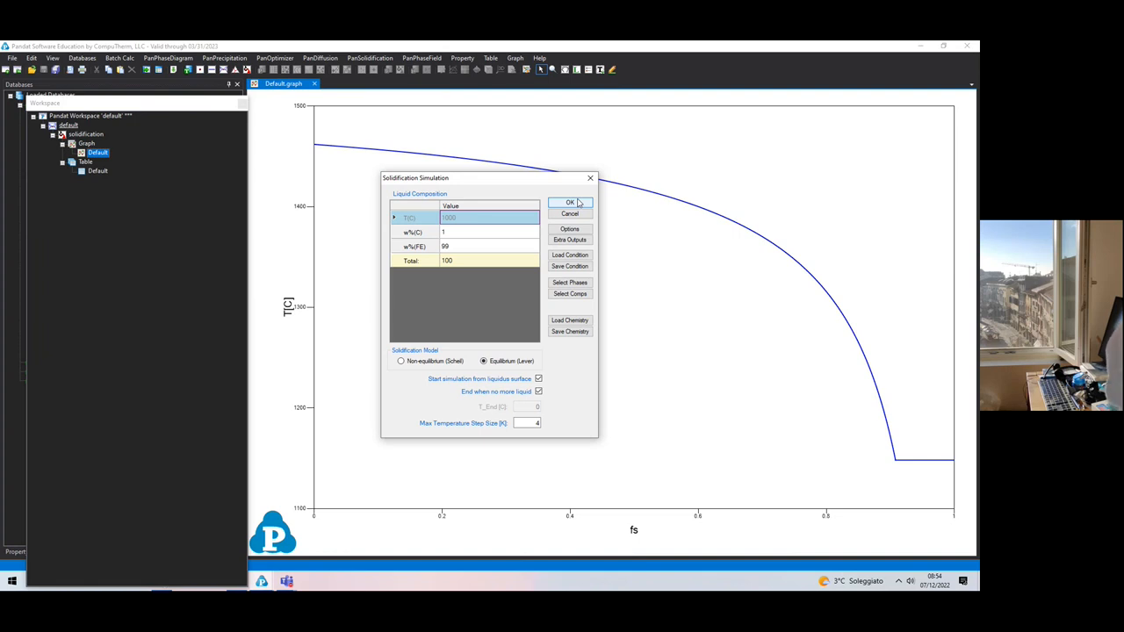
mouse_move(569, 213)
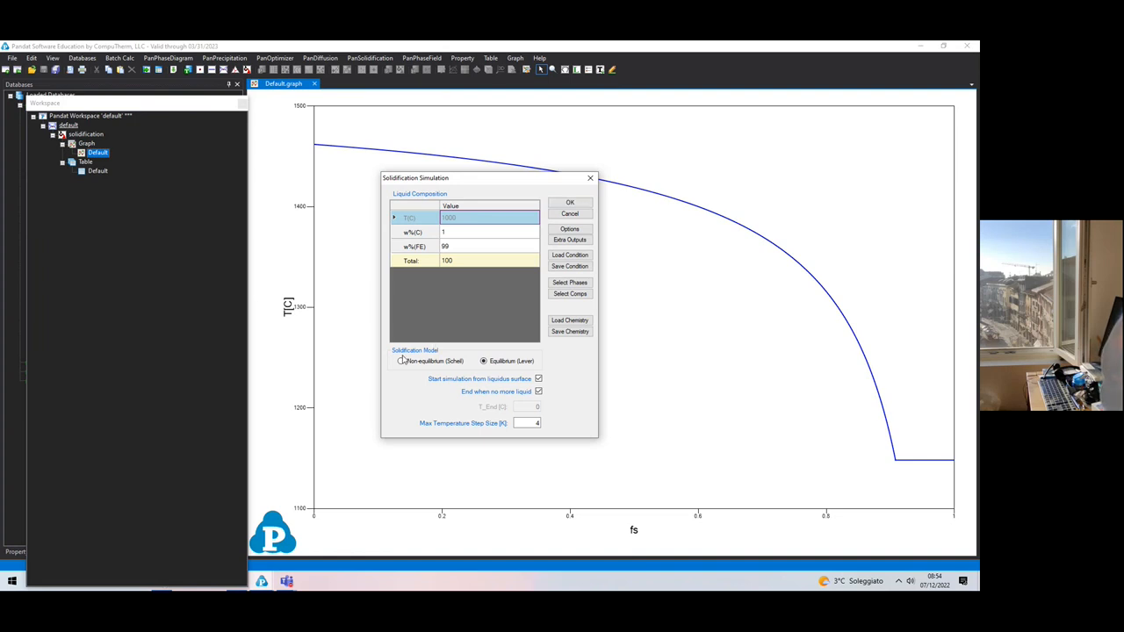
click(481, 360)
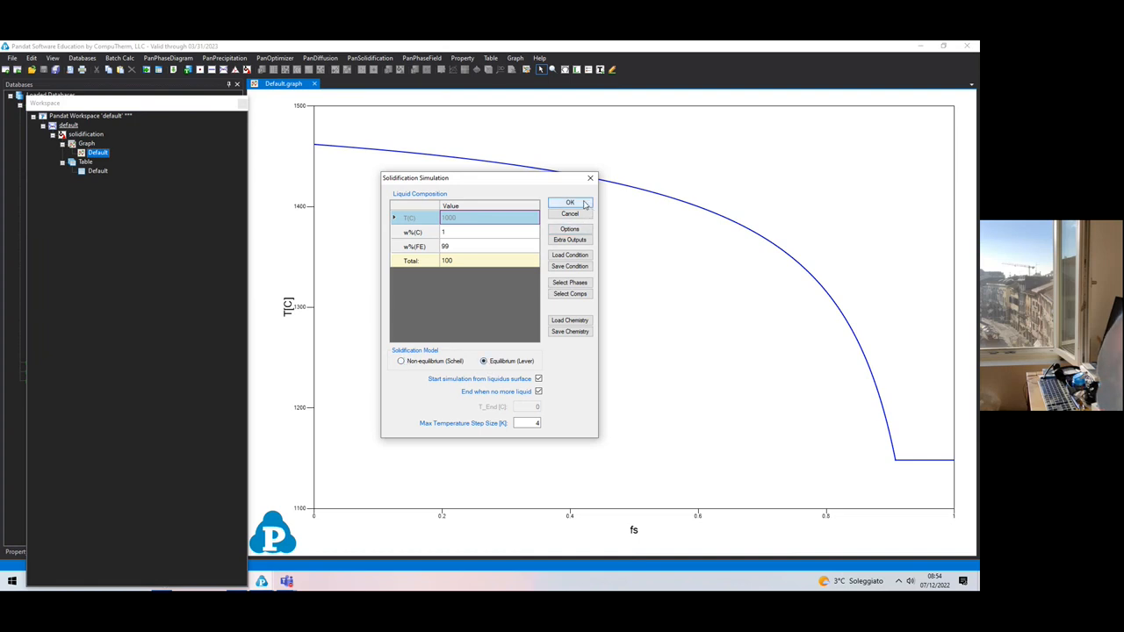
click(570, 203)
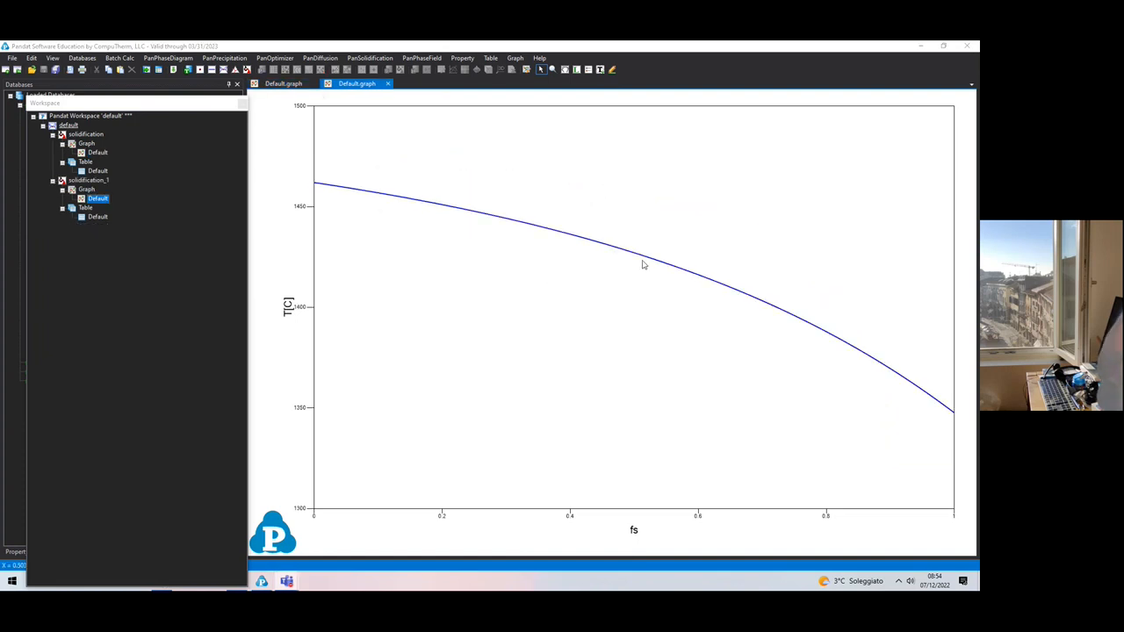
- Copy the first graph's curve data and paste it into the other Default.graph
right_click(644, 264)
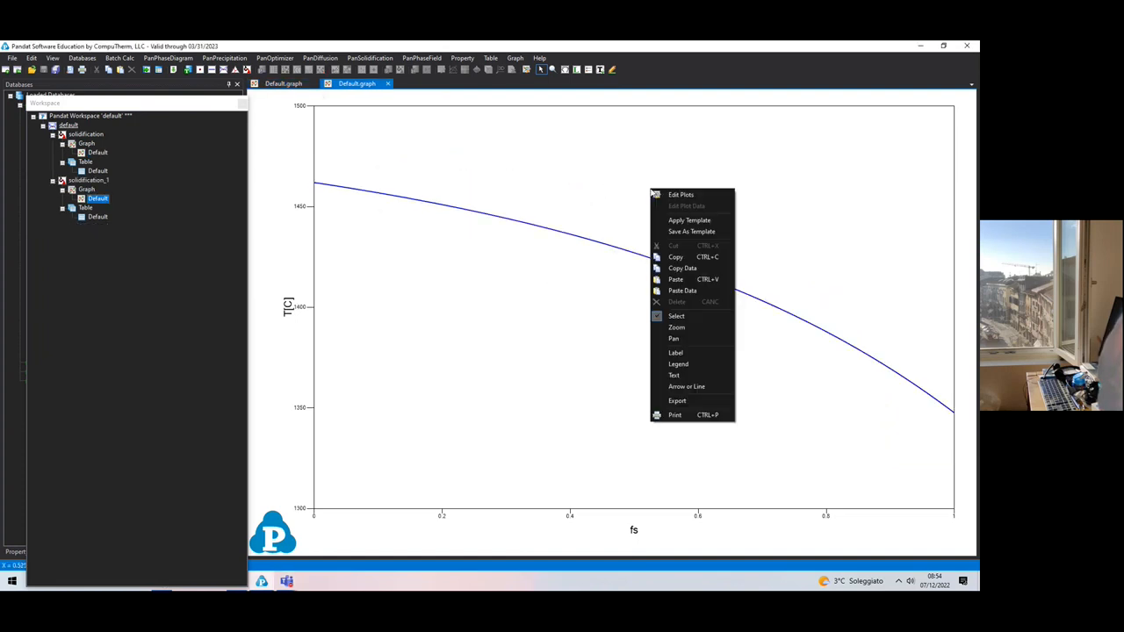
mouse_move(681, 268)
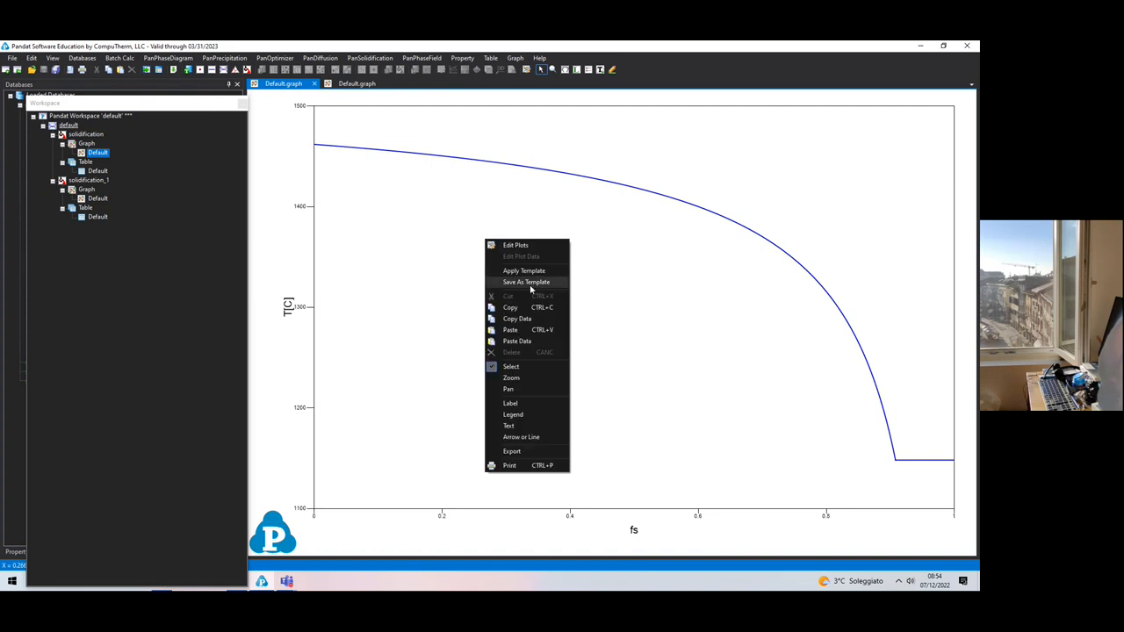
mouse_move(520, 346)
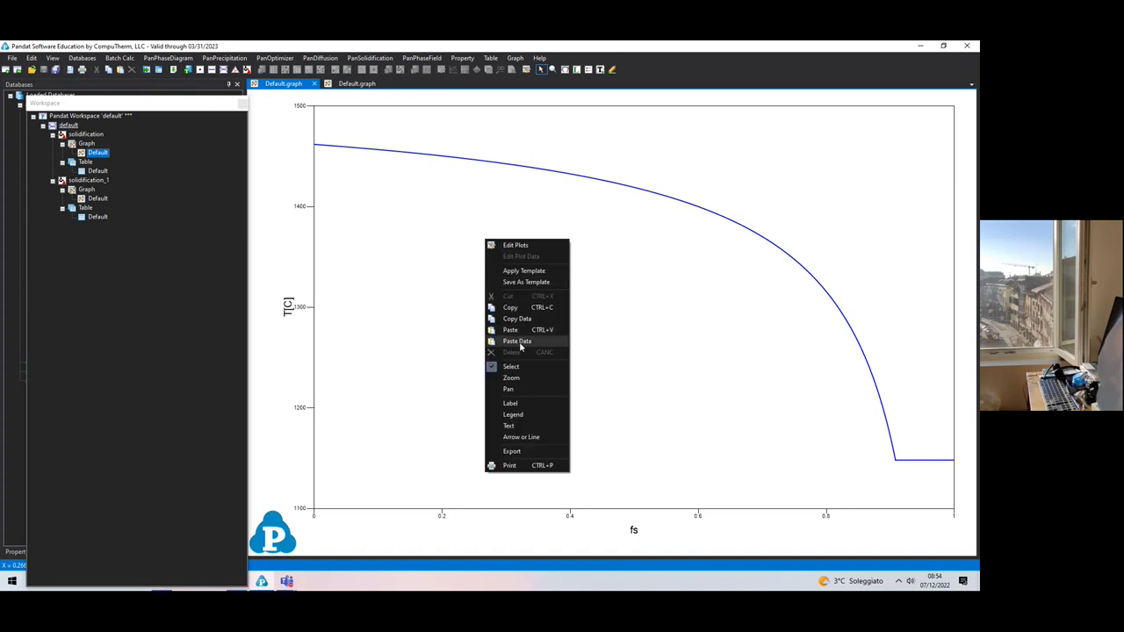
click(516, 341)
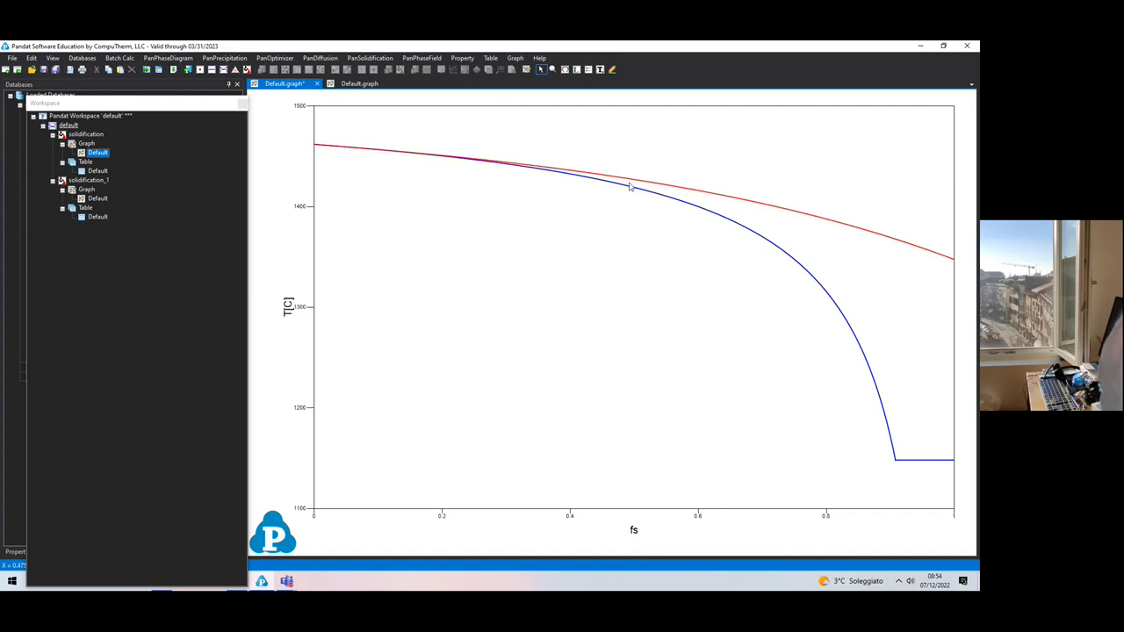
mouse_move(764, 202)
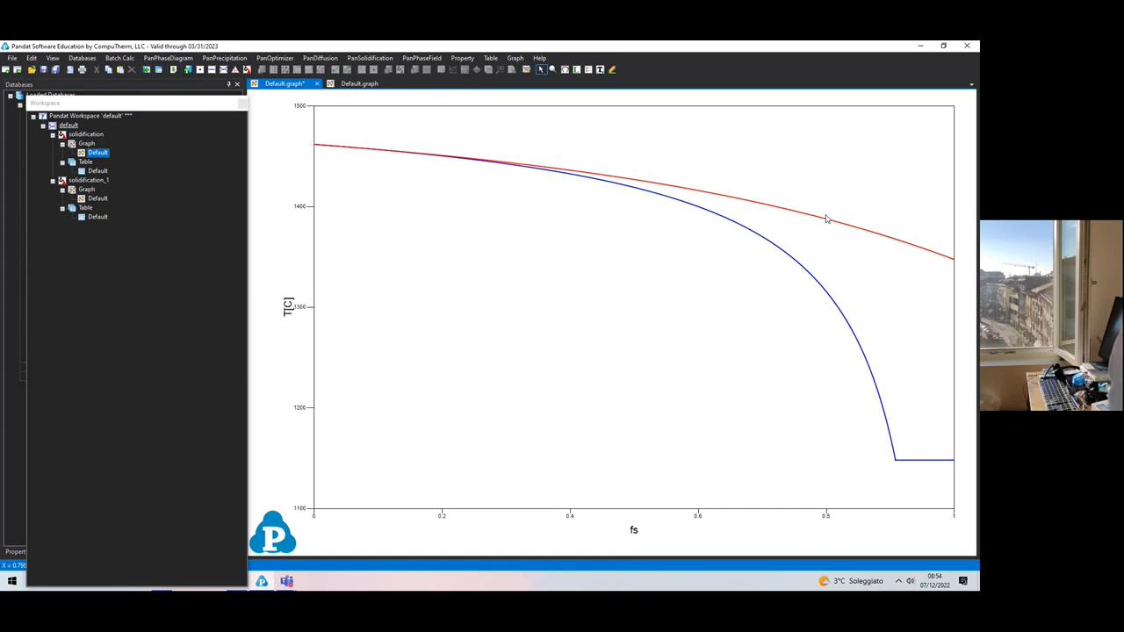
mouse_move(769, 251)
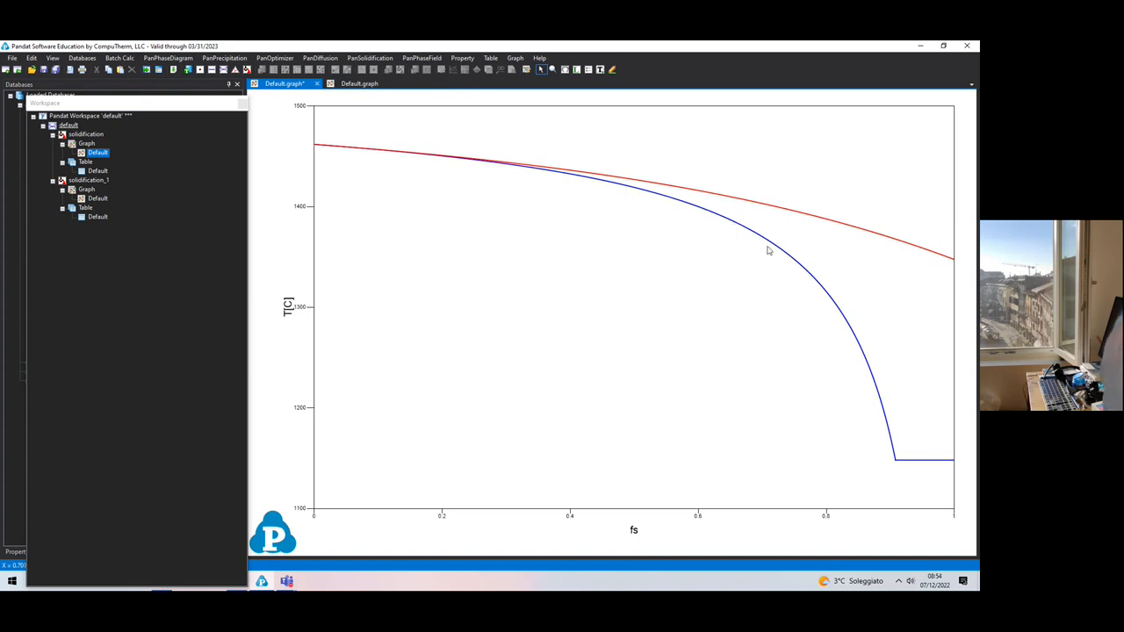
mouse_move(872, 439)
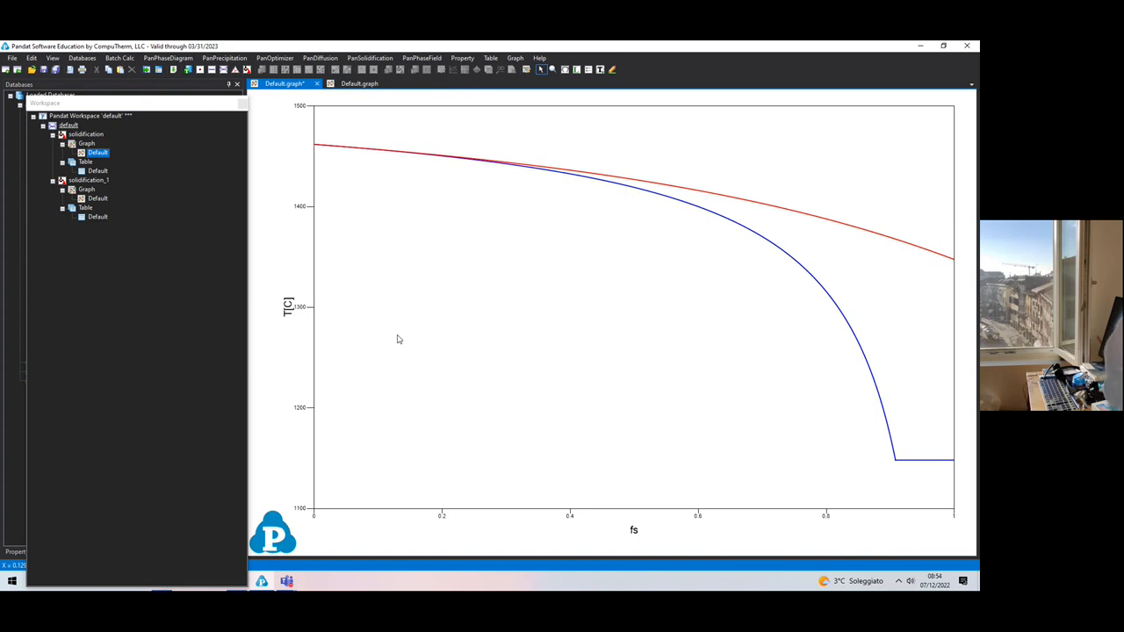
mouse_move(426, 352)
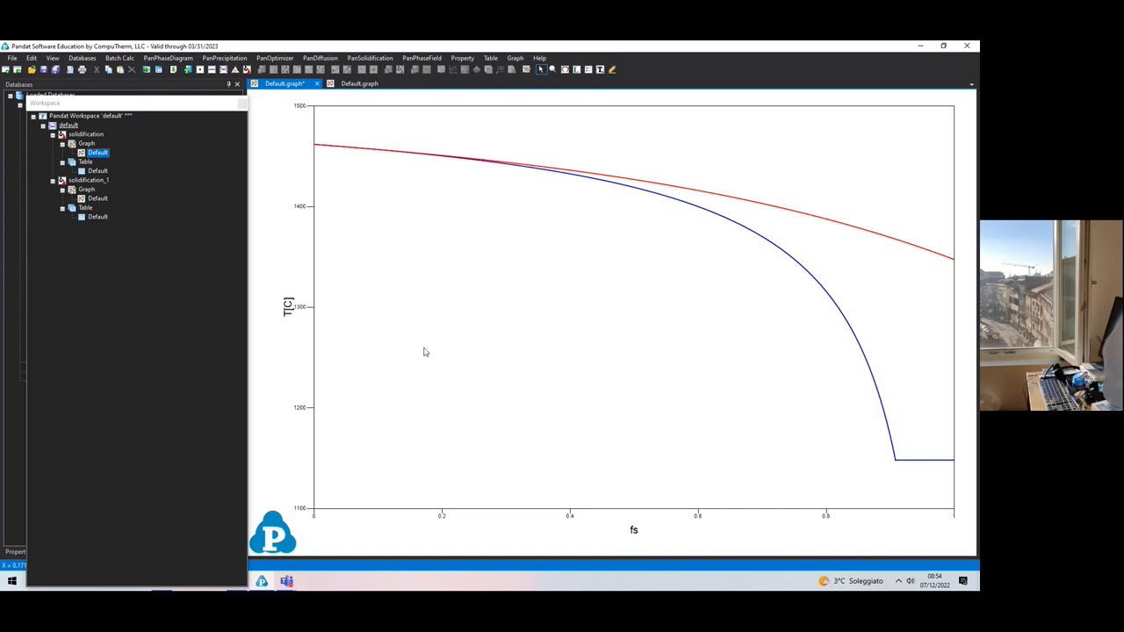
mouse_move(427, 365)
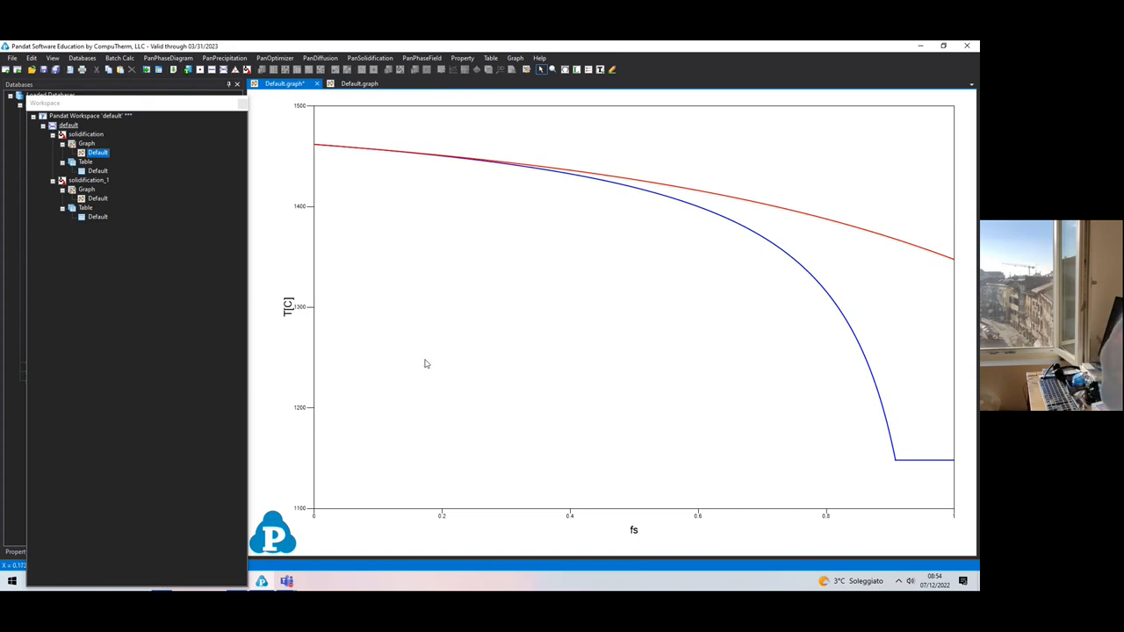
mouse_move(427, 377)
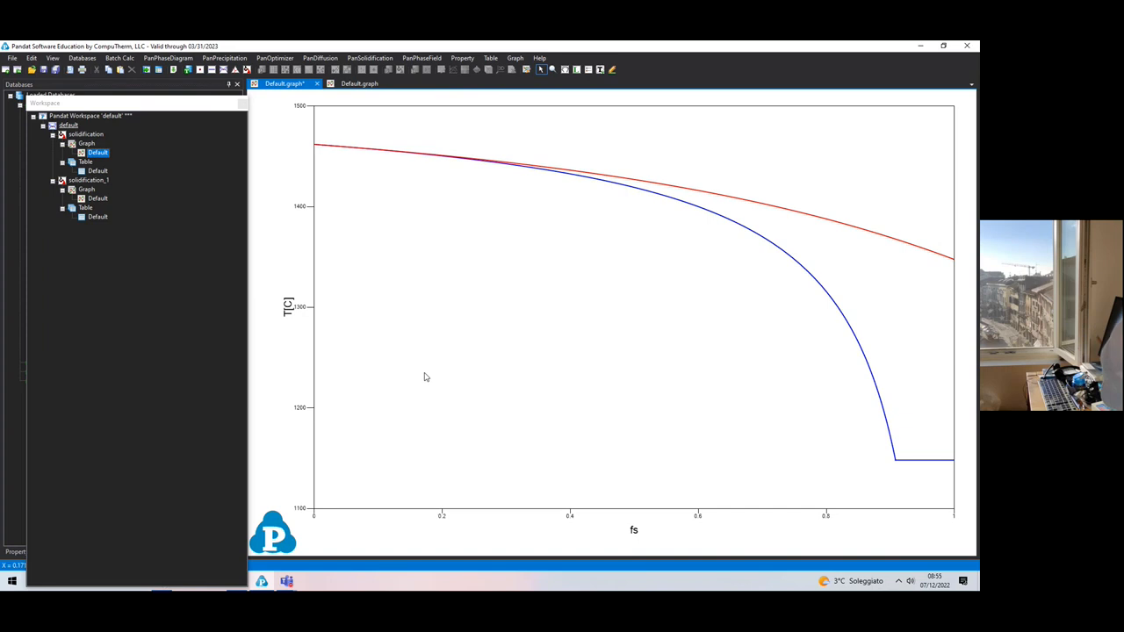
mouse_move(309, 112)
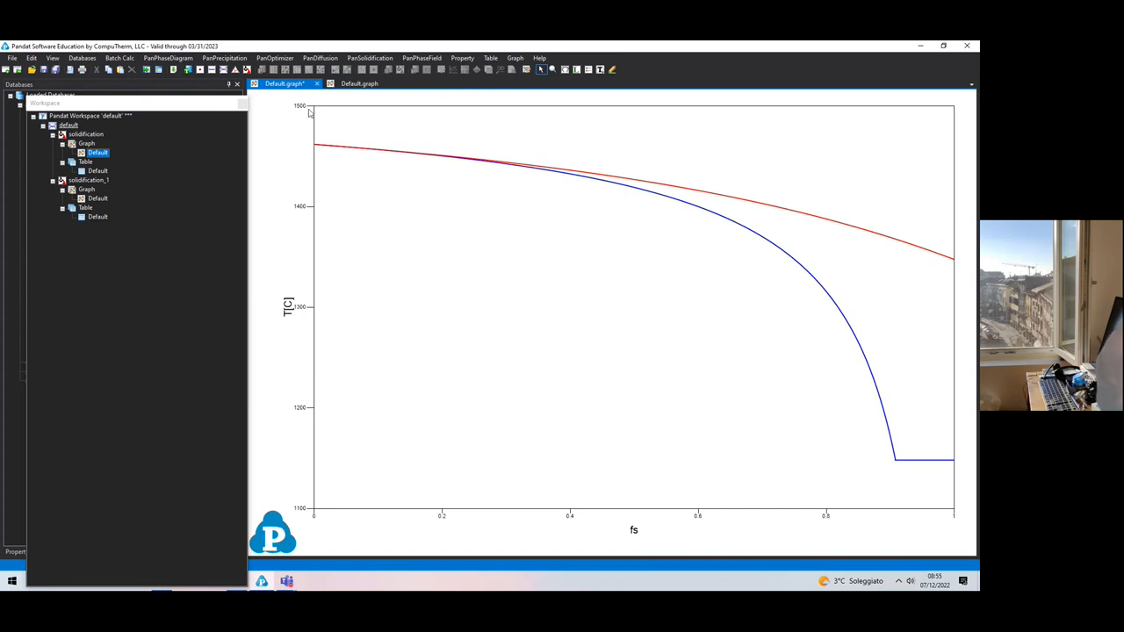
mouse_move(246, 67)
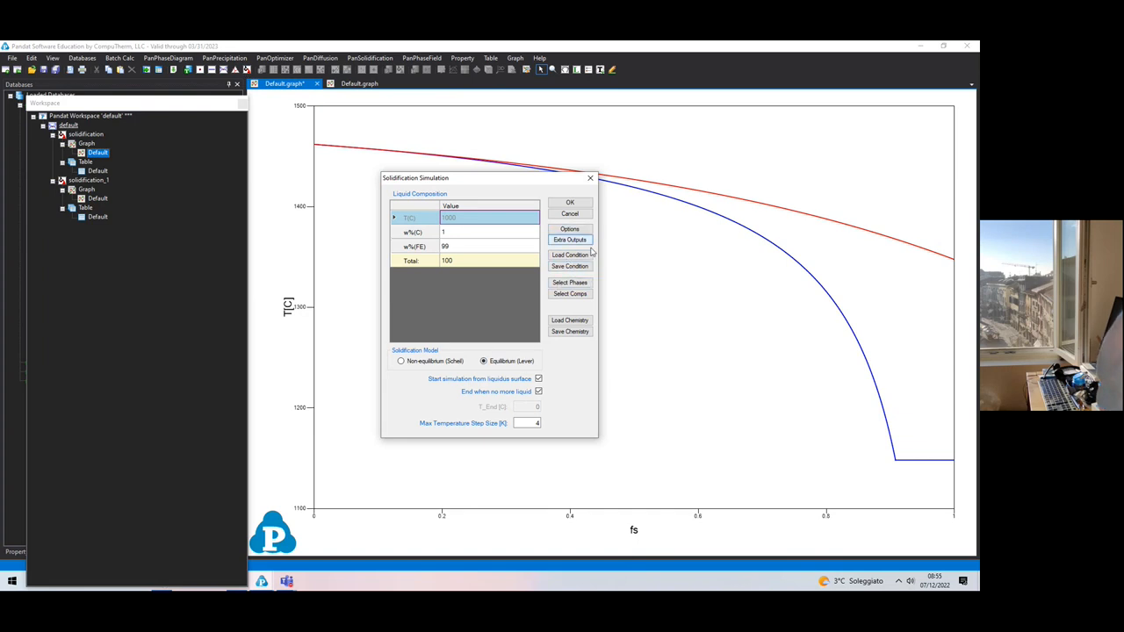
- Open the Set Extra Outputs dialog from Solidification Simulation
click(569, 240)
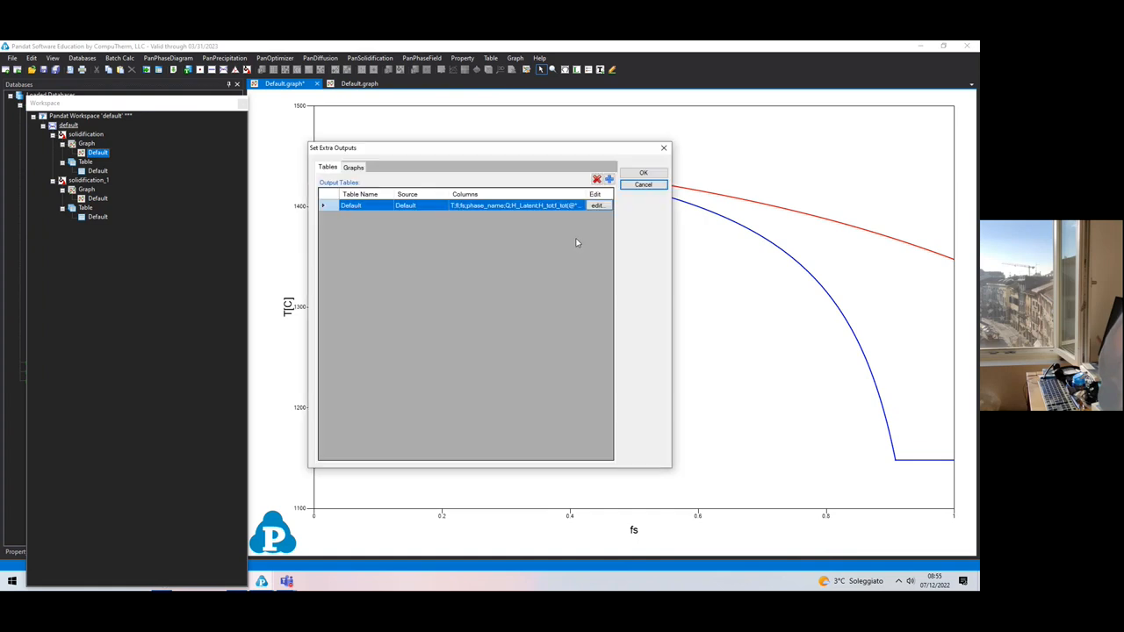
mouse_move(595, 206)
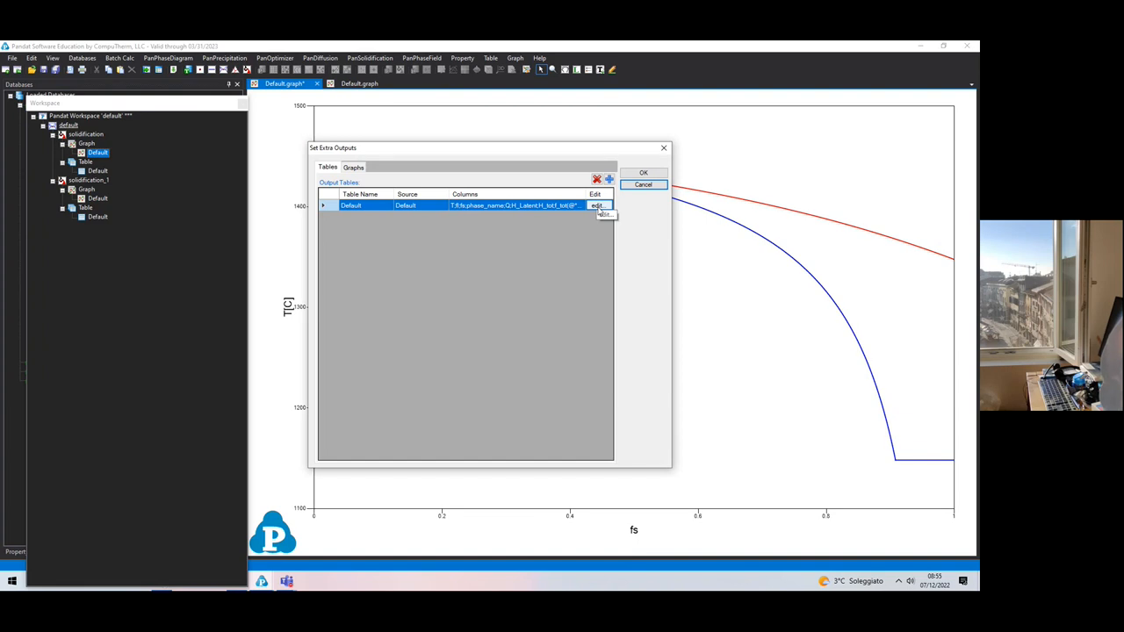
- Edit the Default table, entering fs^(1/2), -T/fs and -T/fs^(1/2) as new rows
click(595, 205)
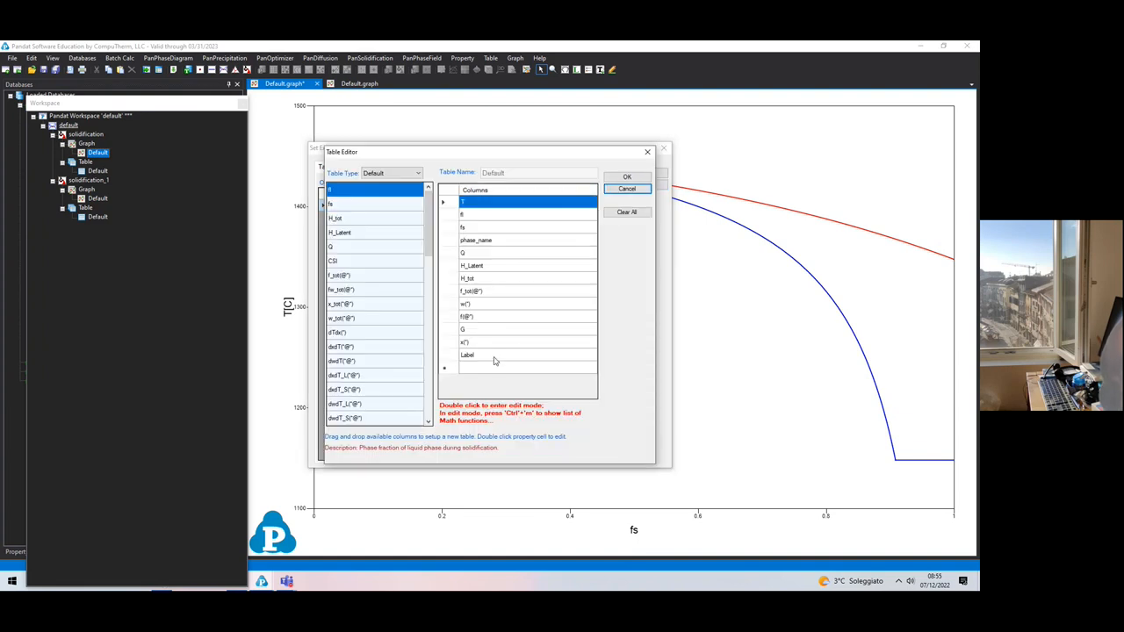
click(528, 367)
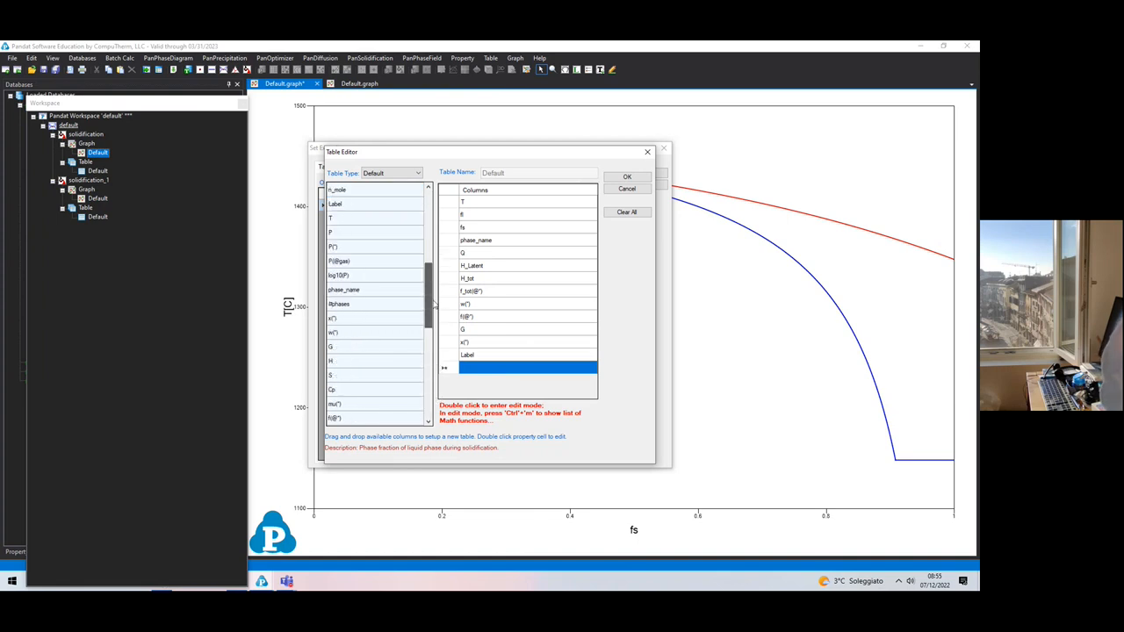
scroll(down, 3)
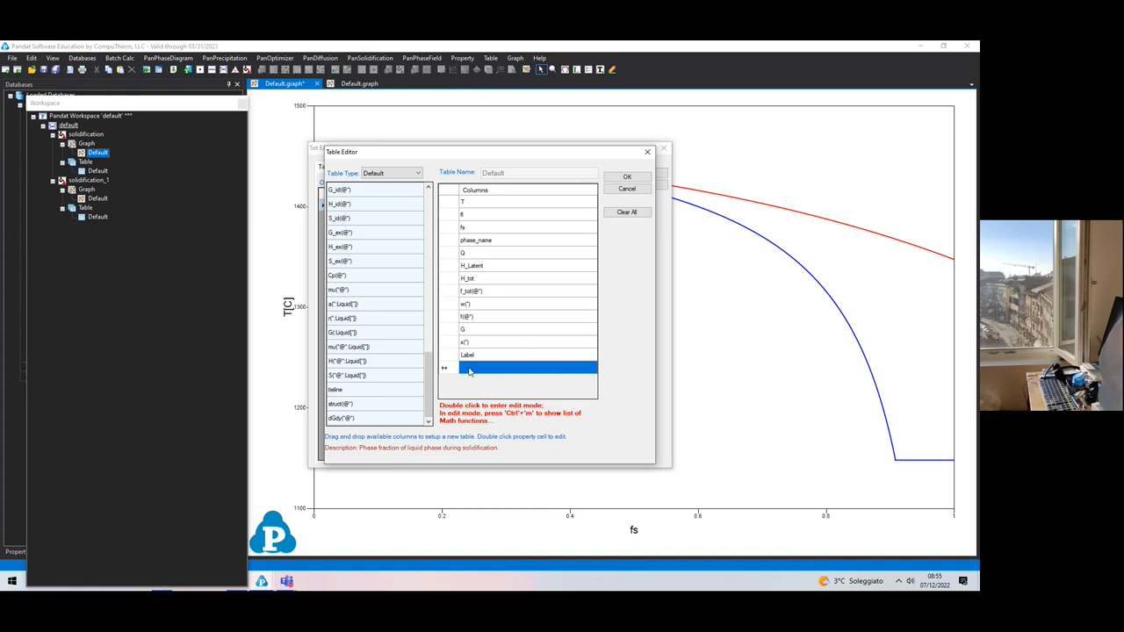
mouse_move(473, 372)
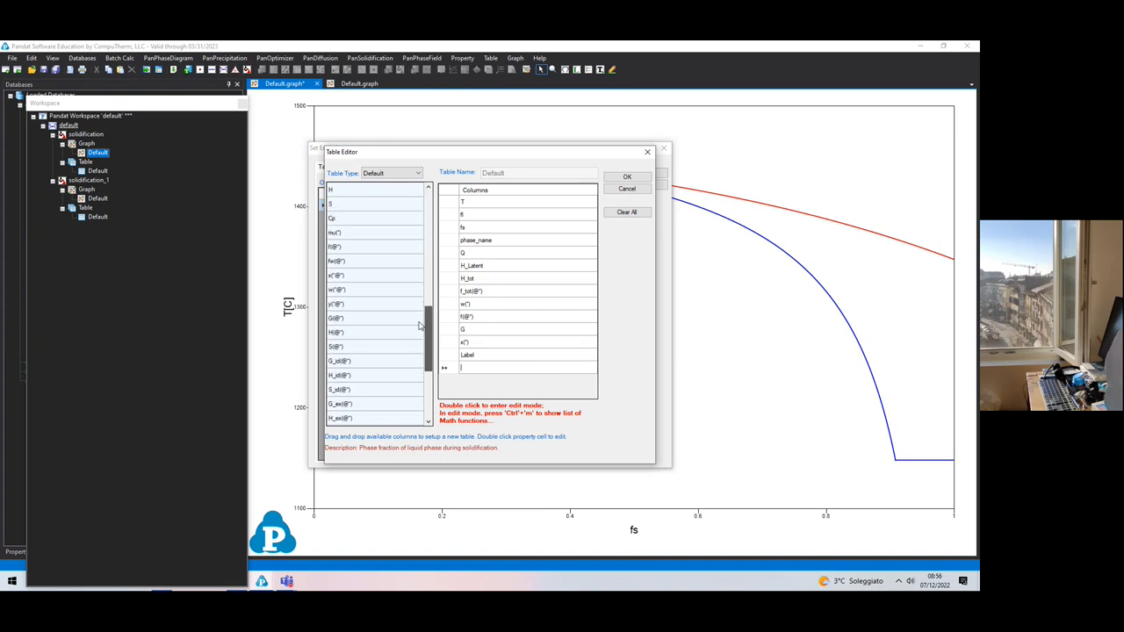
scroll(down, 3)
text(fs*(1)
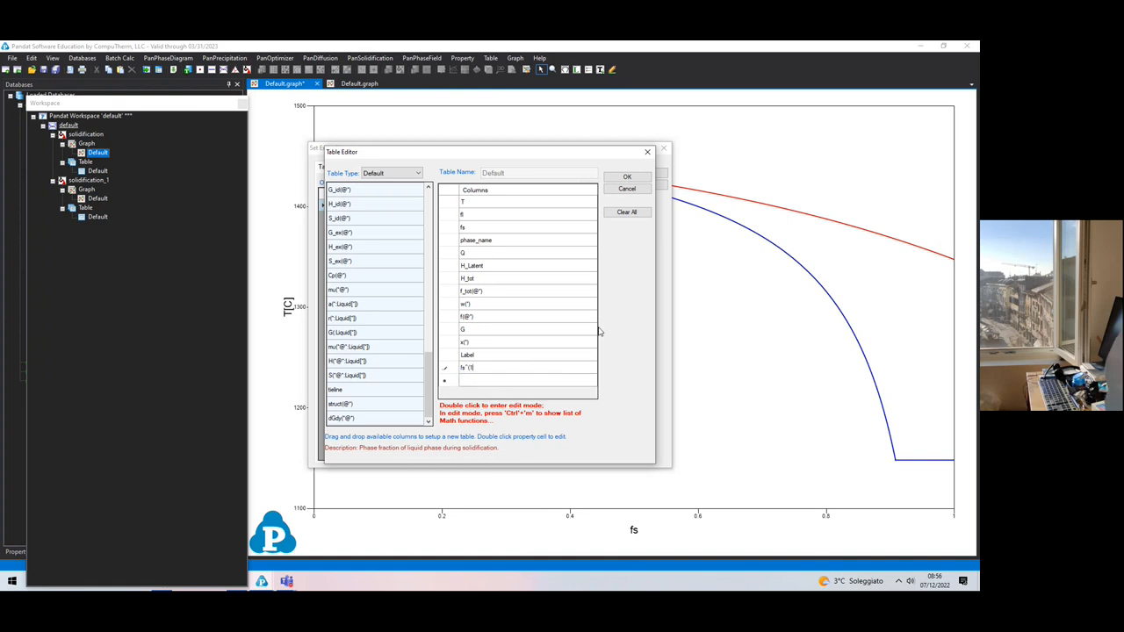
text(/2))
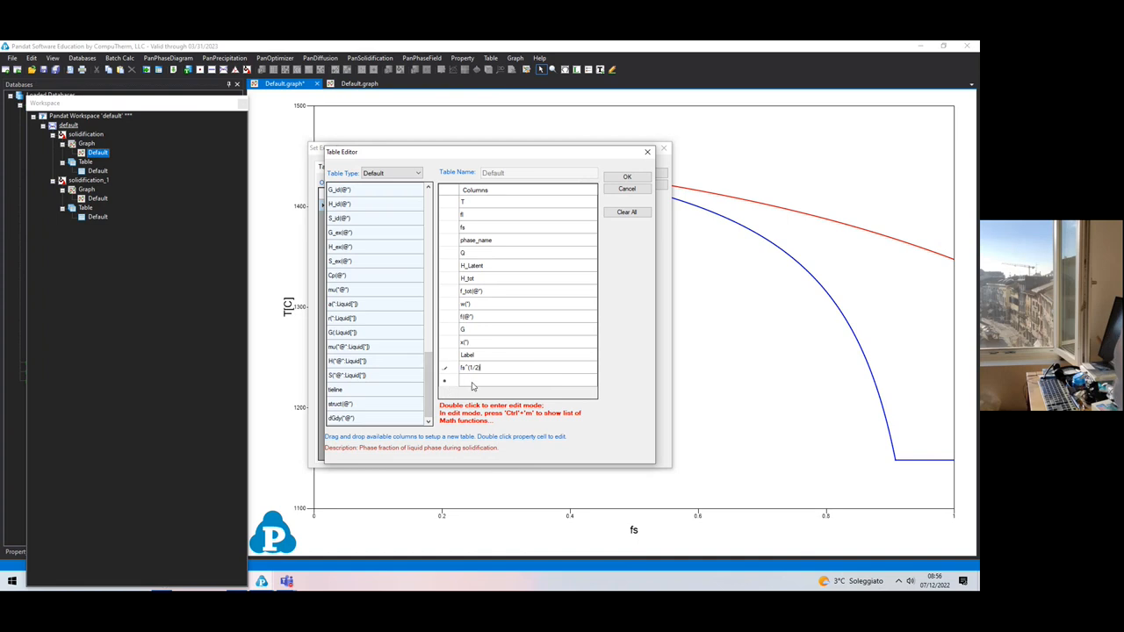
click(527, 380)
text(-1)
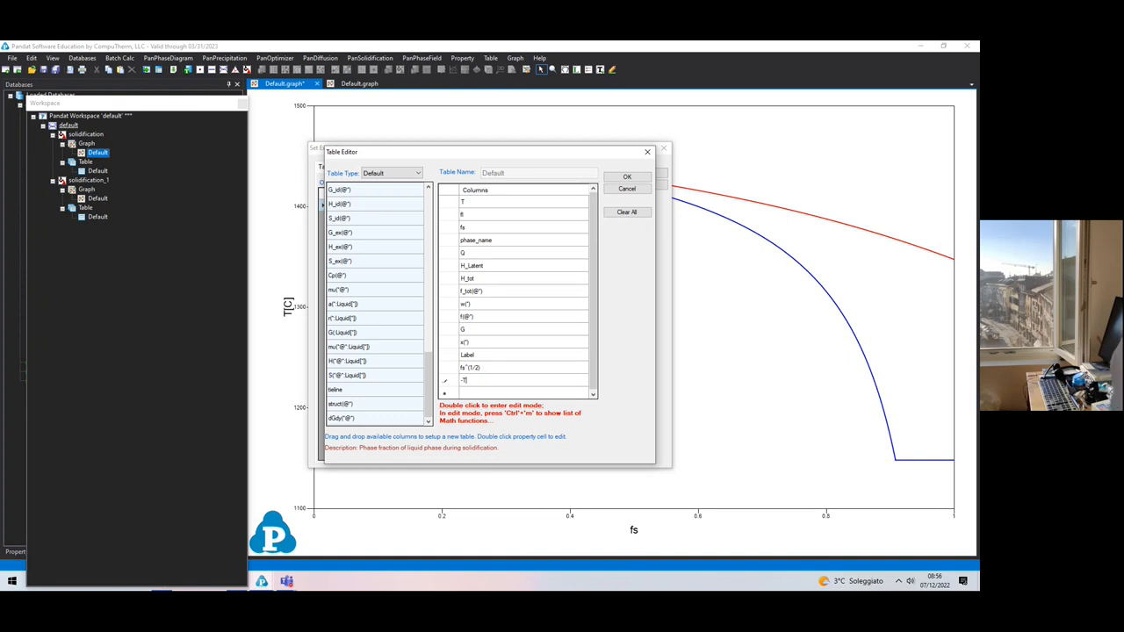
text(/fs)
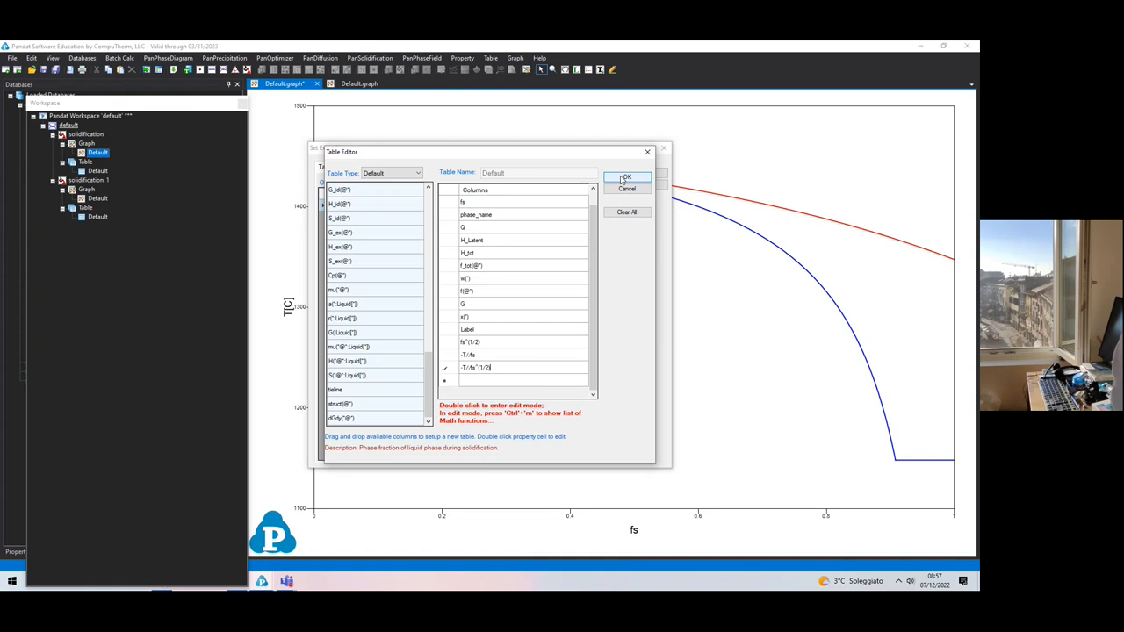
click(626, 177)
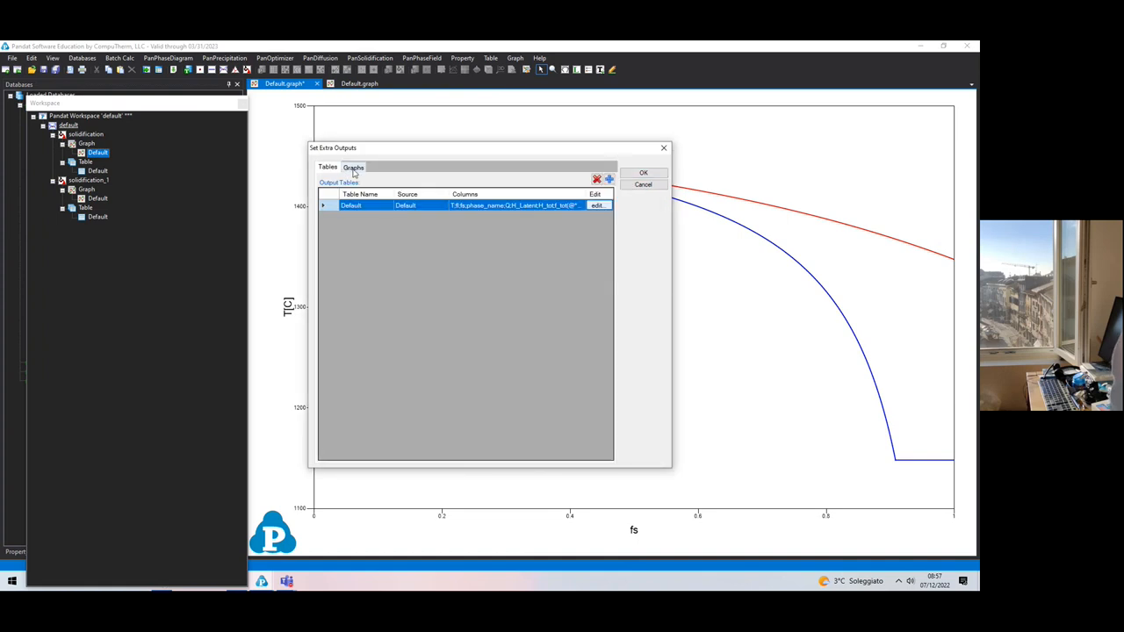
- In the Graphs tab, add the first two extra graphs, dragging columns onto X/Y axes
click(352, 167)
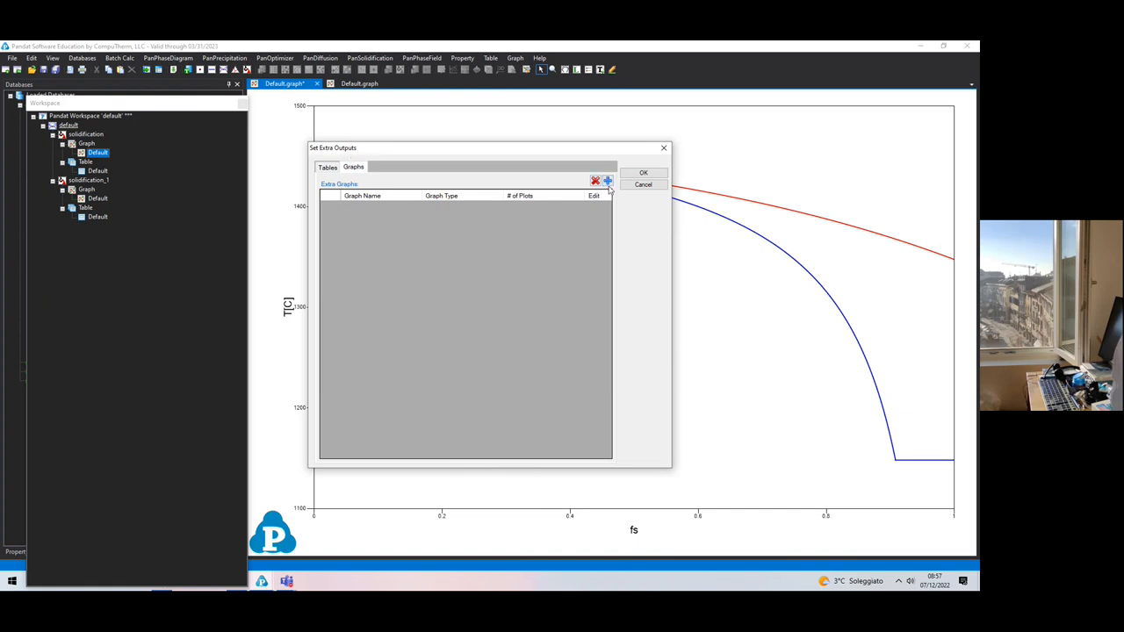
click(606, 182)
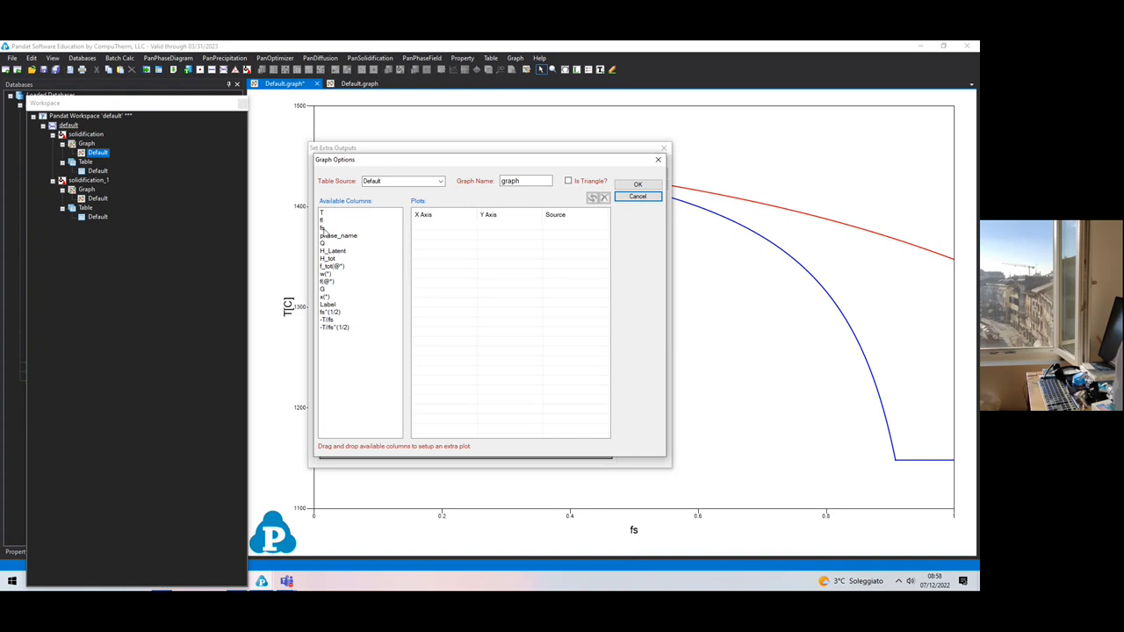
drag(324, 227, 443, 227)
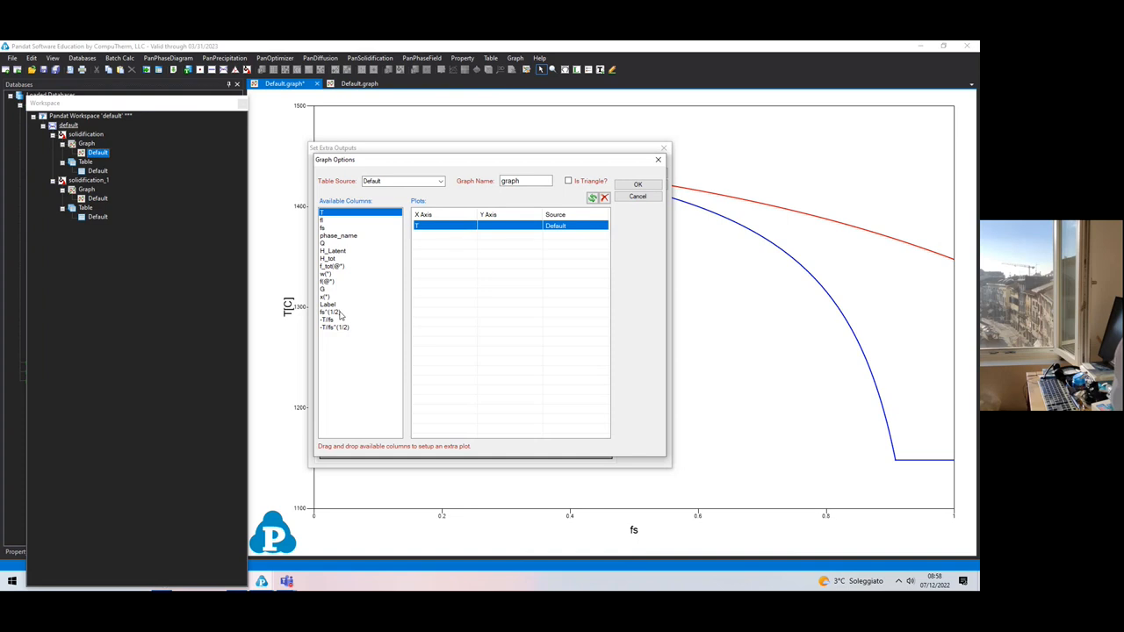
mouse_move(402, 238)
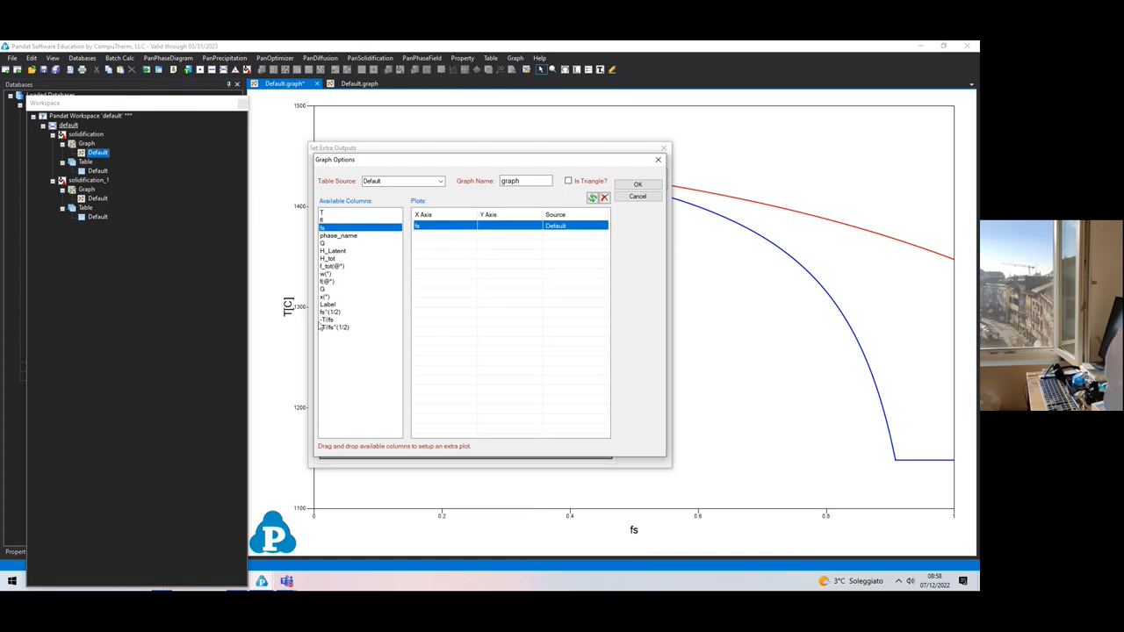
click(327, 319)
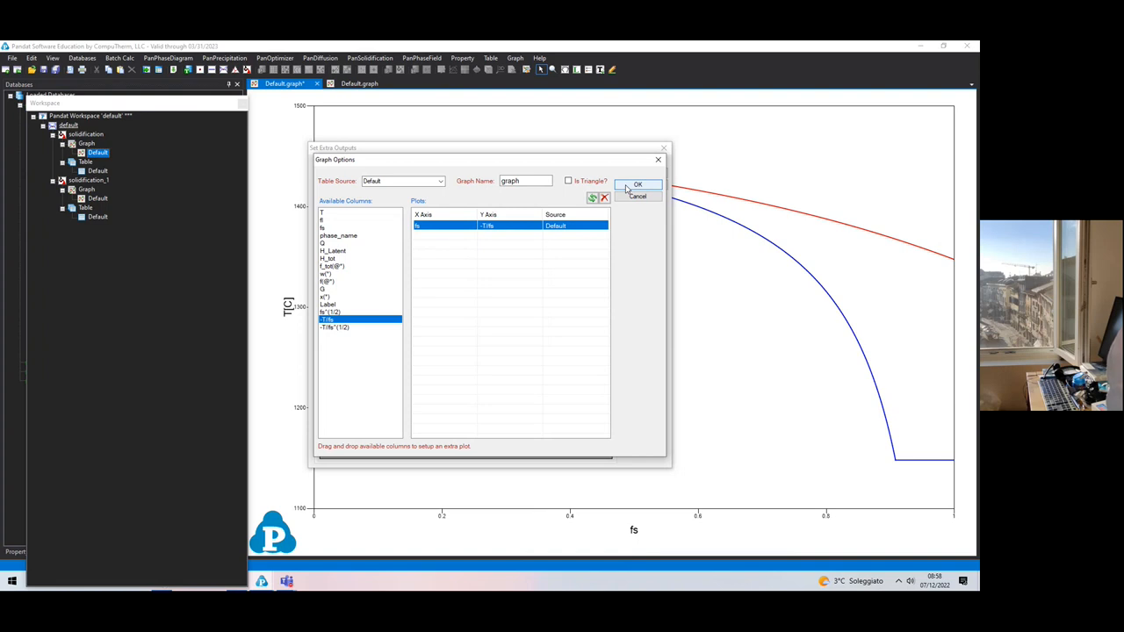
click(638, 185)
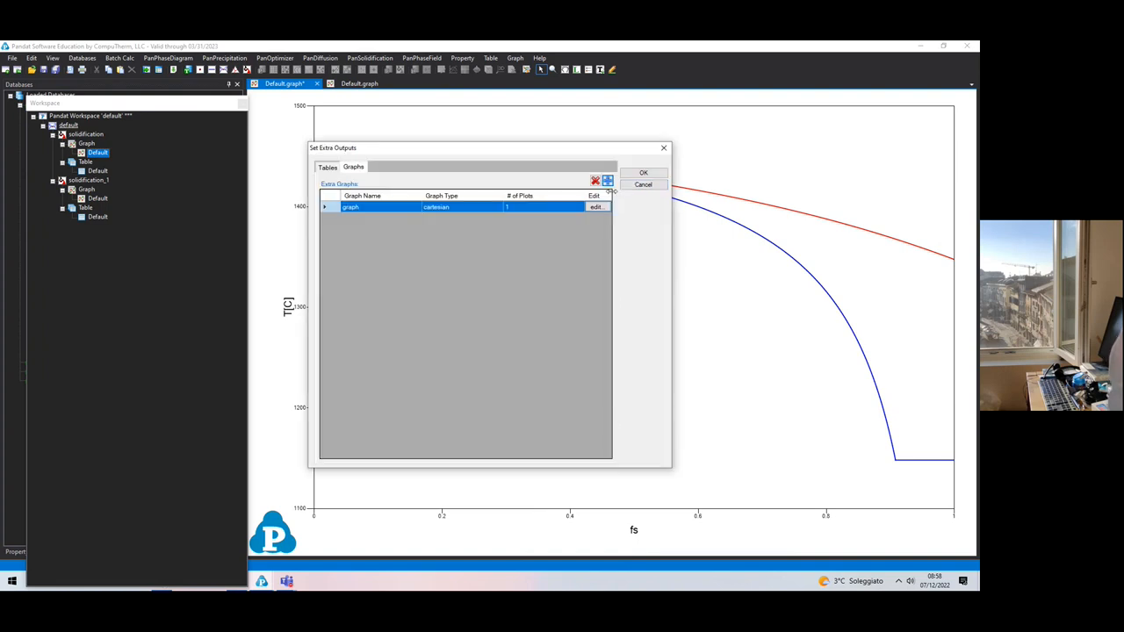
click(595, 207)
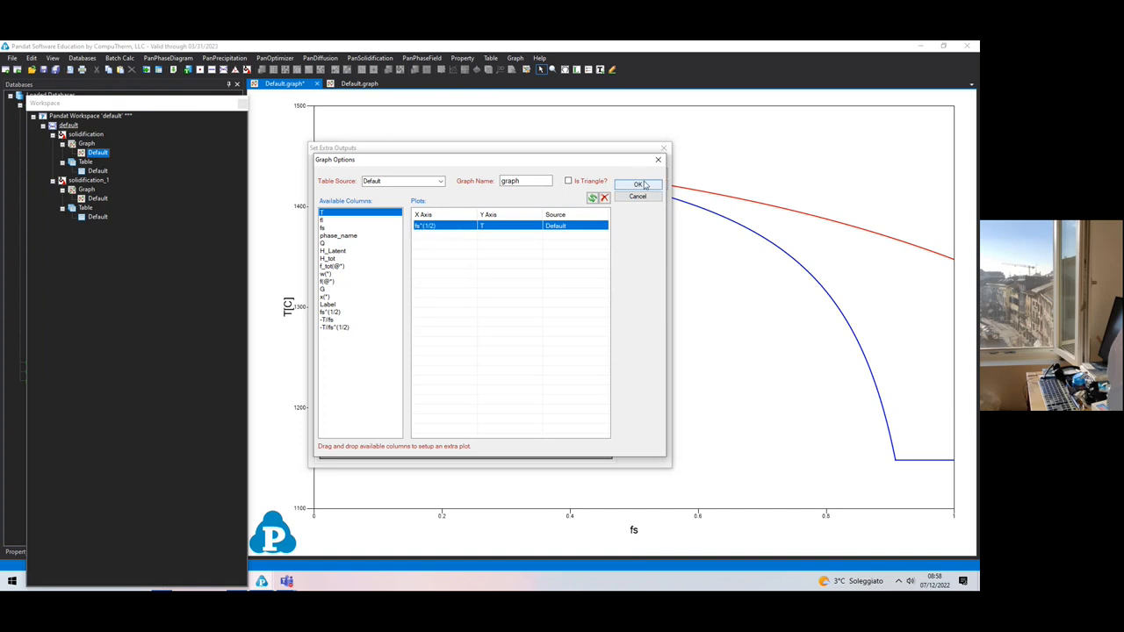
click(640, 183)
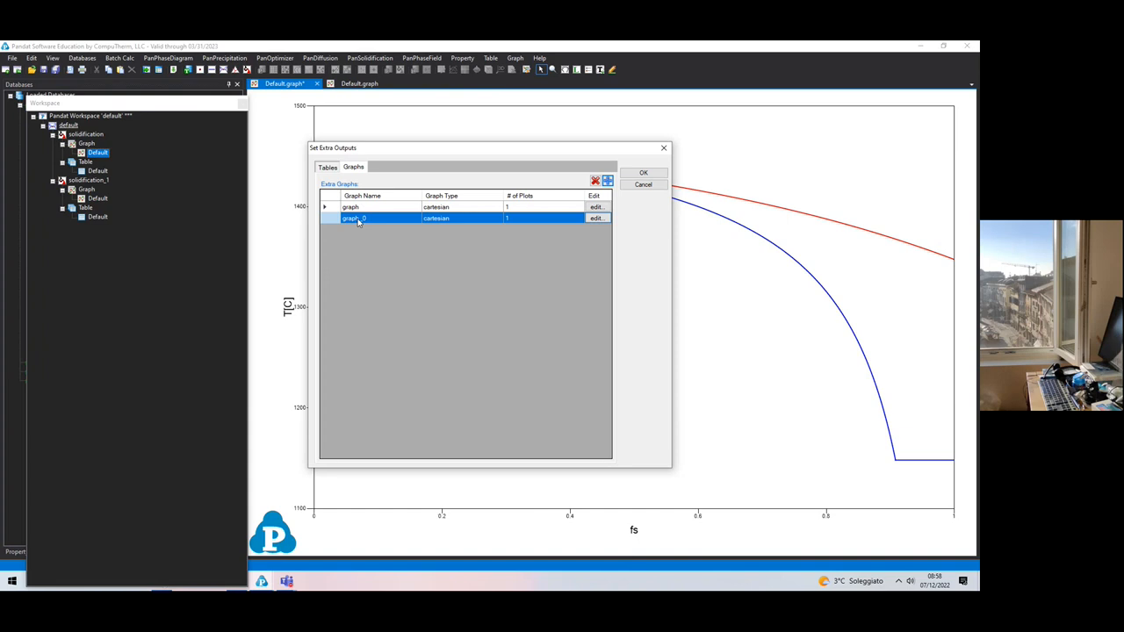
mouse_move(533, 212)
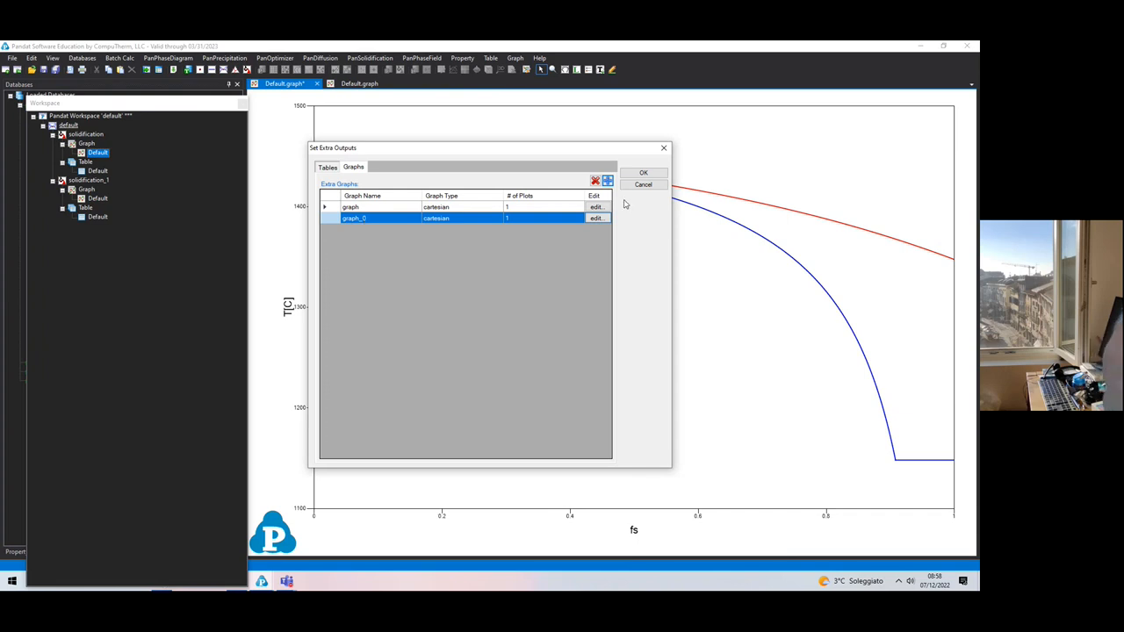
- Add the -T/fs versus fs and -T/fs^(1/2) versus fs^(1/2) graphs and accept
click(594, 207)
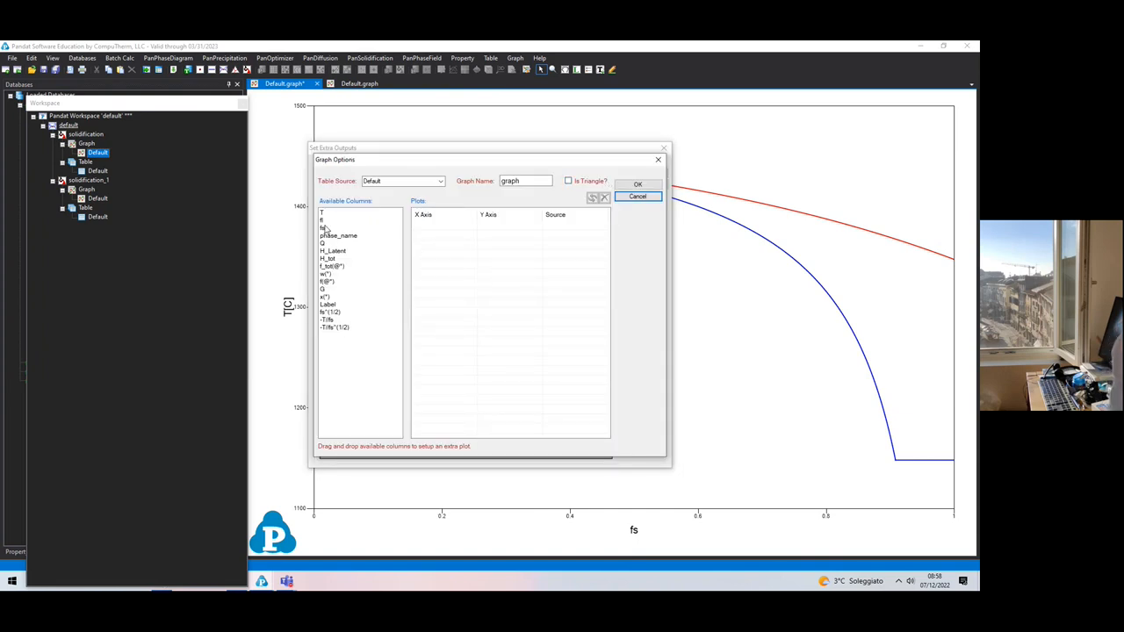
drag(322, 227, 443, 226)
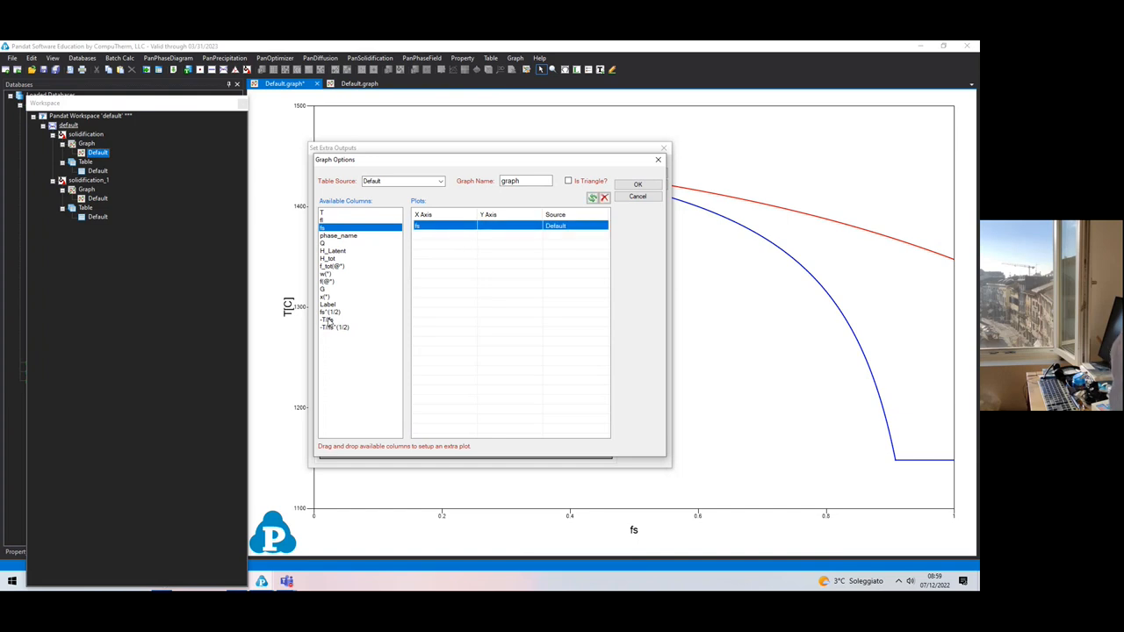
drag(328, 319, 510, 226)
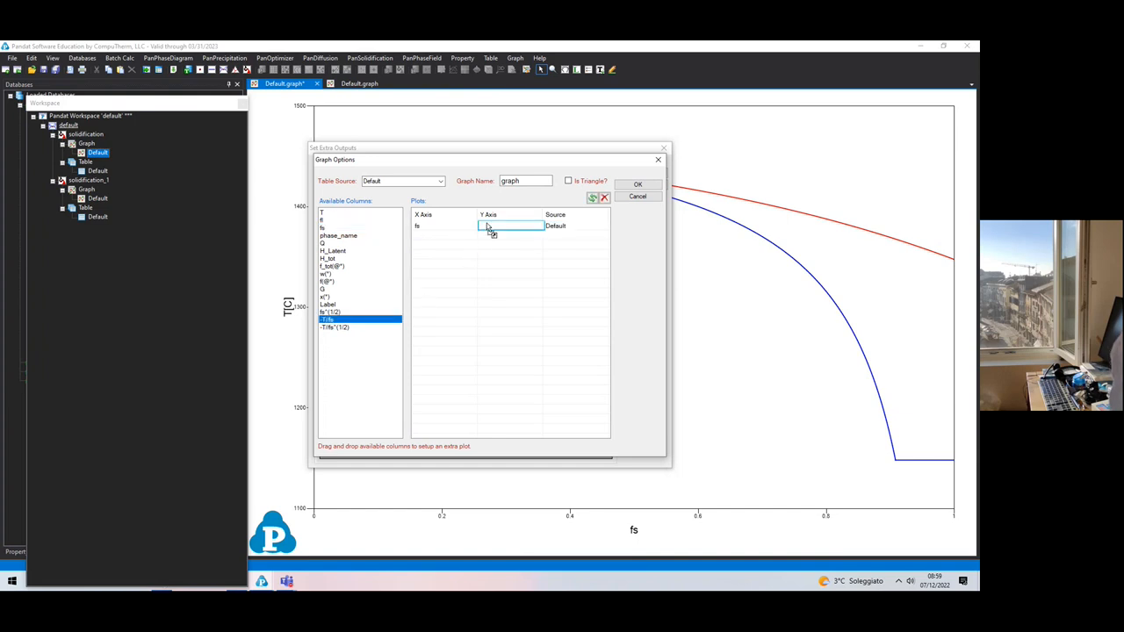
drag(358, 319, 489, 226)
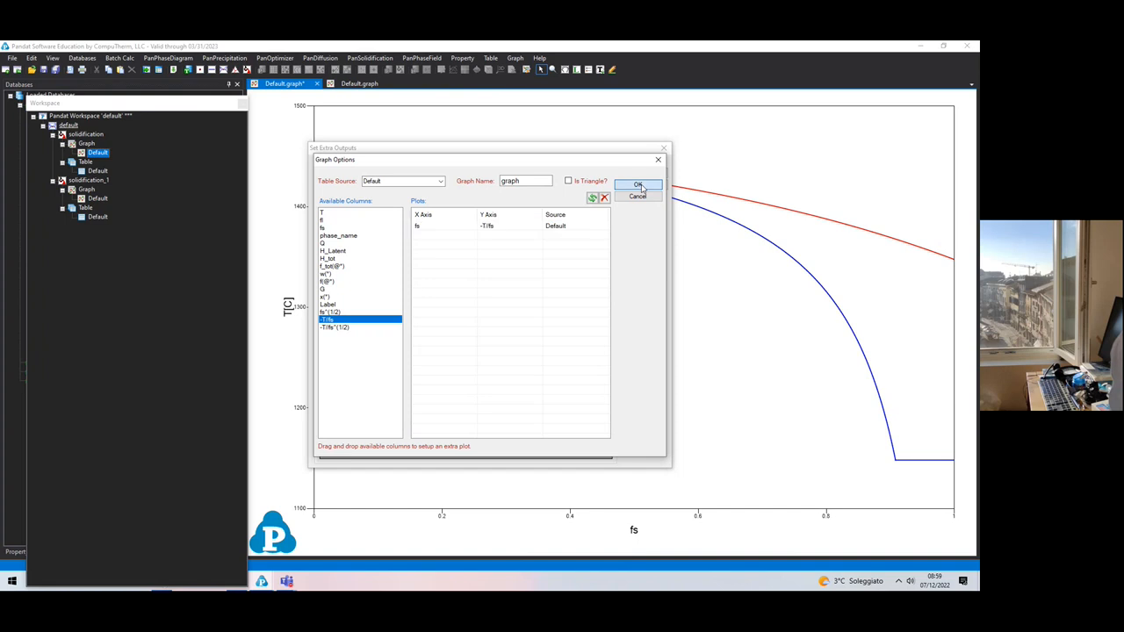
click(637, 184)
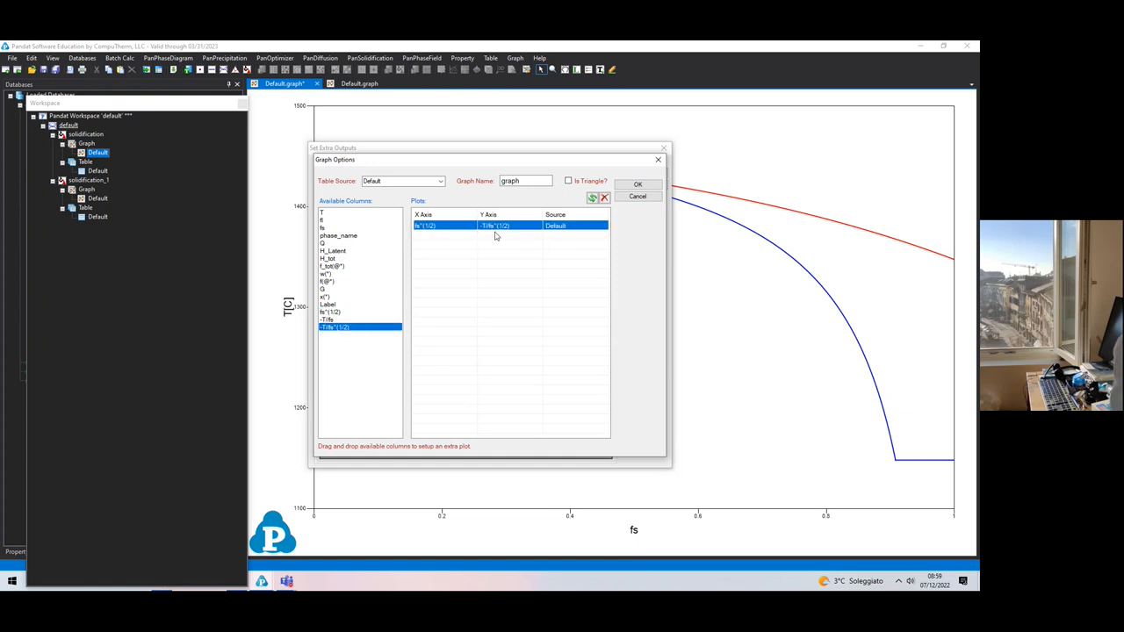
mouse_move(507, 237)
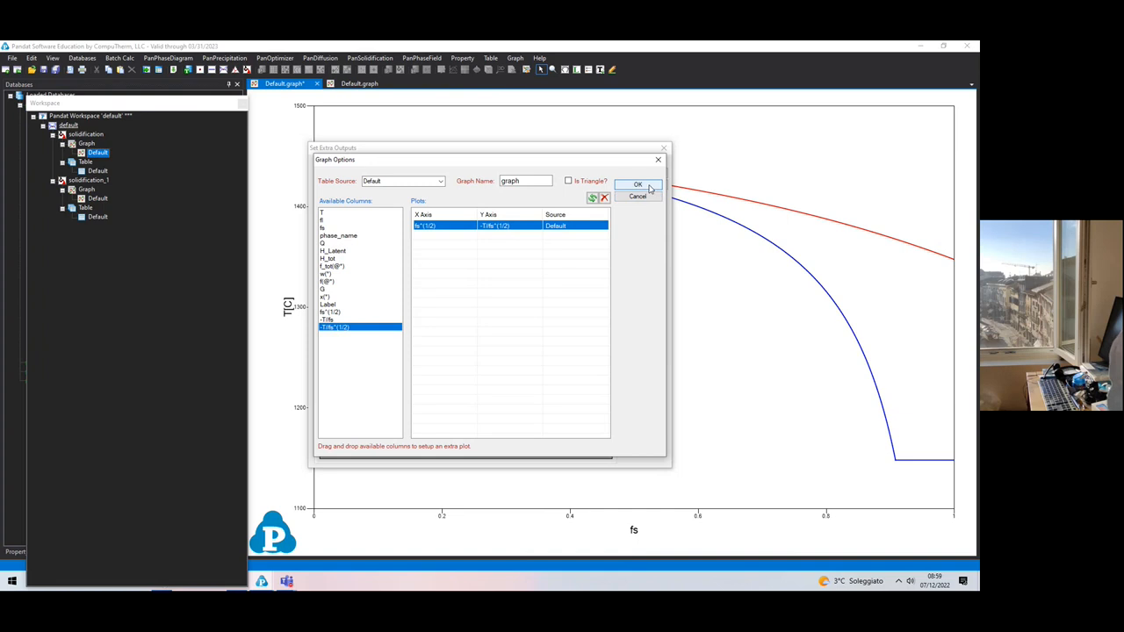
click(638, 185)
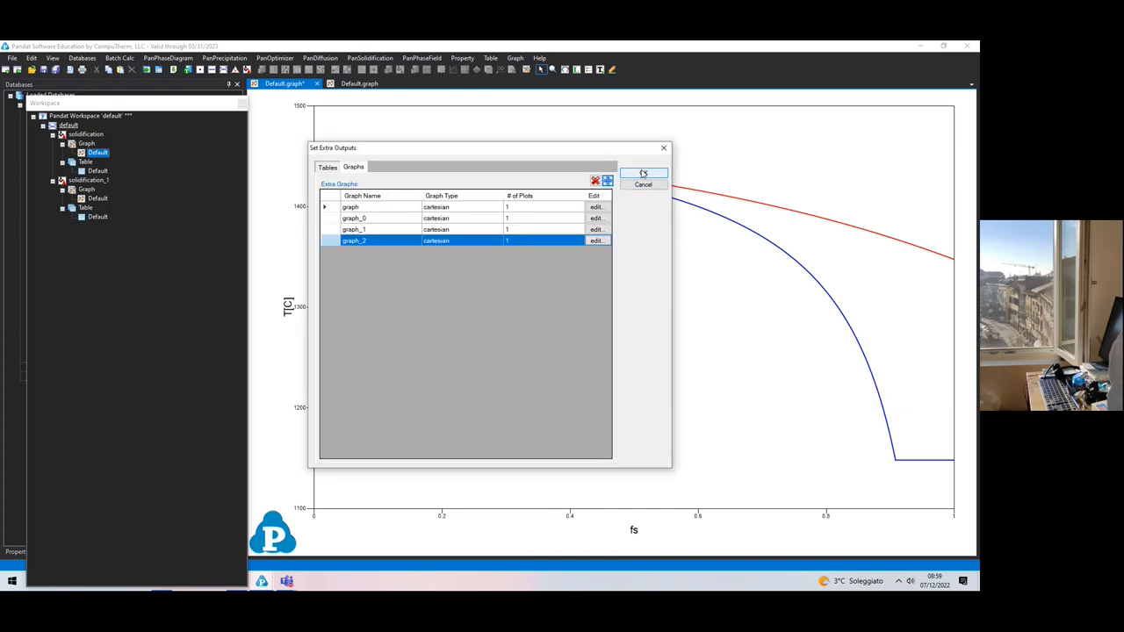
click(643, 173)
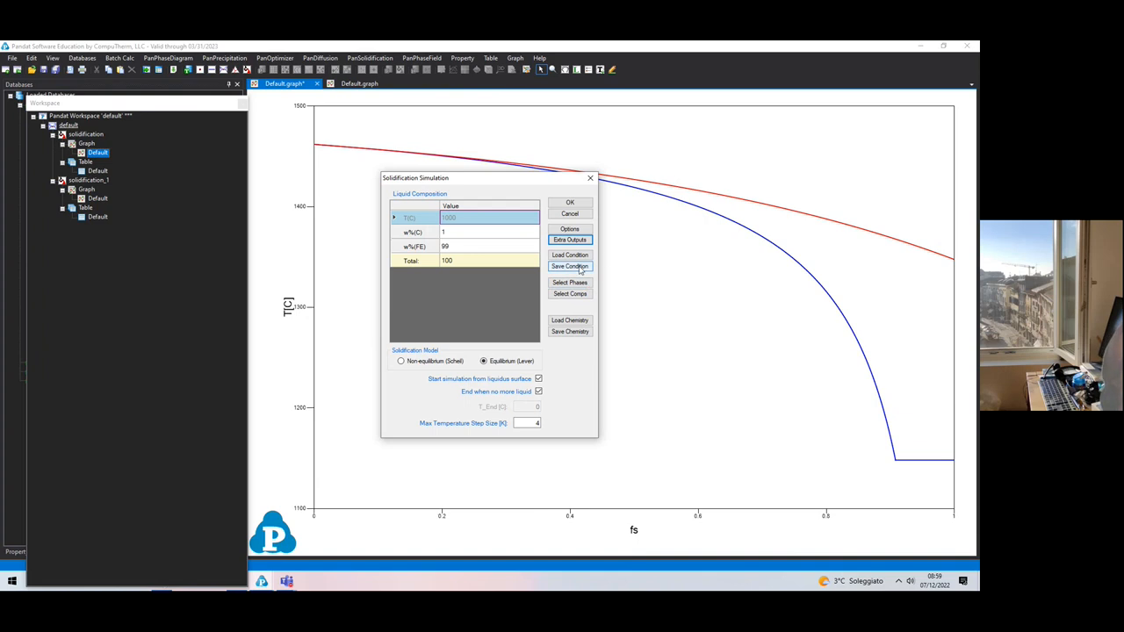
- Save the condition as Lecture06Example01.pbfx, confirming the overwrite
click(570, 266)
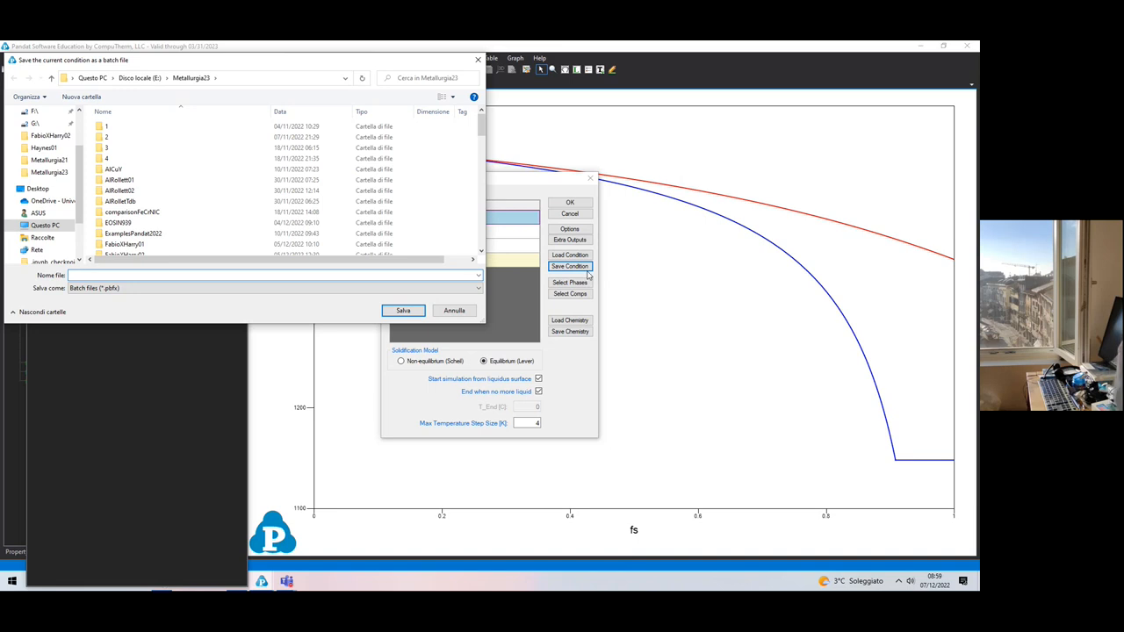
text(Lectu)
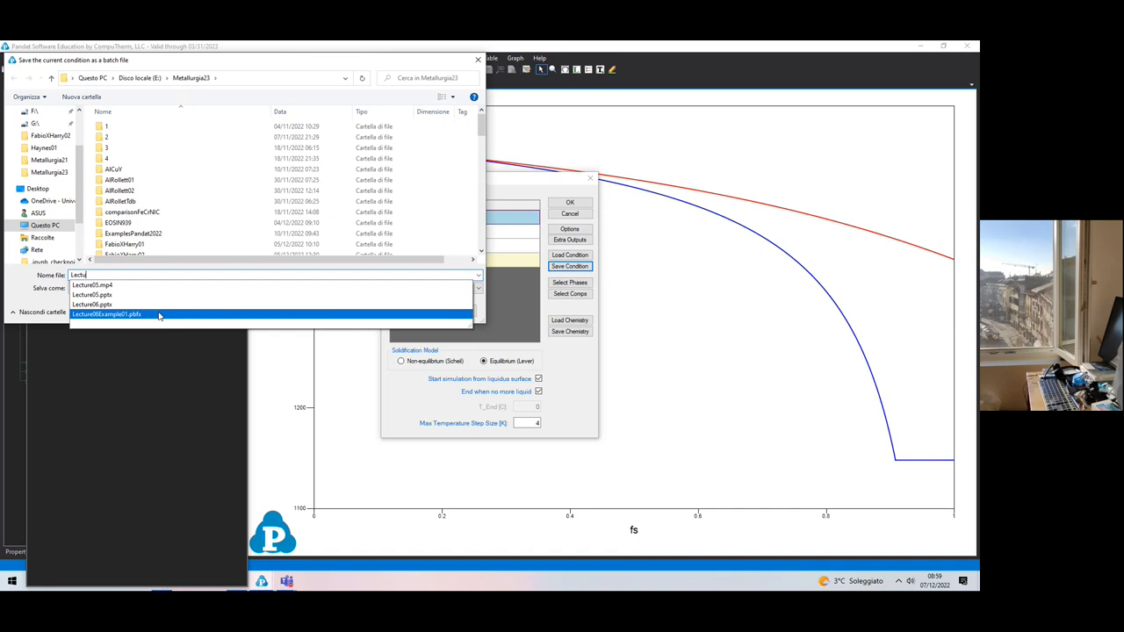
click(107, 314)
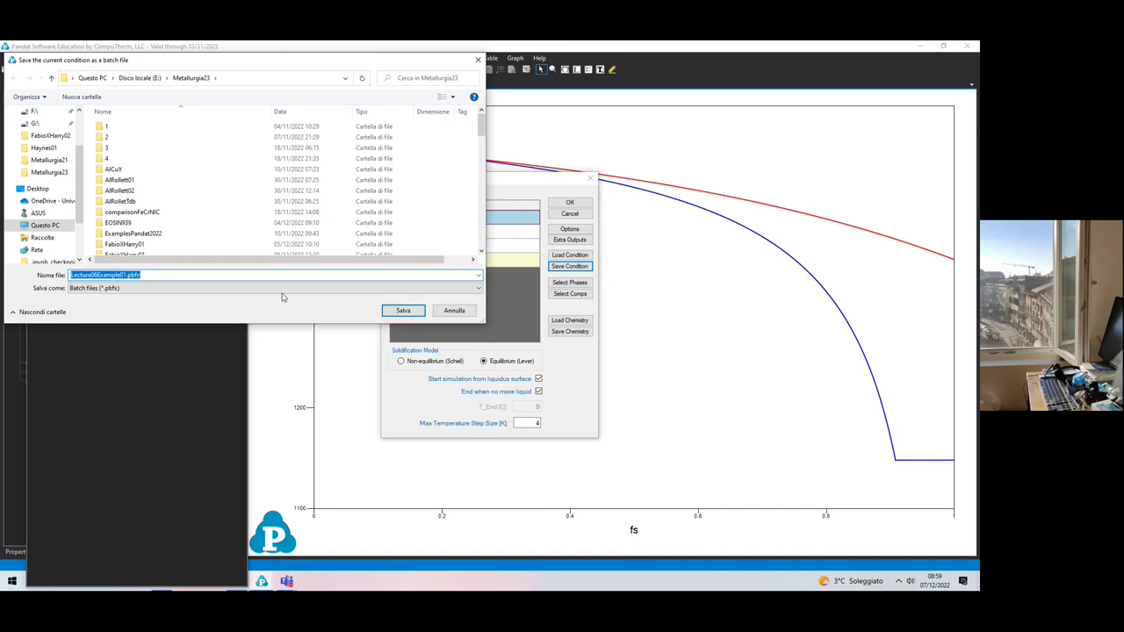
click(402, 310)
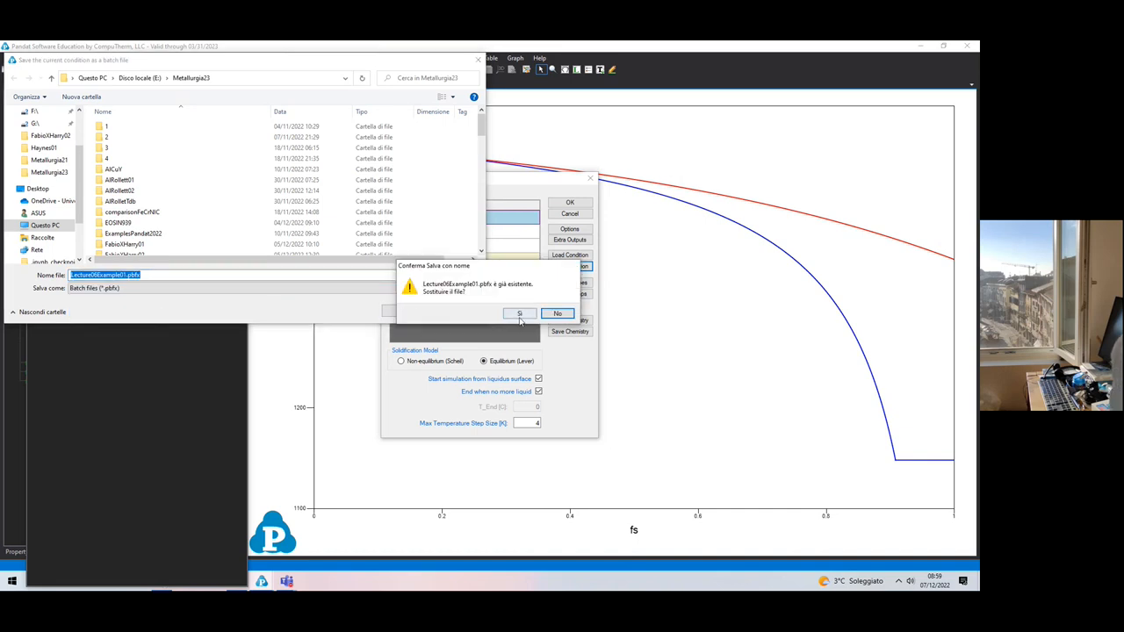
click(520, 313)
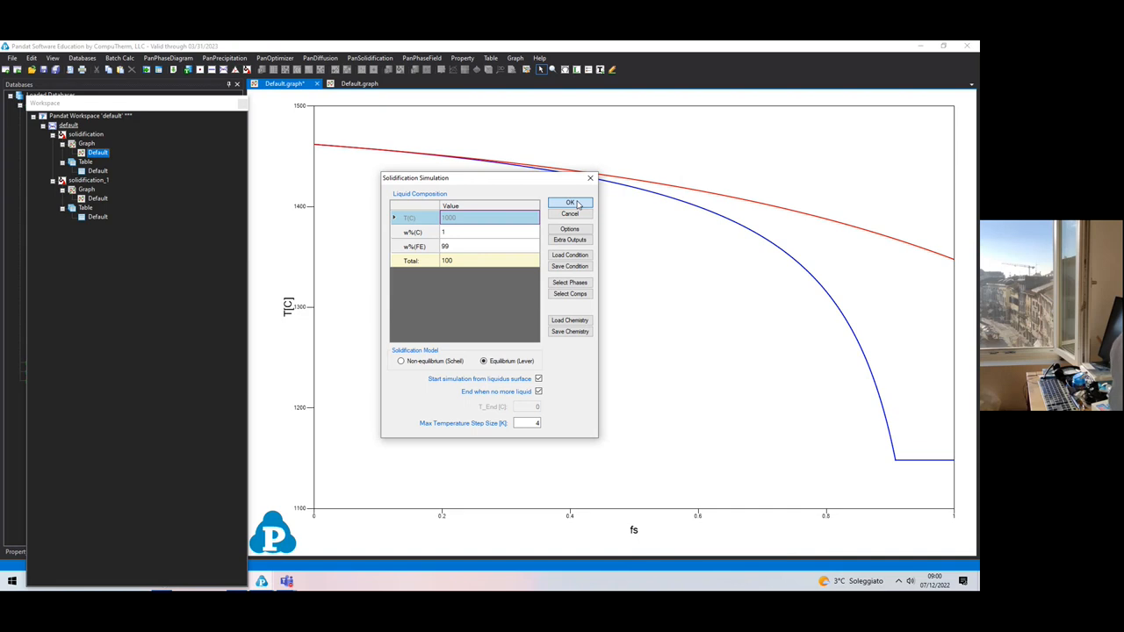
- Run the third solidification simulation and compare its temperature curves with the previous run's
click(569, 202)
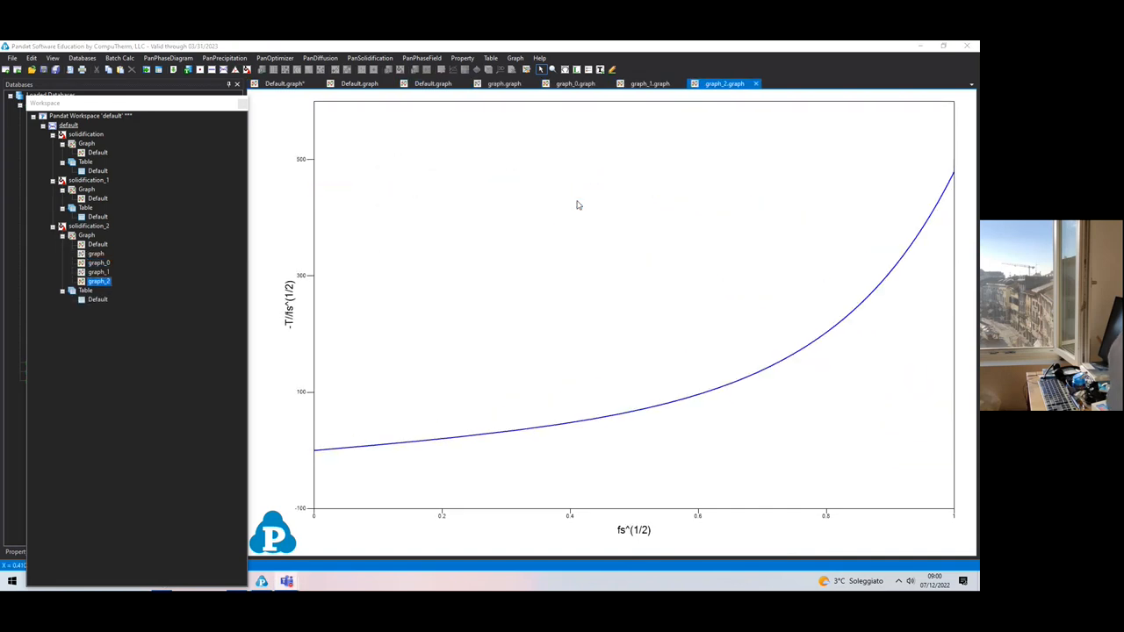
click(501, 83)
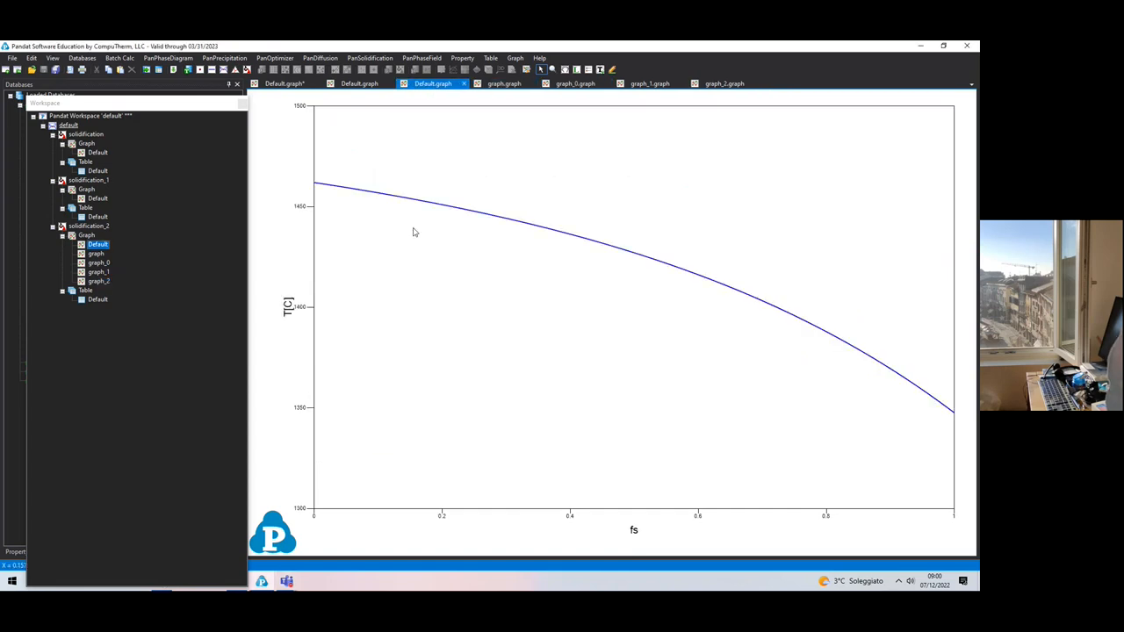
mouse_move(375, 200)
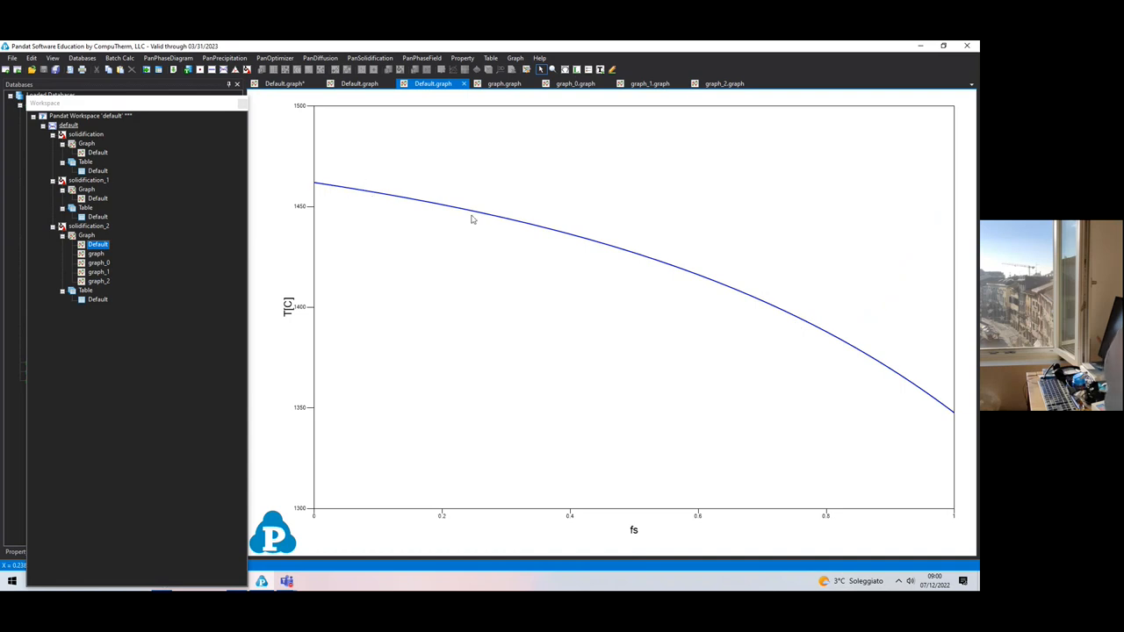
mouse_move(571, 241)
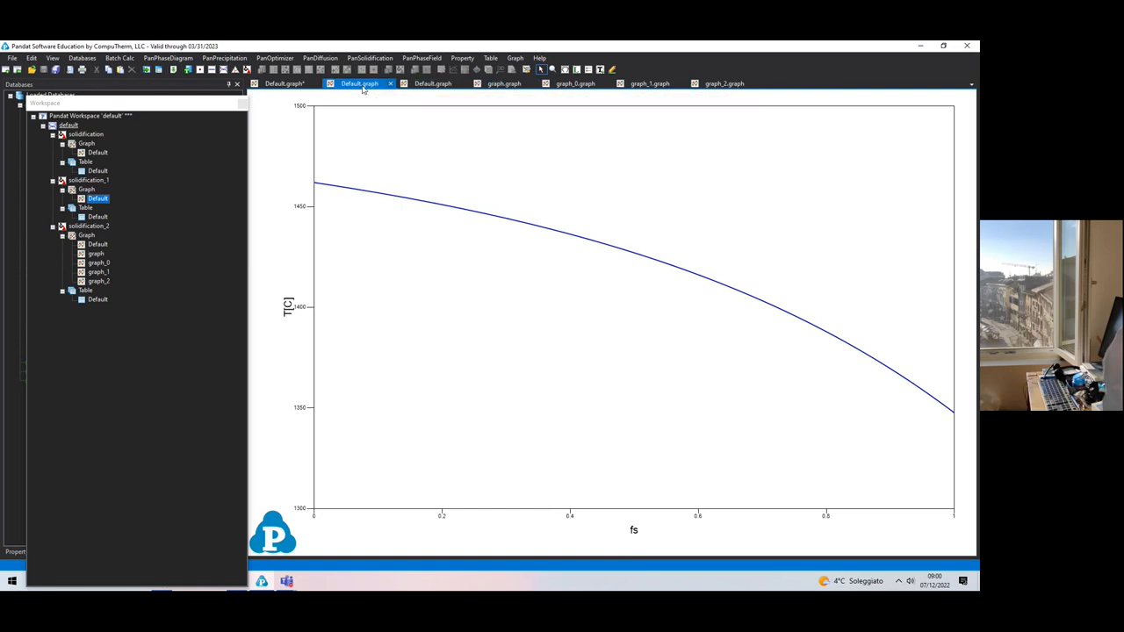
click(288, 83)
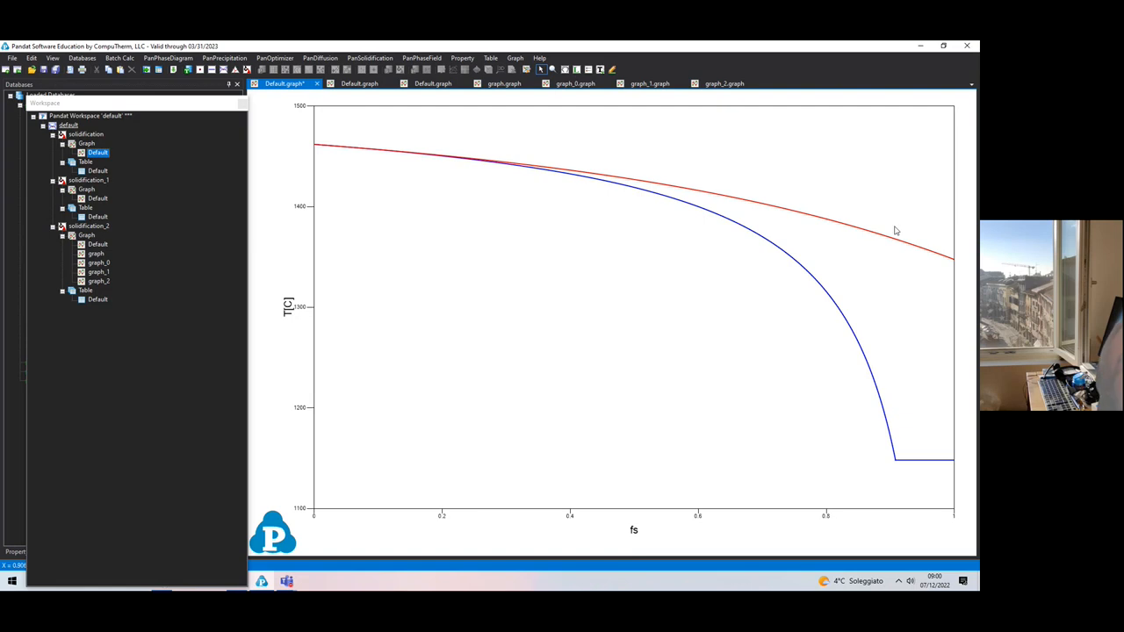
click(432, 83)
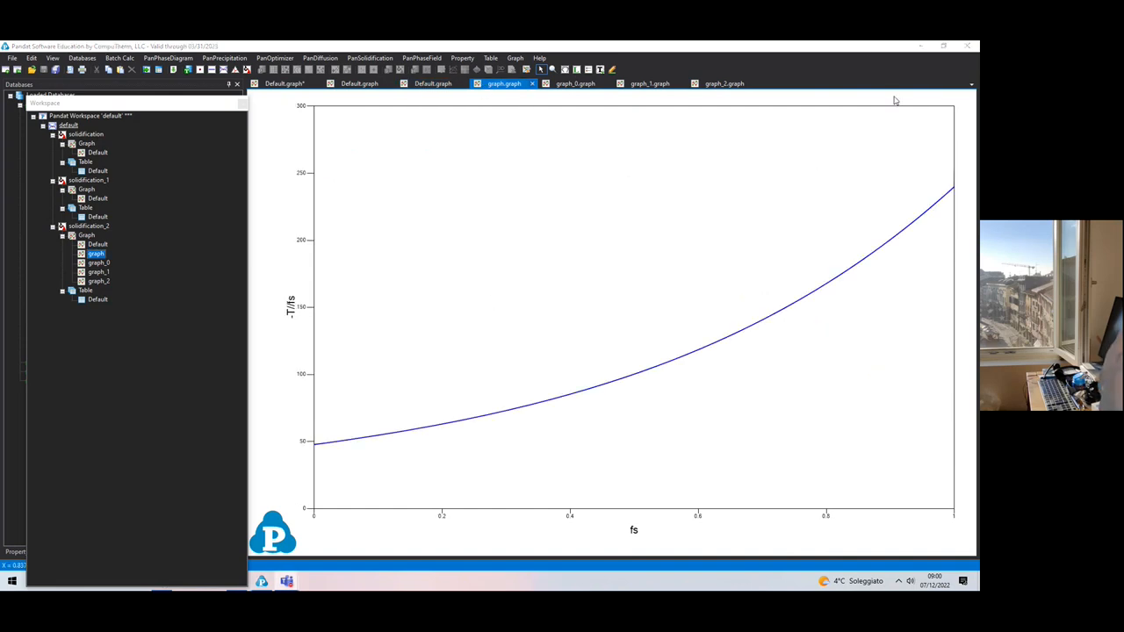
mouse_move(468, 332)
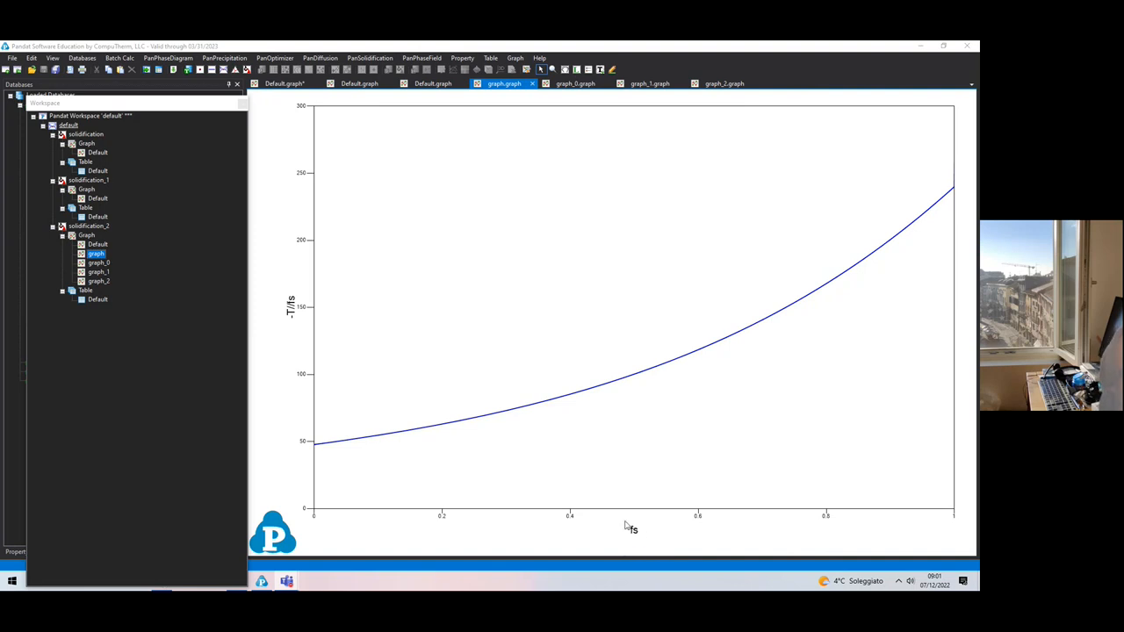
click(584, 84)
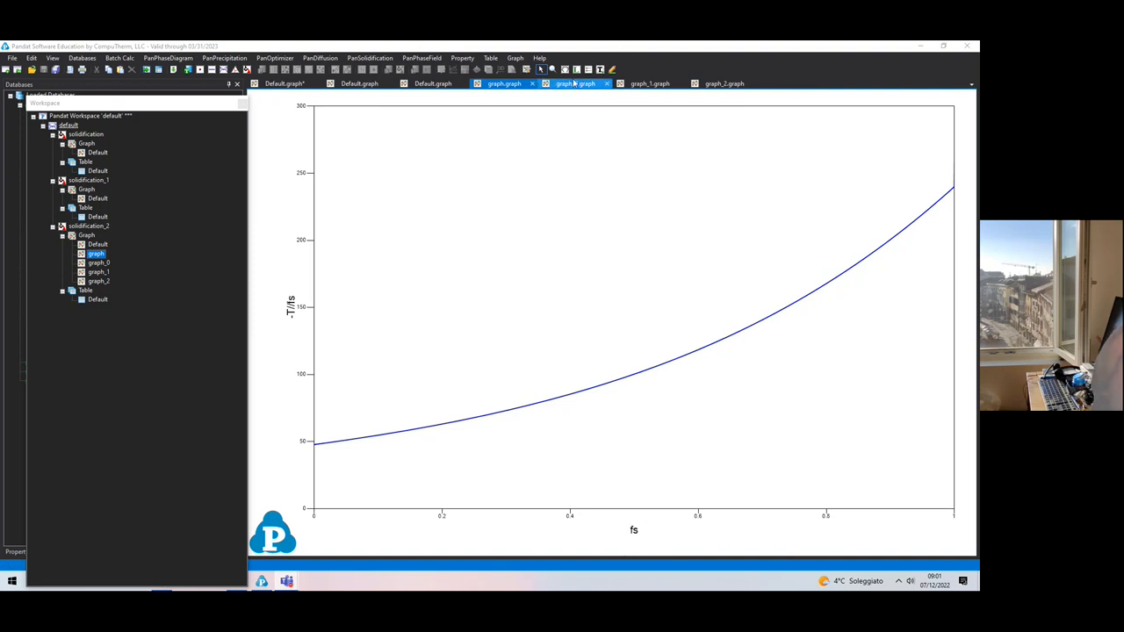
click(98, 263)
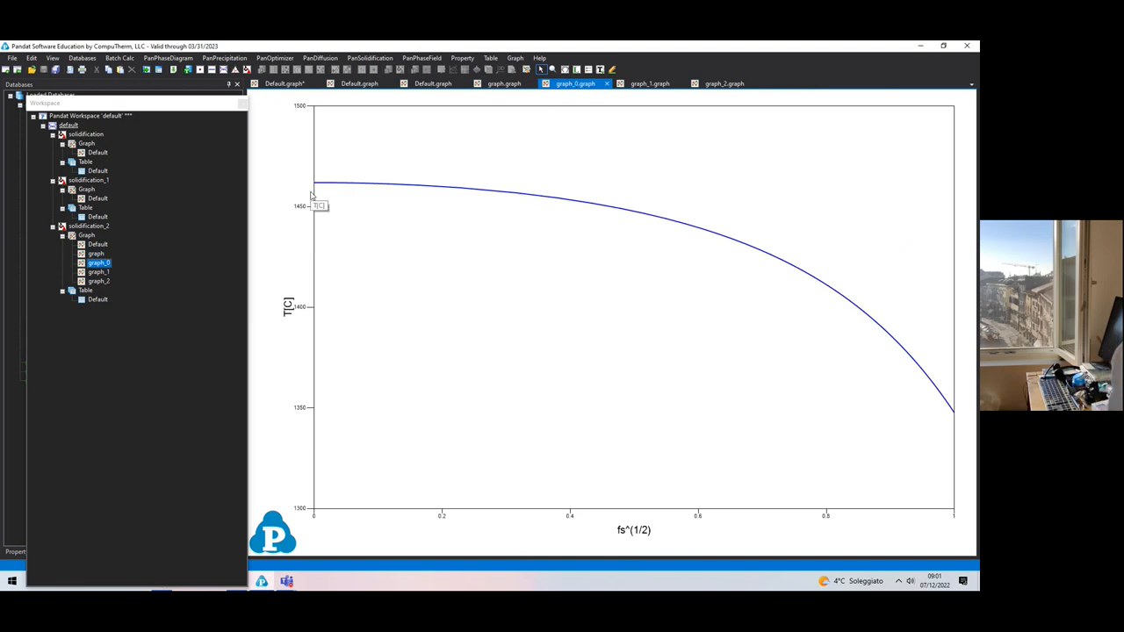
mouse_move(791, 268)
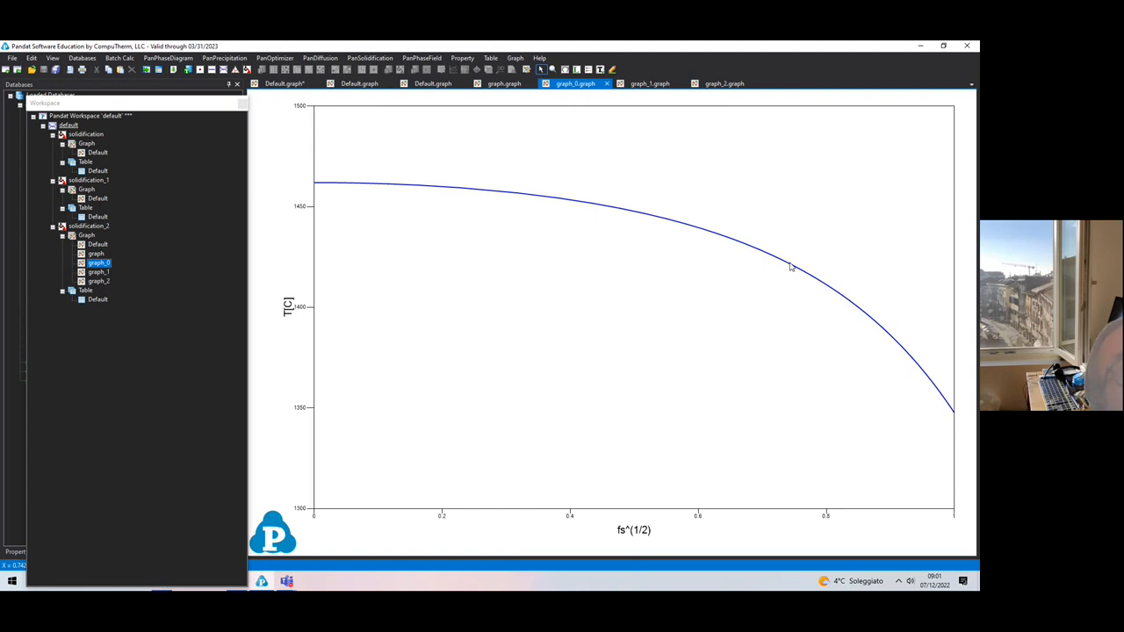
mouse_move(301, 323)
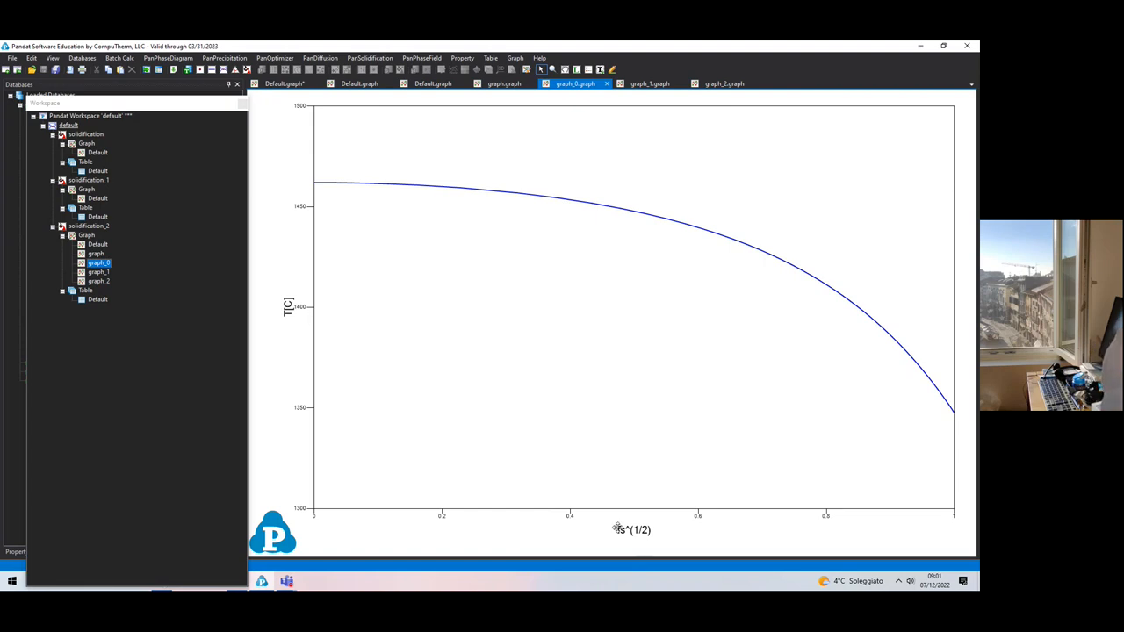
mouse_move(635, 546)
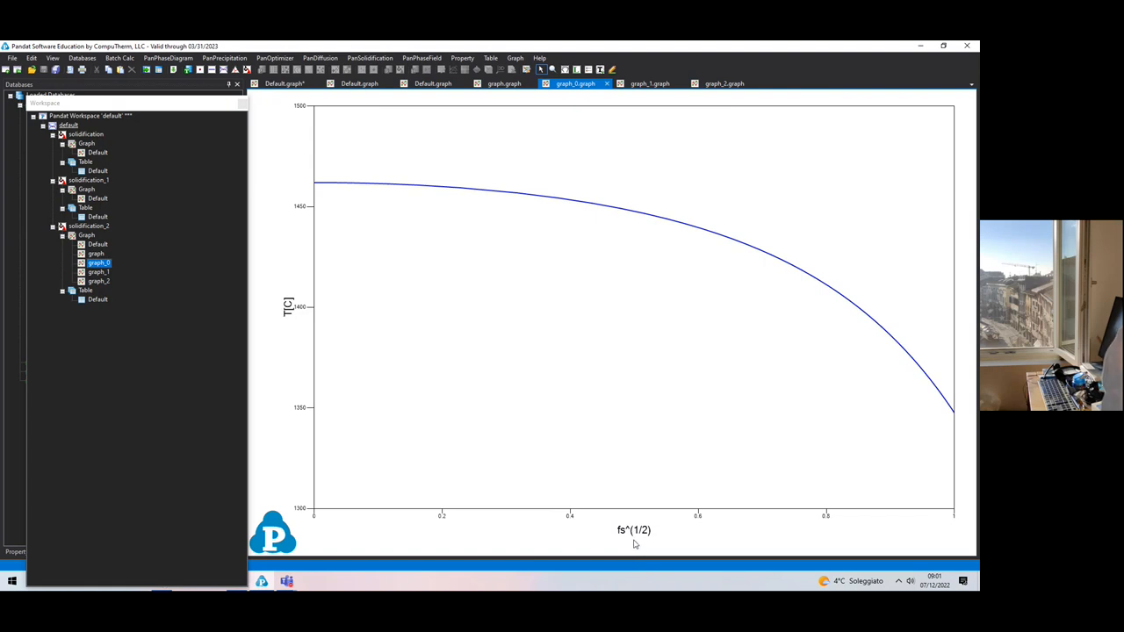
mouse_move(625, 534)
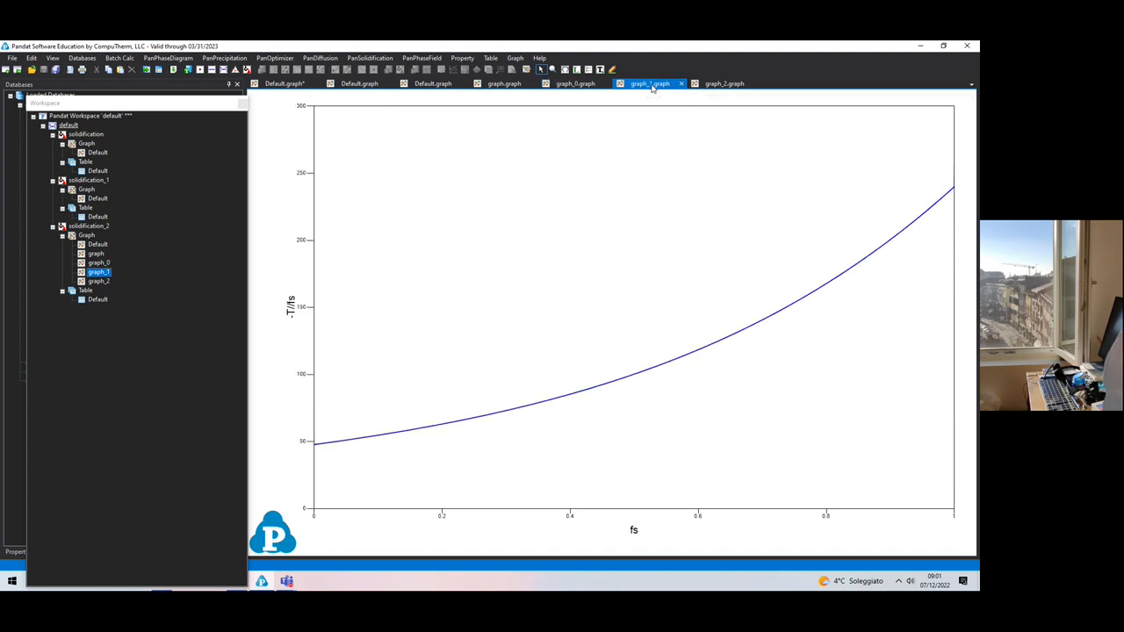
- Cycle through the graph, graph_1 and graph_0 plots, ending on graph_2's -T/fs^(1/2) curve
click(588, 83)
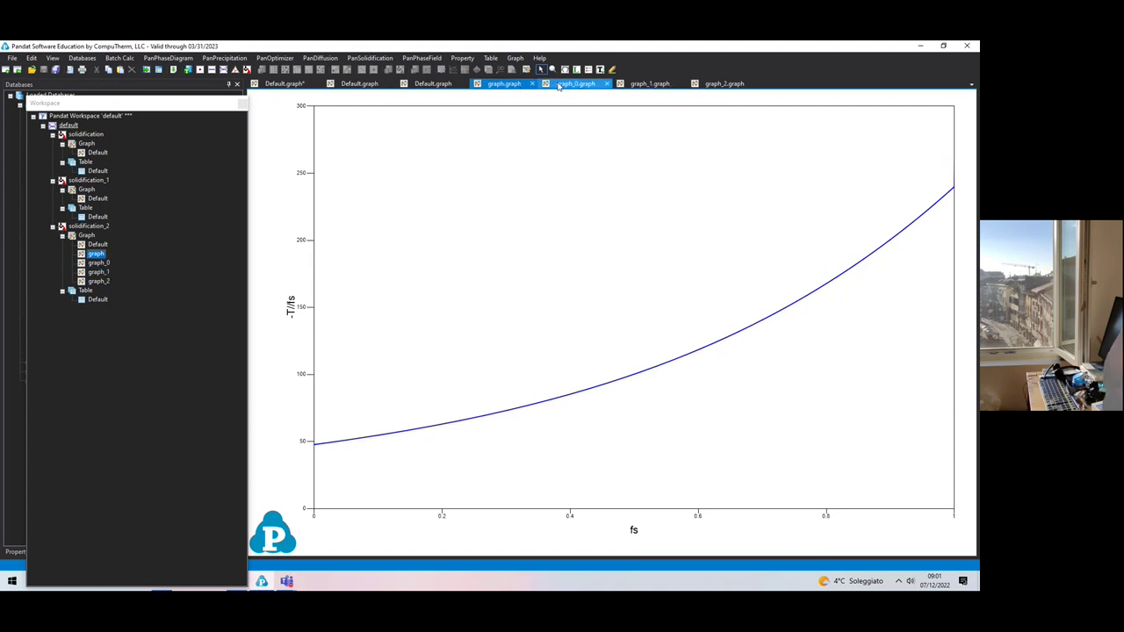
click(644, 84)
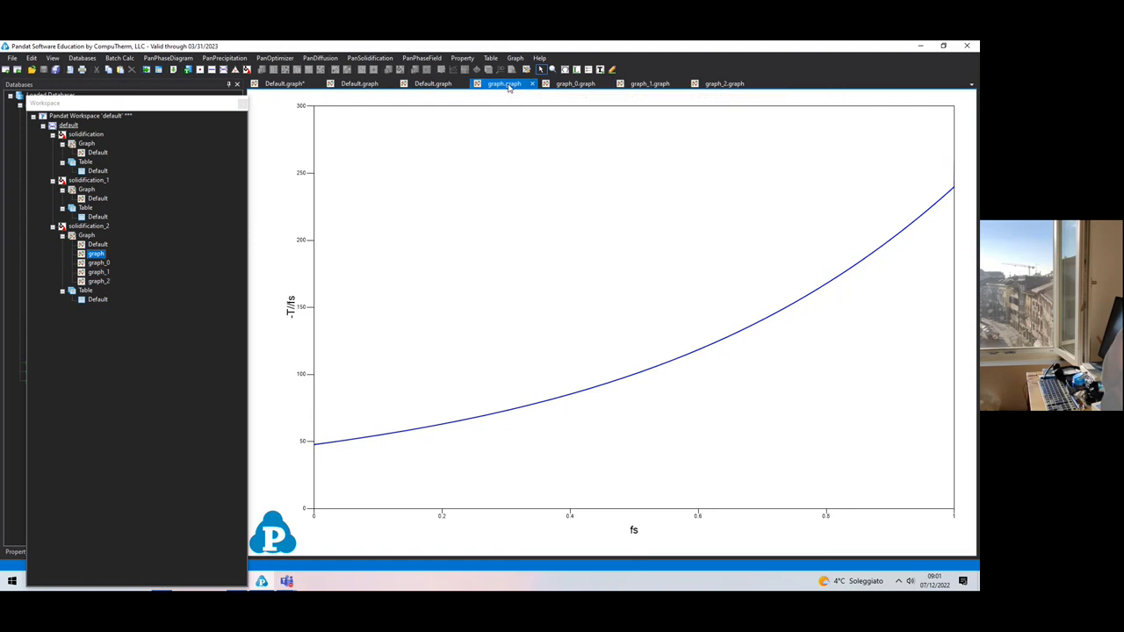
click(430, 84)
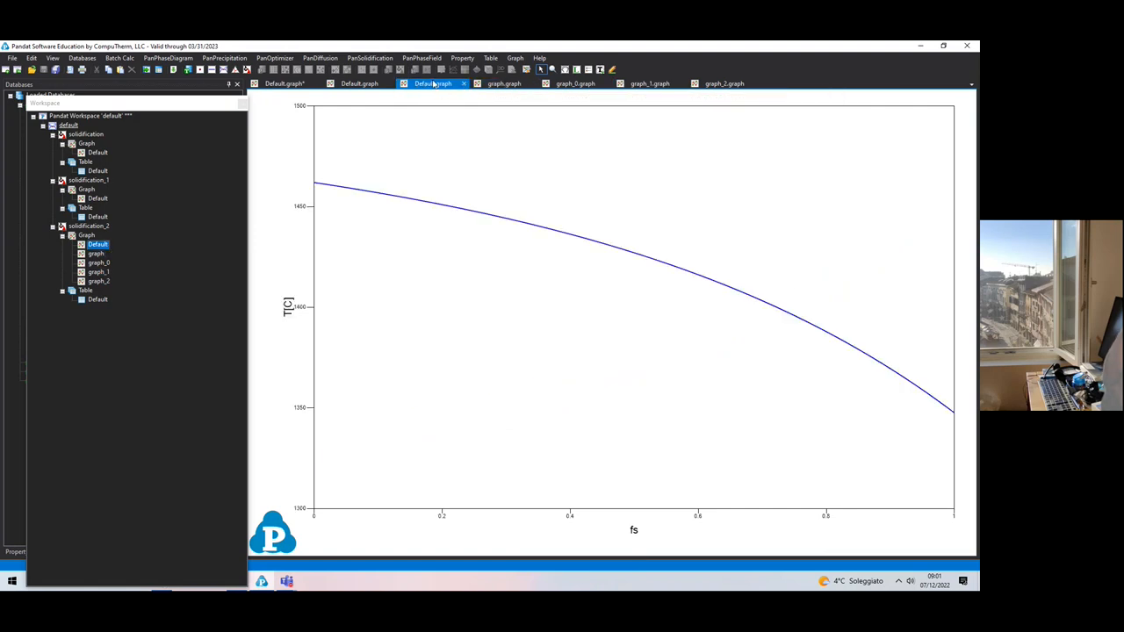
click(648, 83)
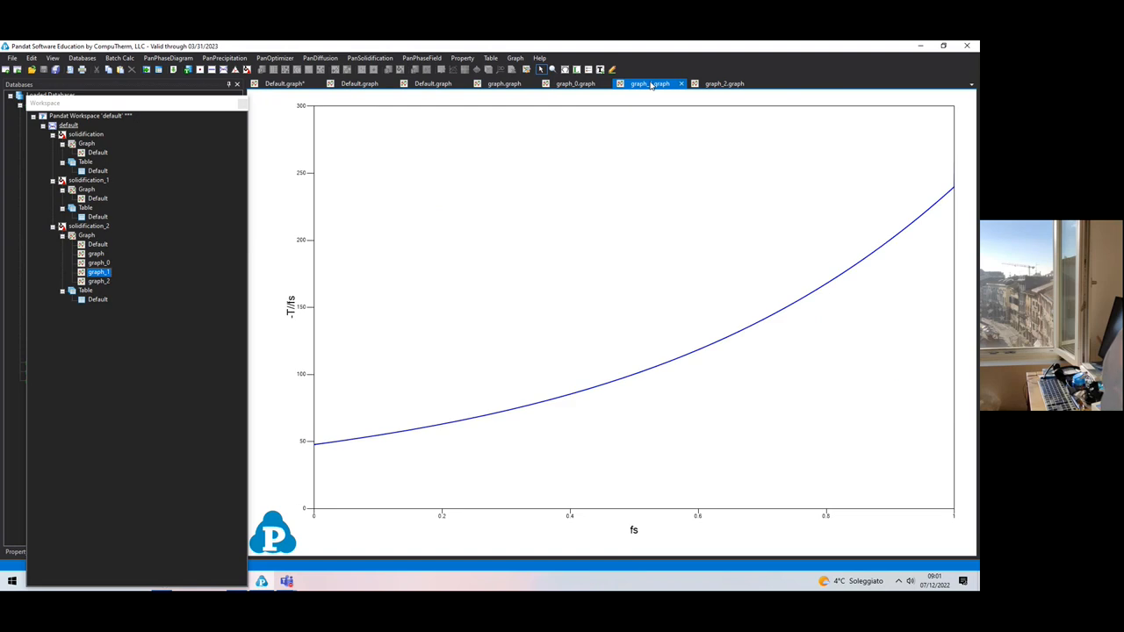
click(645, 83)
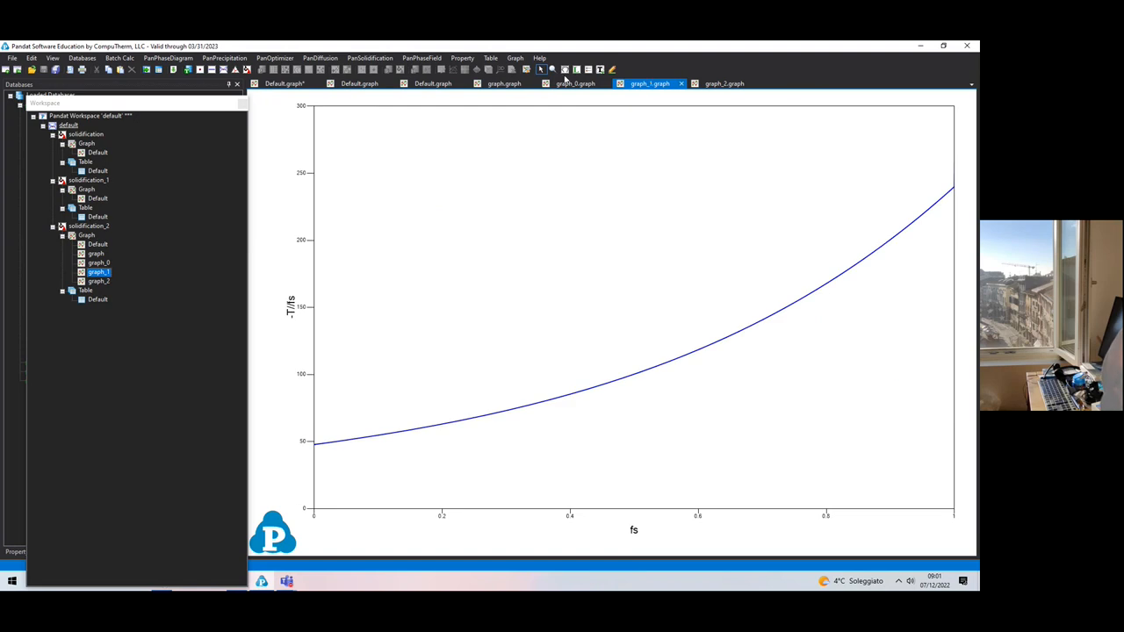
click(576, 85)
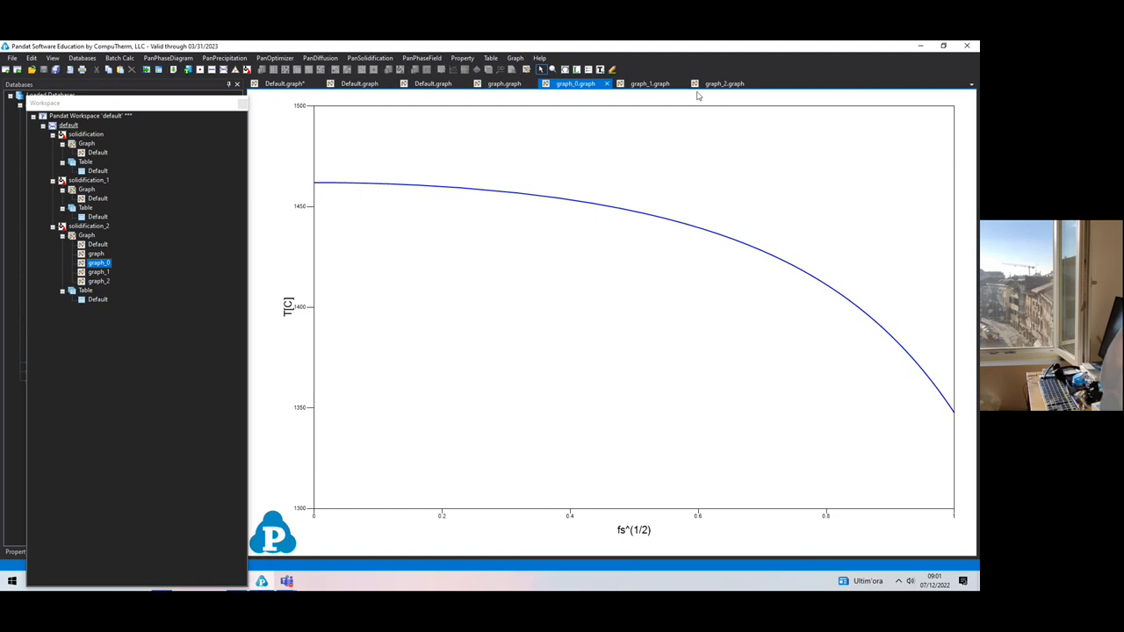
click(724, 84)
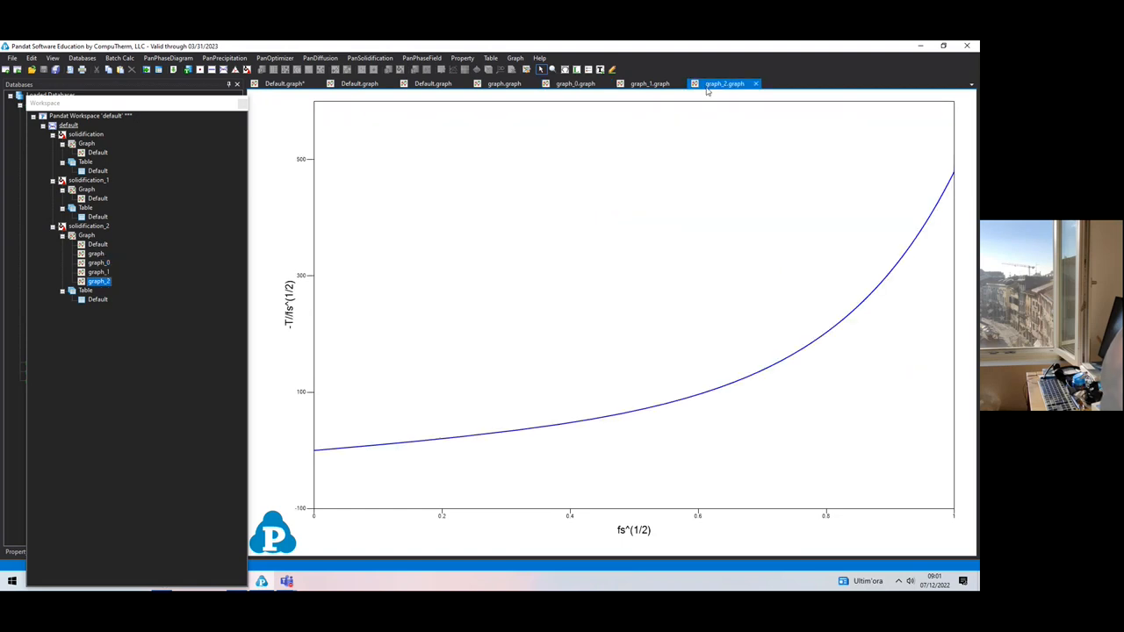
mouse_move(725, 181)
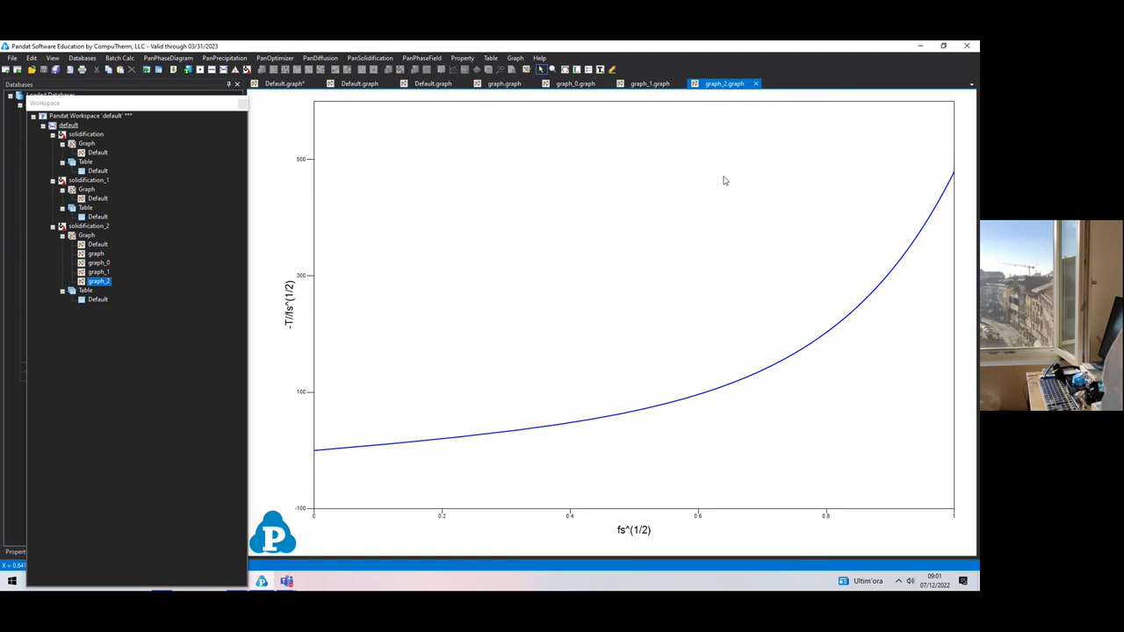
mouse_move(785, 313)
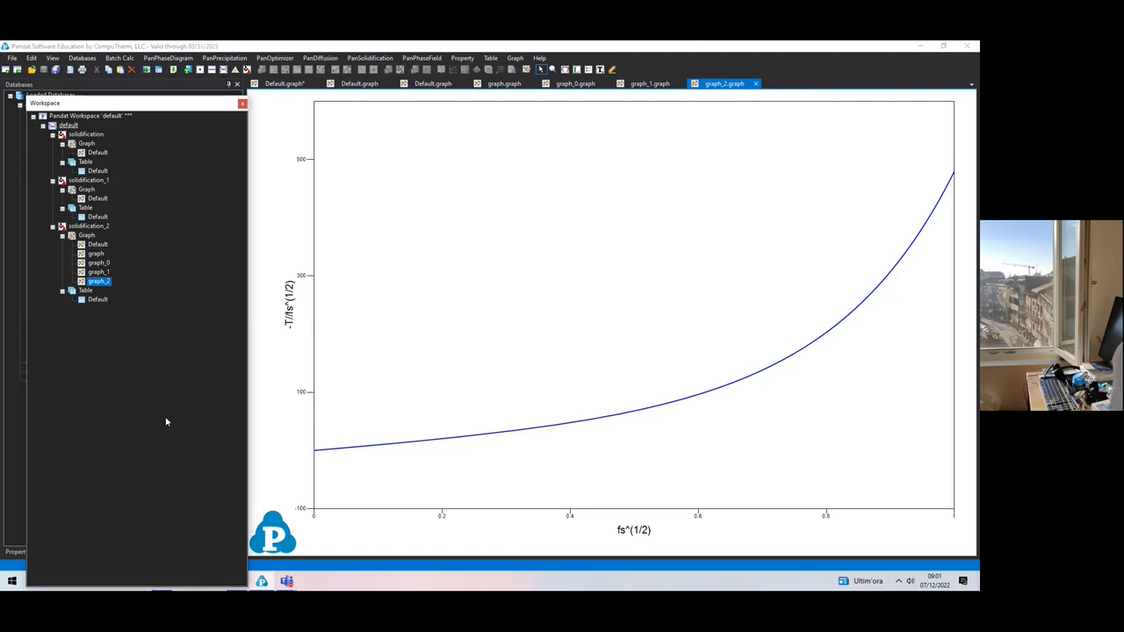
mouse_move(546, 312)
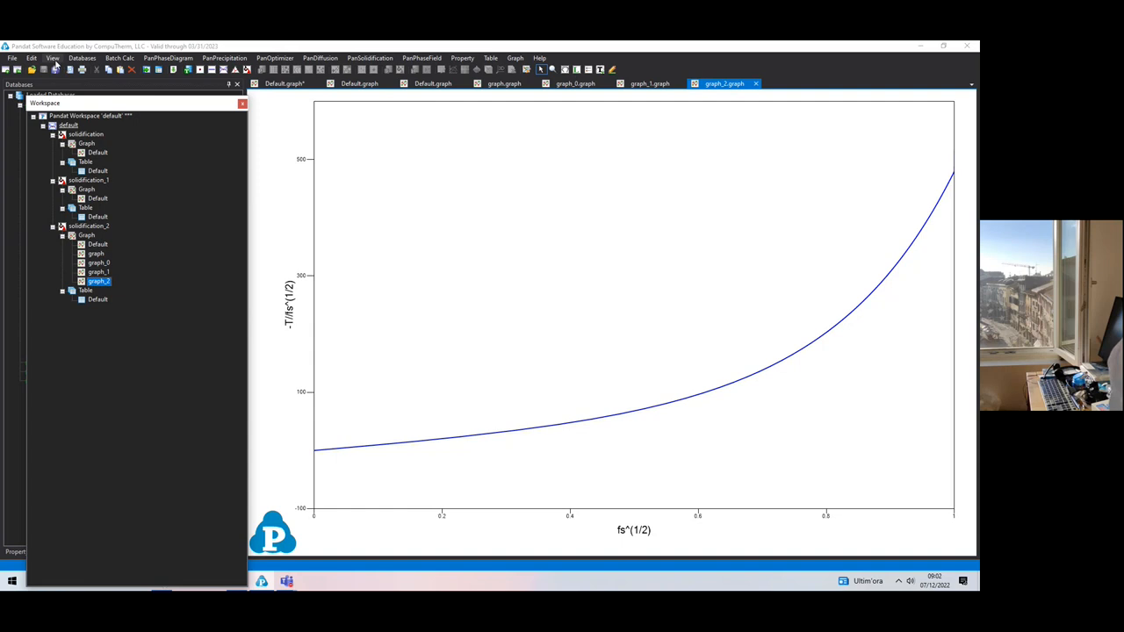
- Show the Property Window with graph_2's axis titles, scale, grid and margins, hiding the workspace
click(51, 57)
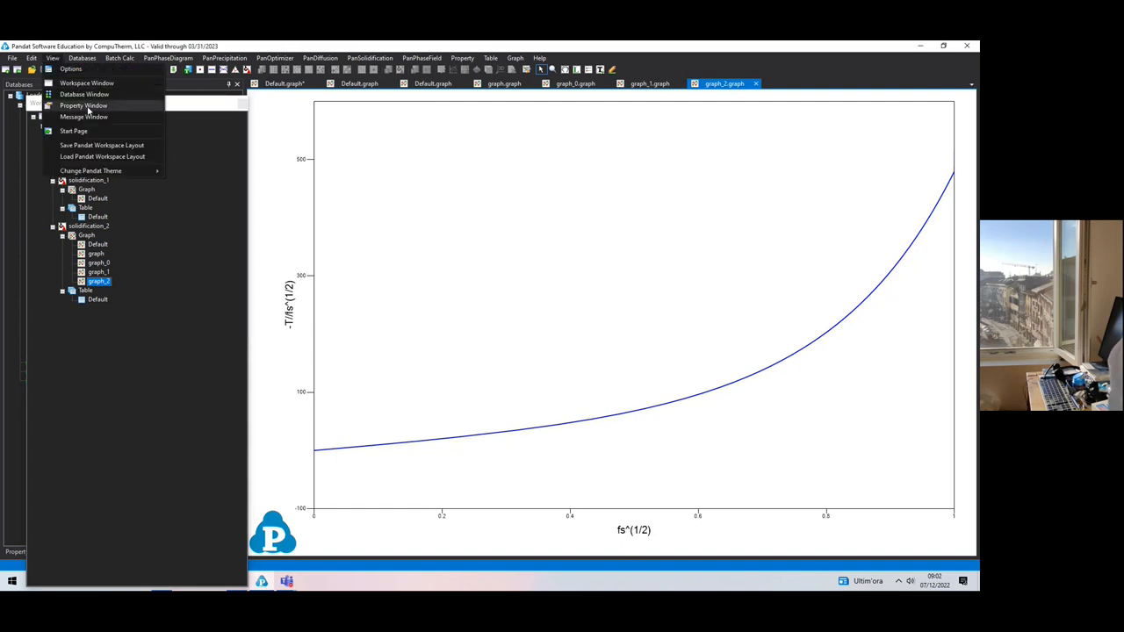
click(93, 105)
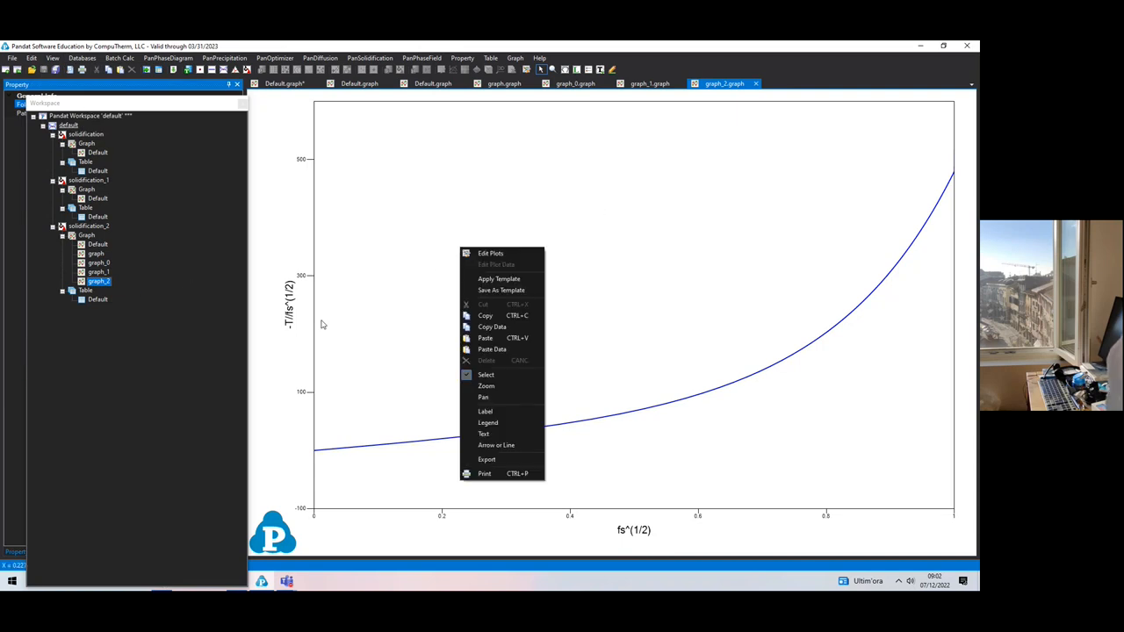
click(511, 350)
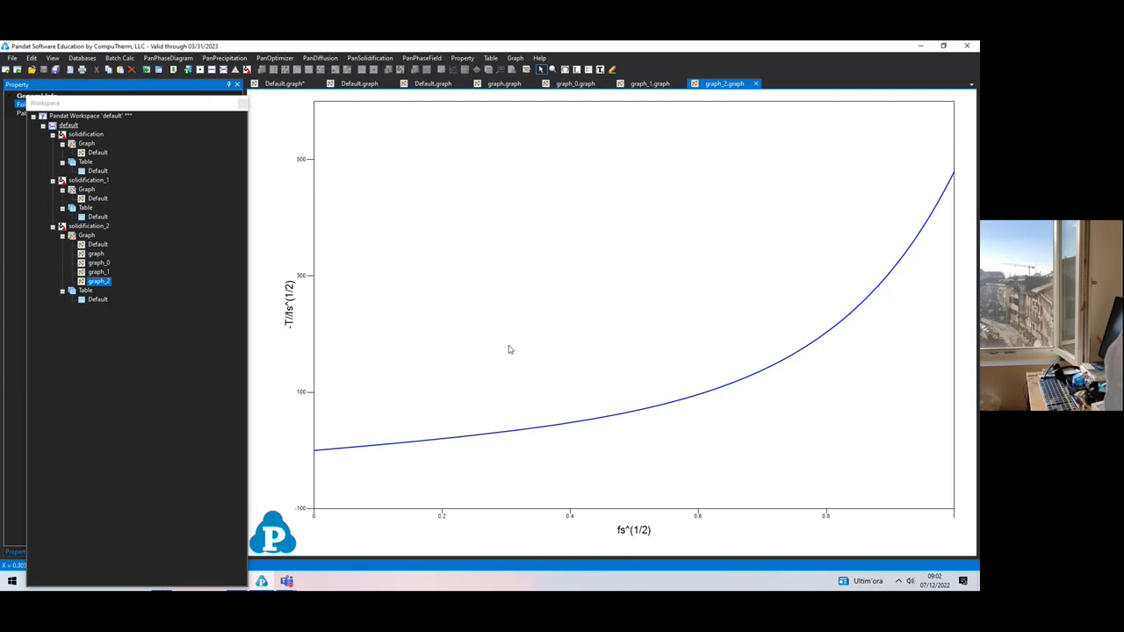
right_click(511, 350)
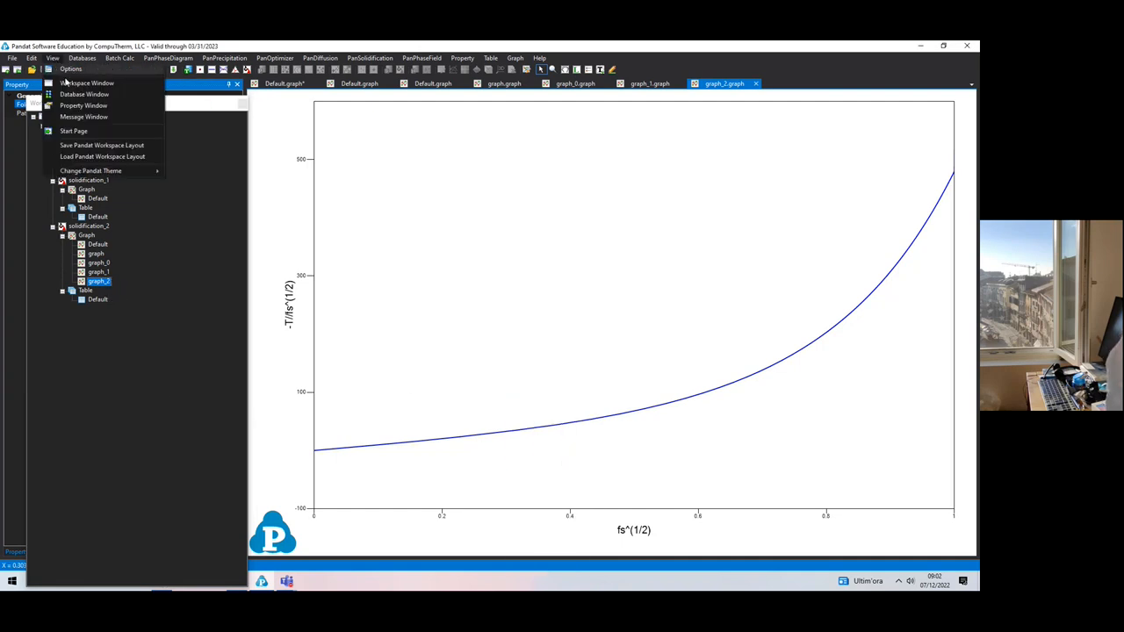
click(85, 81)
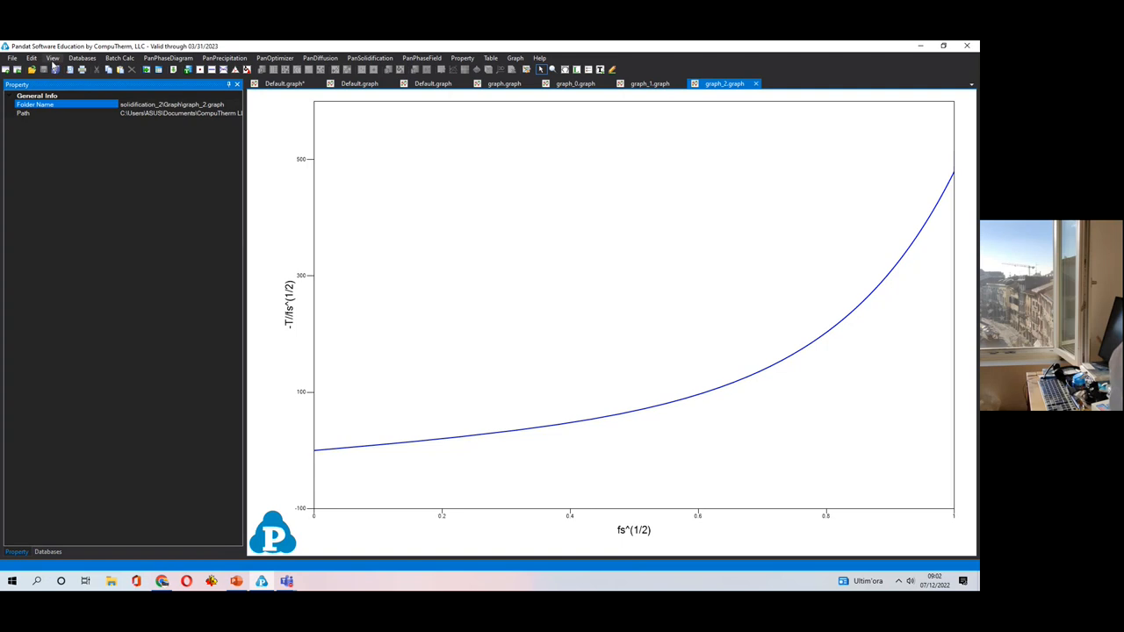
click(40, 51)
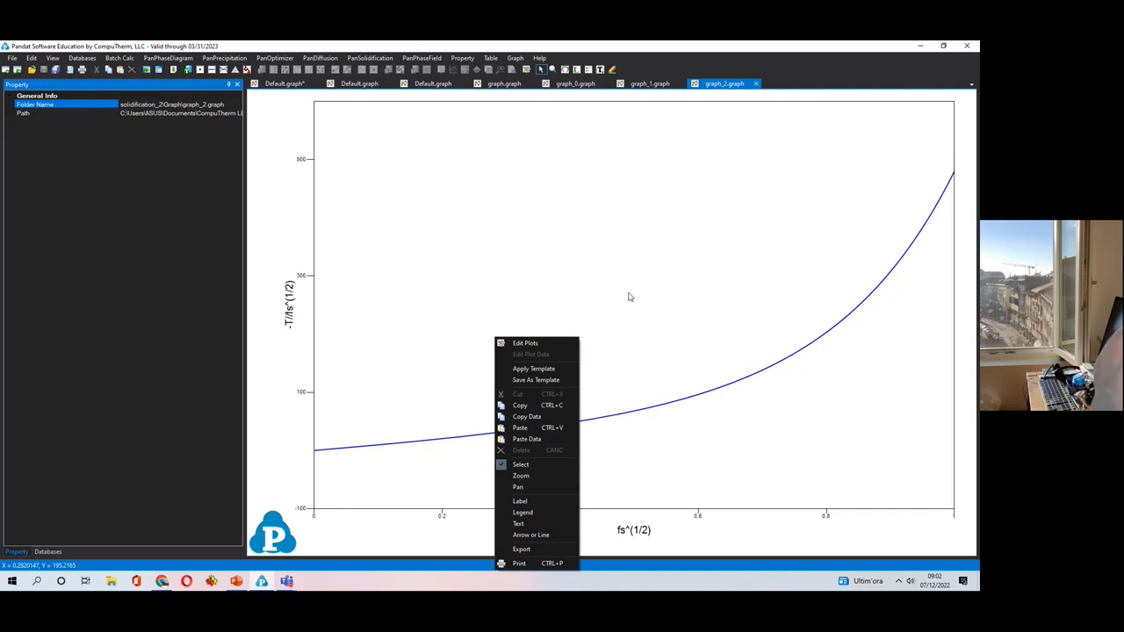
mouse_move(271, 187)
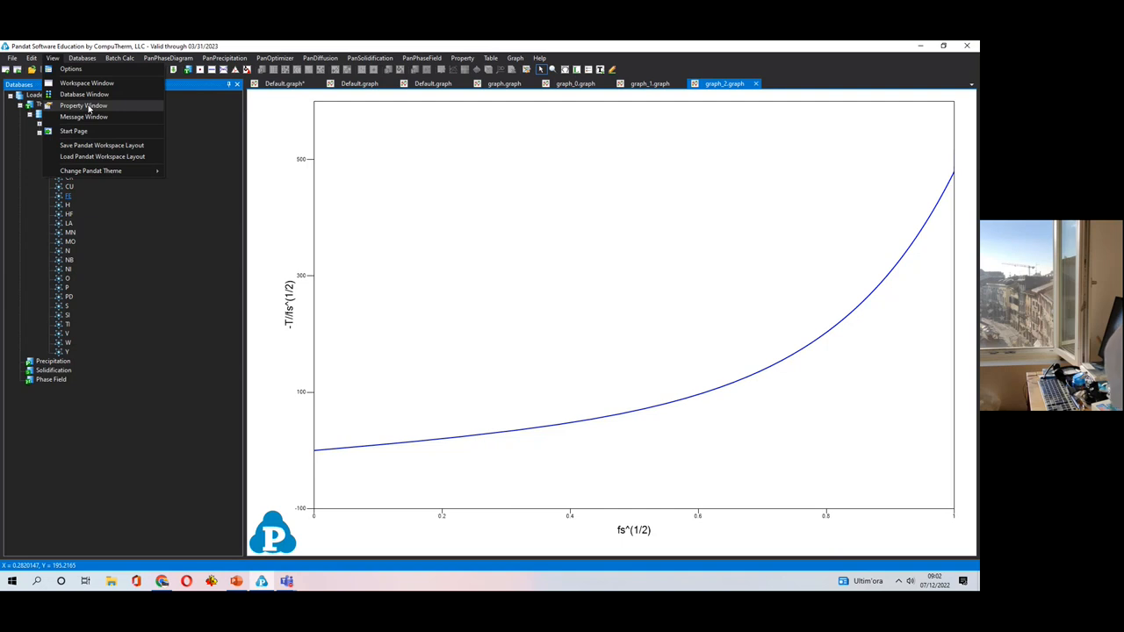
click(95, 105)
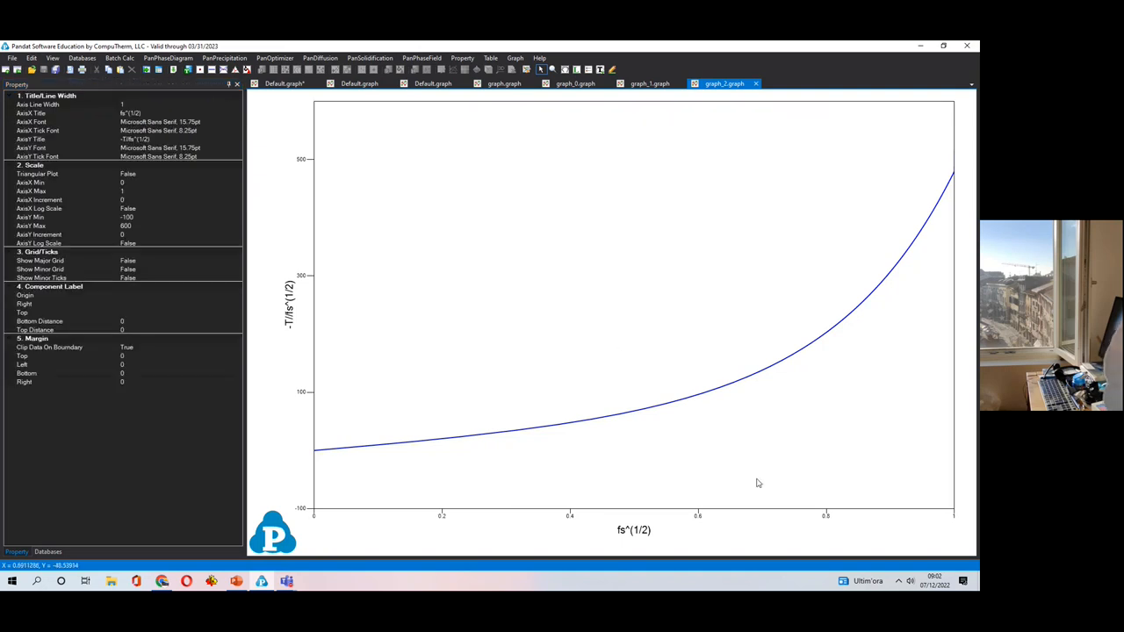
mouse_move(151, 221)
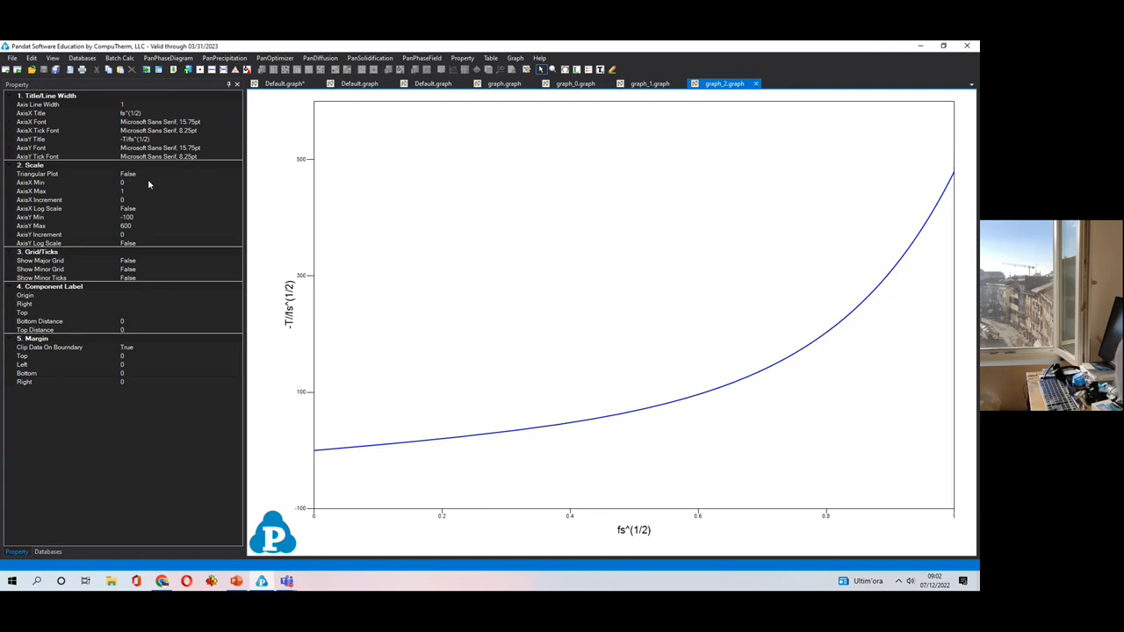
- Narrow the graph_2 x-axis to 0.9–0.99 to examine the curve's late-solidification end
click(40, 179)
text(.9)
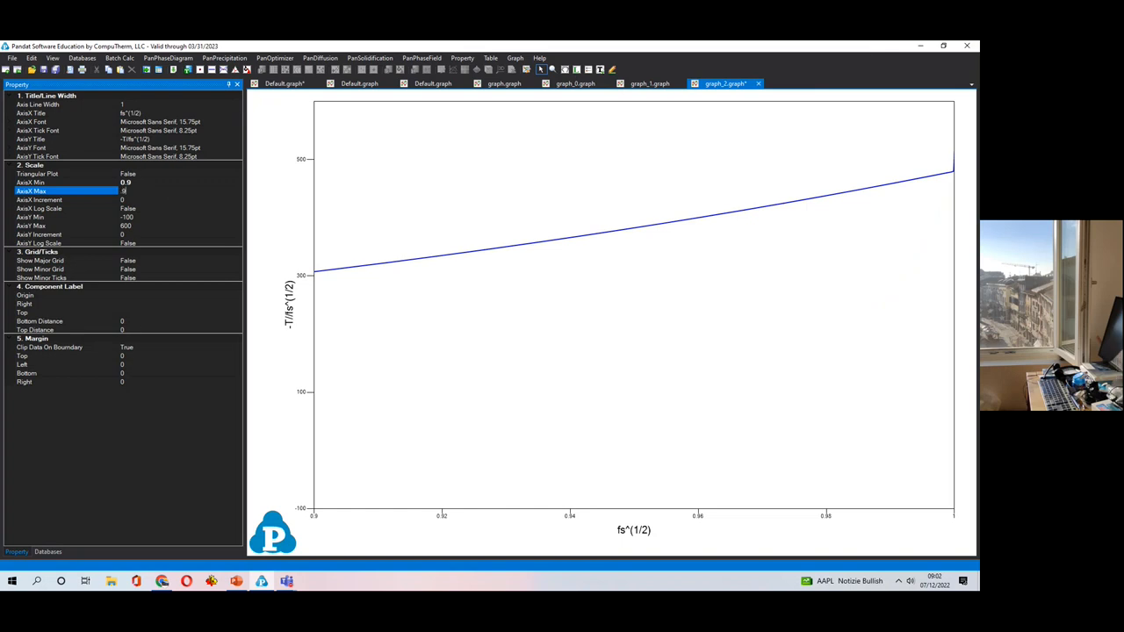
text(0.99)
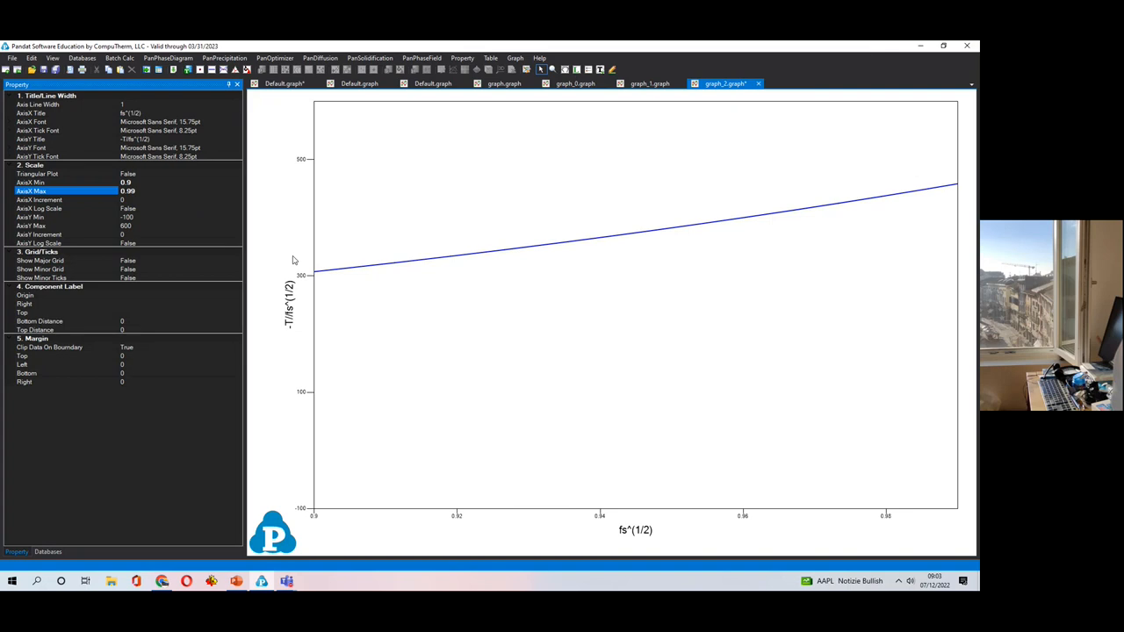
mouse_move(907, 134)
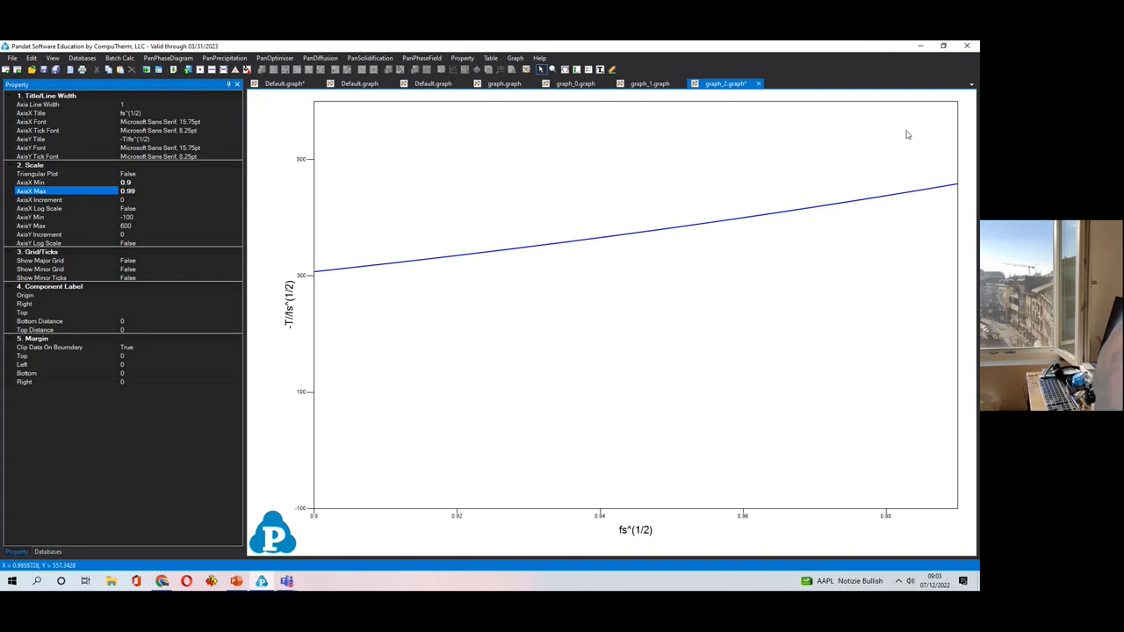
mouse_move(333, 373)
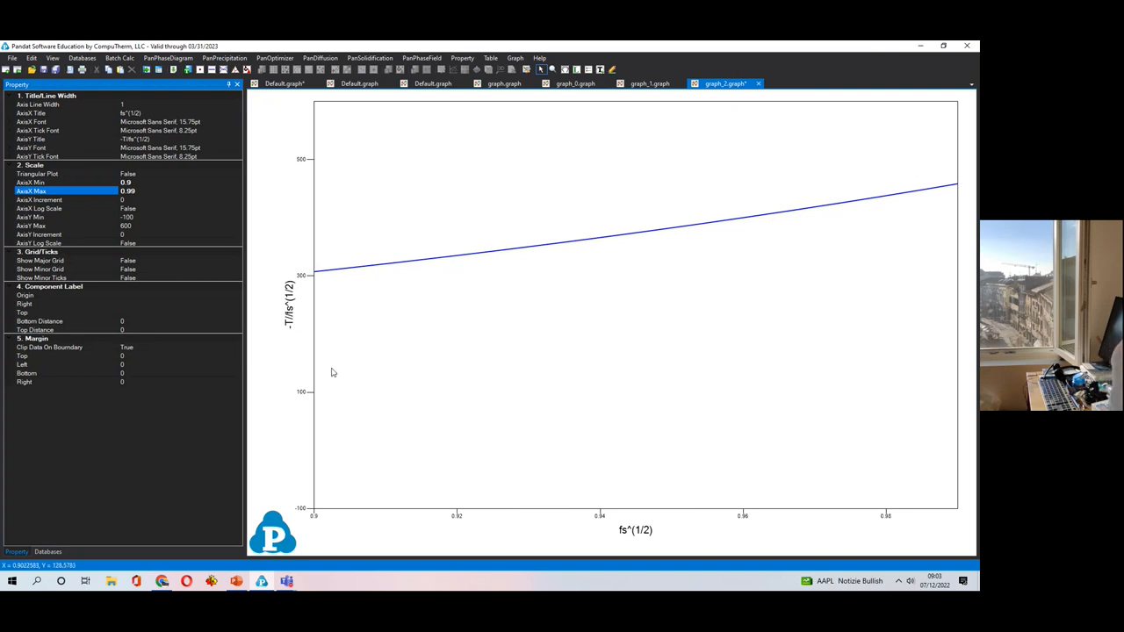
mouse_move(141, 243)
text(0)
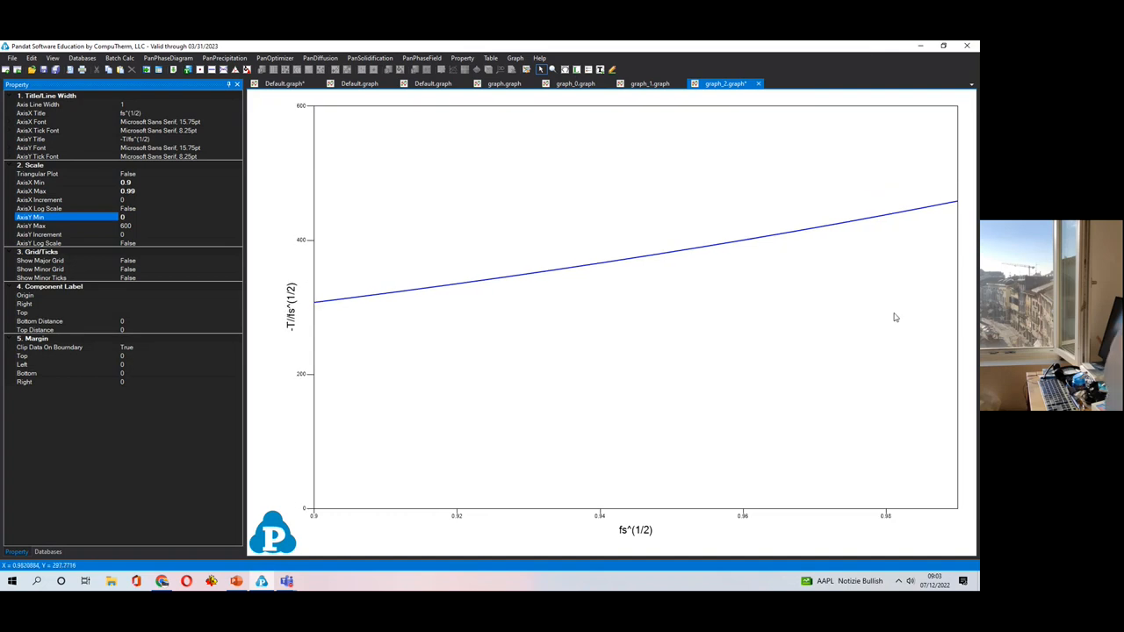
mouse_move(301, 332)
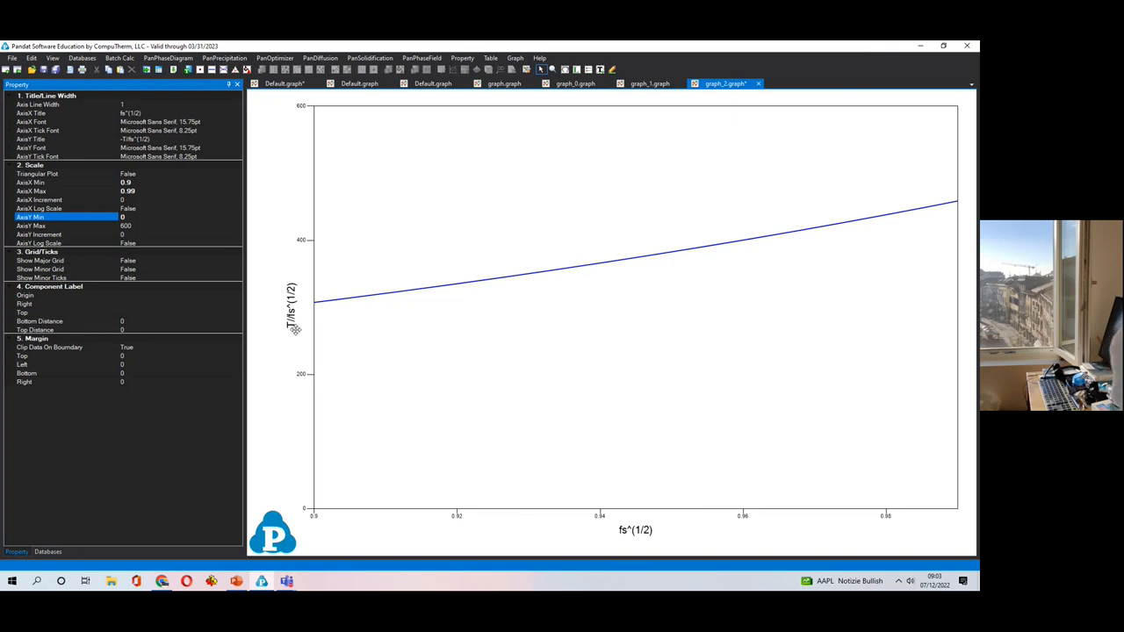
mouse_move(295, 325)
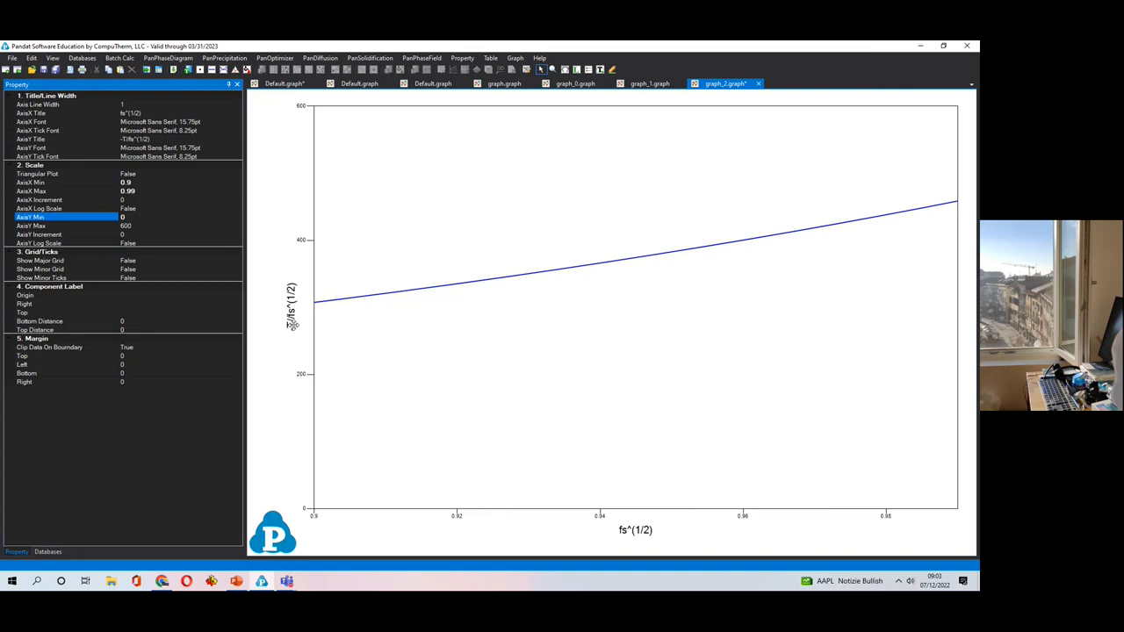
mouse_move(322, 323)
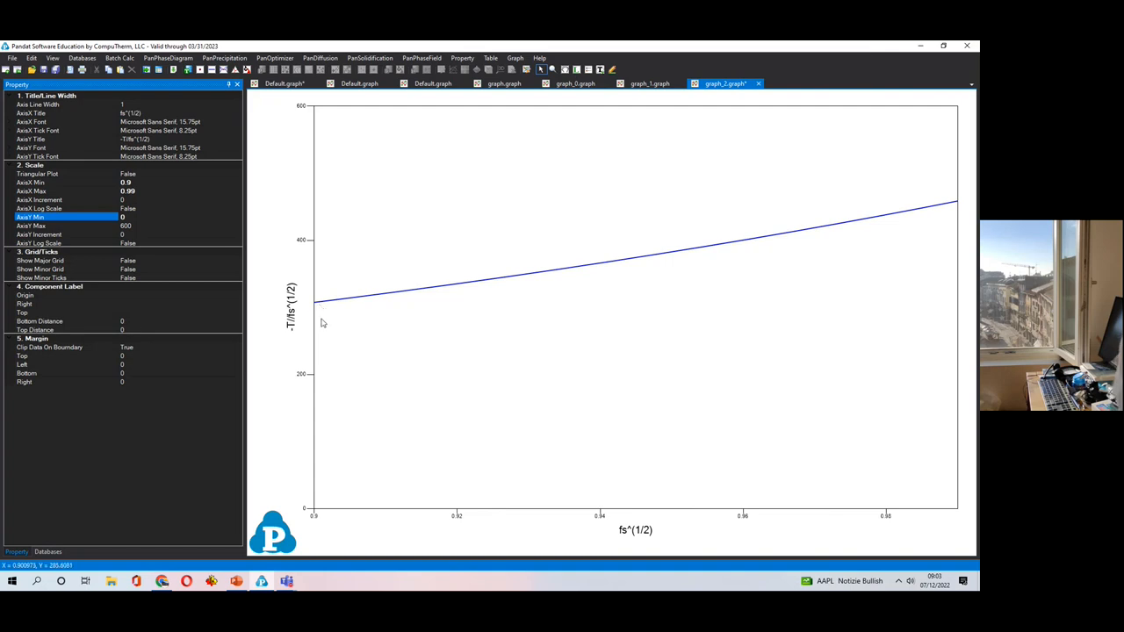
mouse_move(317, 311)
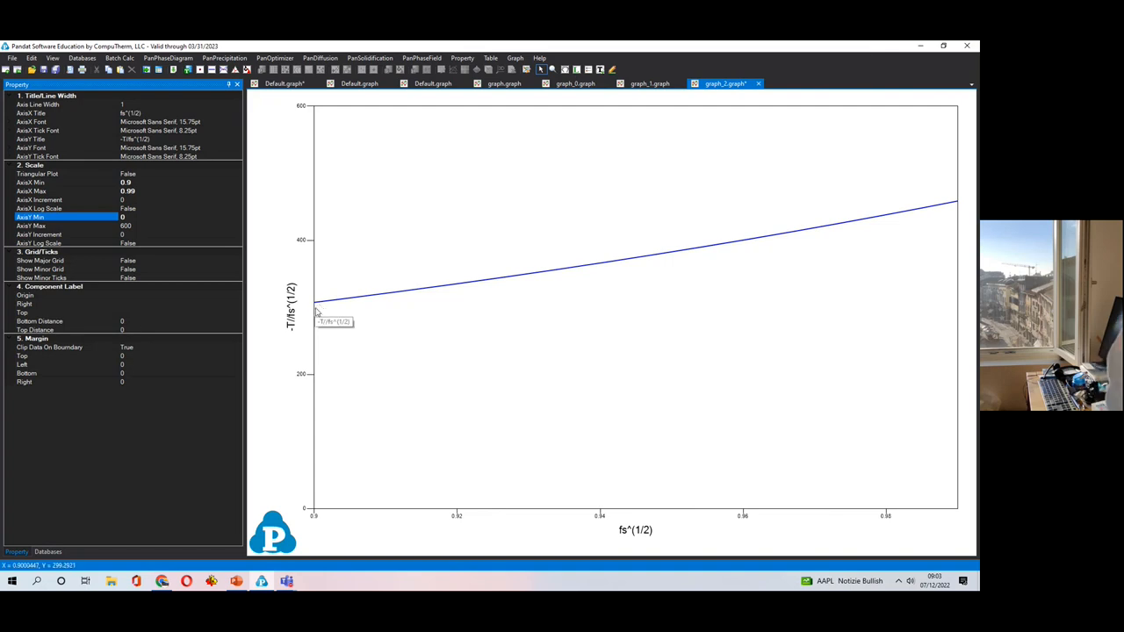
mouse_move(955, 205)
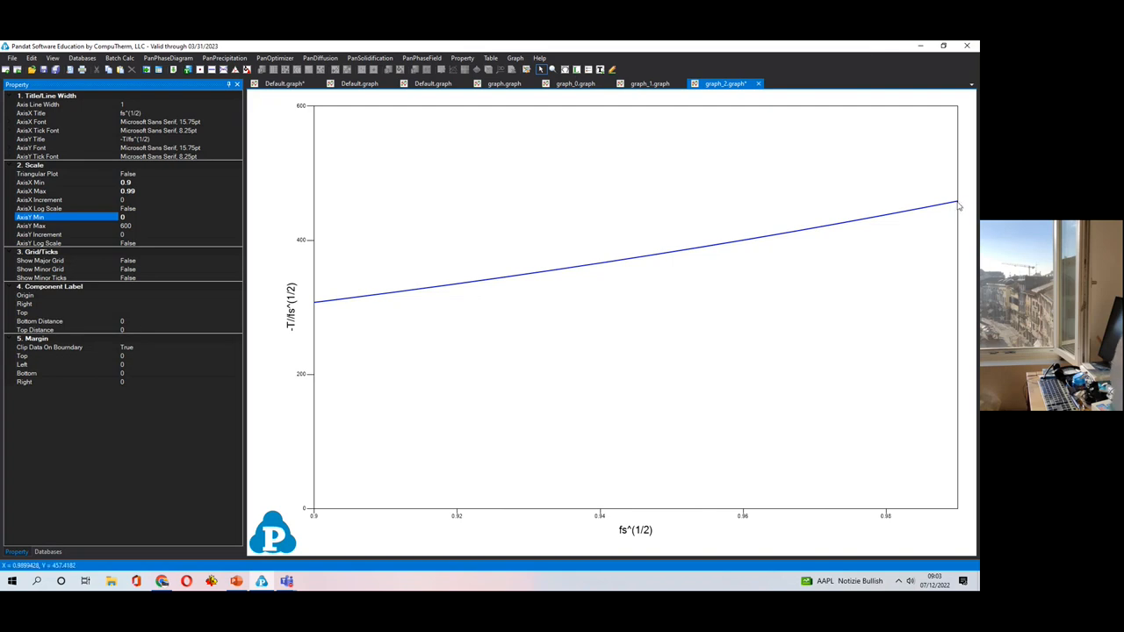
mouse_move(958, 205)
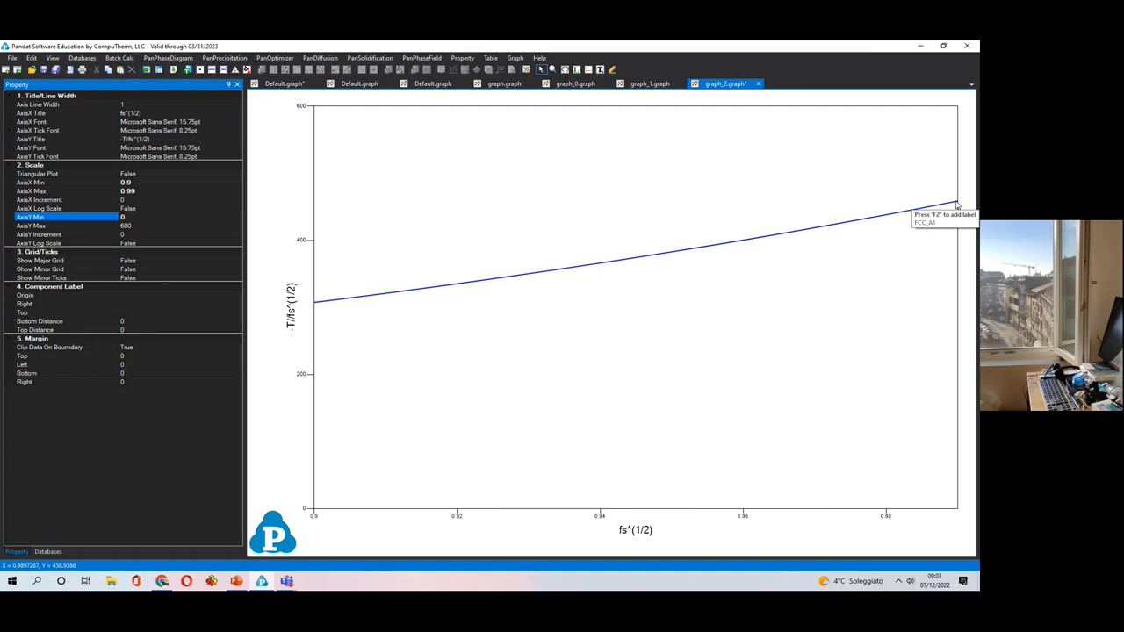
mouse_move(482, 470)
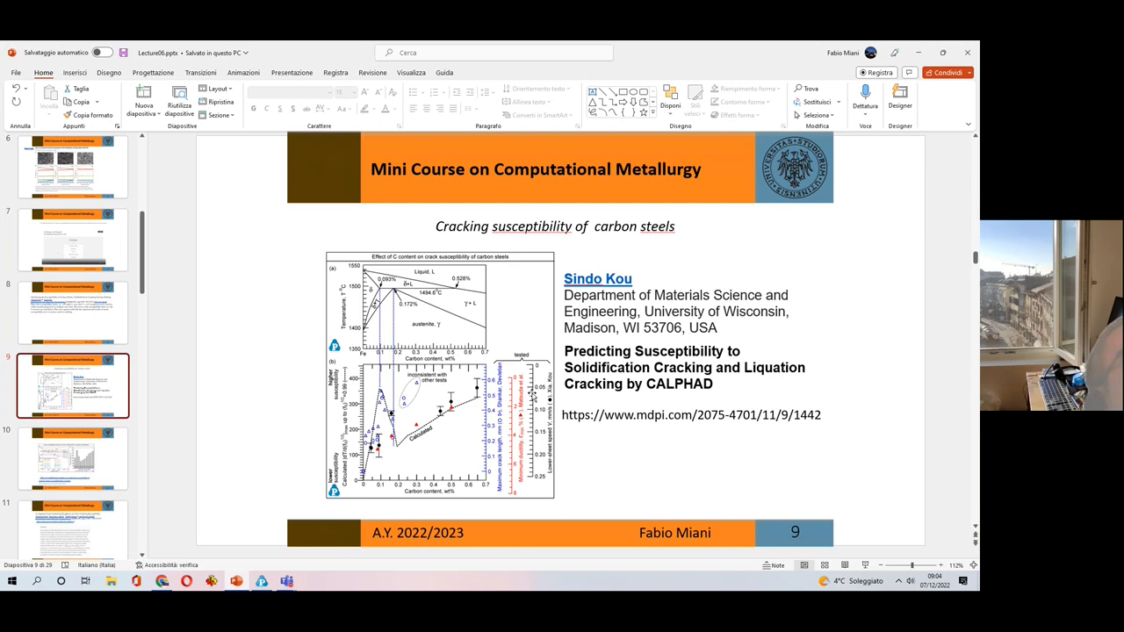
mouse_move(423, 463)
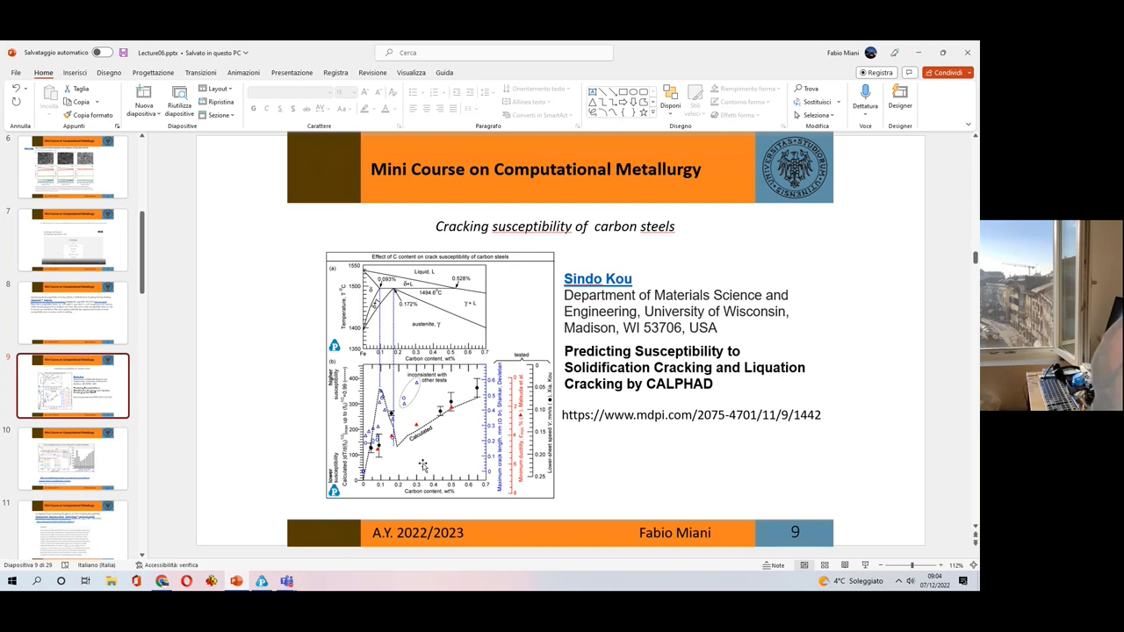
mouse_move(474, 430)
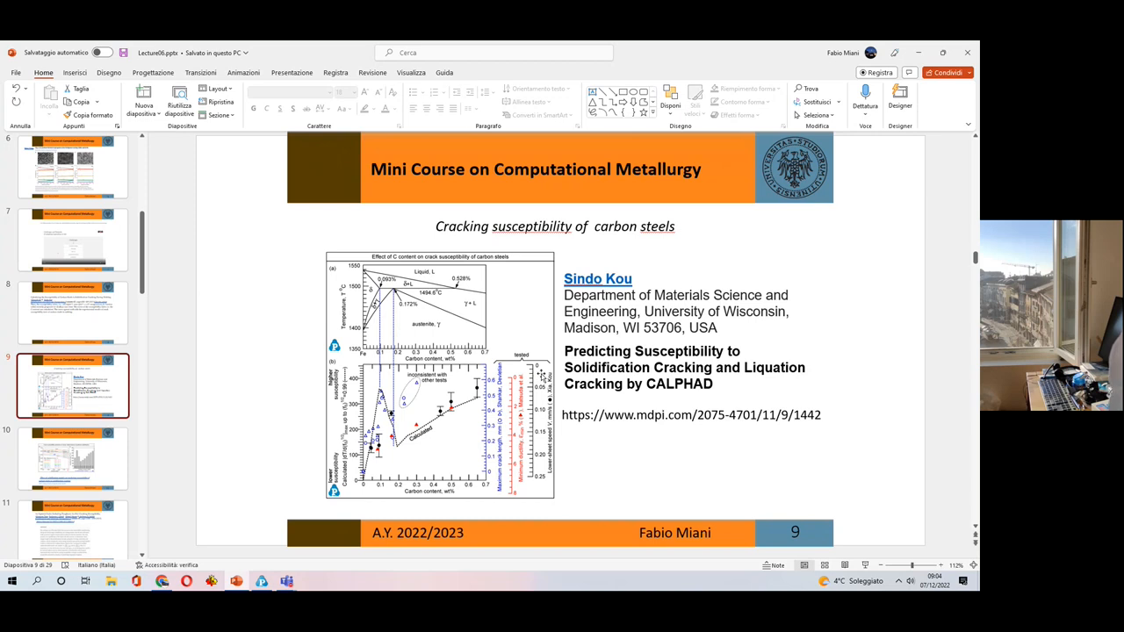
mouse_move(152, 473)
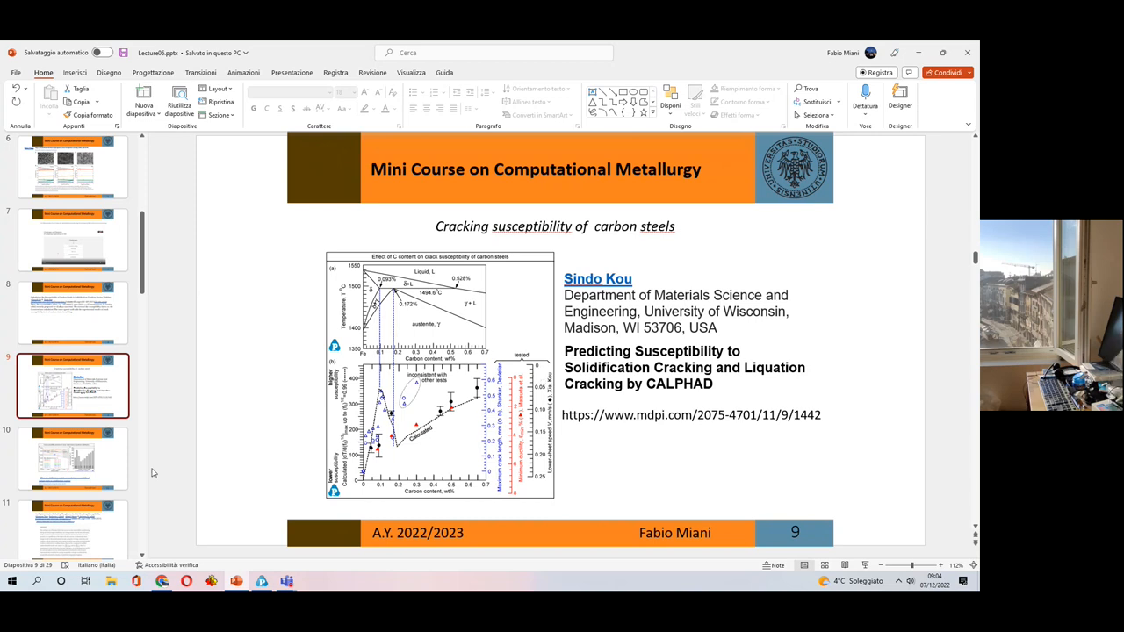
mouse_move(88, 474)
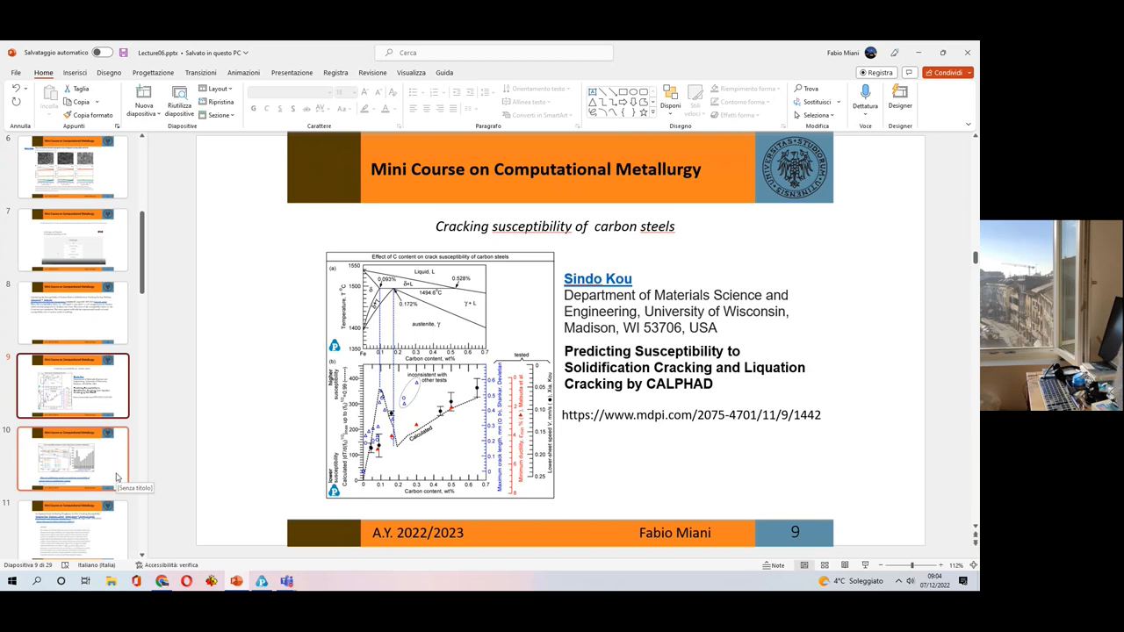
- Select slide 10 on crack susceptibility predictions for carbon steels
click(72, 454)
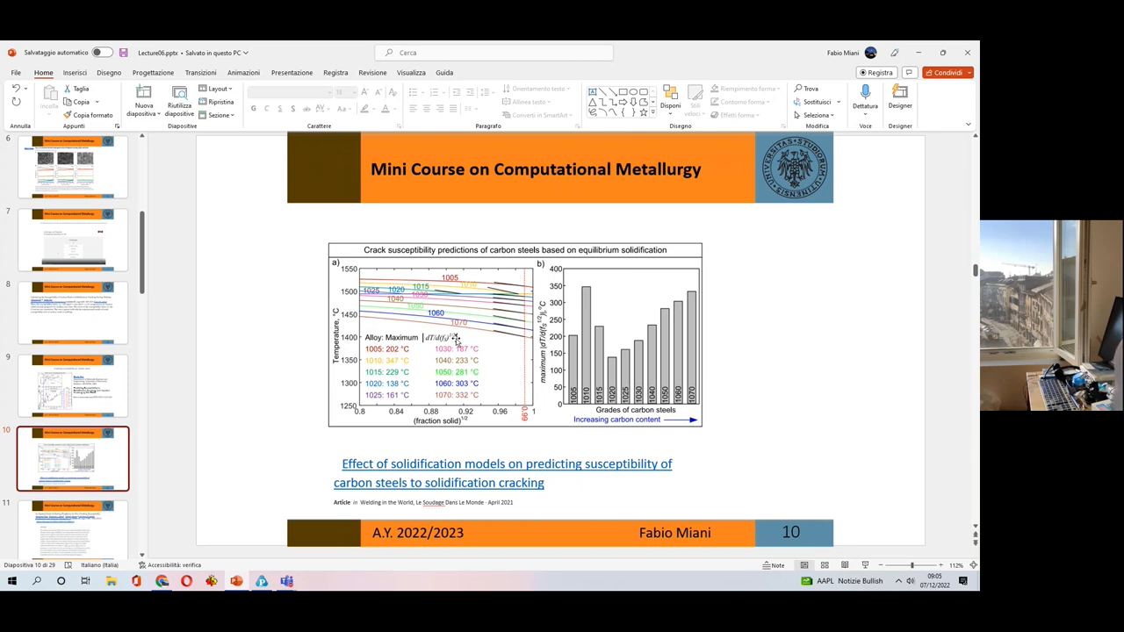
mouse_move(536, 466)
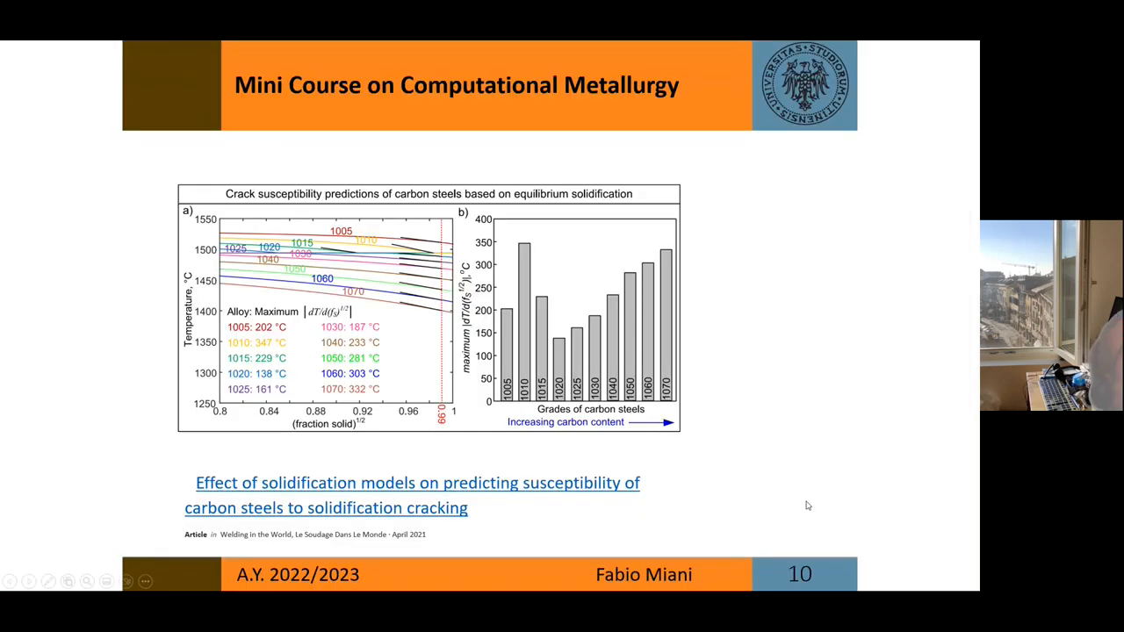
mouse_move(270, 288)
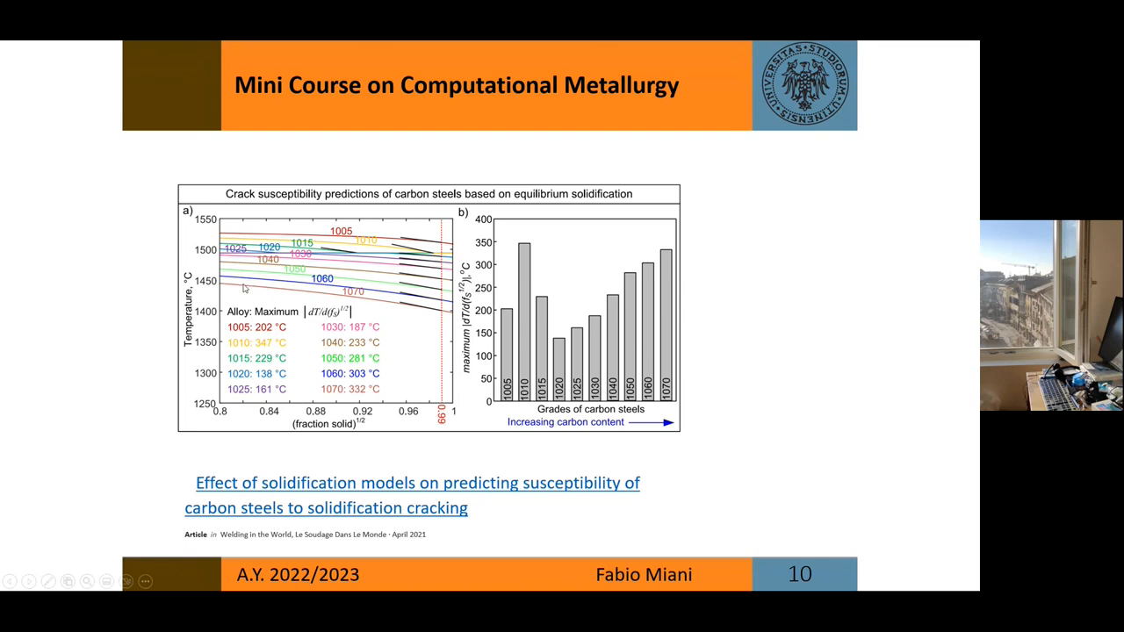
mouse_move(199, 426)
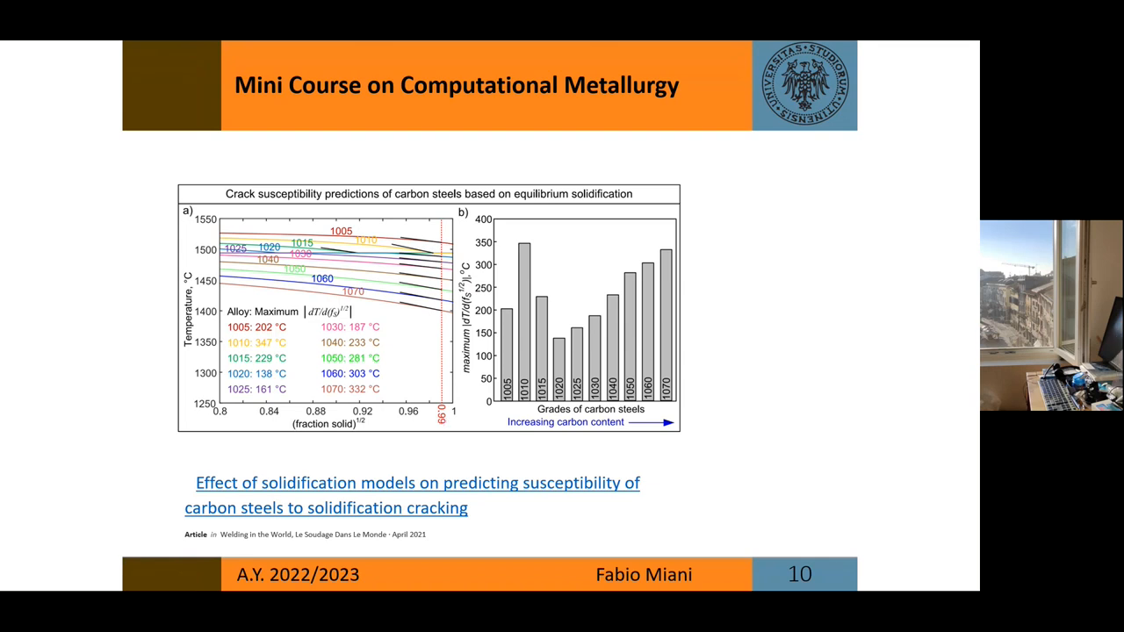
mouse_move(296, 498)
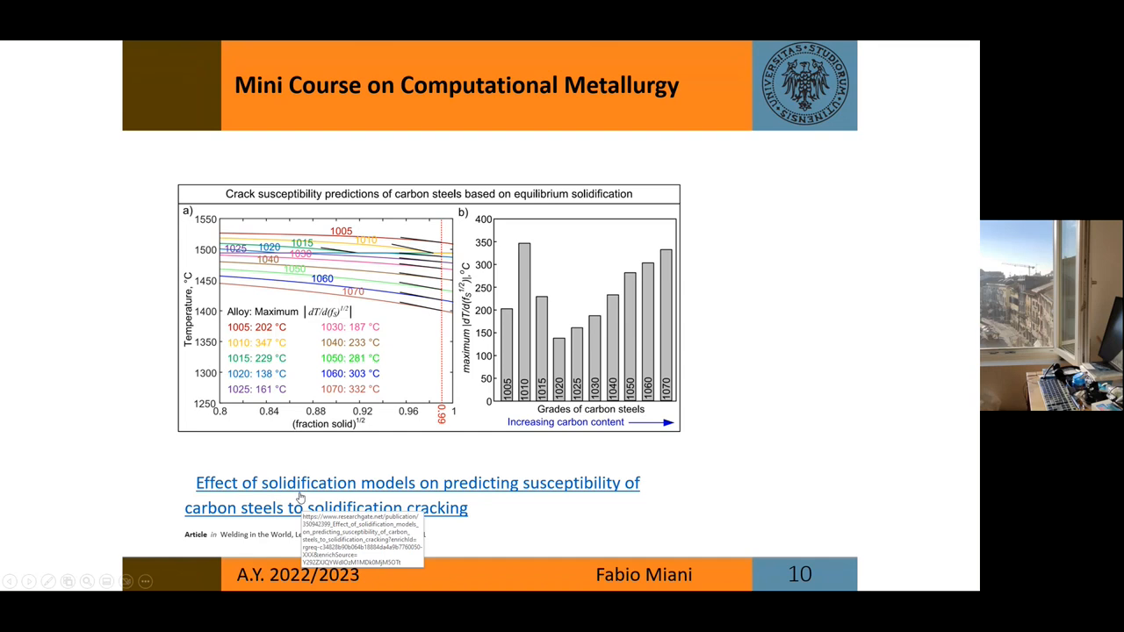
mouse_move(425, 488)
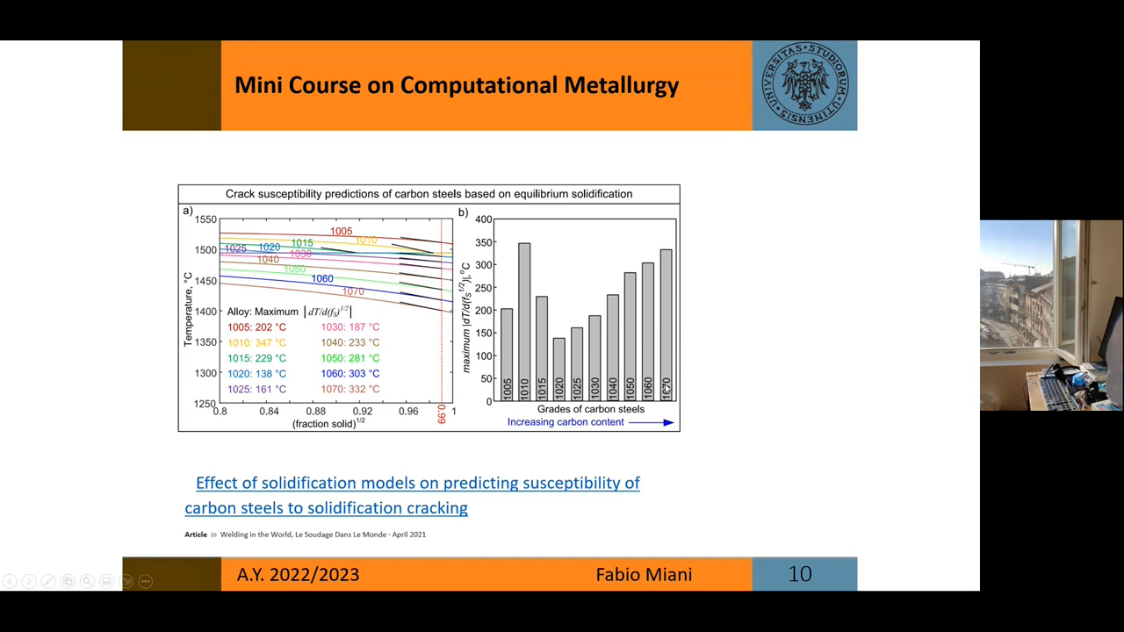
mouse_move(527, 199)
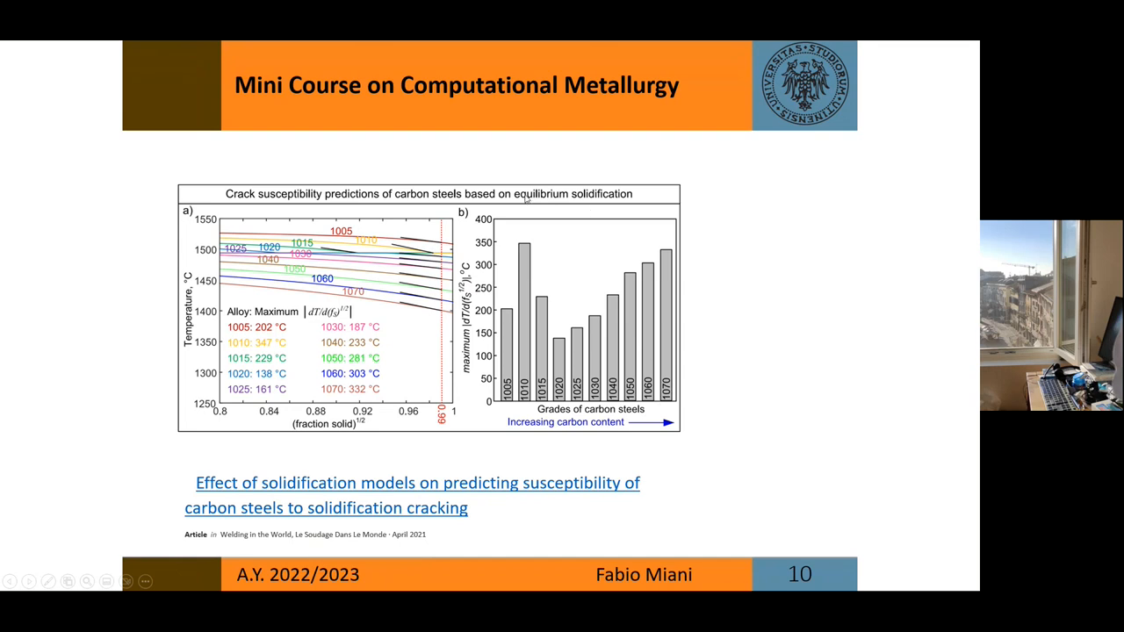
mouse_move(571, 199)
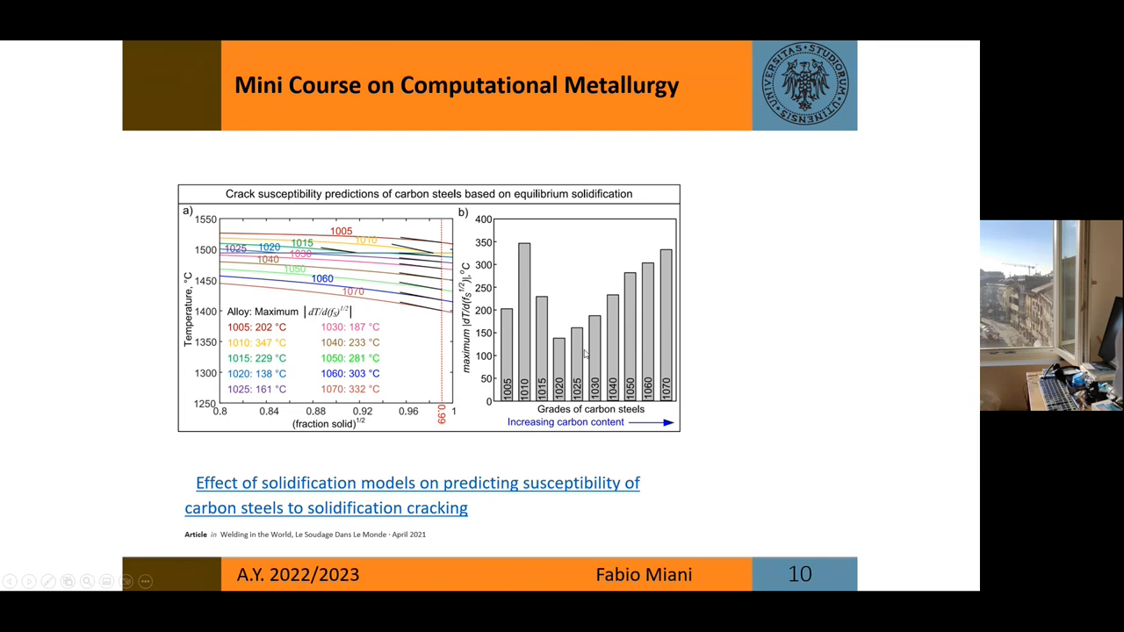
mouse_move(545, 407)
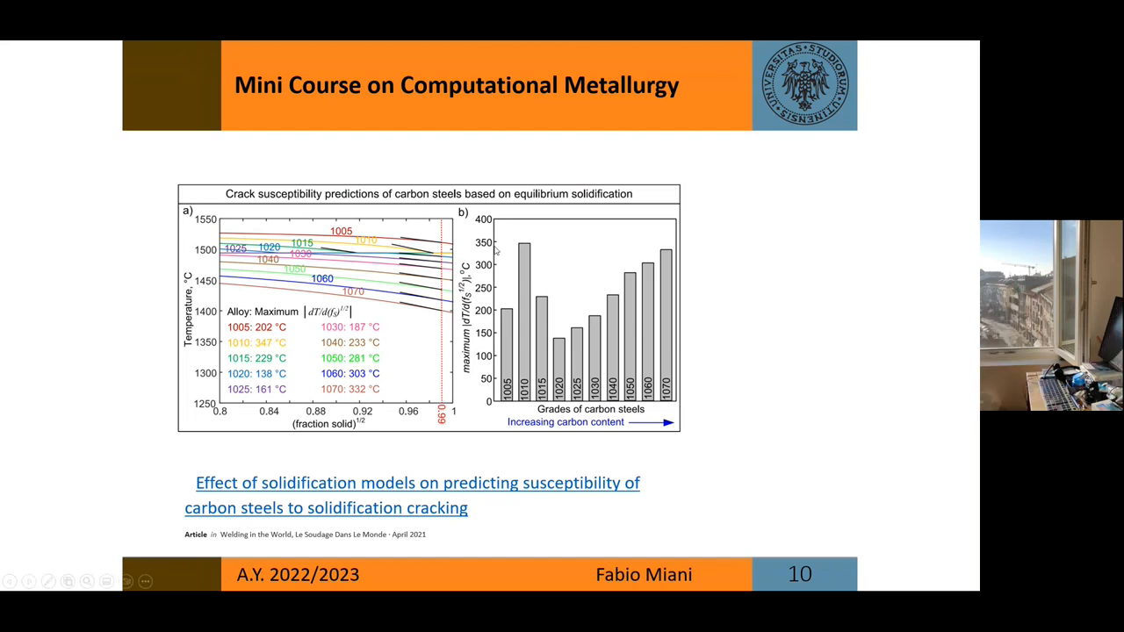
mouse_move(666, 259)
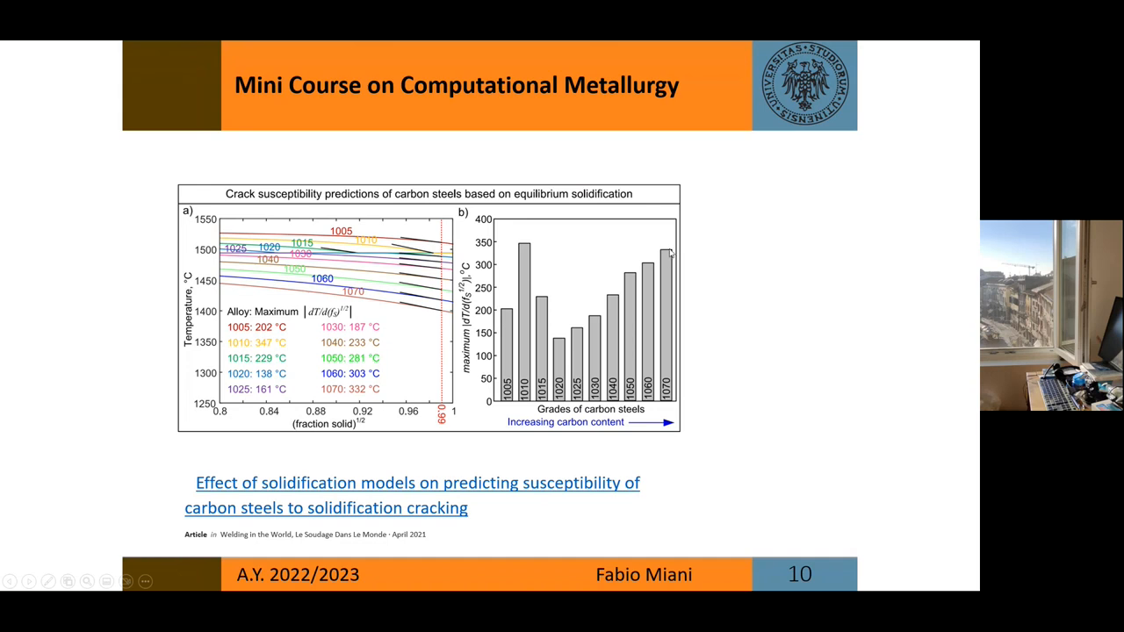
mouse_move(674, 401)
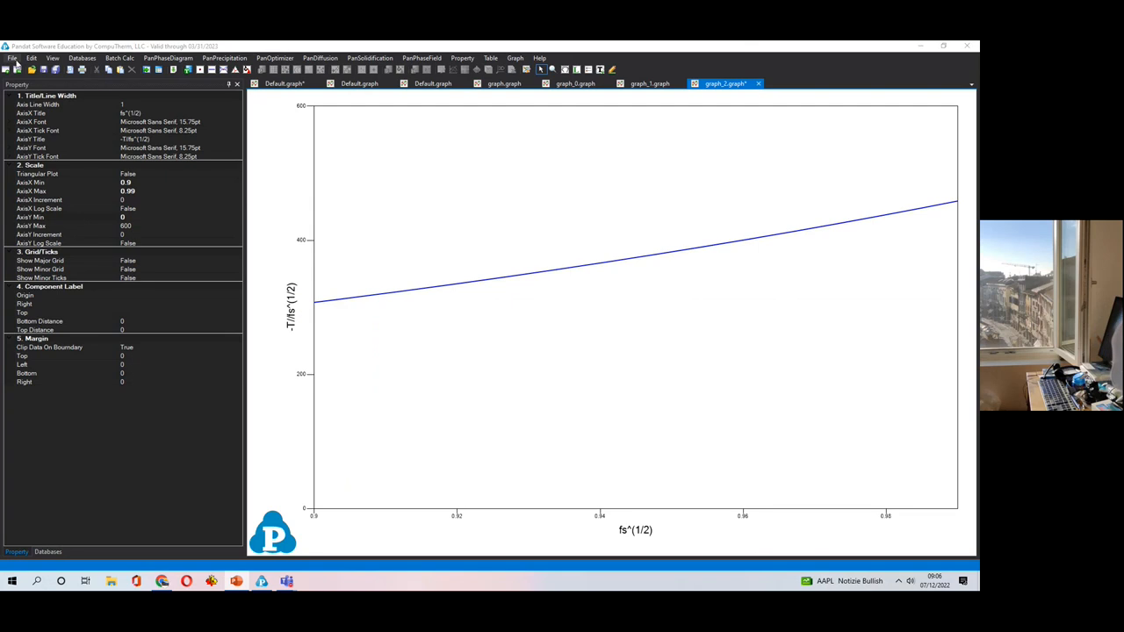
- Open the Lecture06Example01.pbfx batch file from the Metallurgia23 folder
click(12, 58)
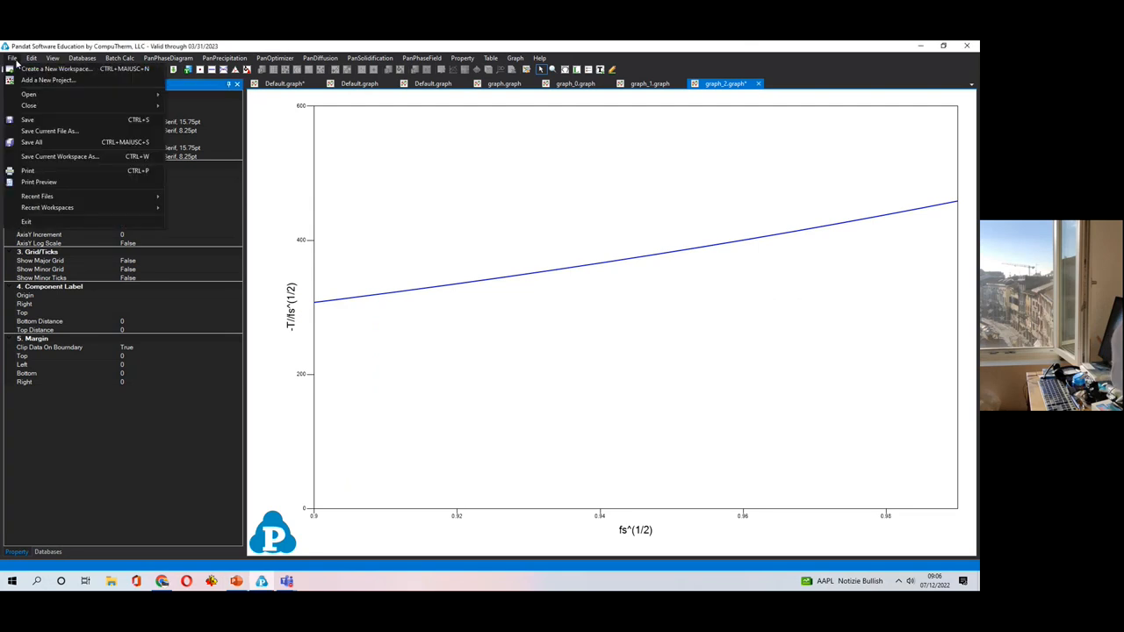
mouse_move(34, 91)
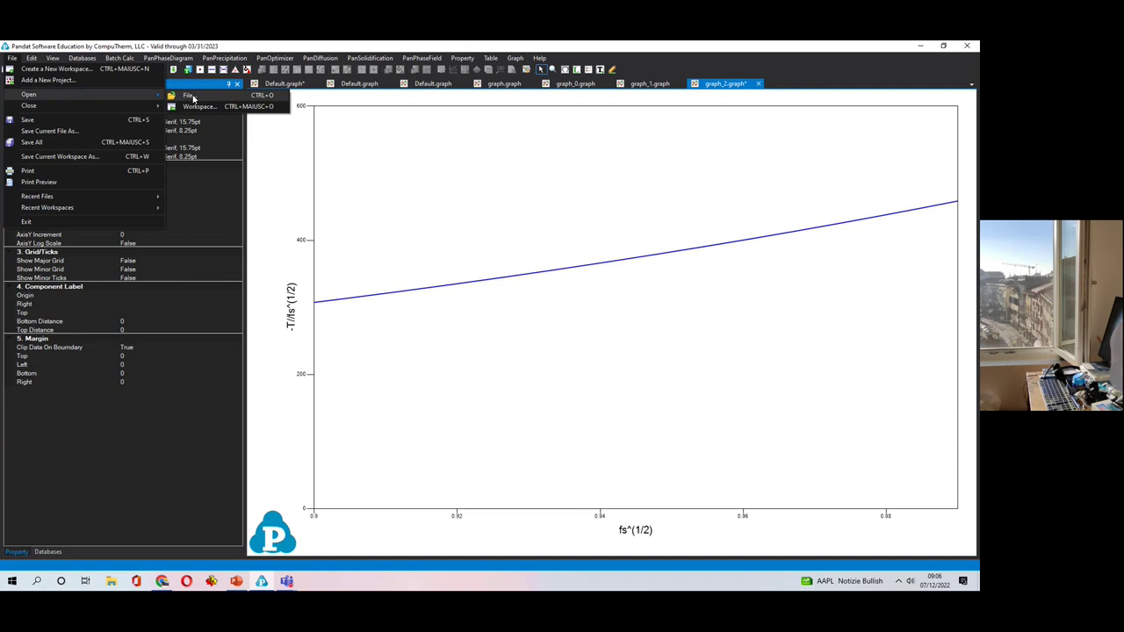
click(188, 90)
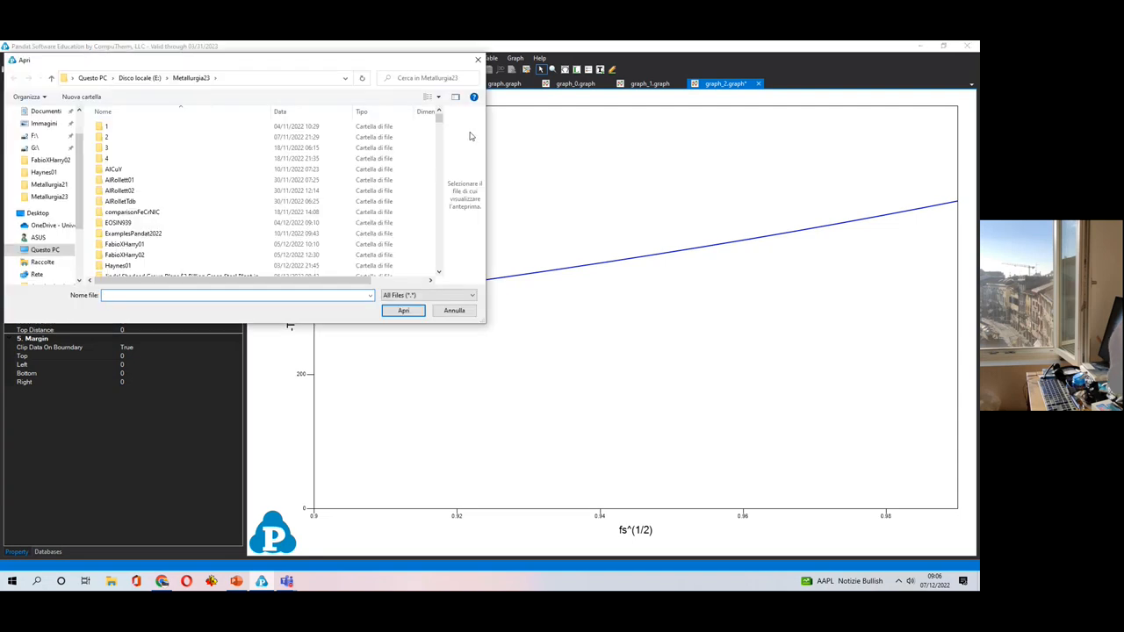
scroll(down, 3)
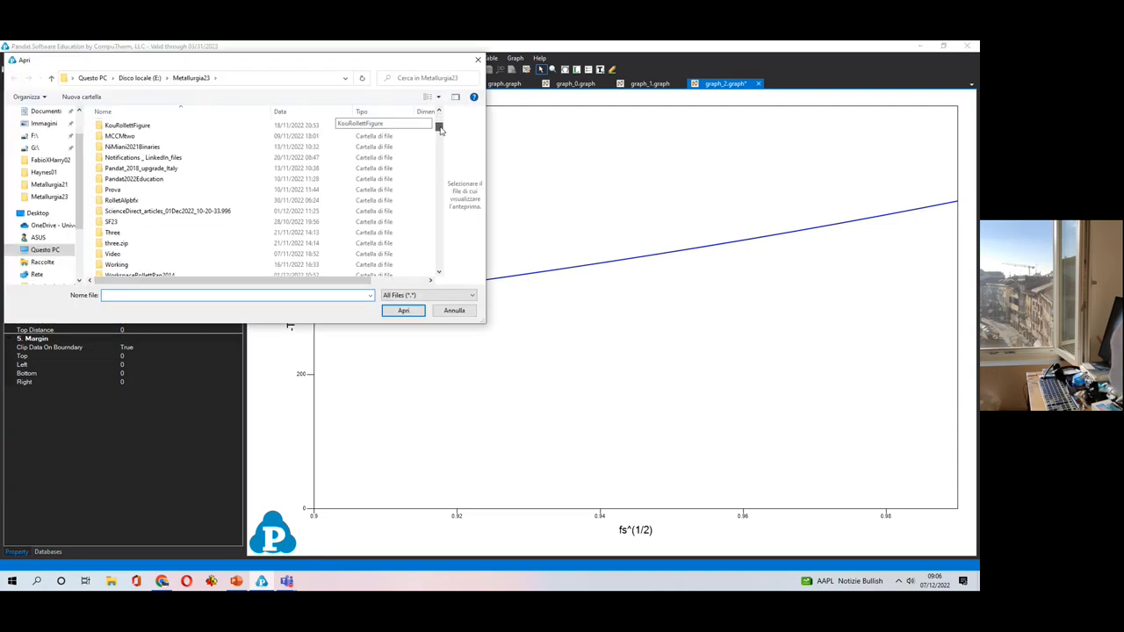
scroll(down, 3)
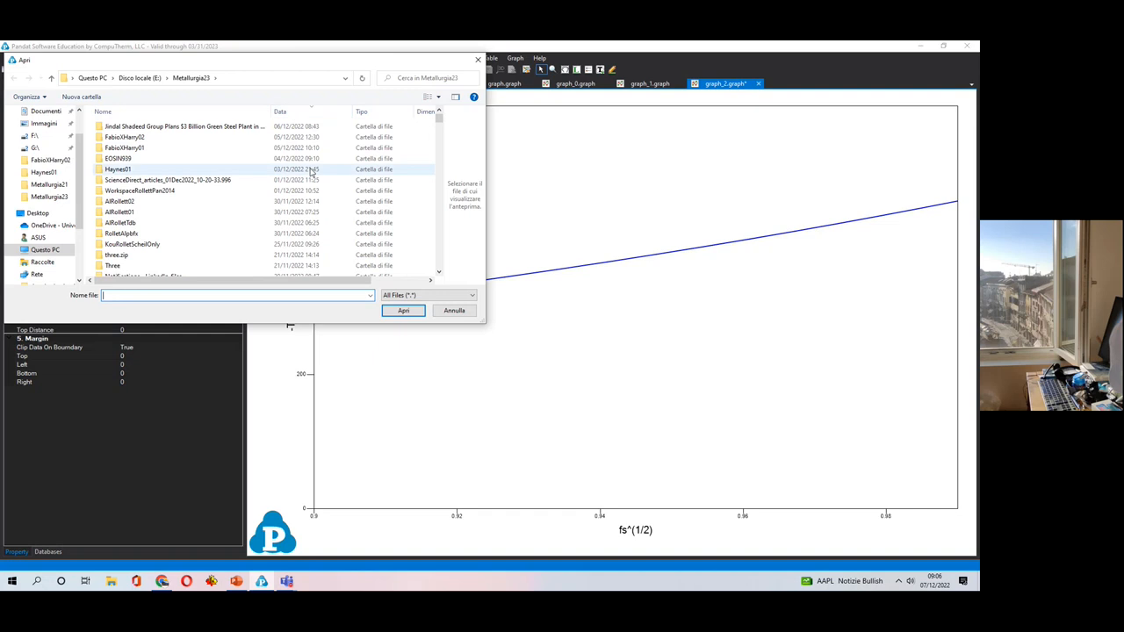
scroll(down, 3)
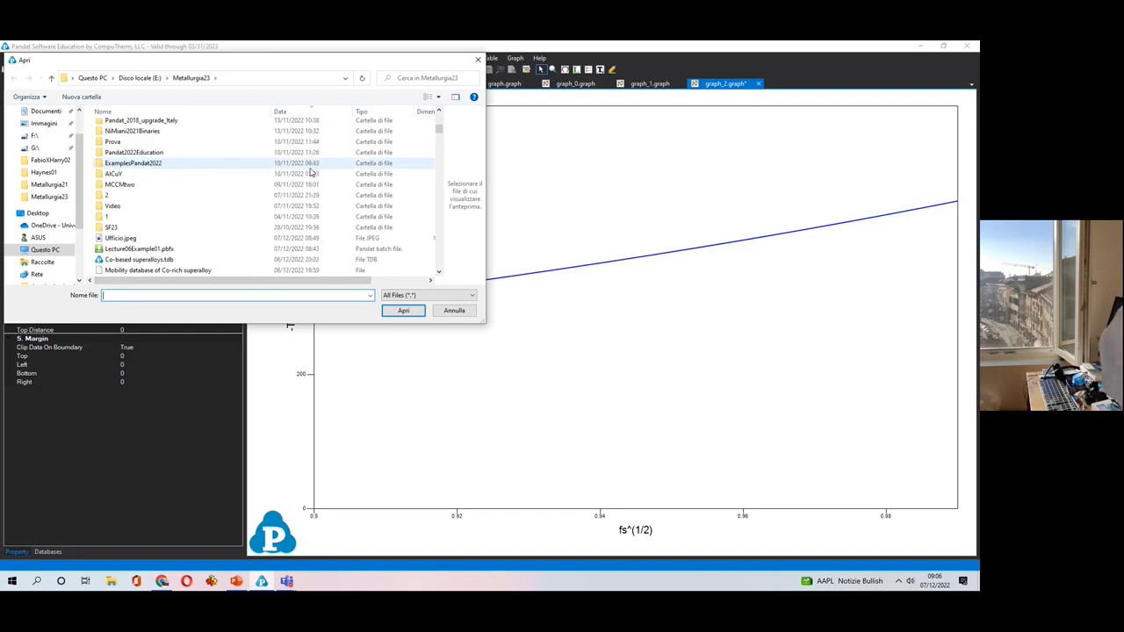
click(139, 249)
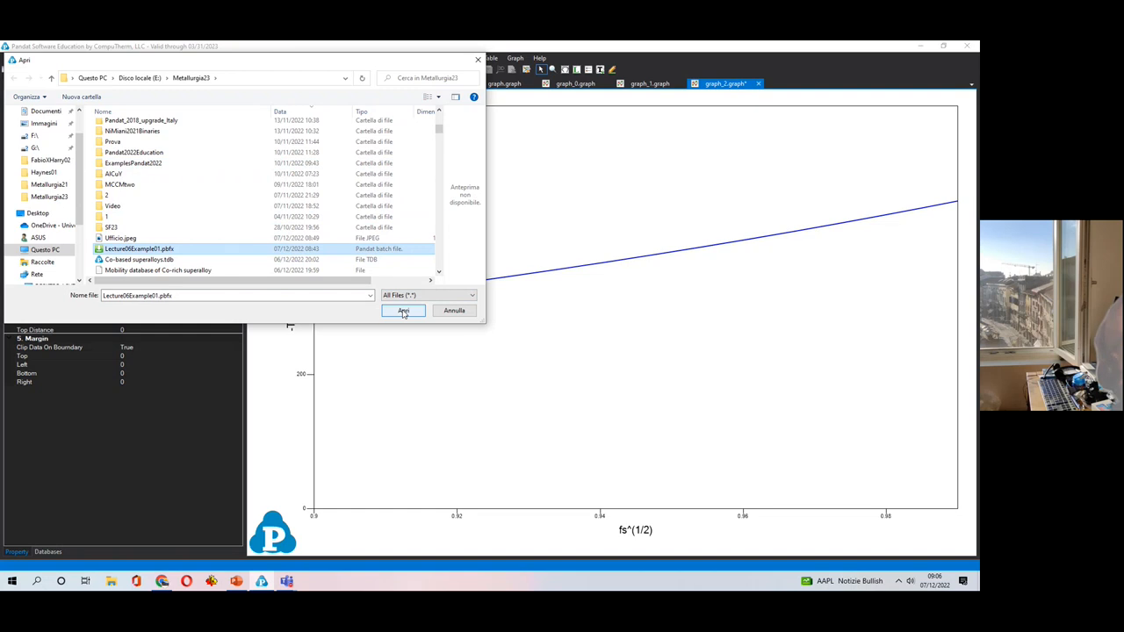
click(402, 310)
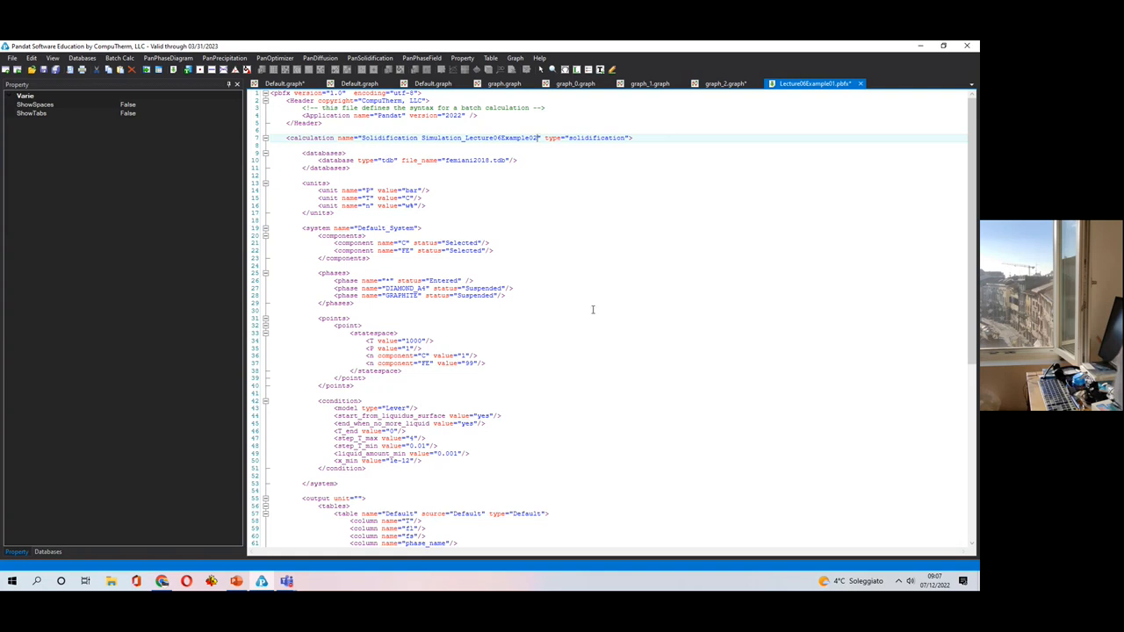
mouse_move(550, 354)
text(.7)
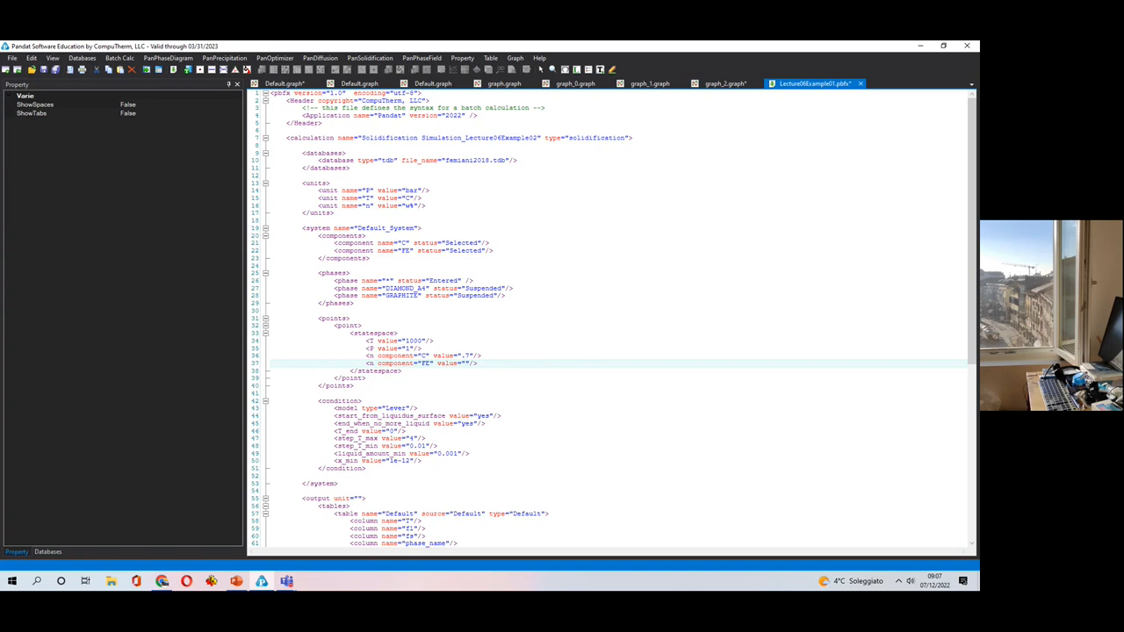
- Set the batch composition to 99.3 wt% Fe with 0.7 wt% C
text(99.3)
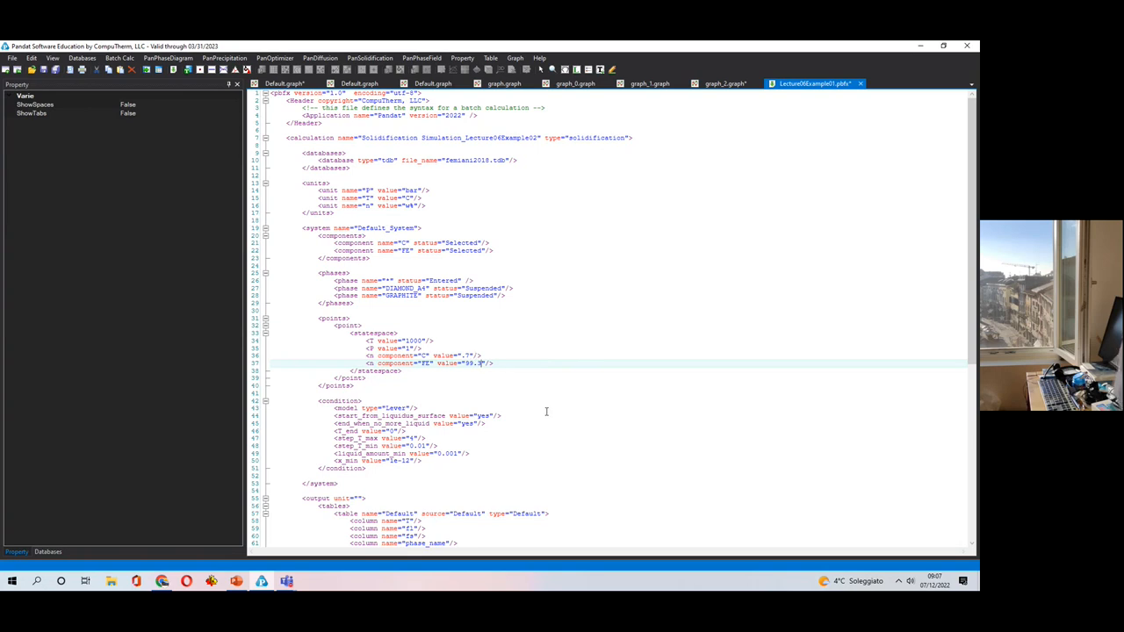
scroll(down, 3)
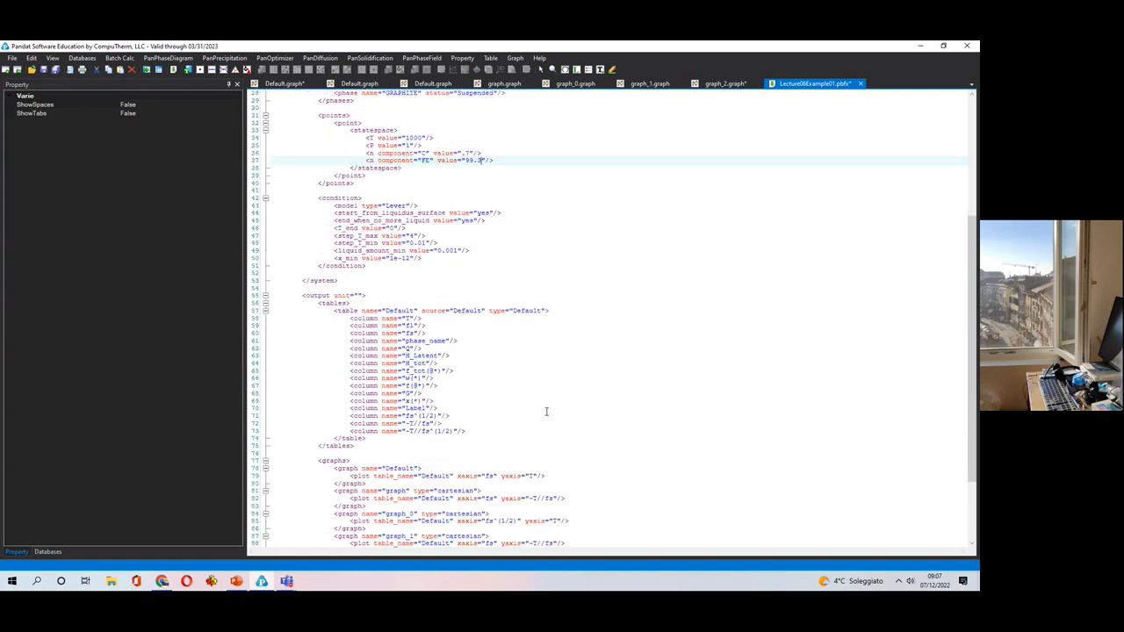
scroll(down, 3)
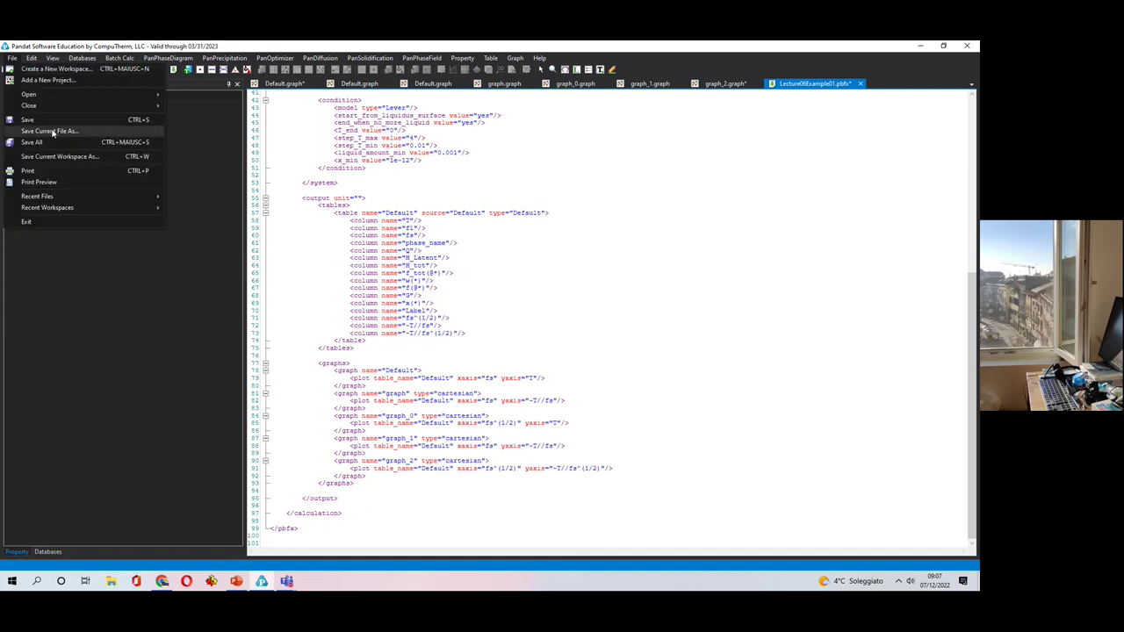
- Save the batch as Lecture06Example02.pbfx and batch-run it, discarding other files' changes
click(49, 130)
text(Lecture06Example02.pbfx)
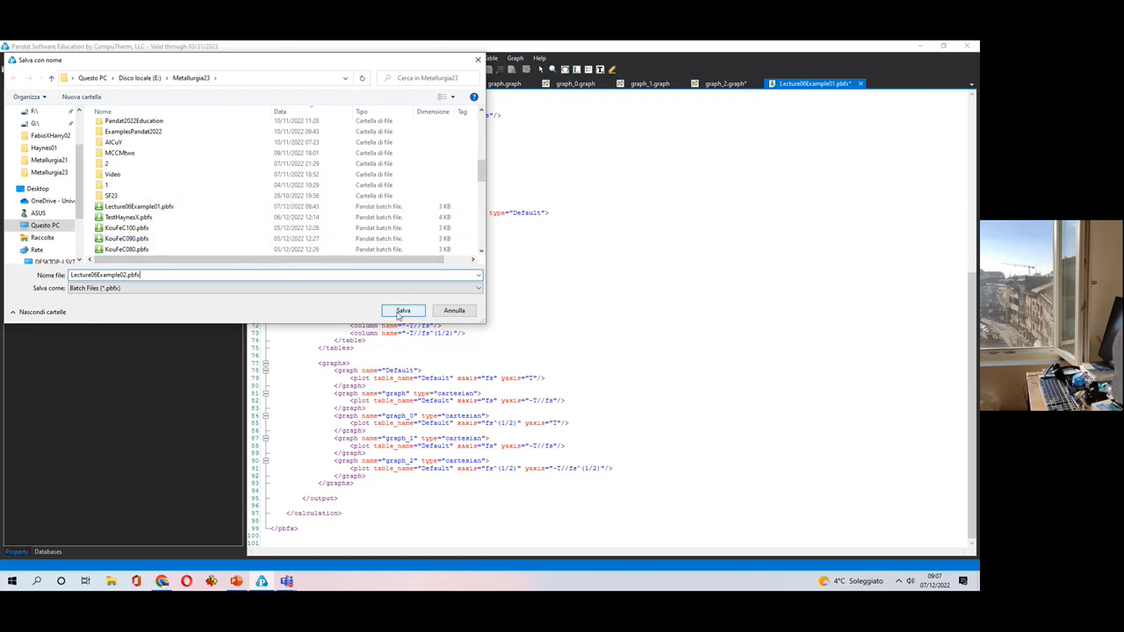
click(403, 310)
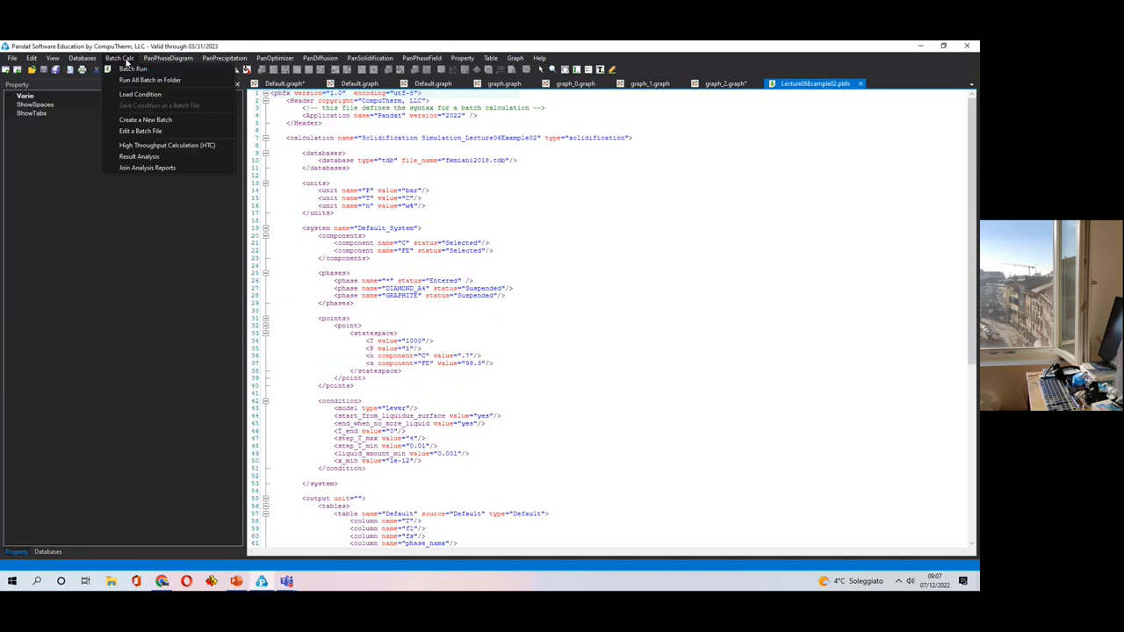
click(12, 51)
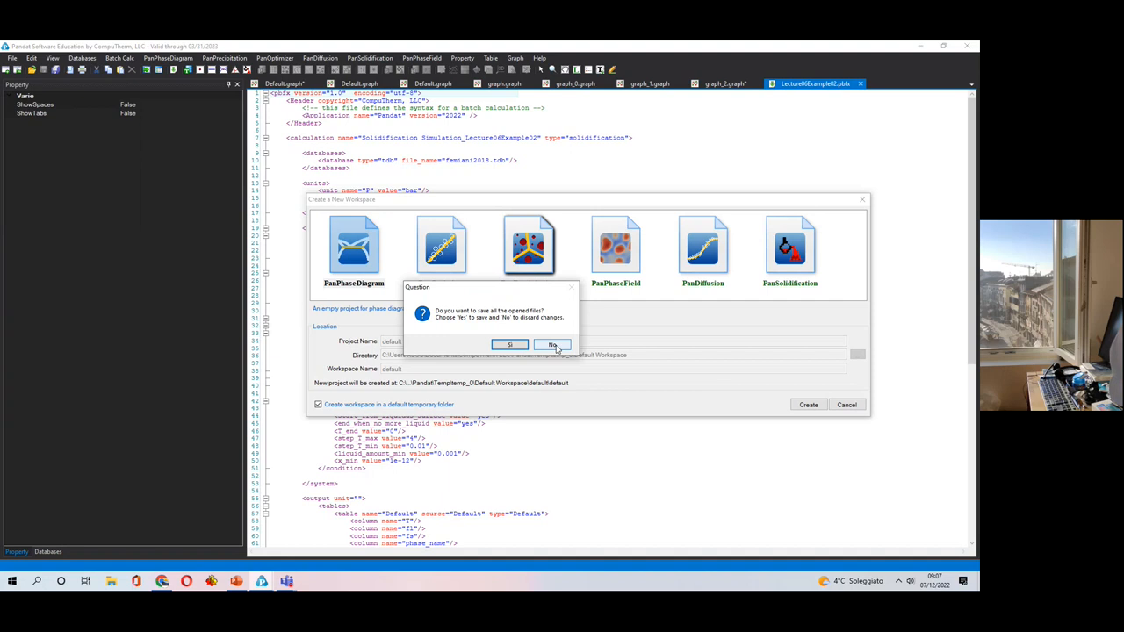
click(553, 345)
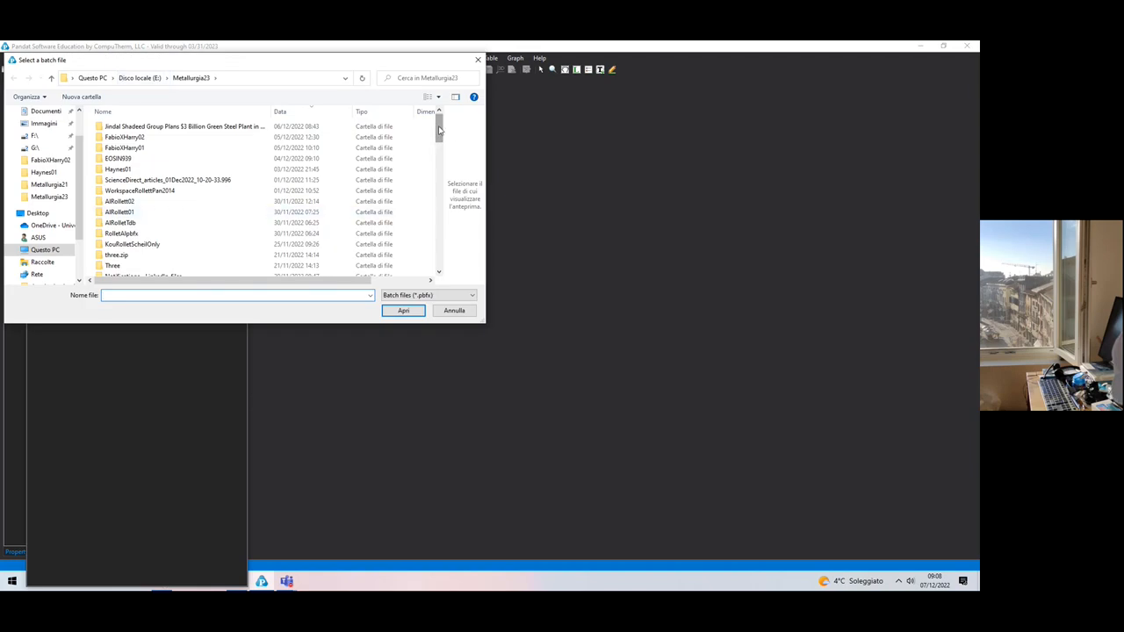
scroll(down, 3)
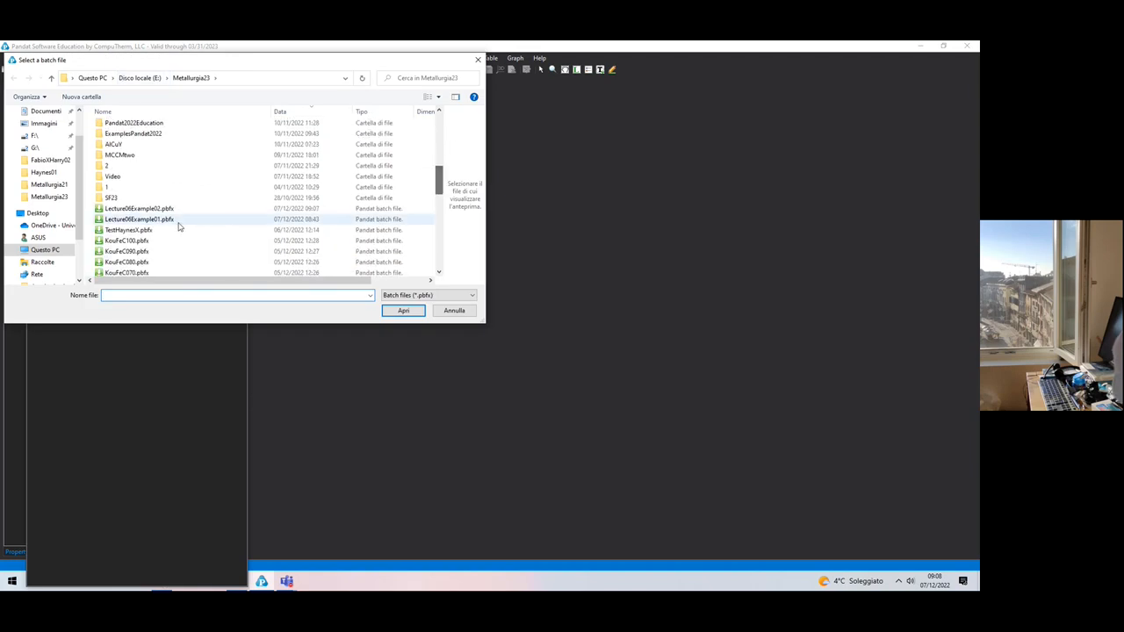
click(139, 209)
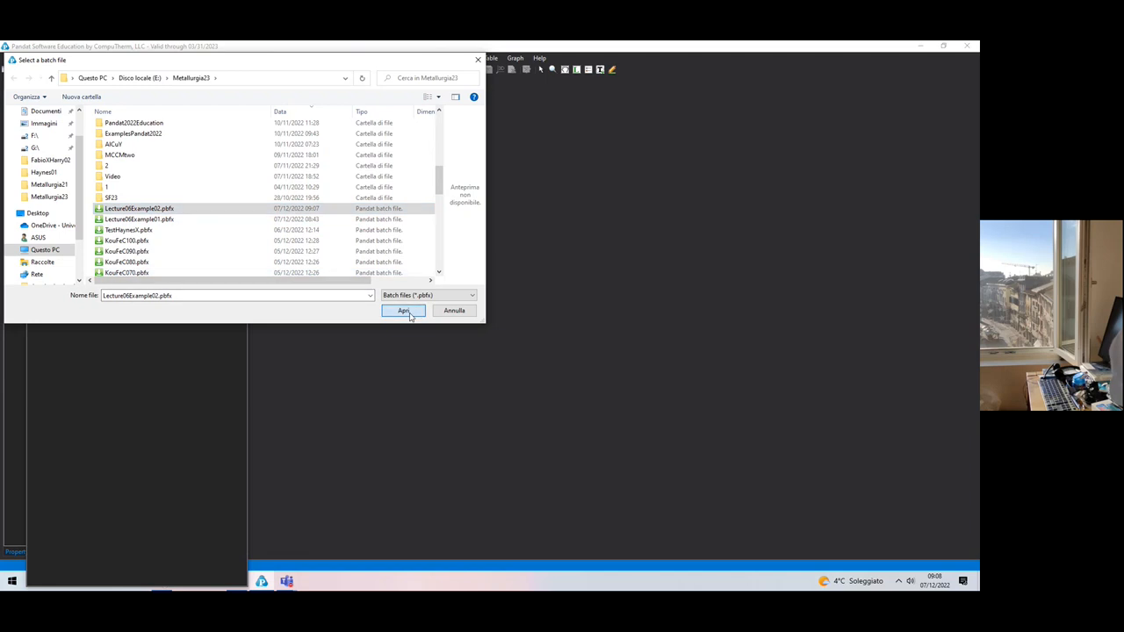
click(403, 311)
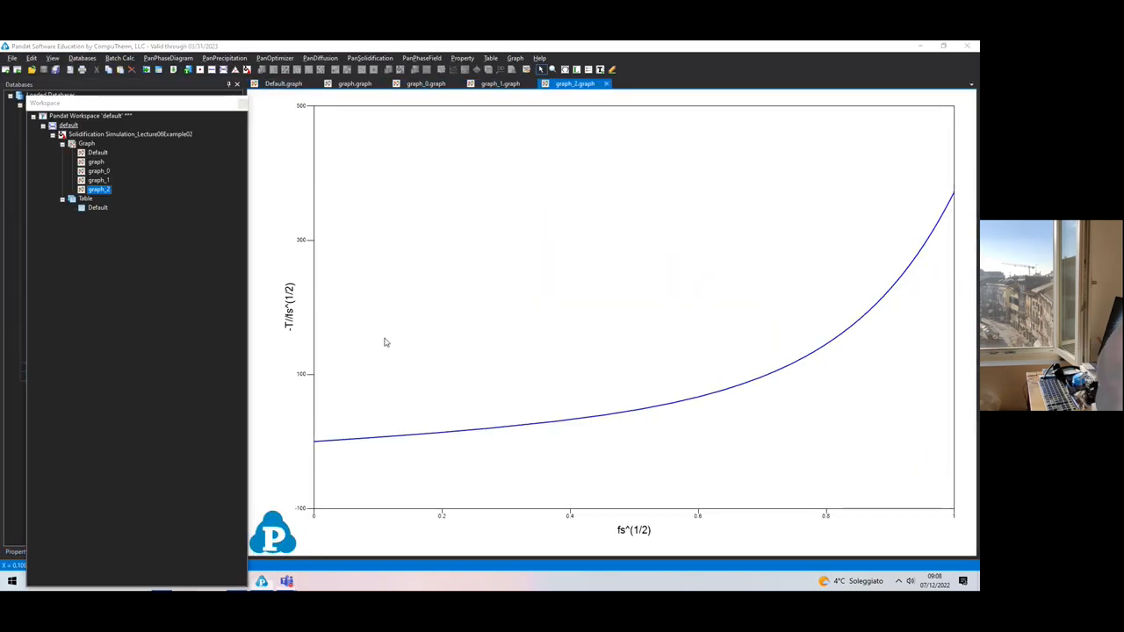
mouse_move(554, 303)
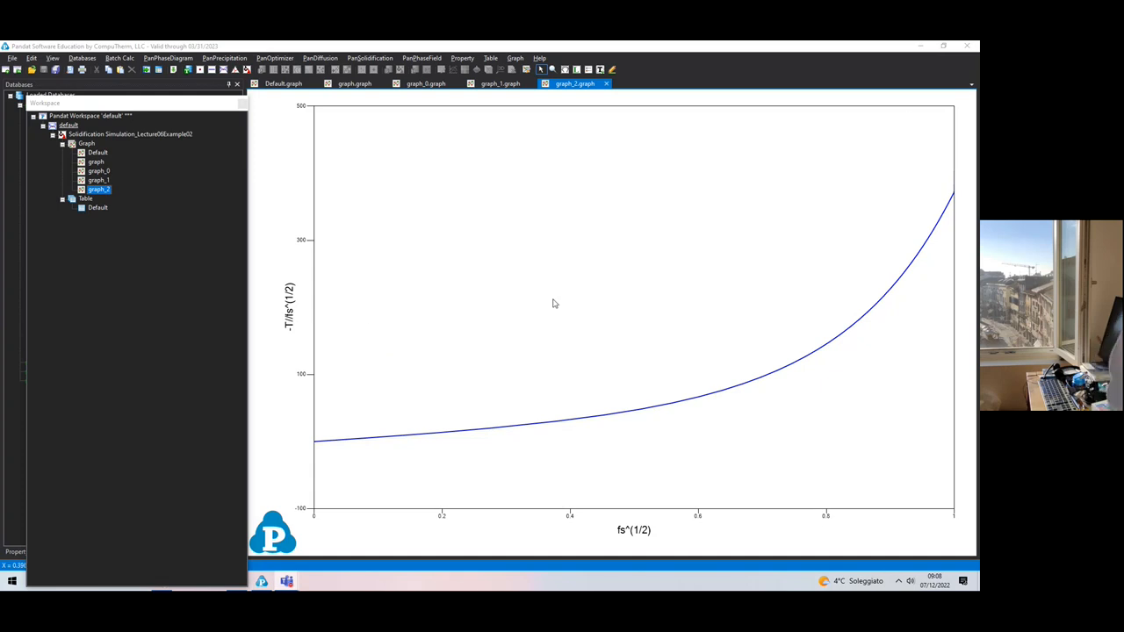
- Review the -T/fs vs fs, T vs fs and T vs fs^(1/2) plots of Lecture06Example02
click(350, 84)
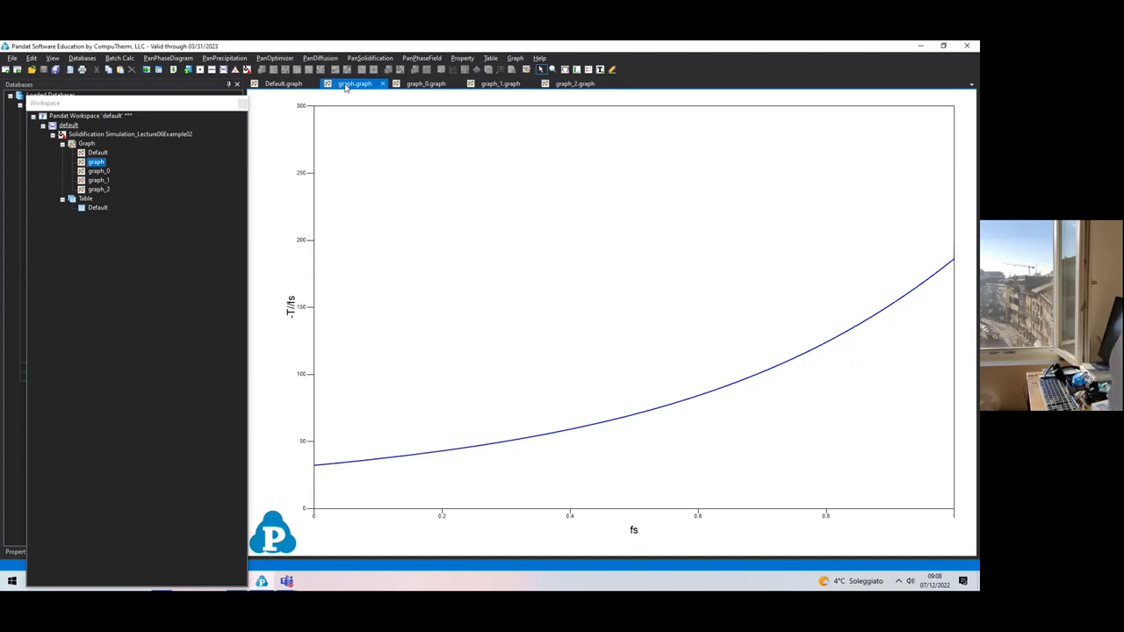
click(280, 83)
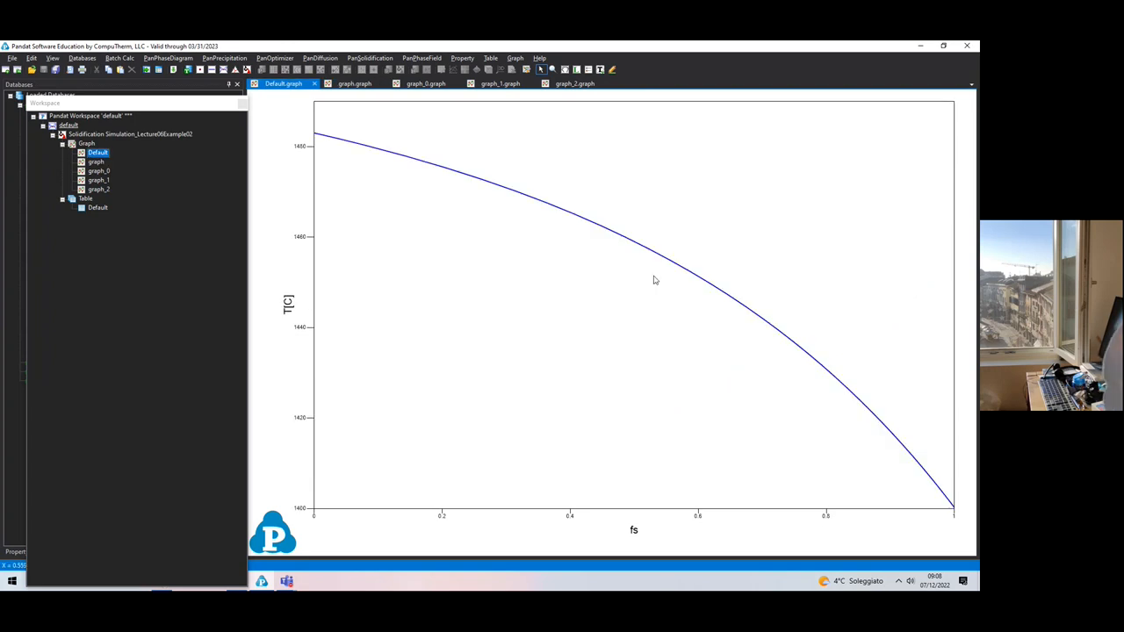
mouse_move(310, 233)
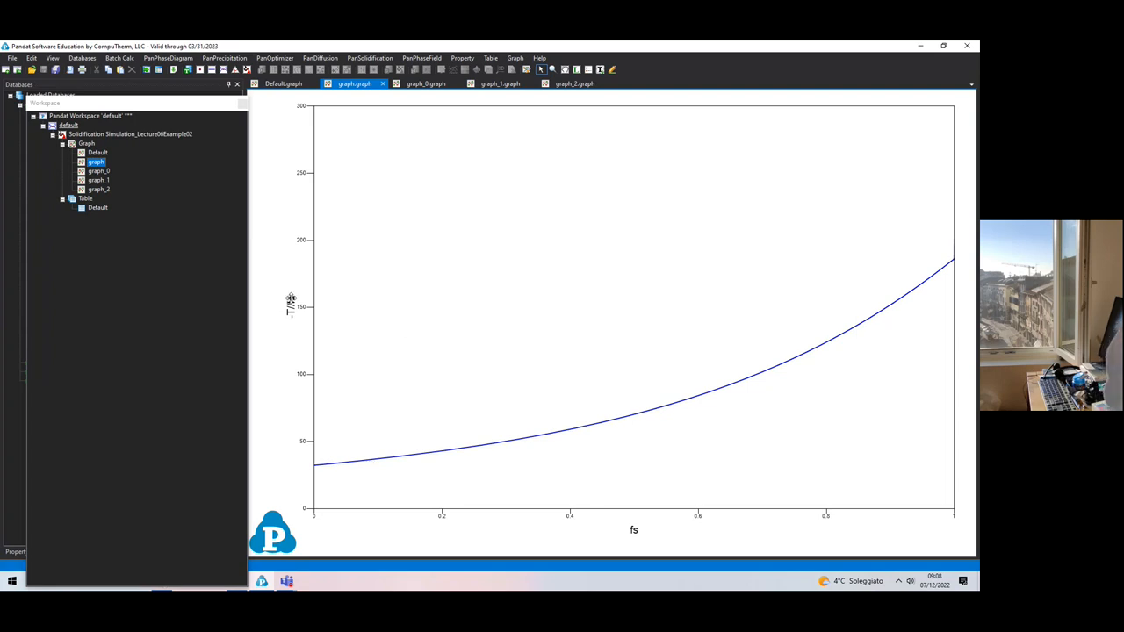
mouse_move(291, 309)
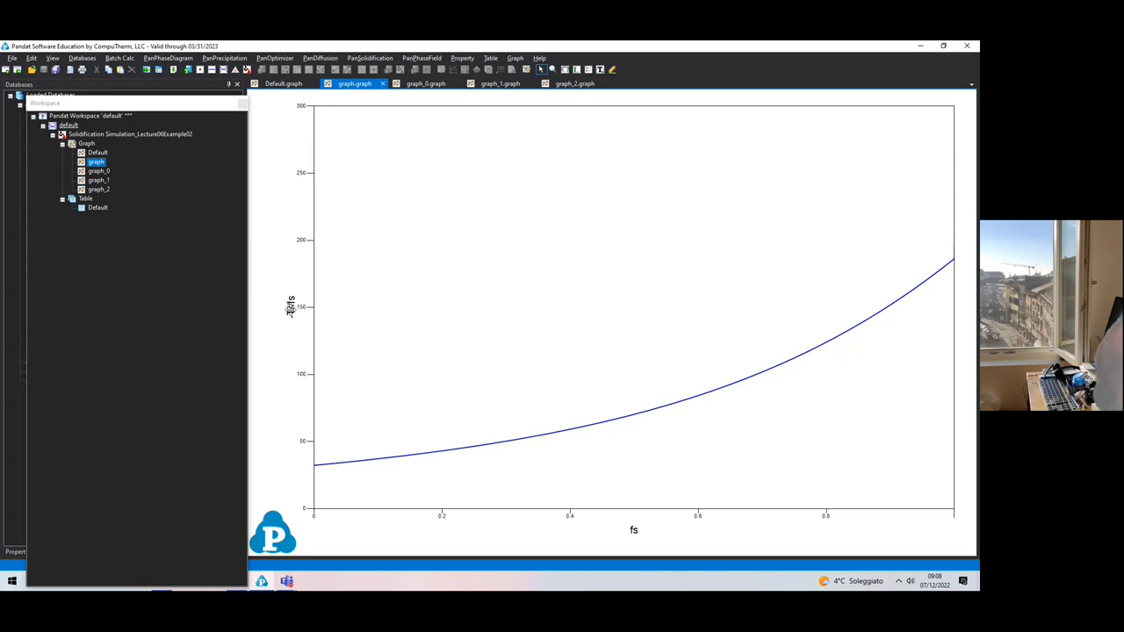
click(425, 84)
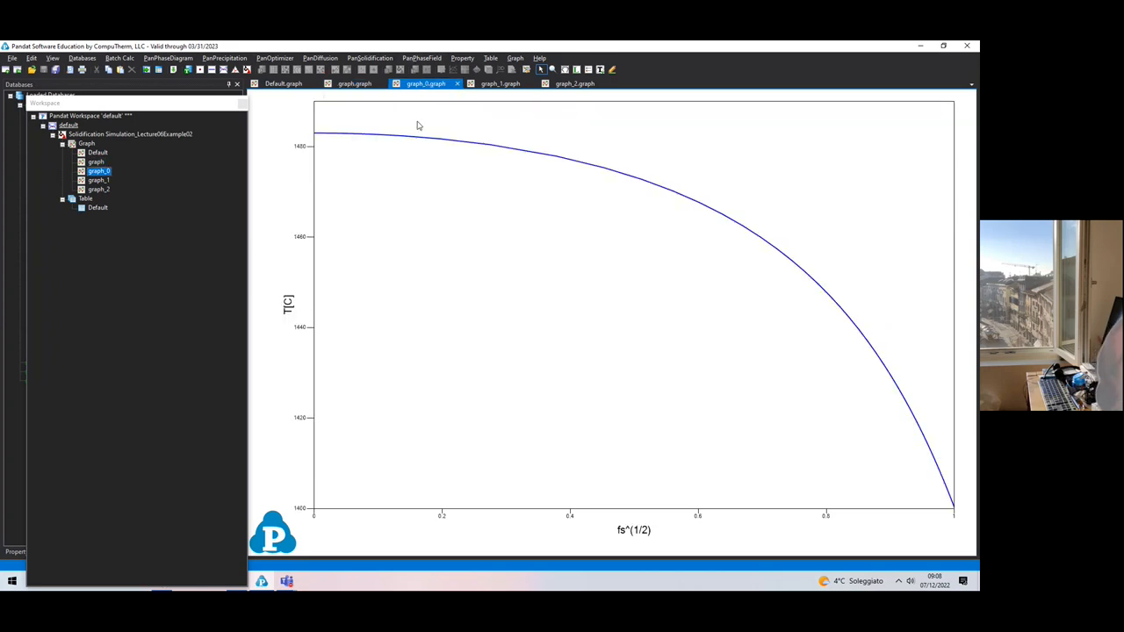
mouse_move(630, 530)
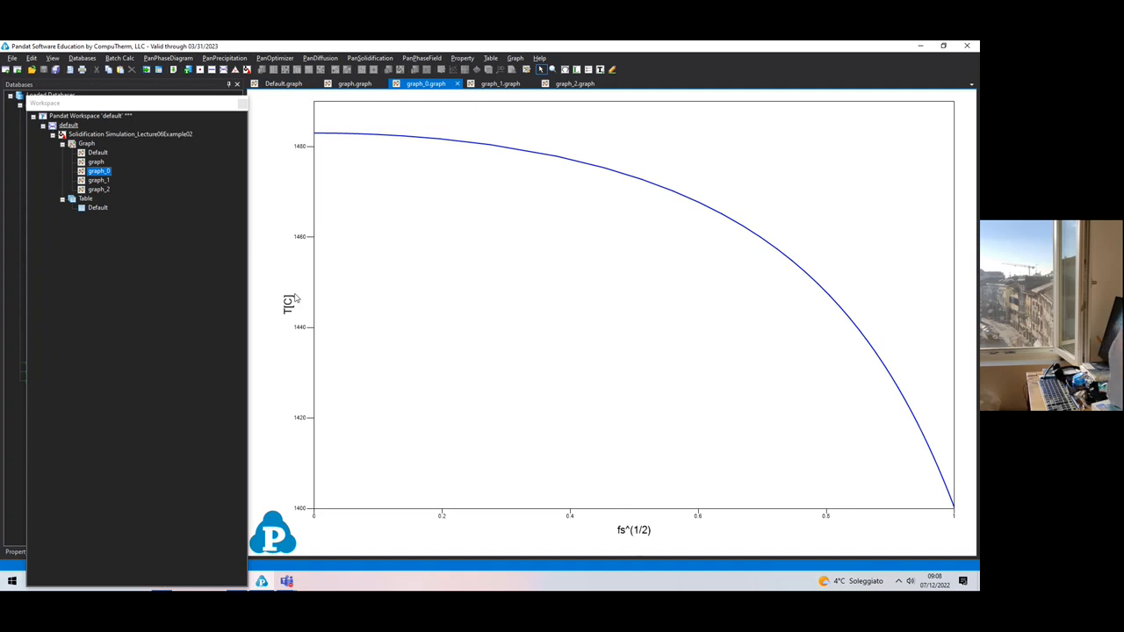
mouse_move(290, 309)
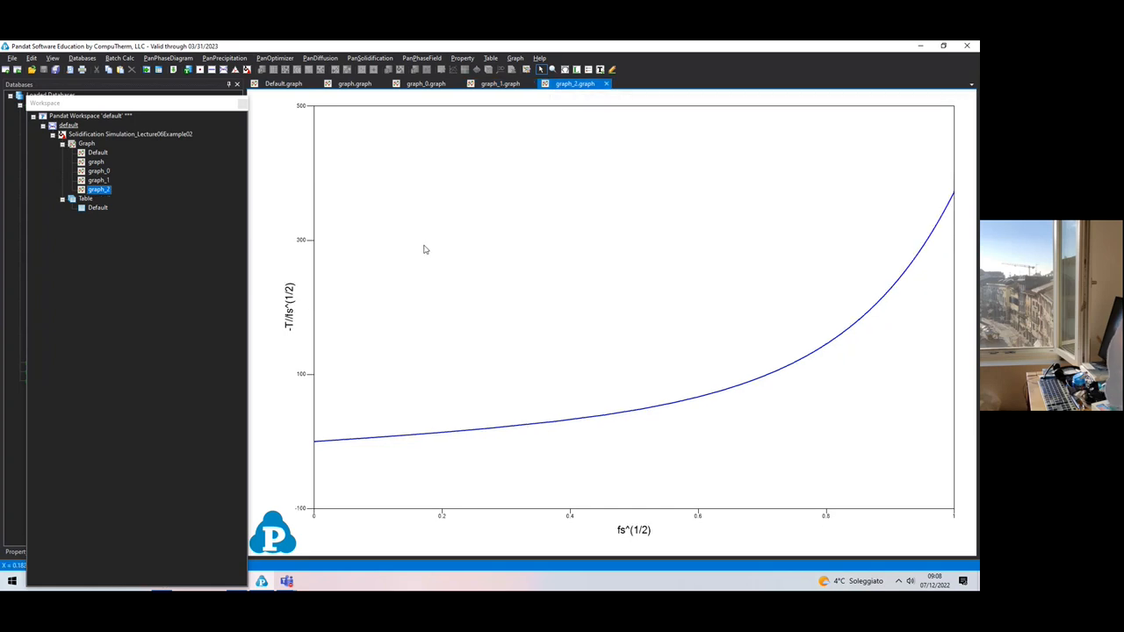
mouse_move(296, 328)
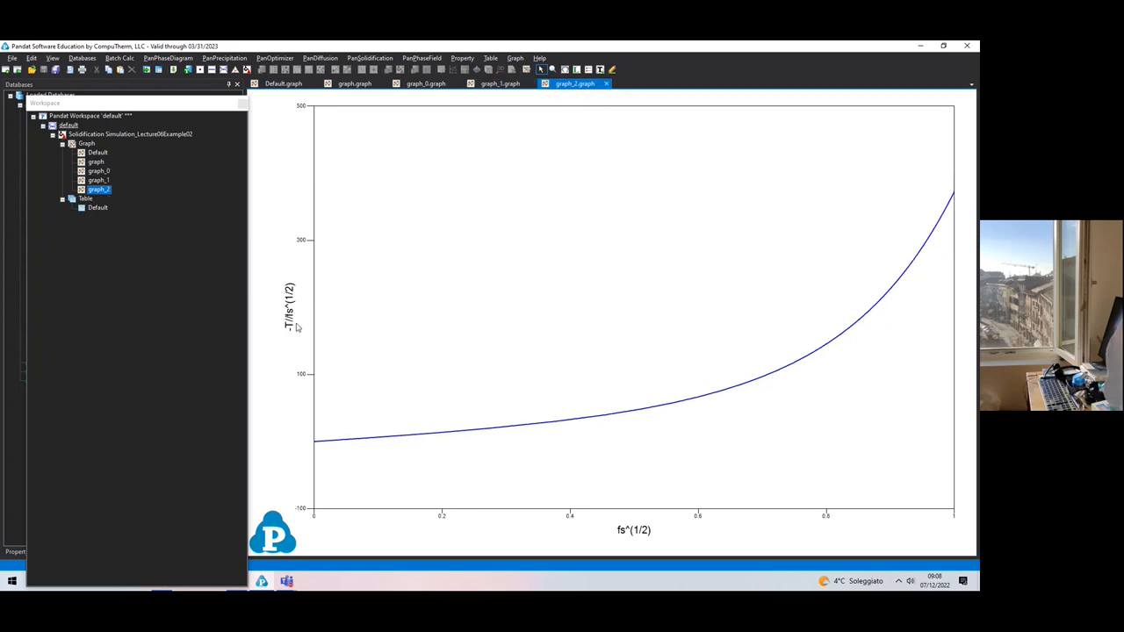
mouse_move(292, 327)
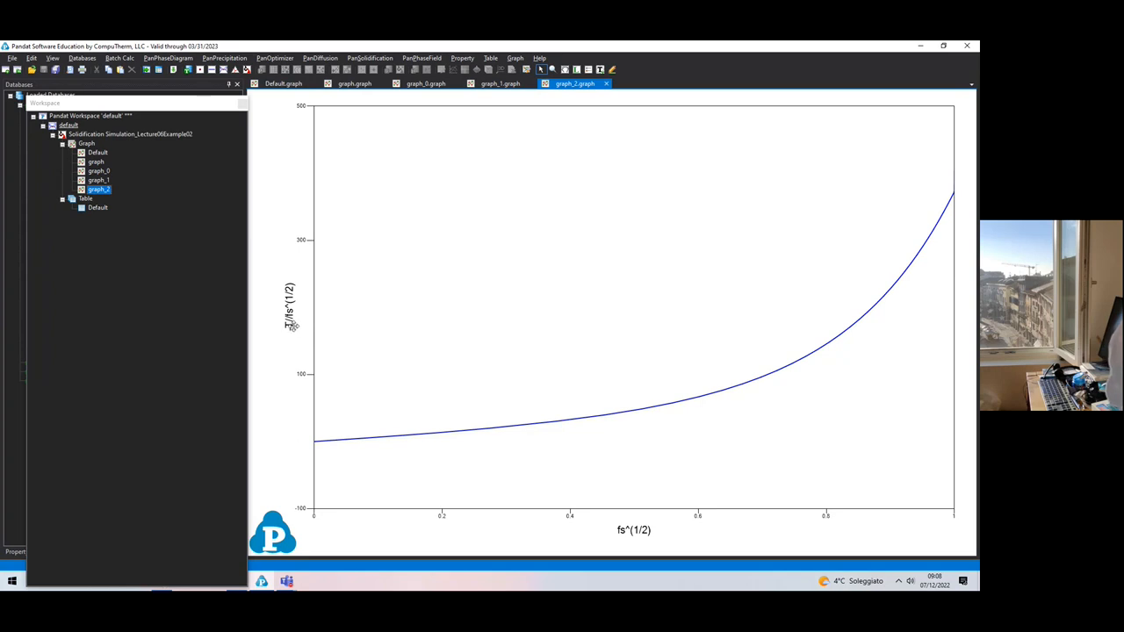
mouse_move(302, 341)
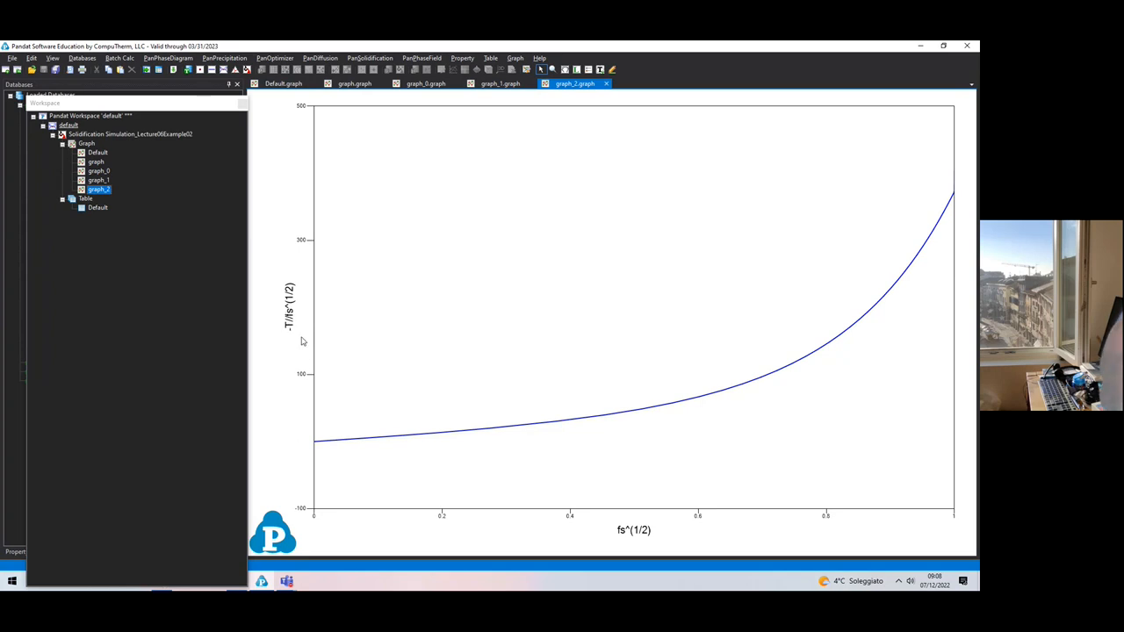
mouse_move(951, 195)
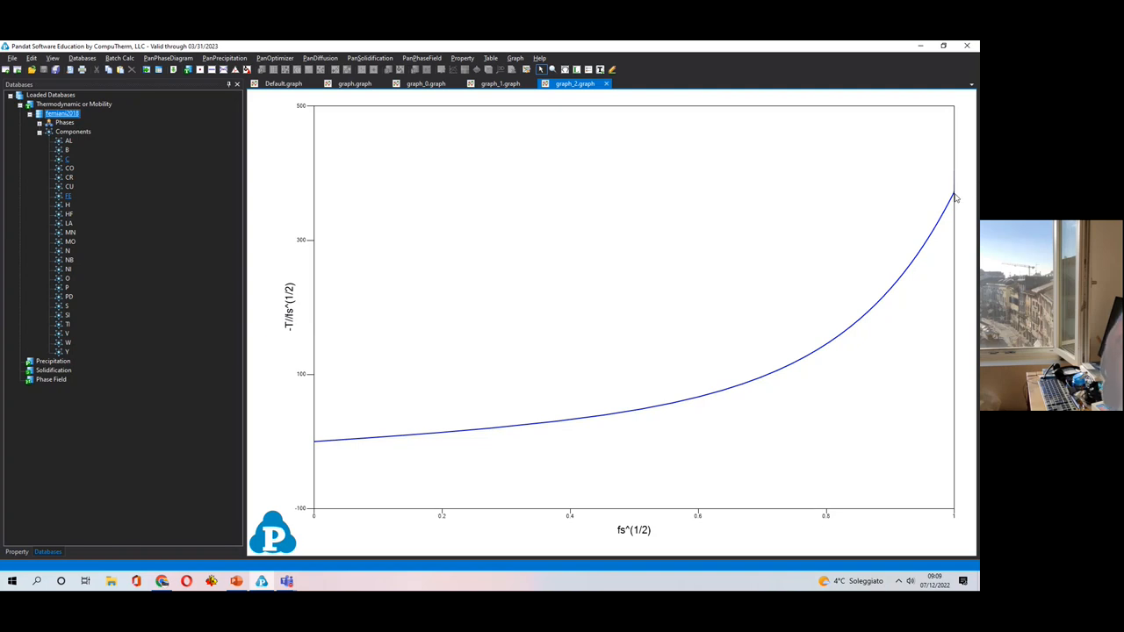
mouse_move(953, 197)
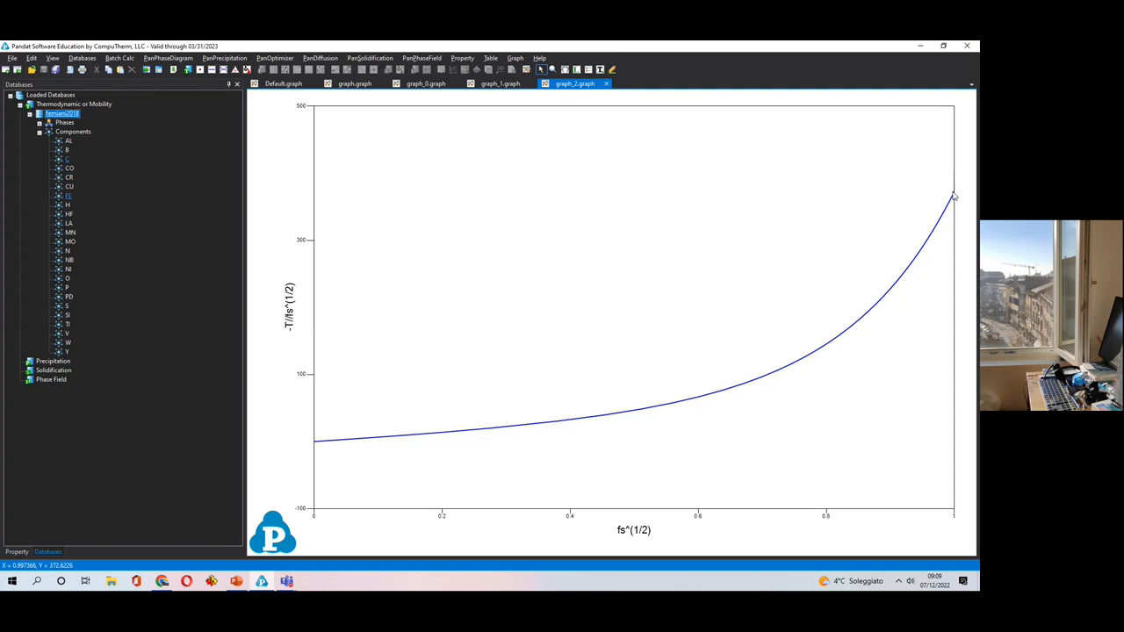
mouse_move(954, 197)
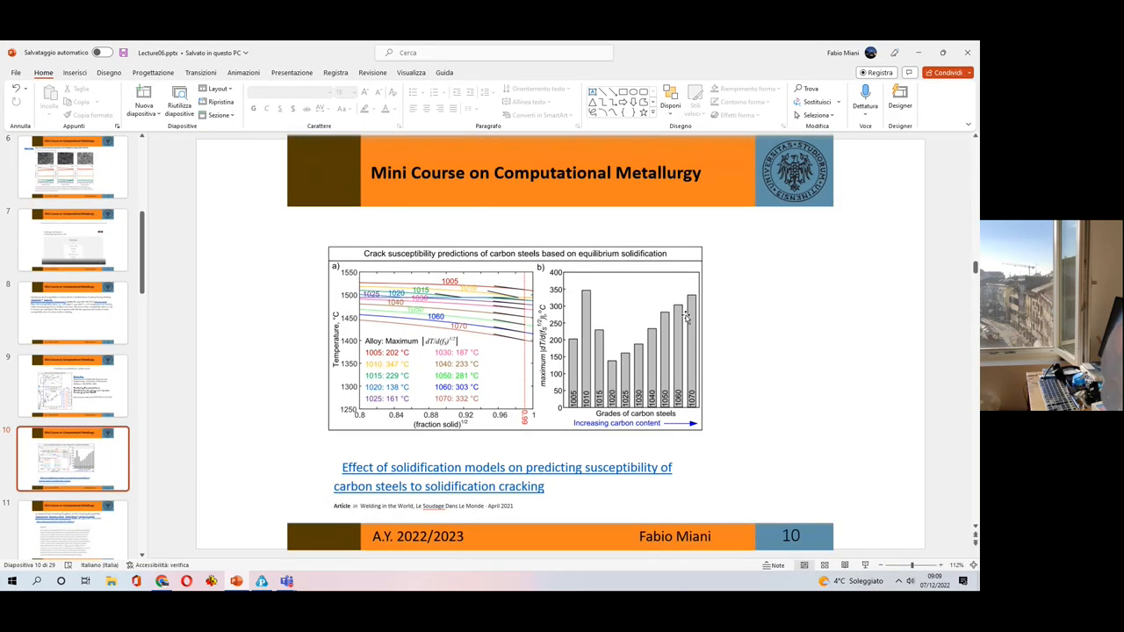
mouse_move(532, 357)
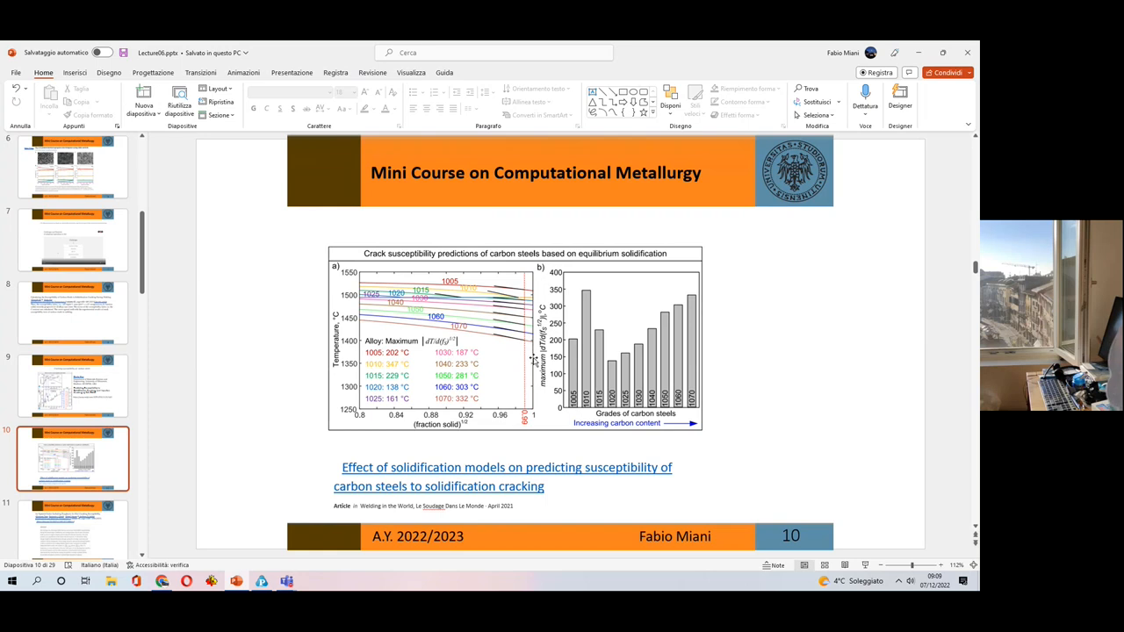
mouse_move(669, 320)
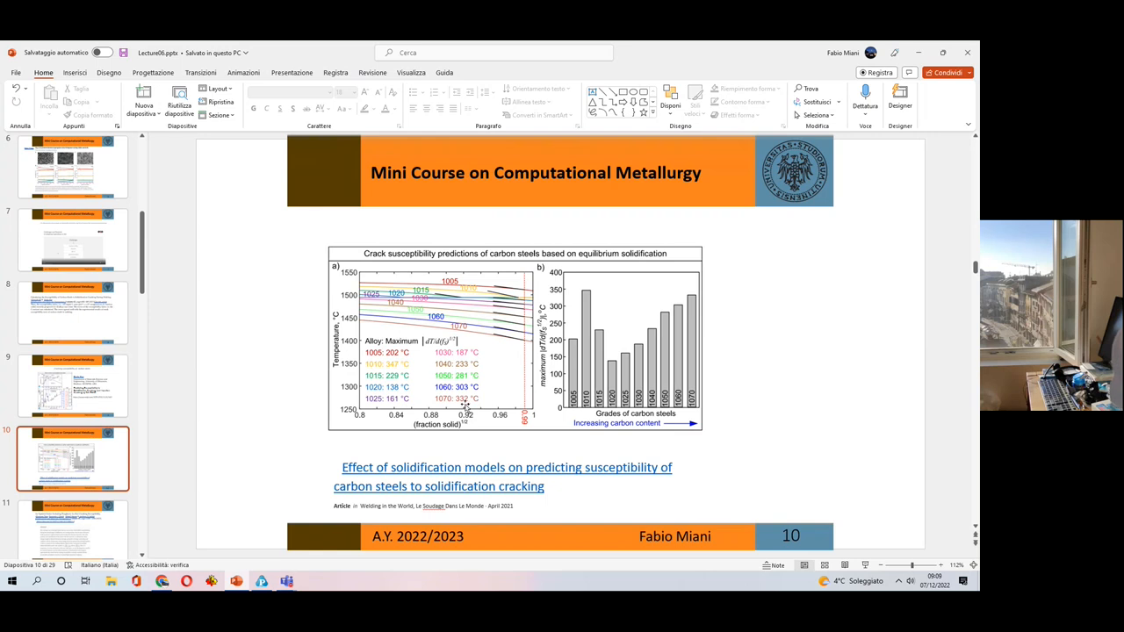
mouse_move(497, 400)
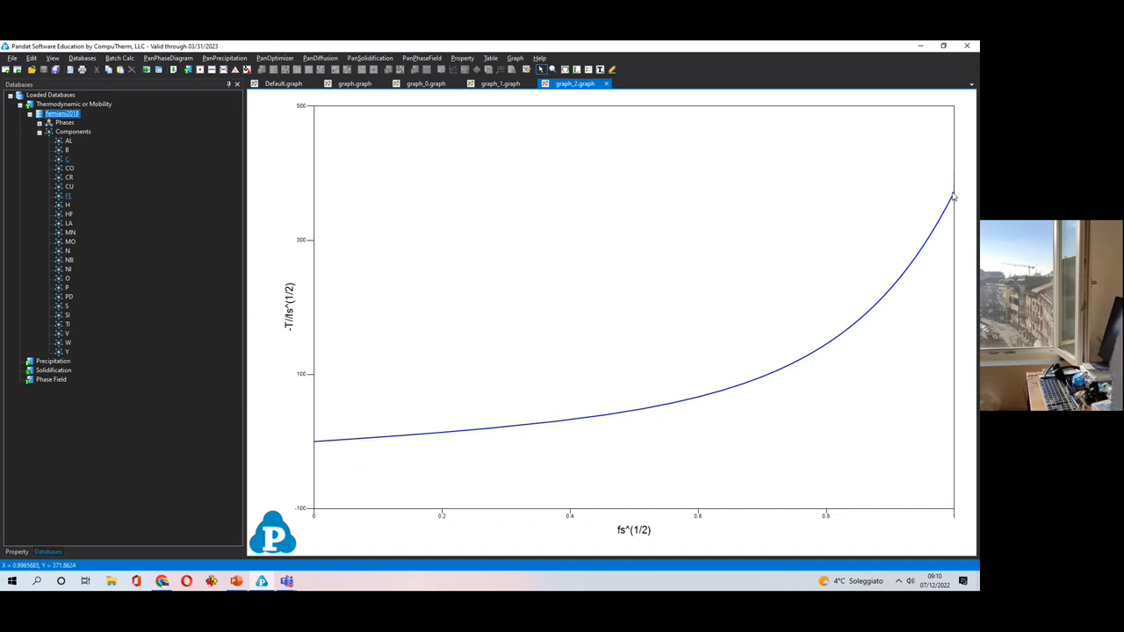
mouse_move(953, 198)
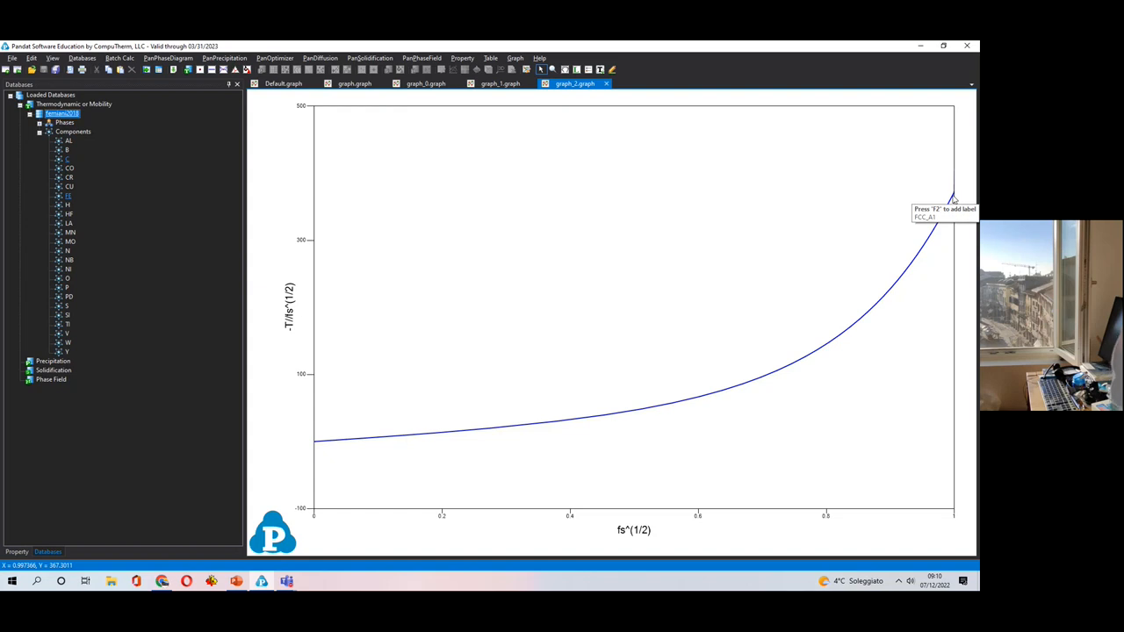
- Inspect the 0.7 wt% C curve's maximum near 372 and bring the Pandat plot forward
click(263, 581)
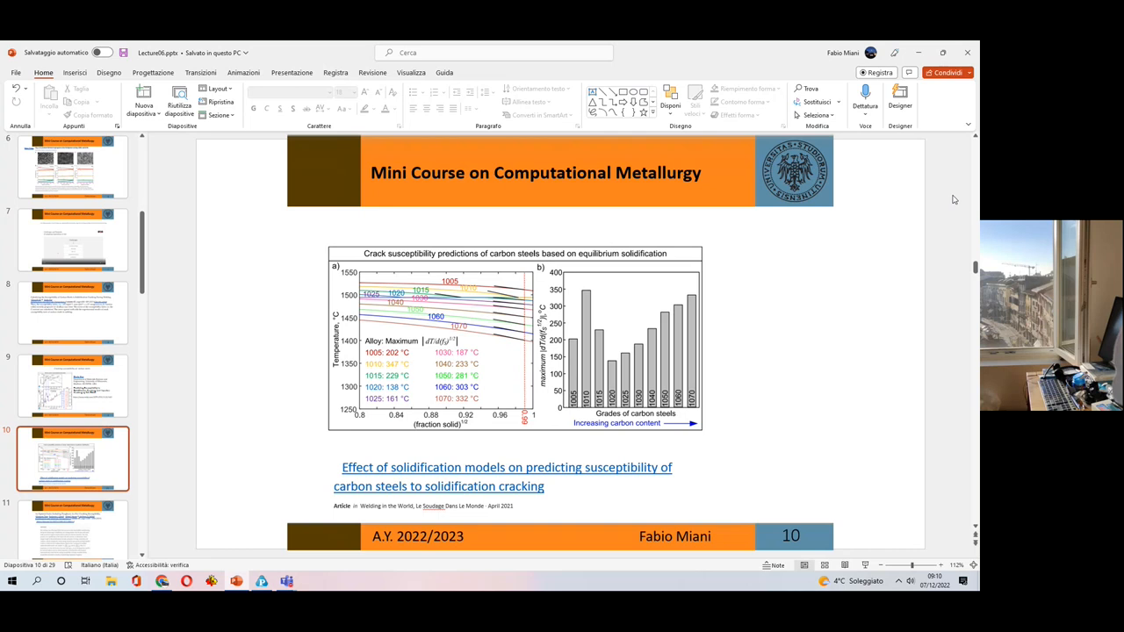
mouse_move(953, 201)
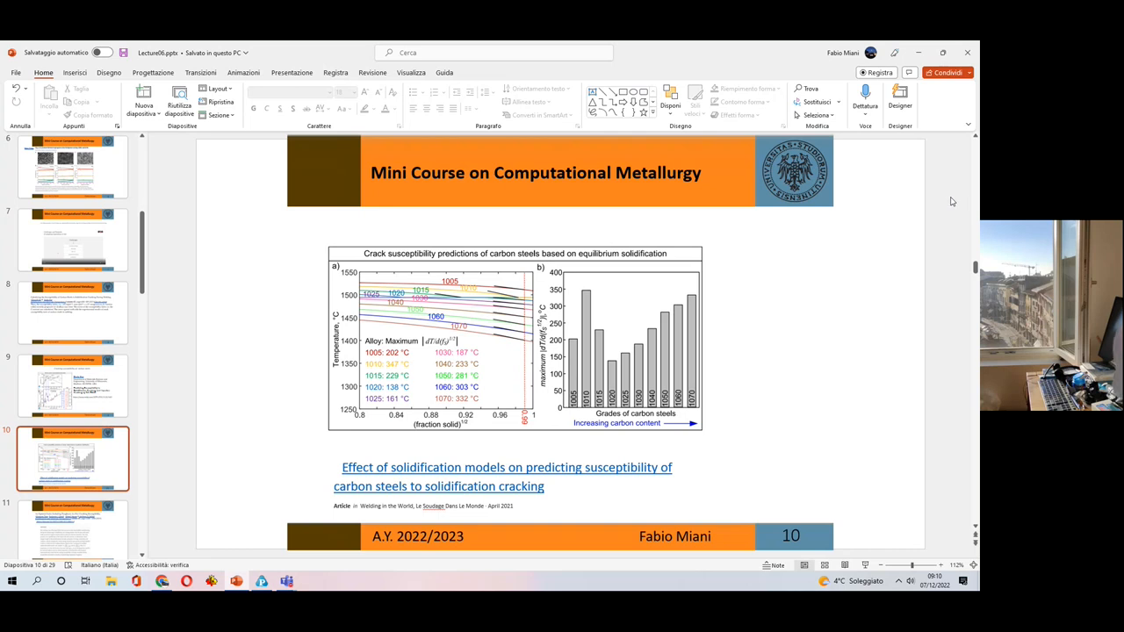
mouse_move(926, 213)
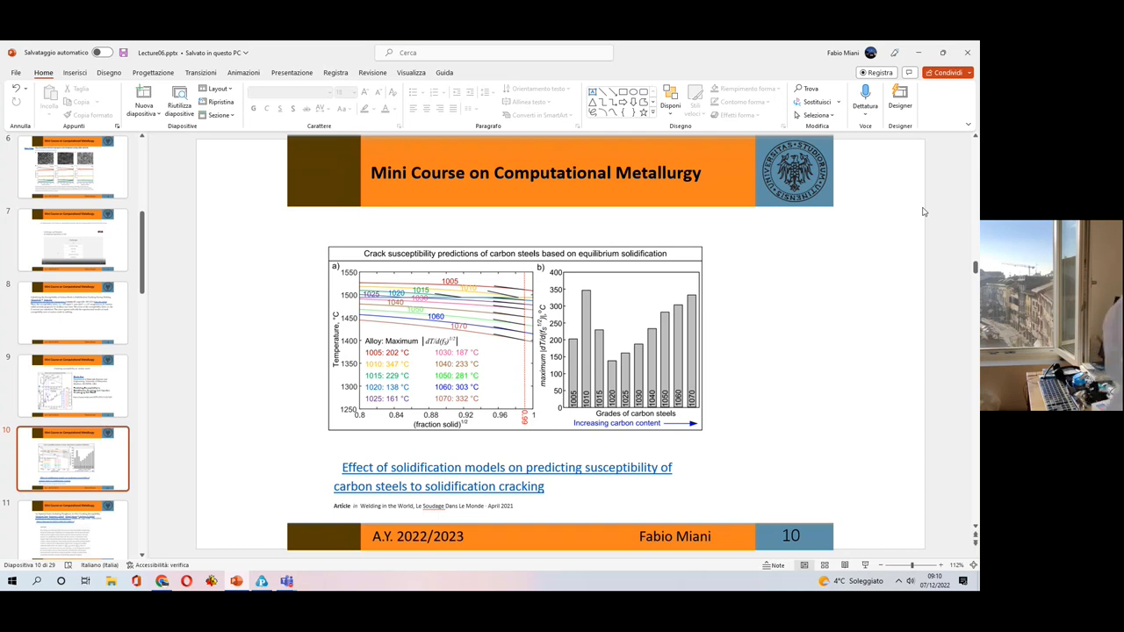
mouse_move(906, 193)
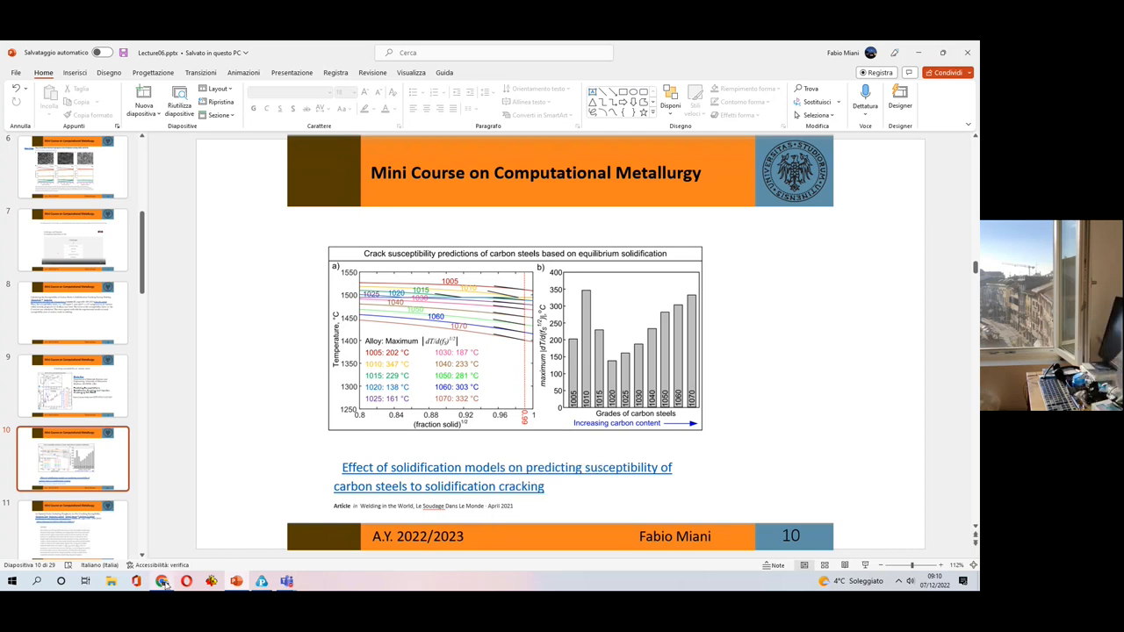
mouse_move(163, 581)
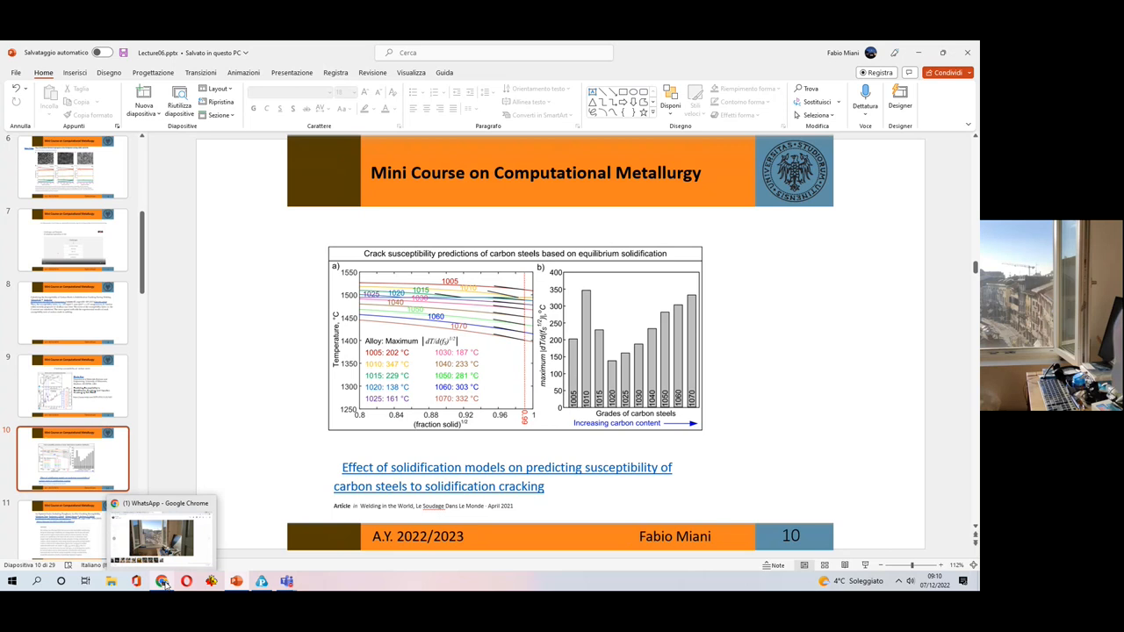
click(236, 579)
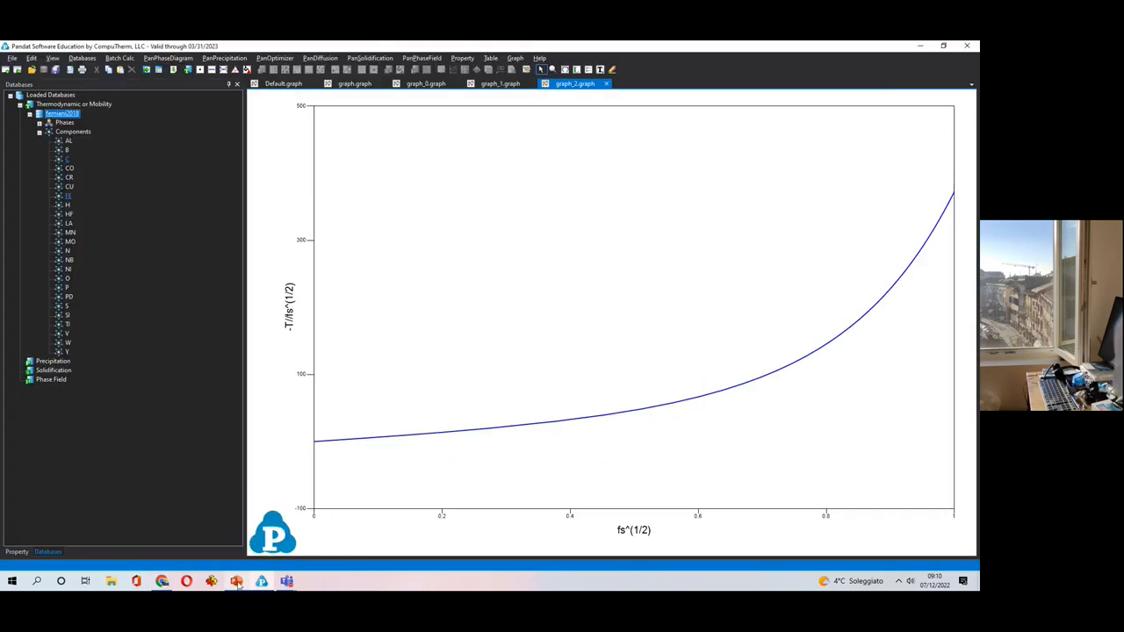
- Return to PowerPoint, select the Kou criterion formula, then move to the EOS nickel alloys slide
click(236, 581)
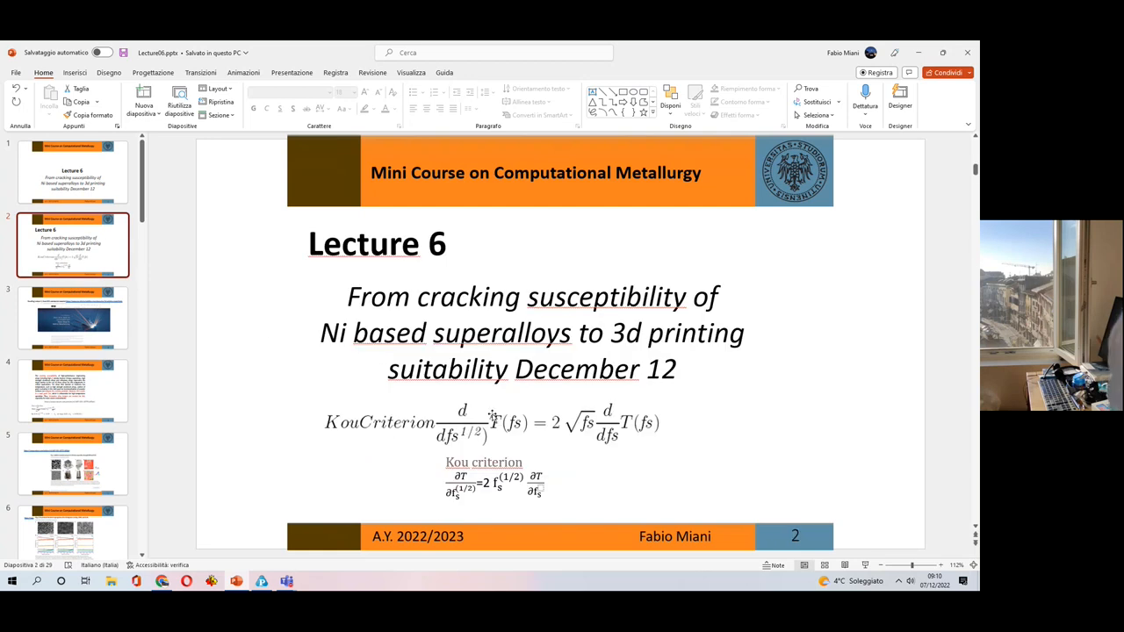
mouse_move(299, 420)
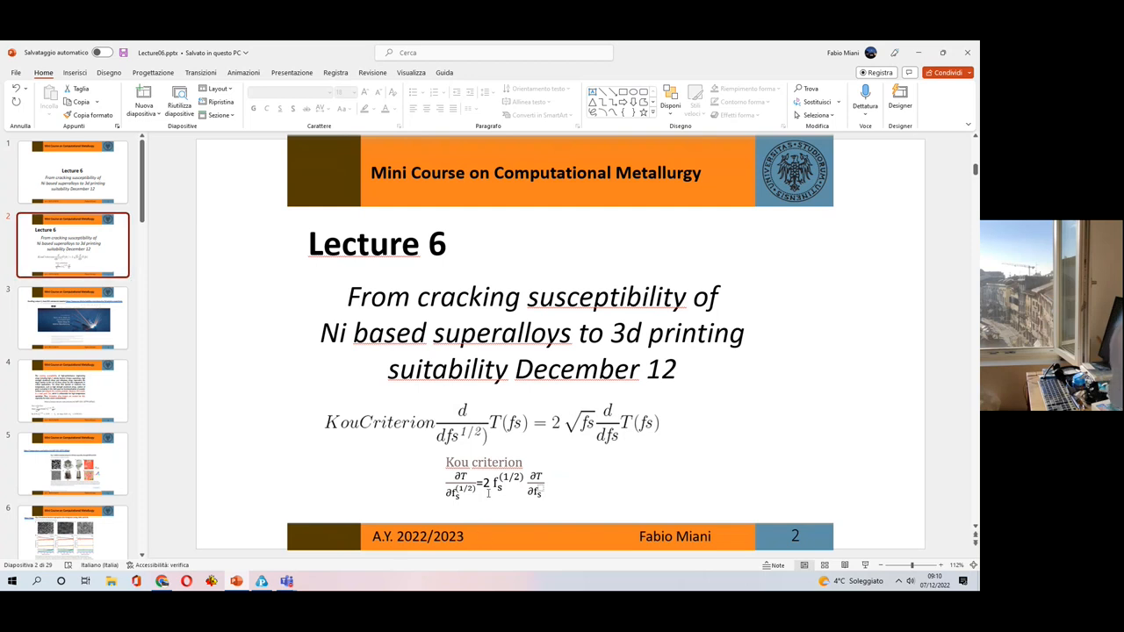
click(496, 483)
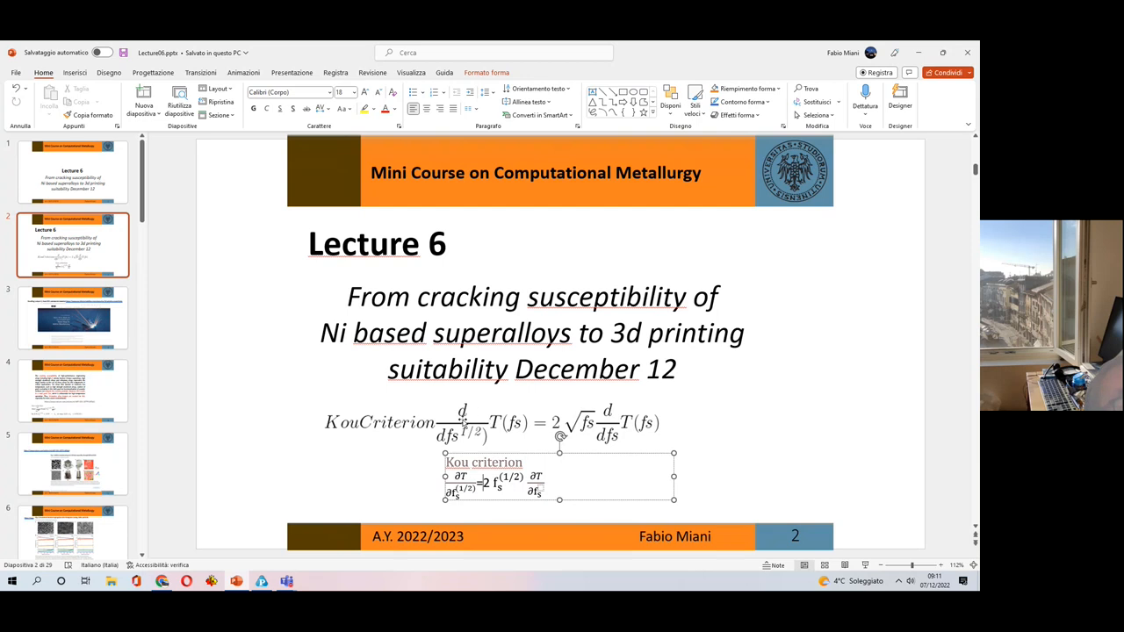
mouse_move(614, 420)
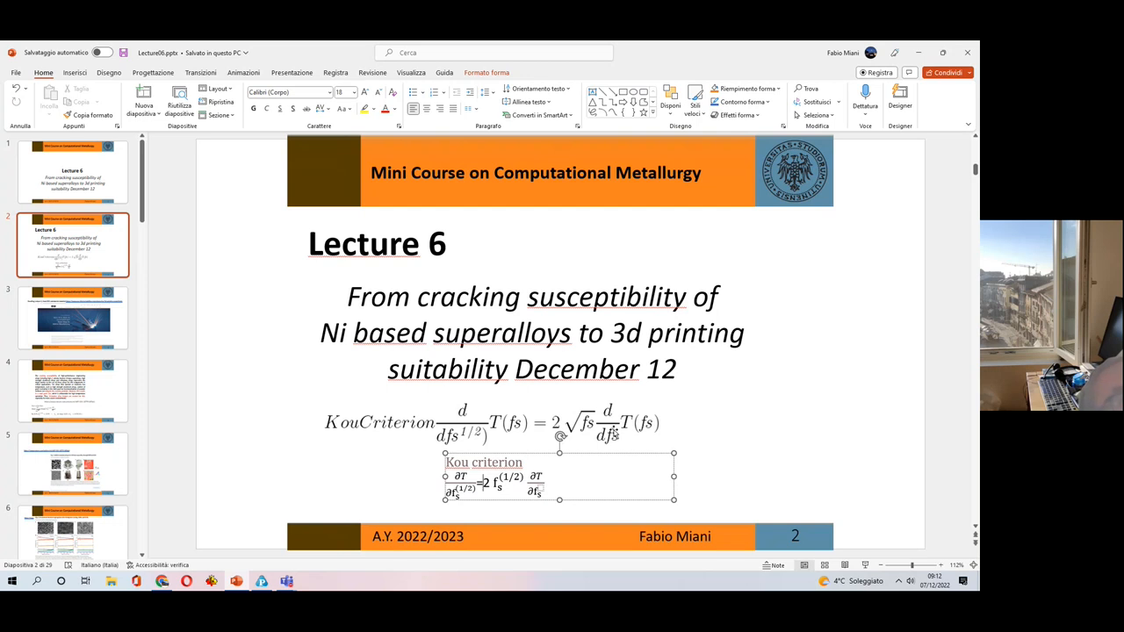
click(75, 318)
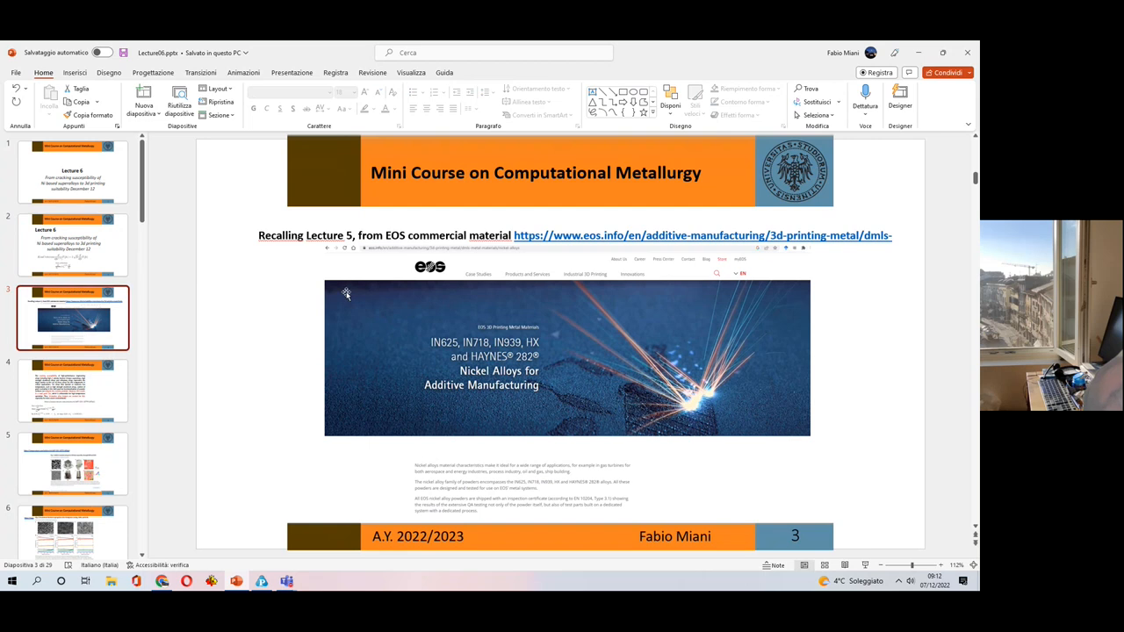
mouse_move(426, 336)
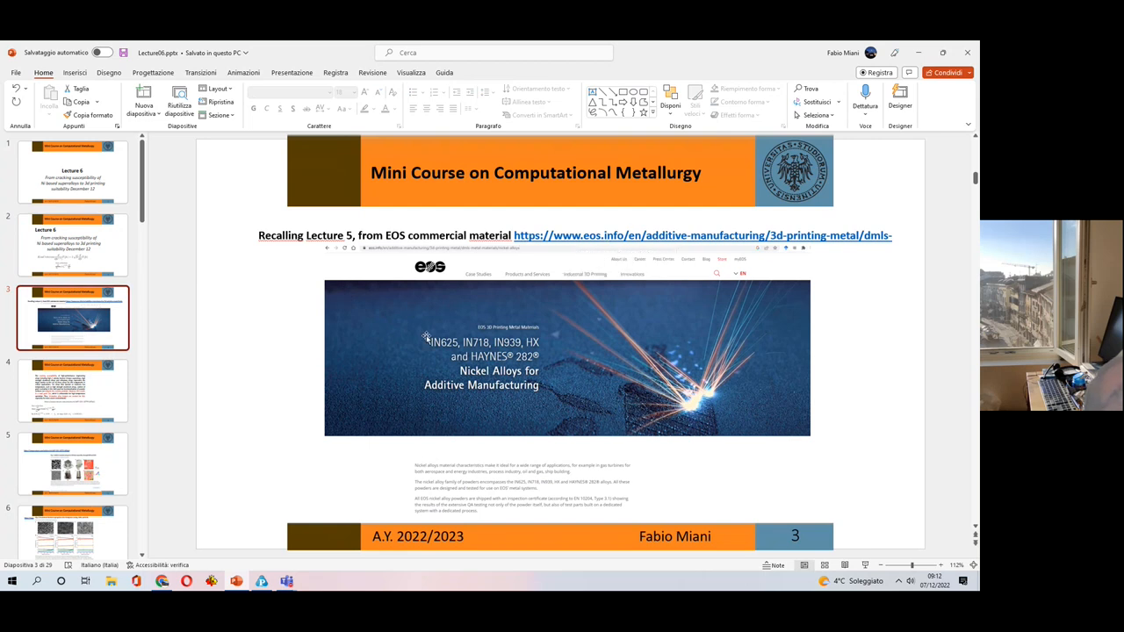
mouse_move(410, 329)
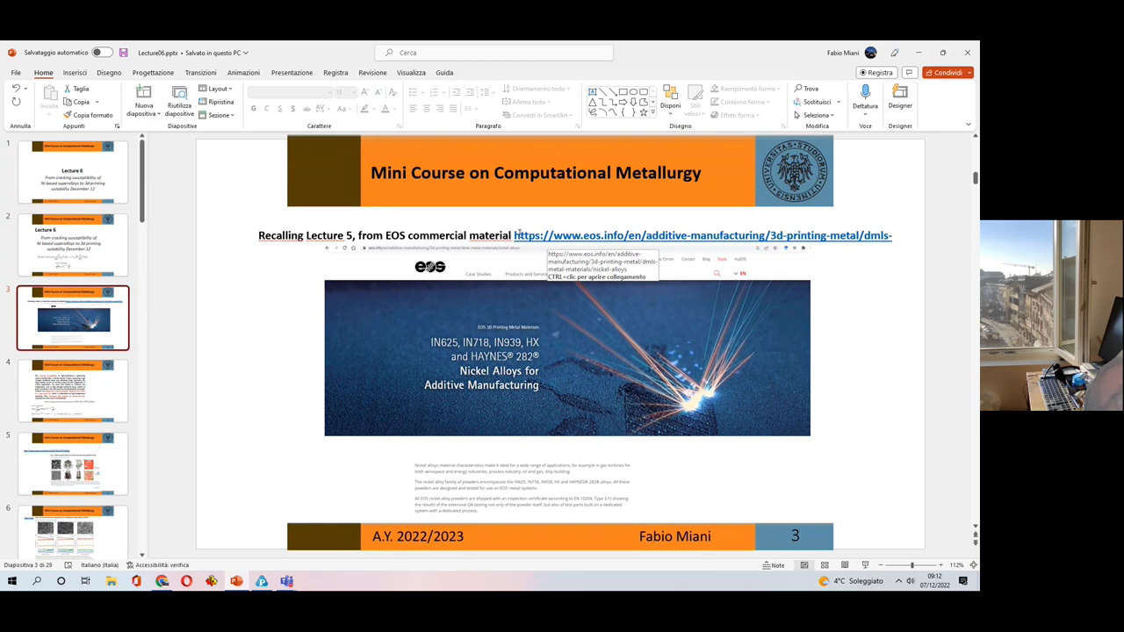
mouse_move(240, 355)
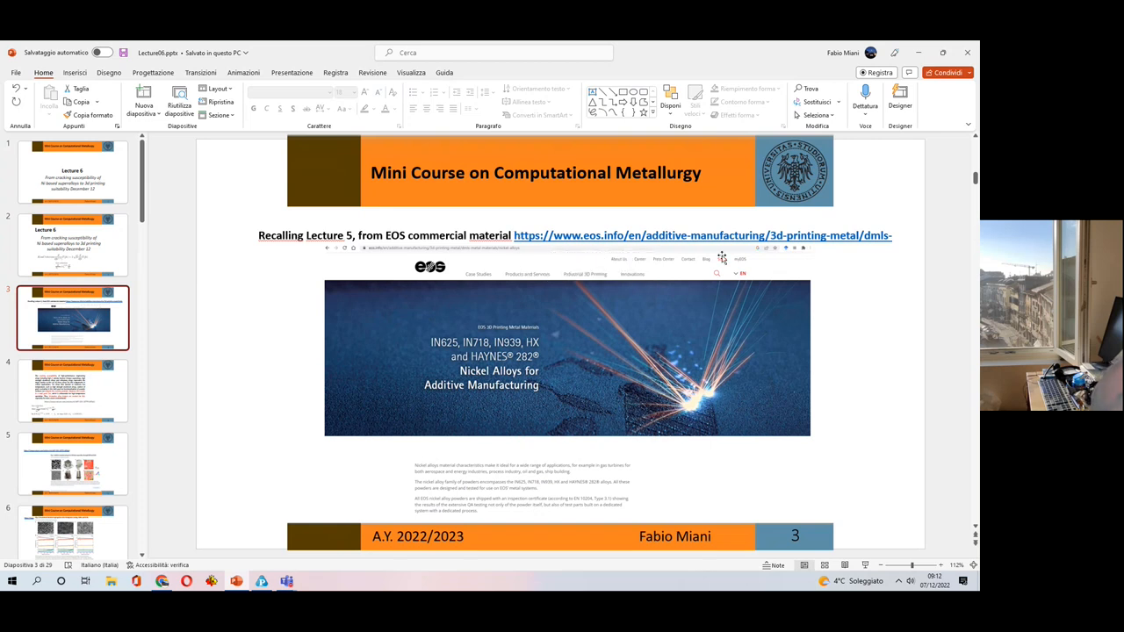
- Show slide 4 on alloy cracking susceptibility, then move through slide 5 onward
click(73, 390)
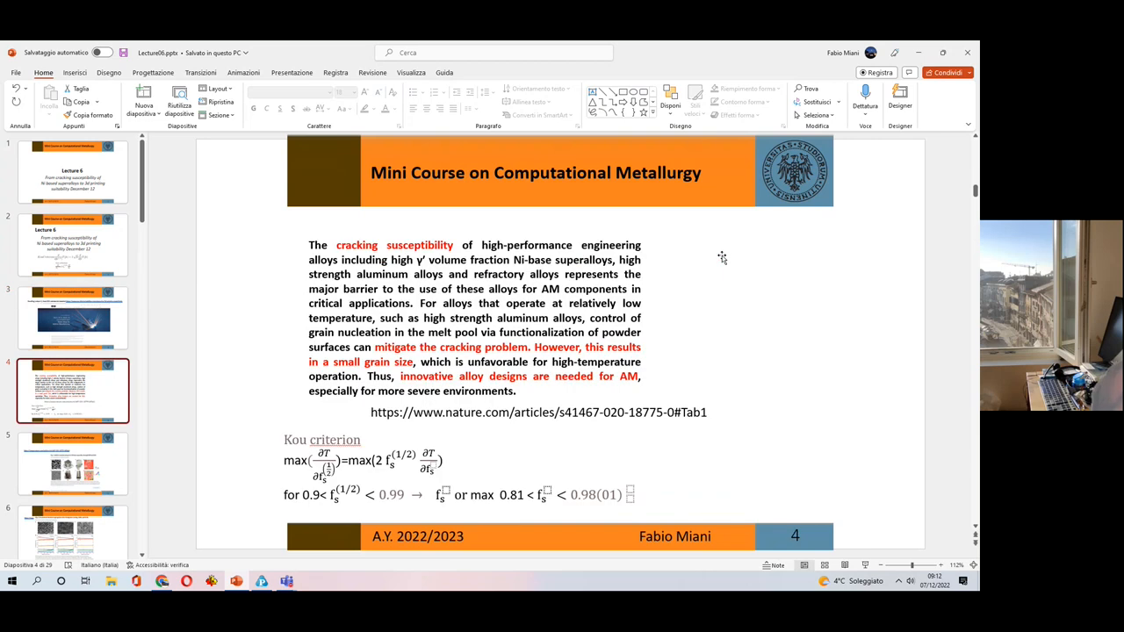
mouse_move(691, 274)
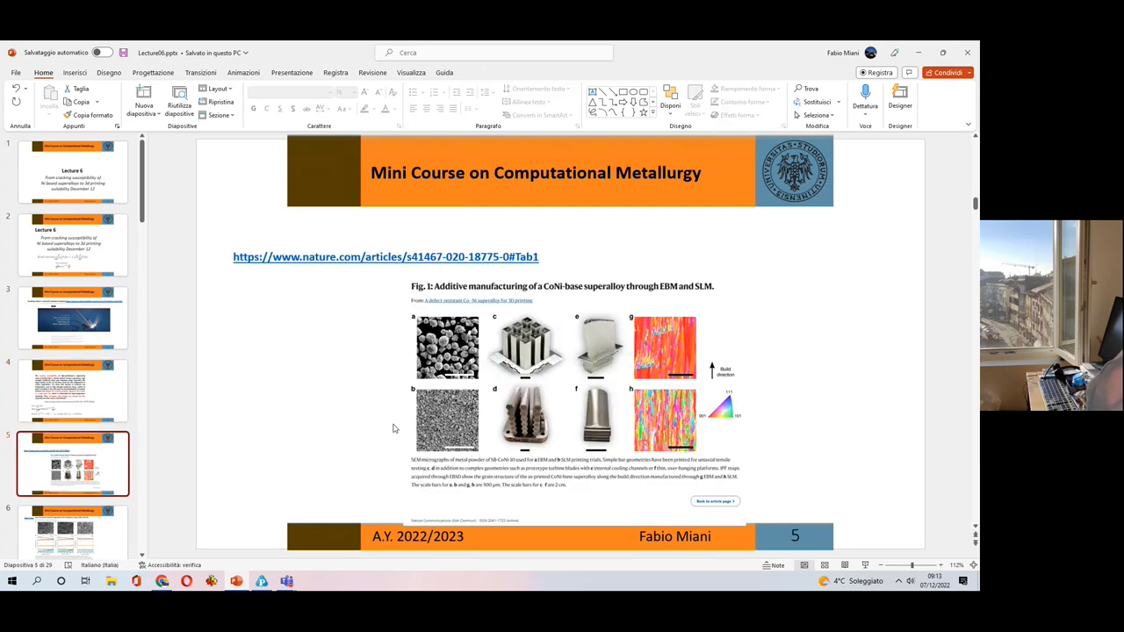
click(73, 390)
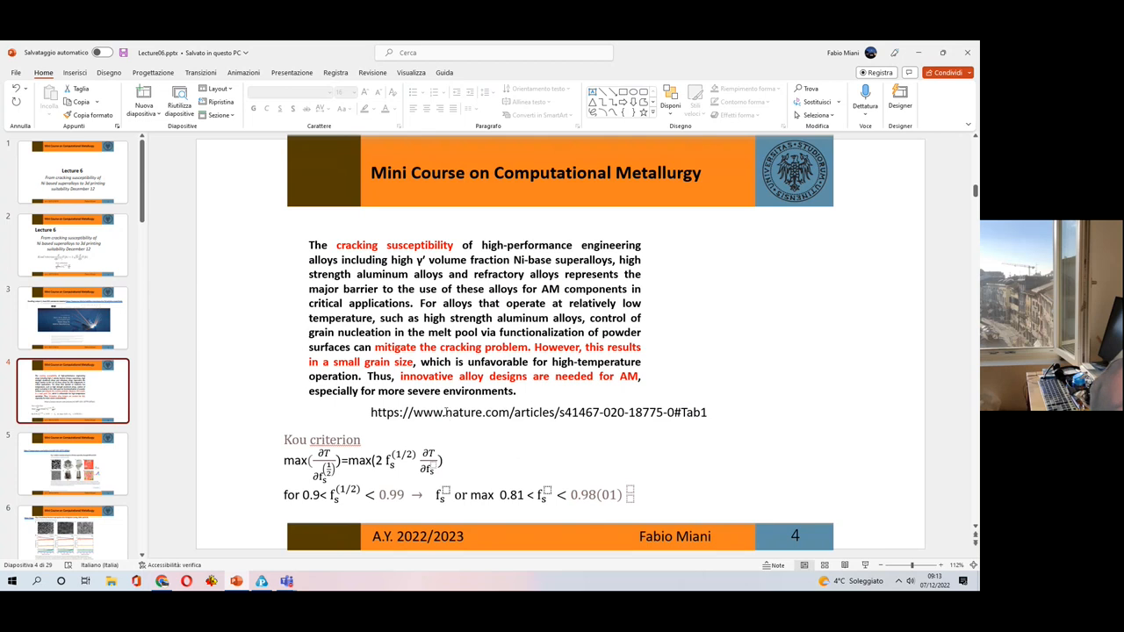
click(72, 463)
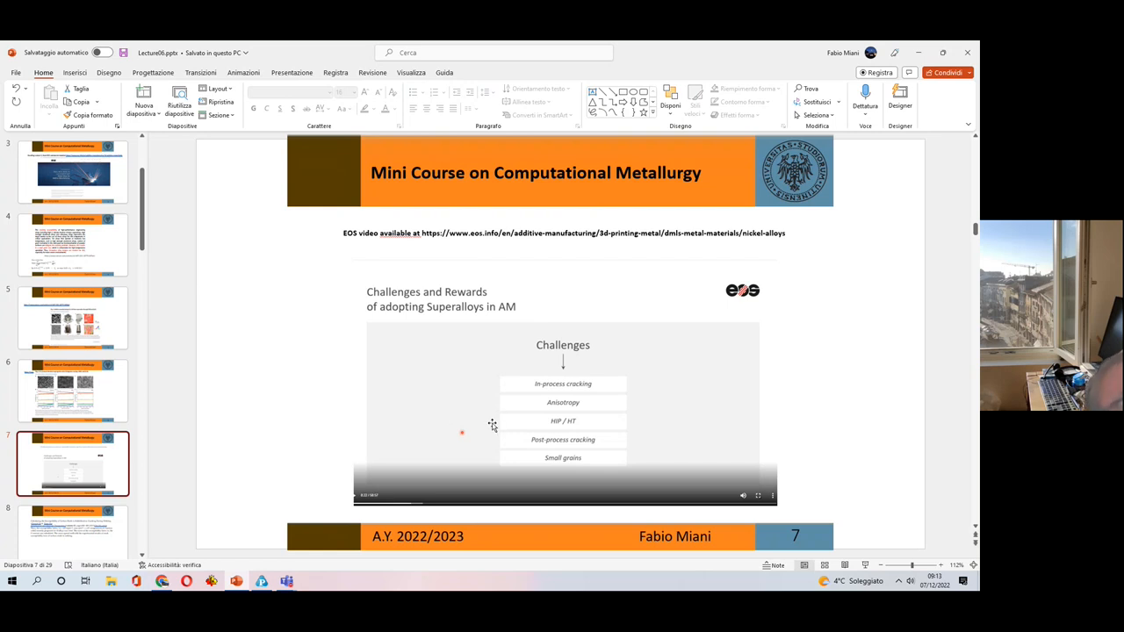
mouse_move(563, 390)
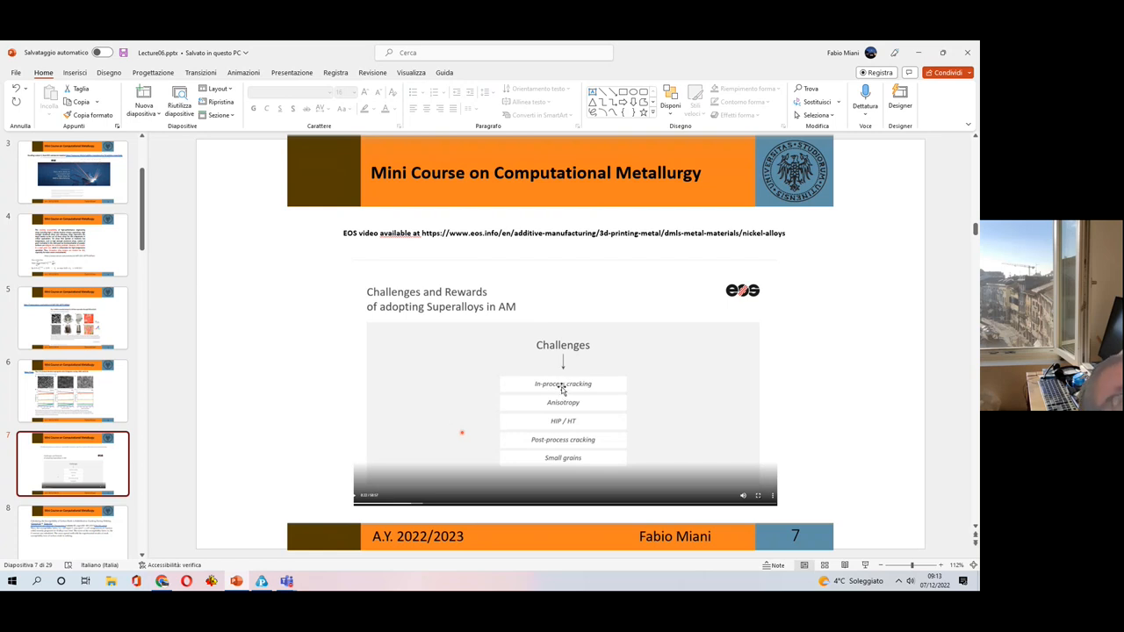
mouse_move(597, 441)
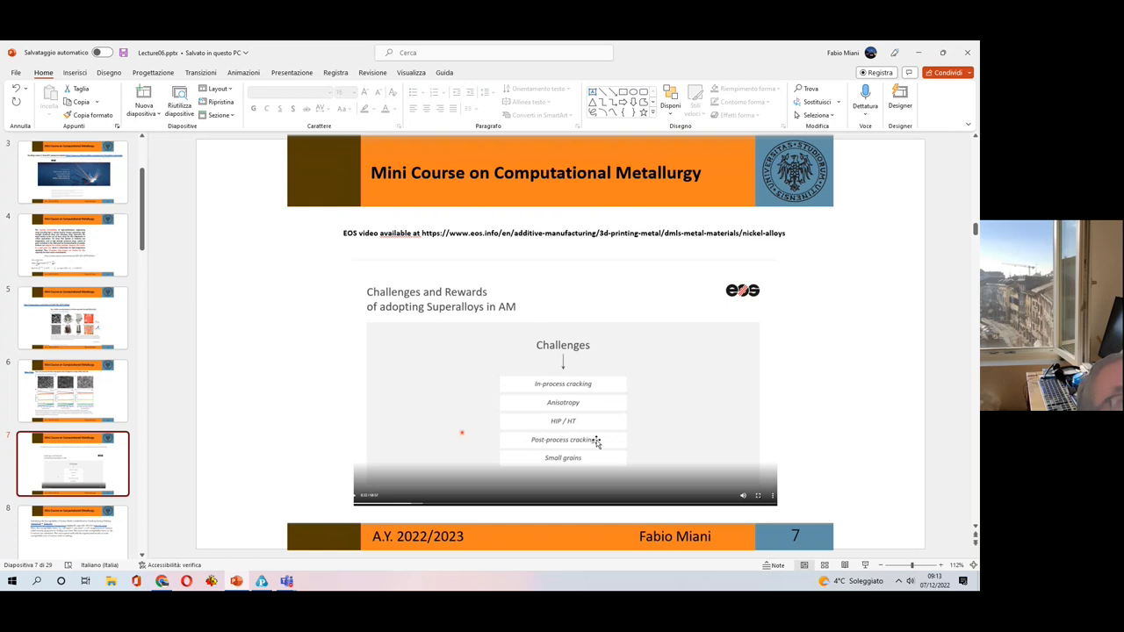
mouse_move(594, 404)
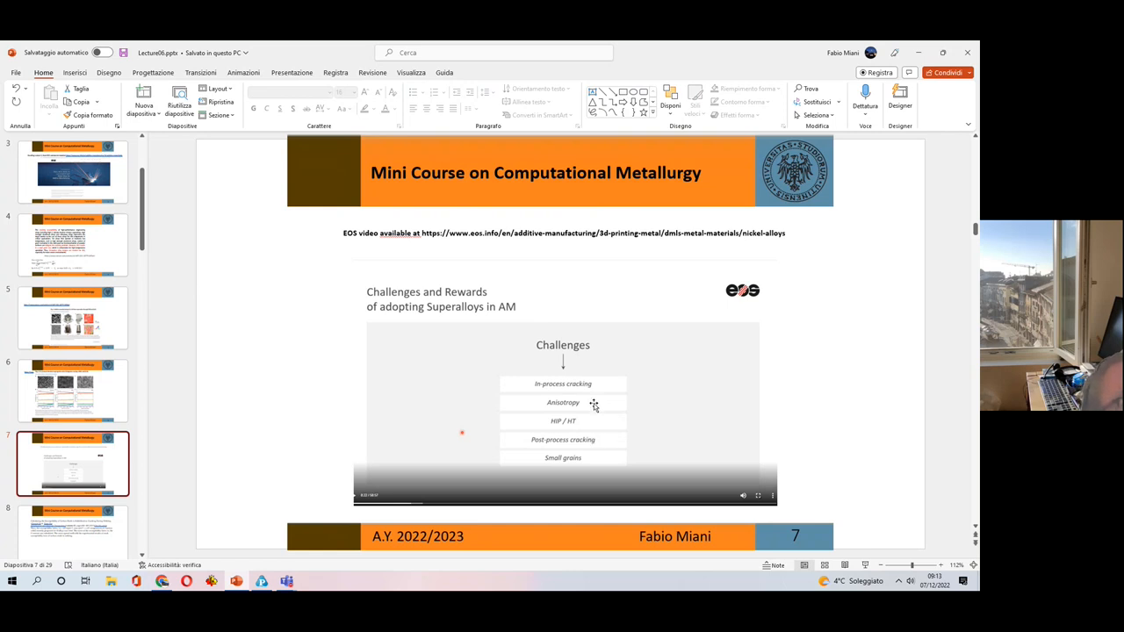
mouse_move(563, 384)
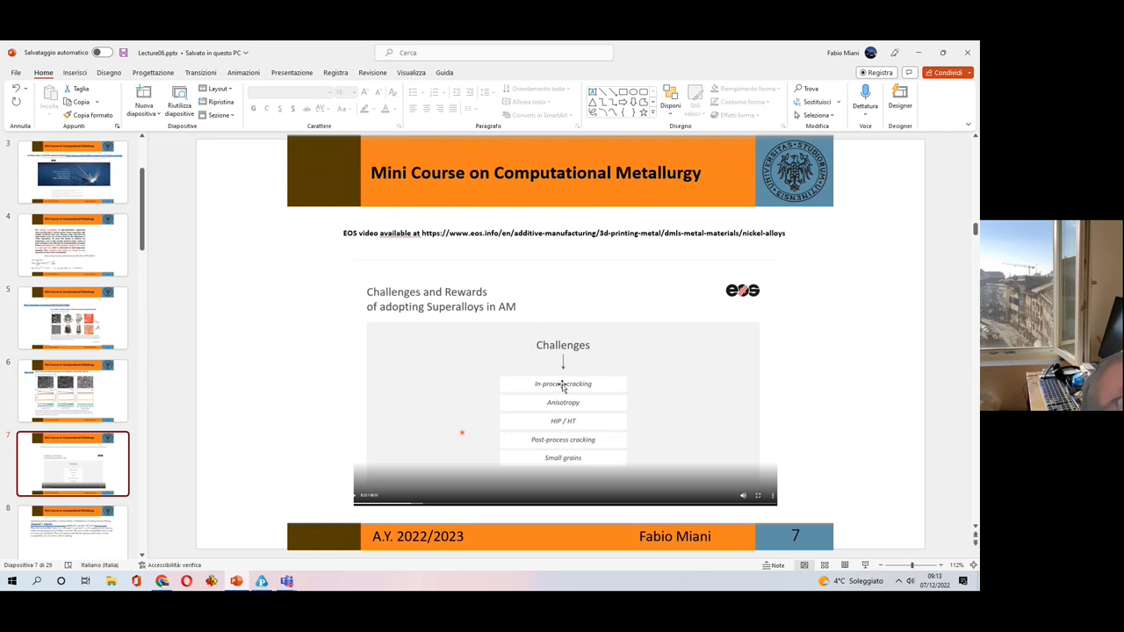
mouse_move(571, 391)
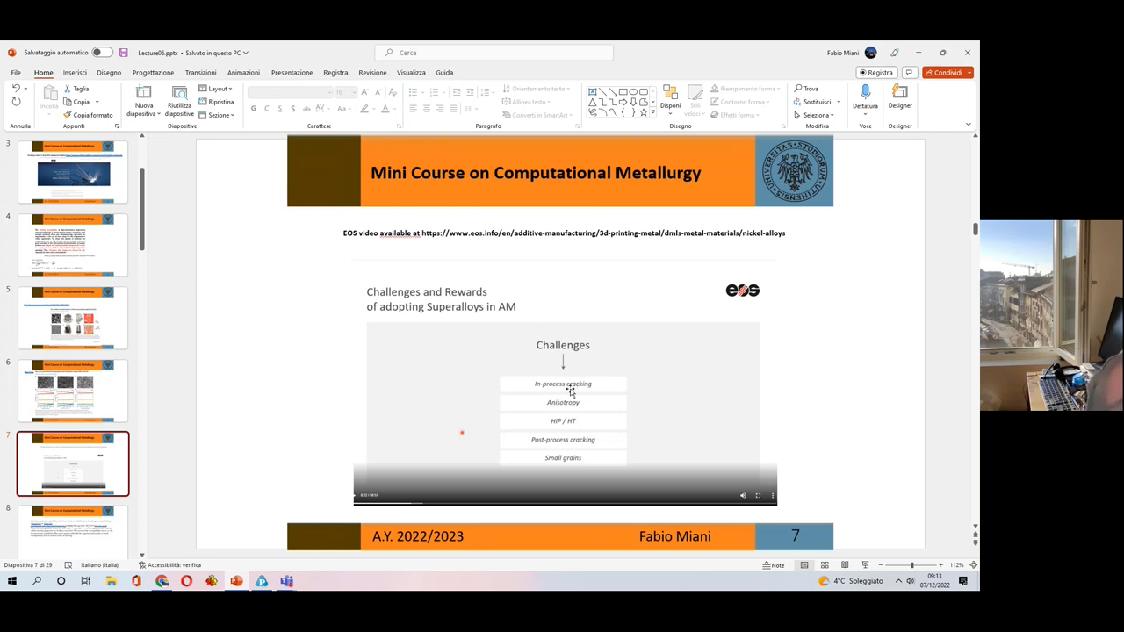
mouse_move(575, 391)
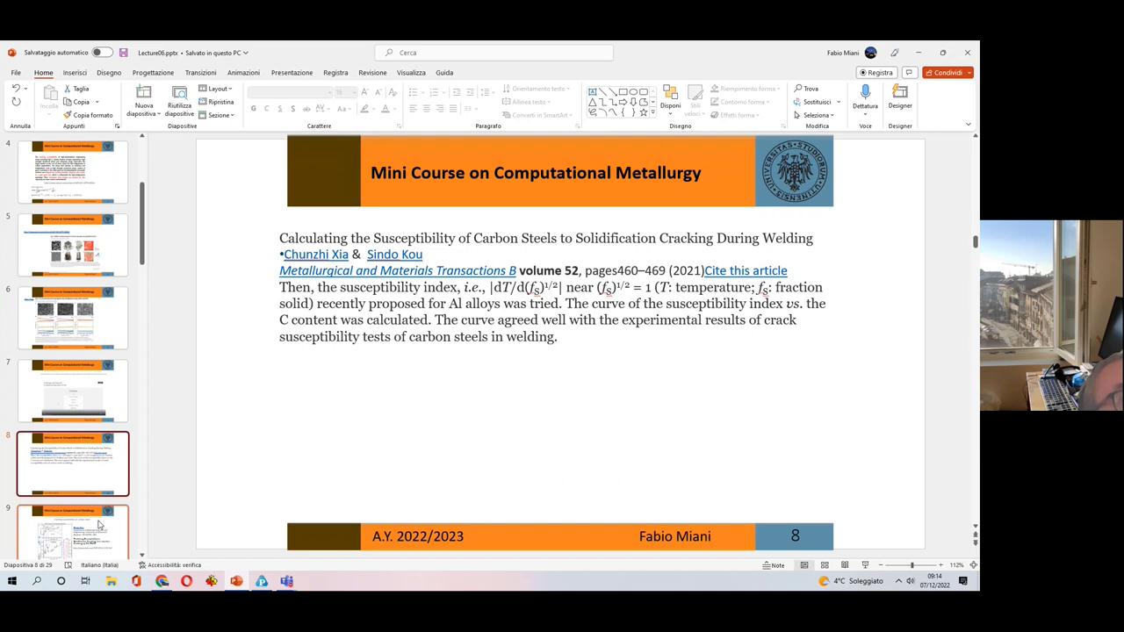
mouse_move(453, 361)
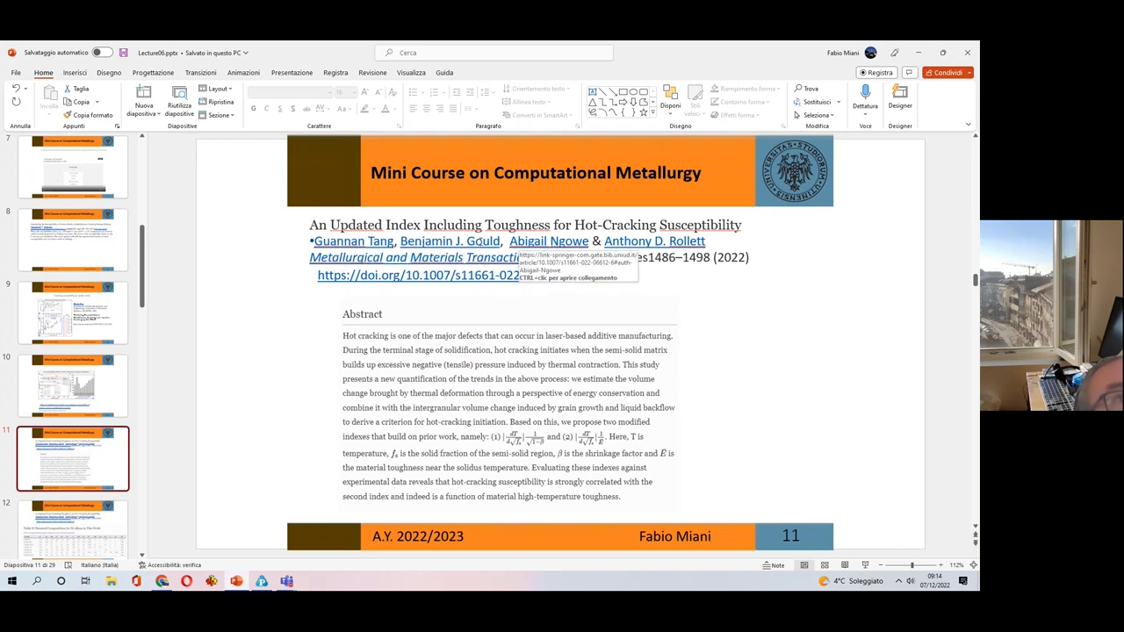
mouse_move(450, 222)
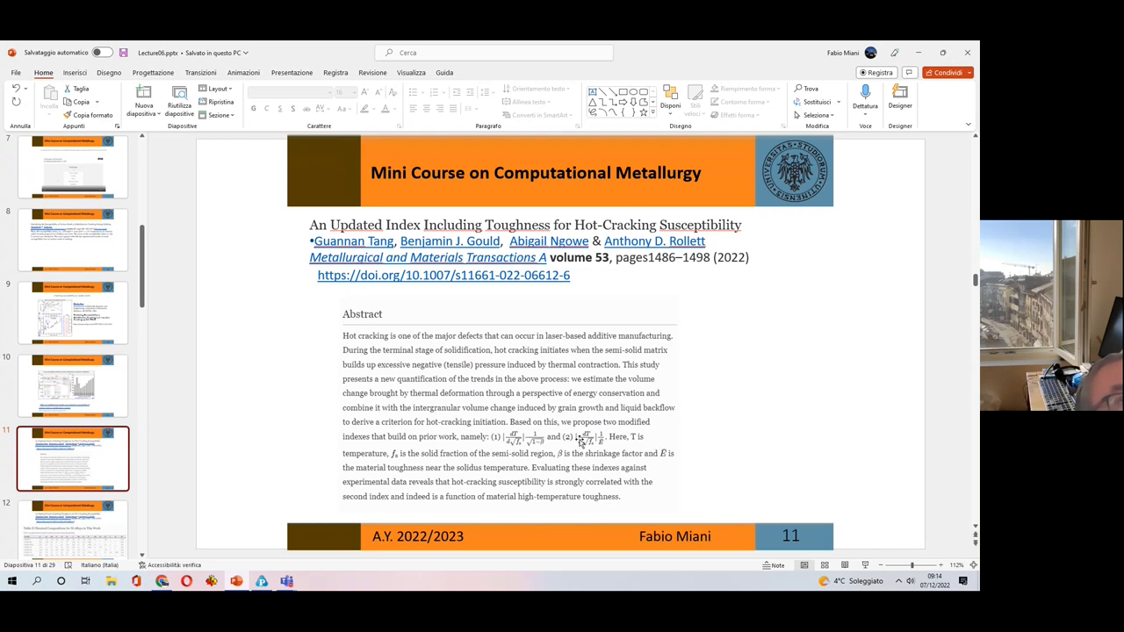
mouse_move(612, 389)
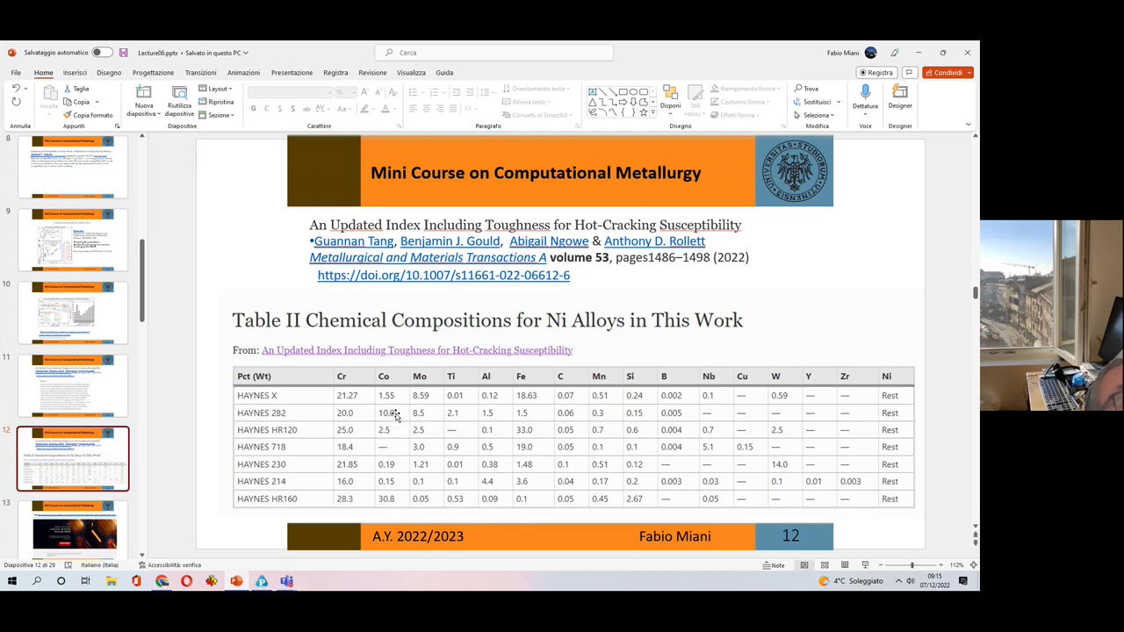
mouse_move(538, 404)
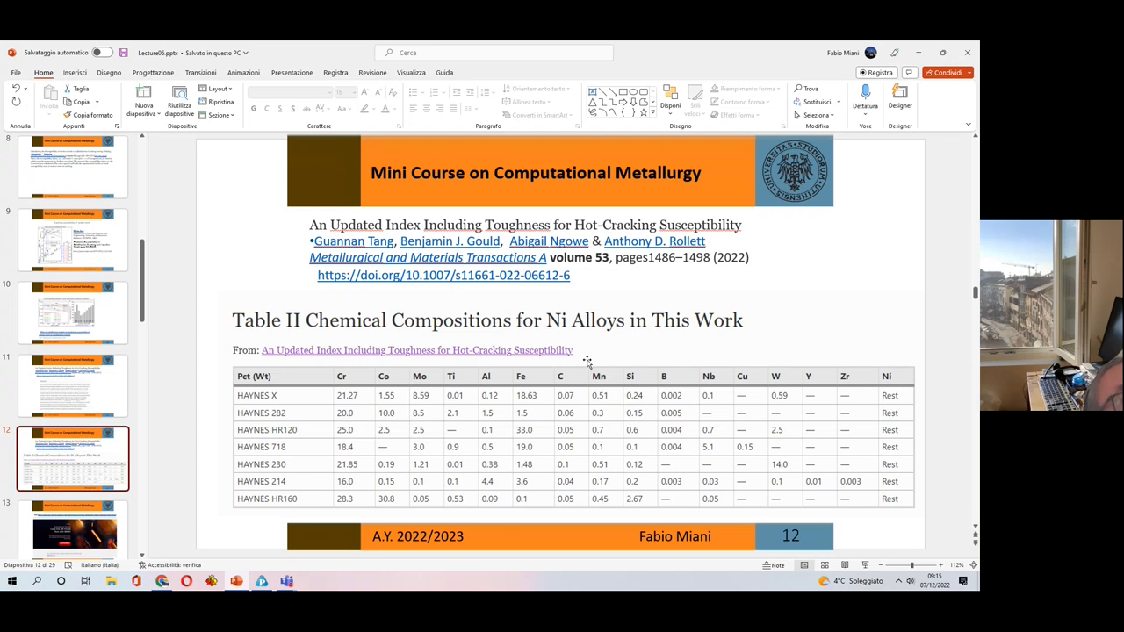
mouse_move(609, 351)
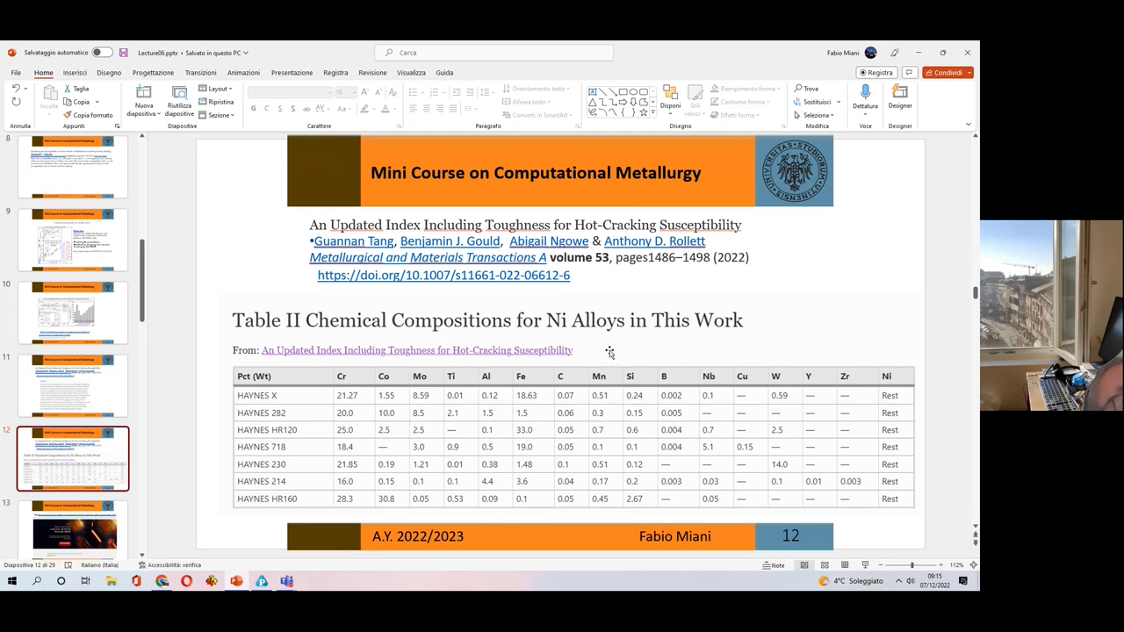
mouse_move(623, 338)
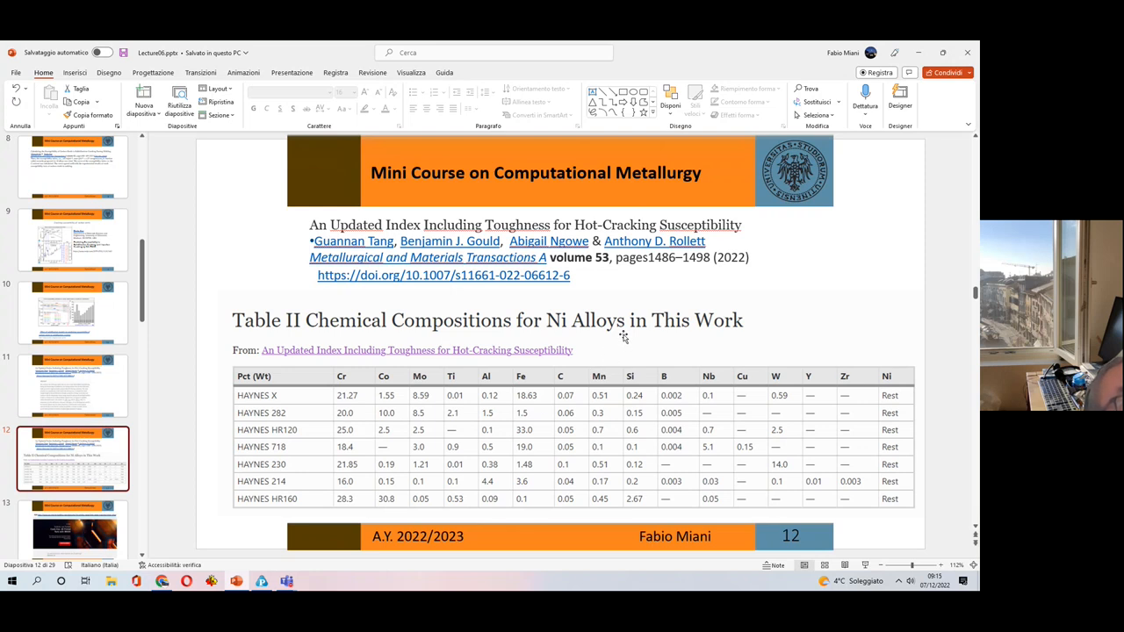
mouse_move(626, 414)
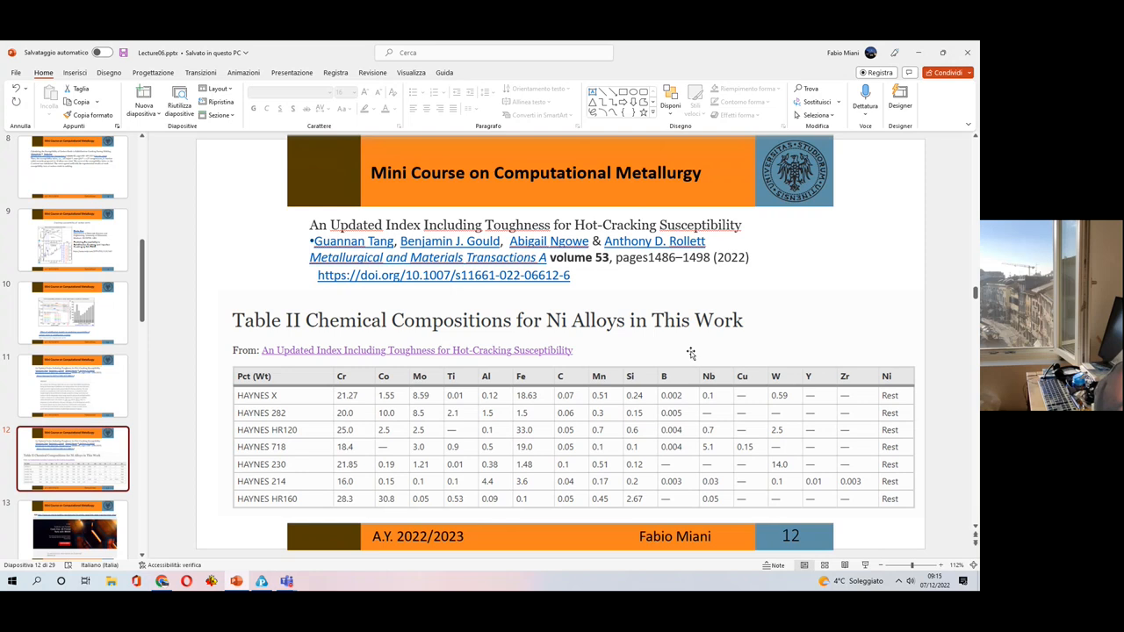
- Move to slide 13, the EOS webinar on crack-free 3D printed IN939
click(74, 458)
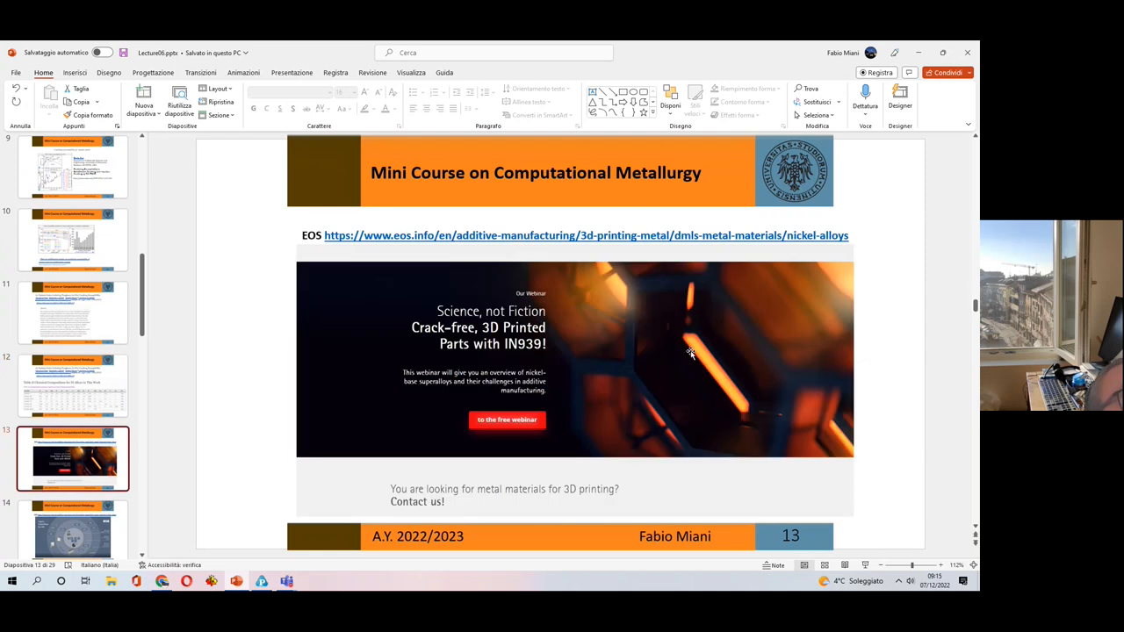
mouse_move(675, 411)
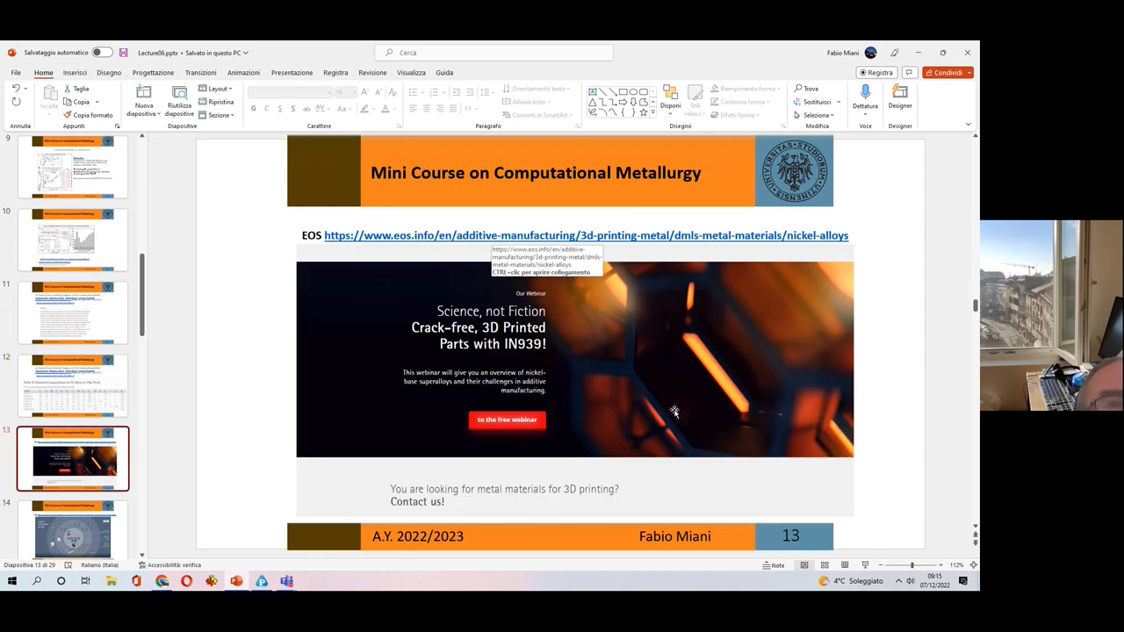
mouse_move(866, 566)
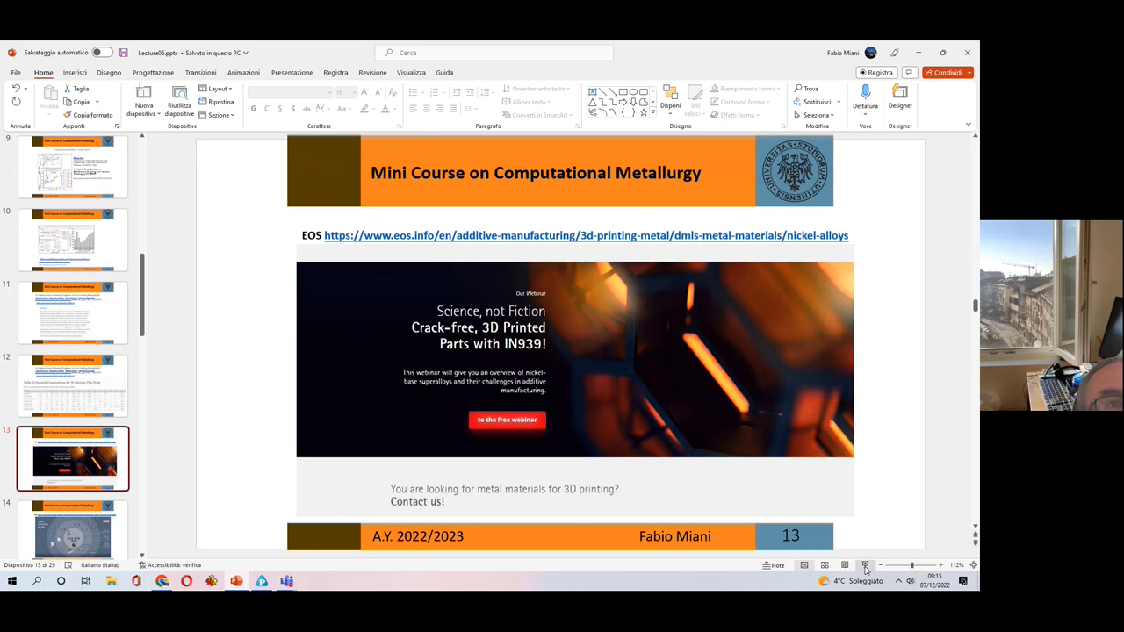
- Start the slideshow from the current slide via the status-bar Slide Show button
click(866, 565)
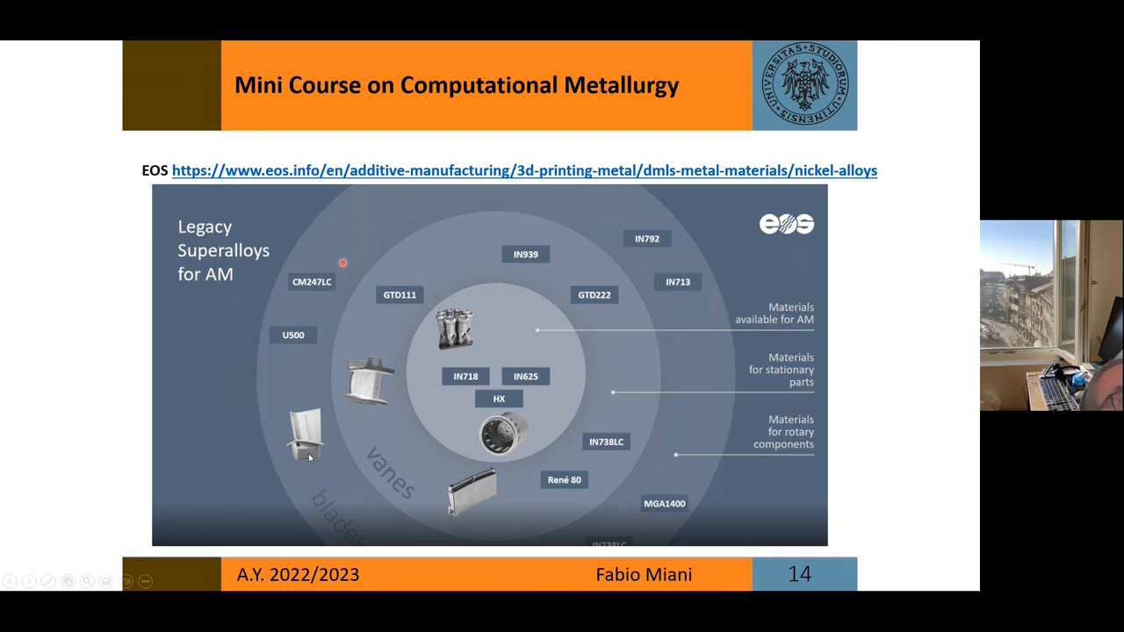
mouse_move(756, 419)
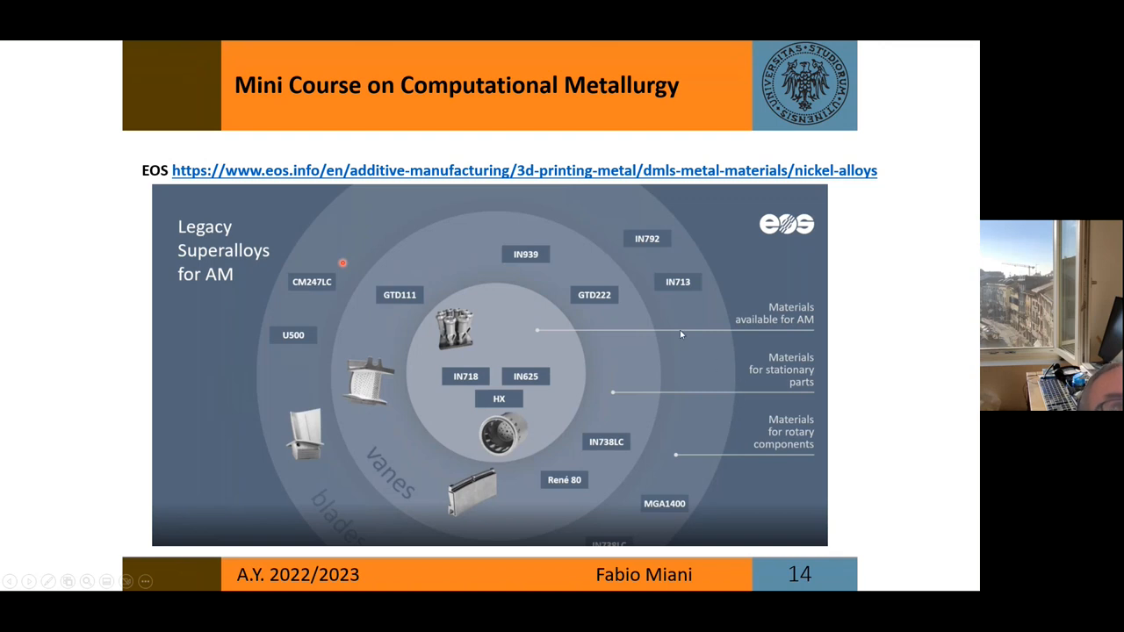
mouse_move(601, 361)
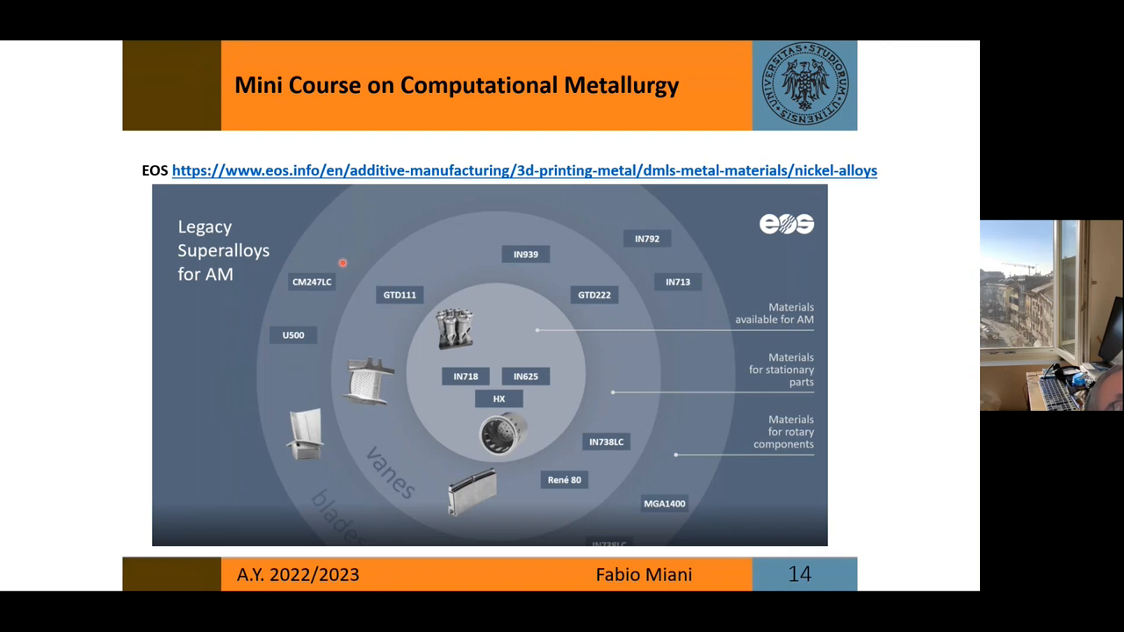
- Advance the slideshow to slide 15 on challenges and rewards of superalloys in AM
key(right)
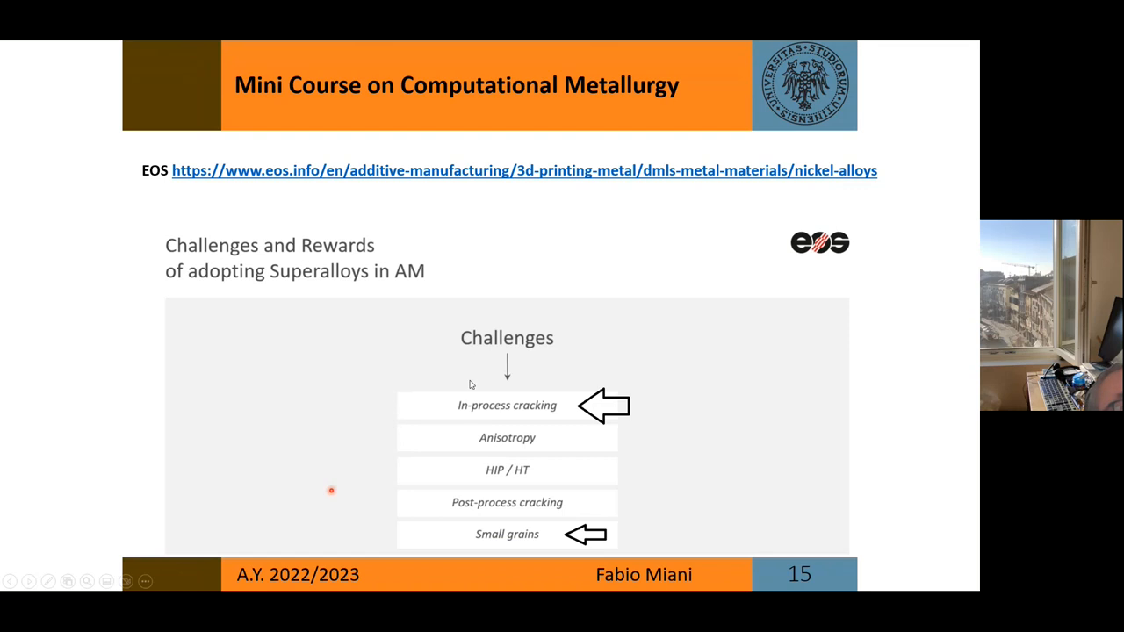
mouse_move(510, 415)
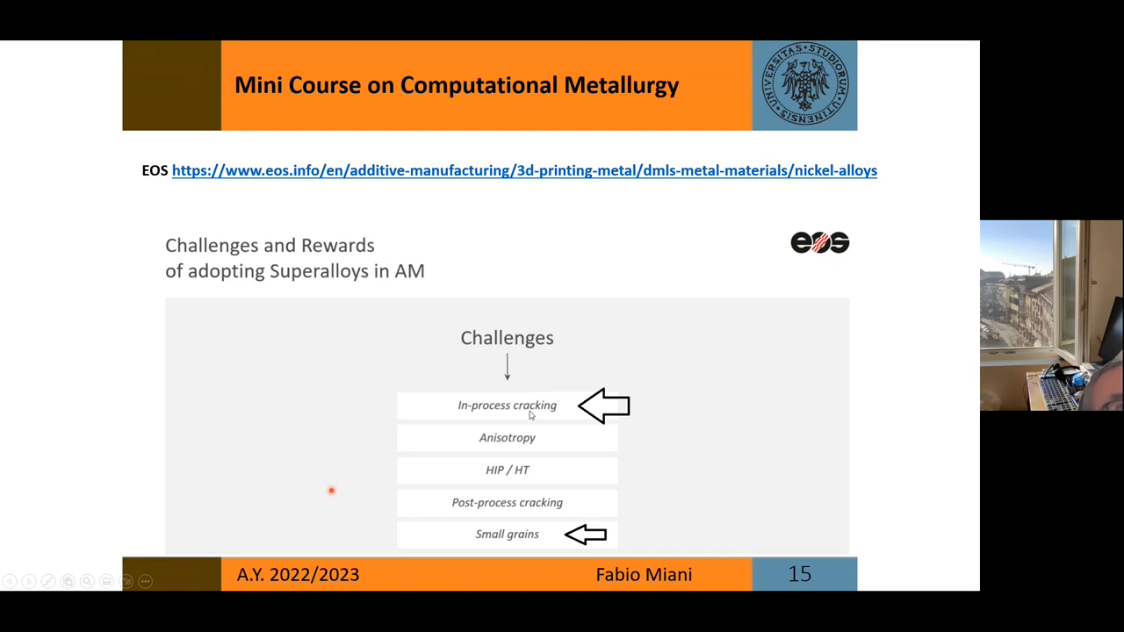
mouse_move(498, 542)
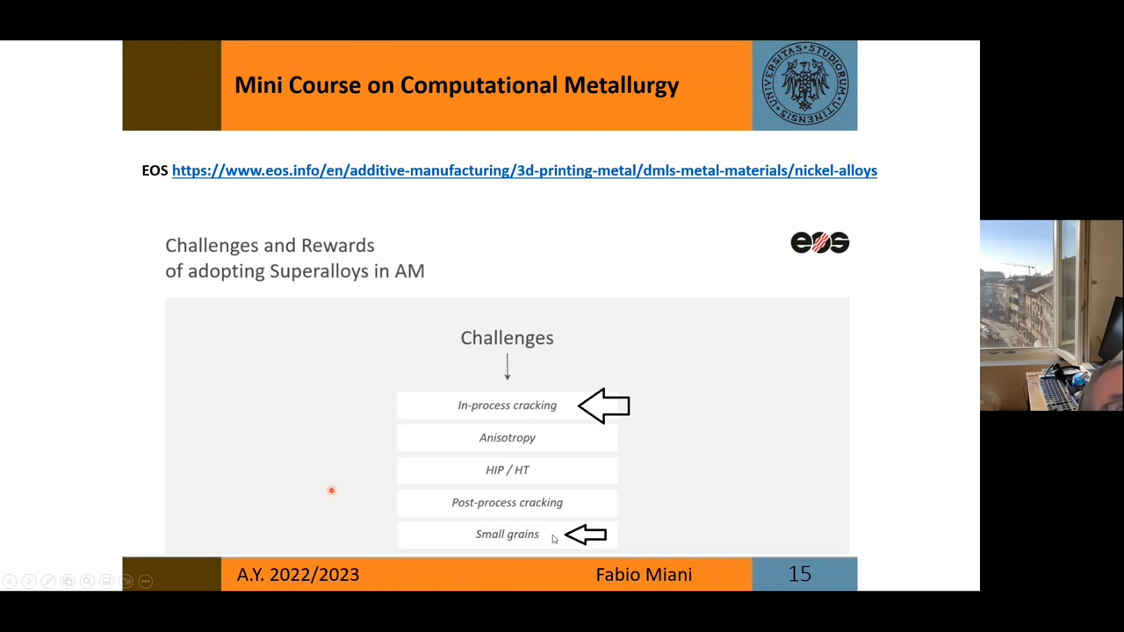
mouse_move(467, 540)
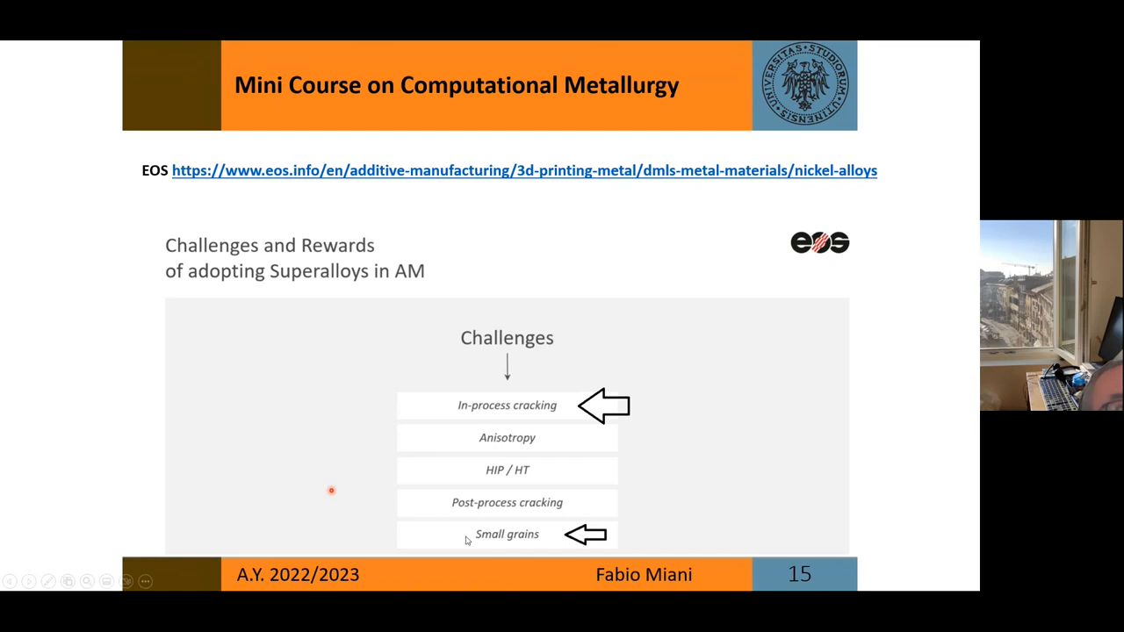
mouse_move(504, 535)
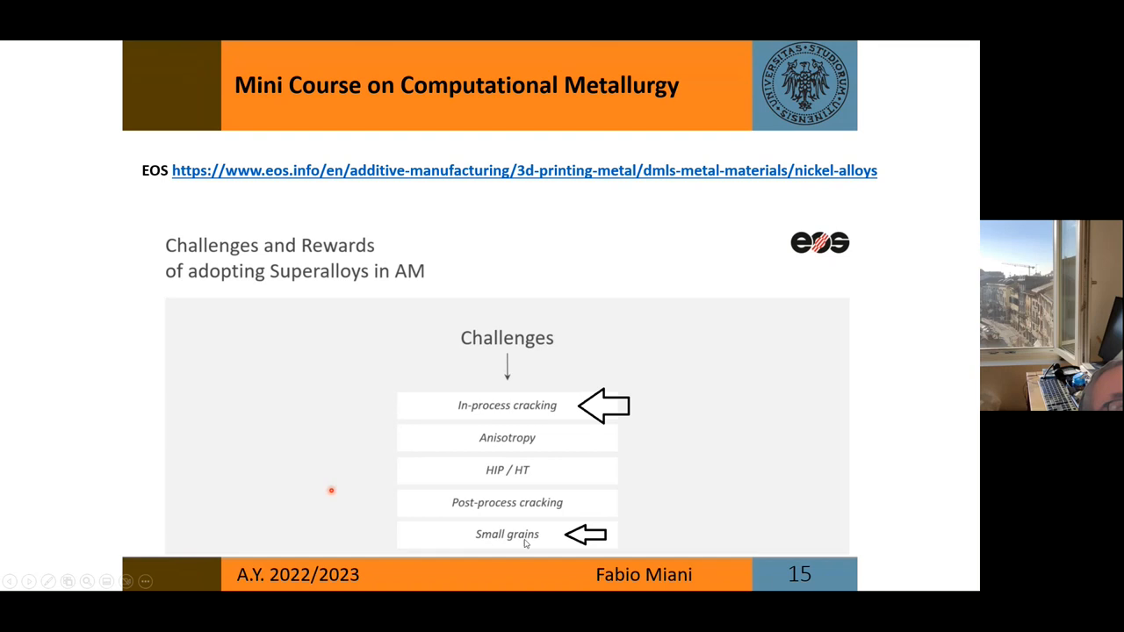
mouse_move(483, 536)
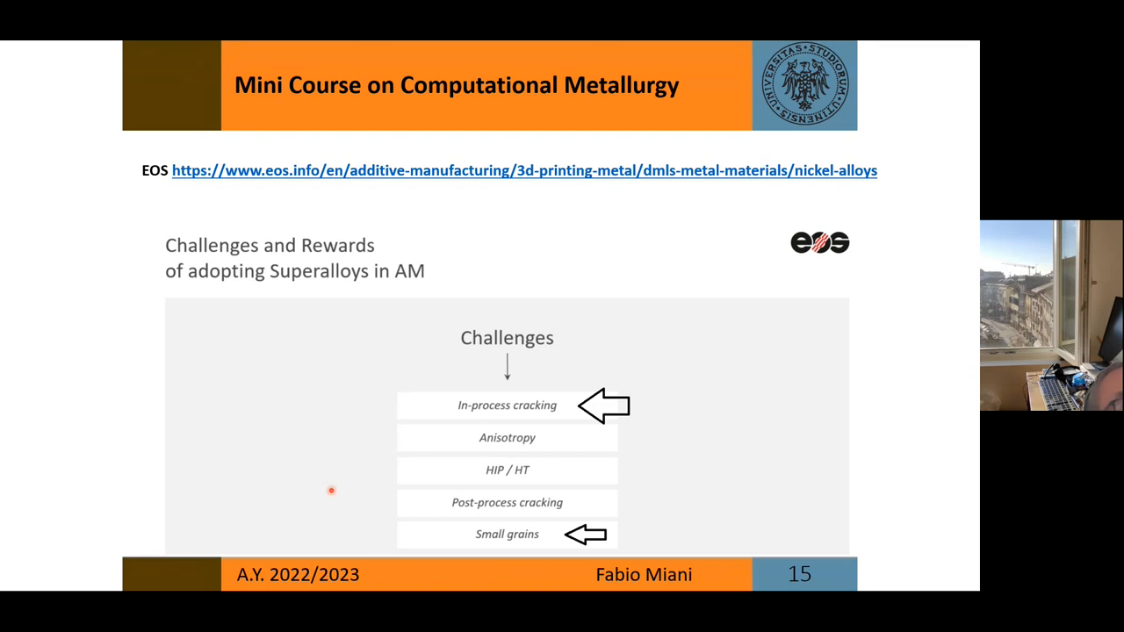
- Advance past slide 16 to slide 17 with the IN939 development objectives
key(Right)
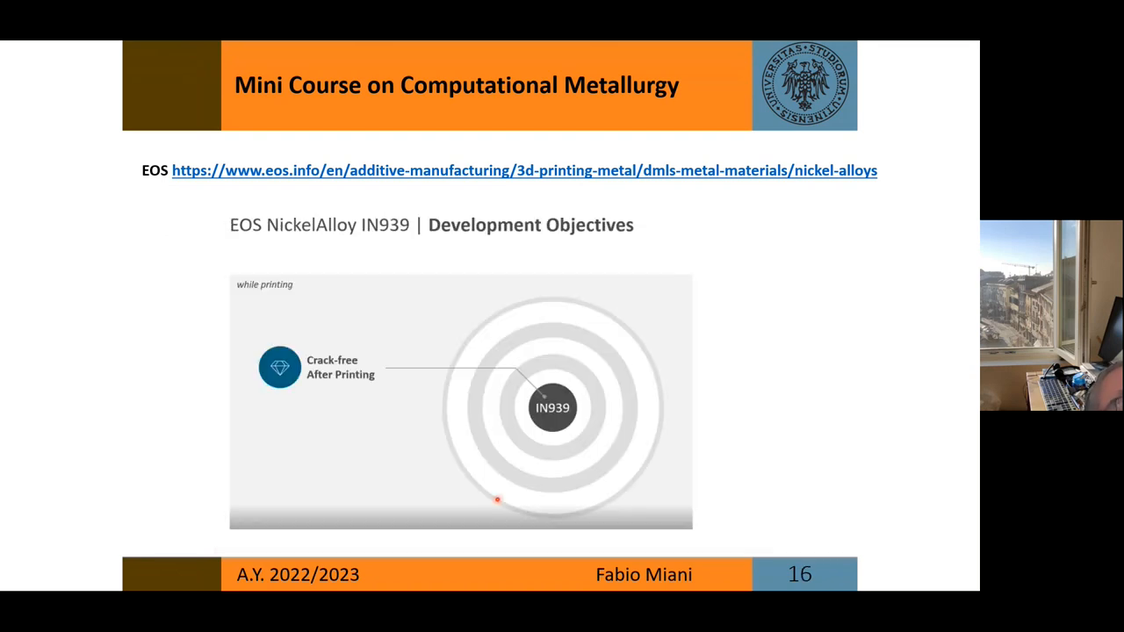
mouse_move(750, 541)
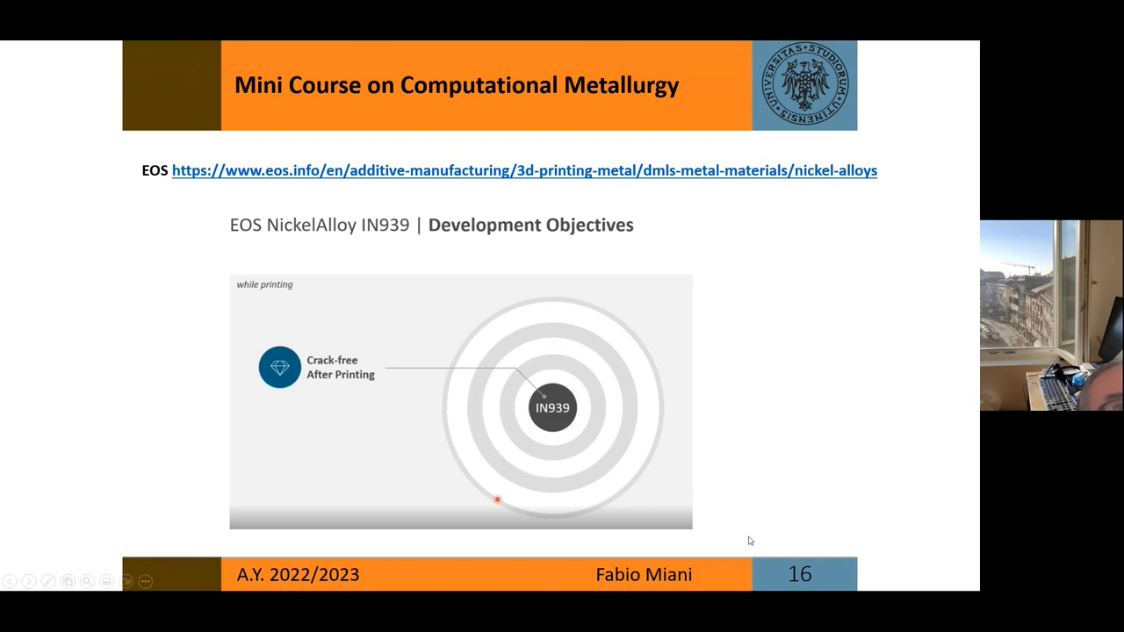
key(right)
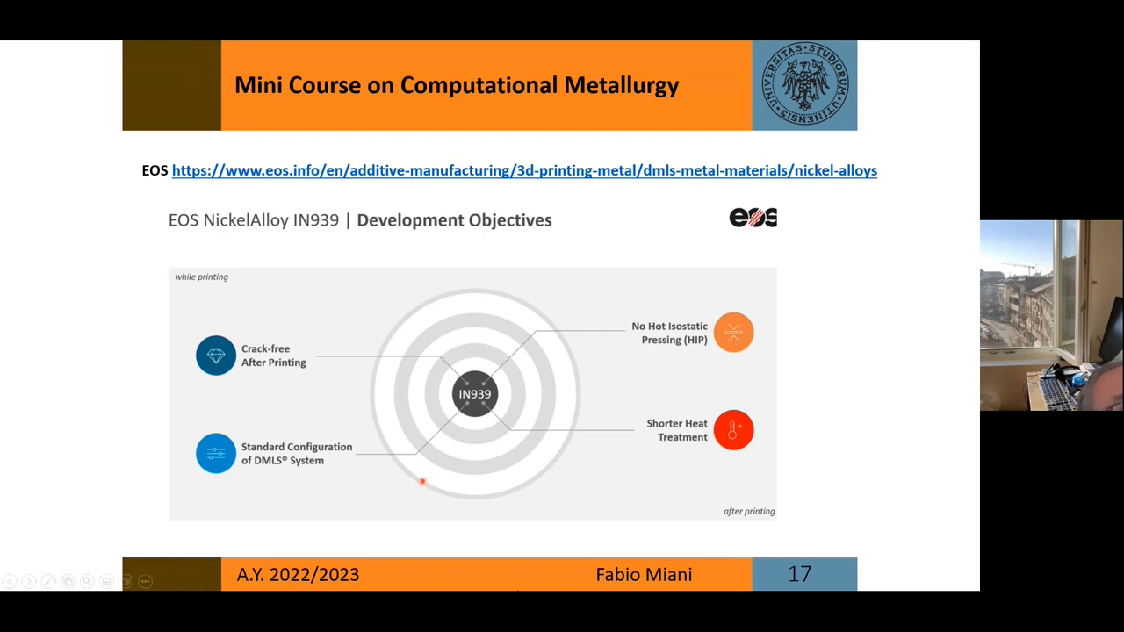
mouse_move(301, 369)
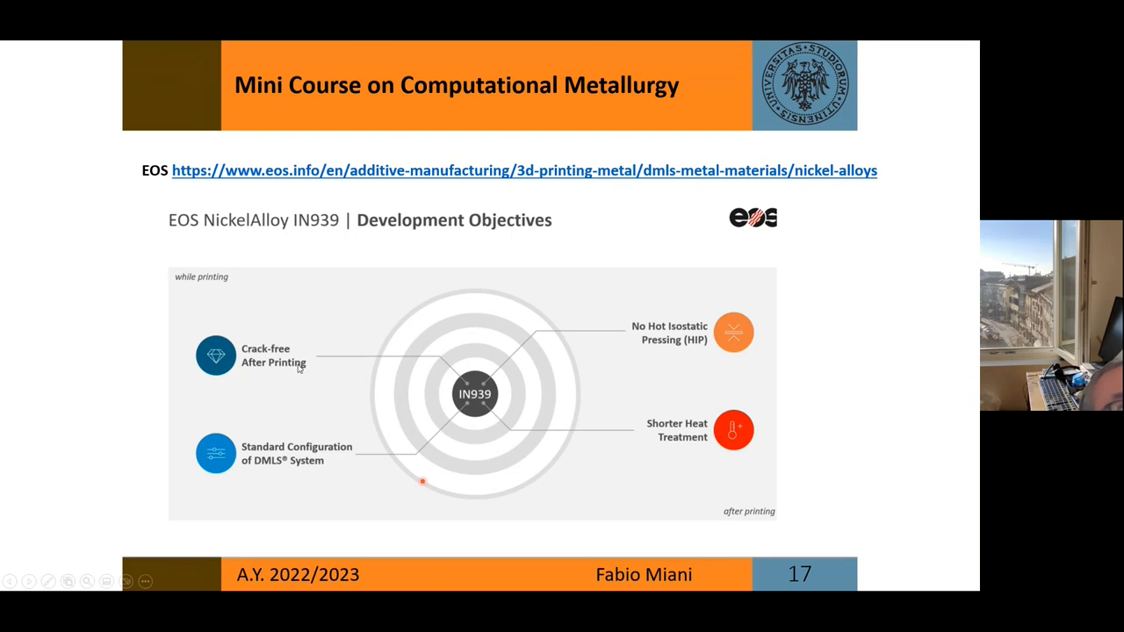
mouse_move(684, 366)
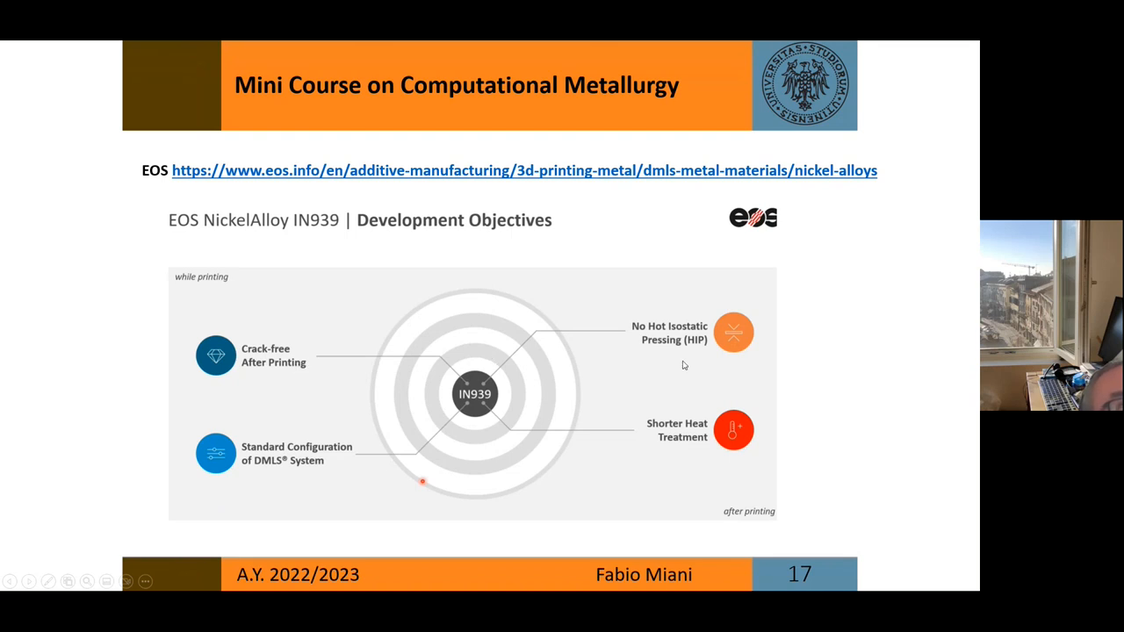
mouse_move(699, 369)
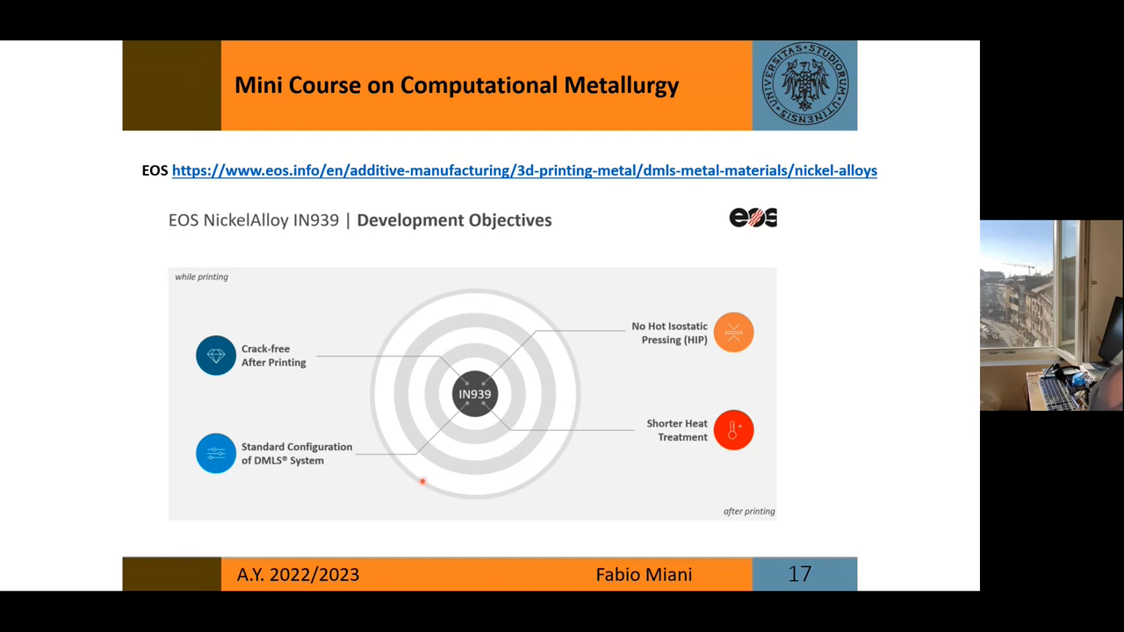
- Advance past the crack-free microstructure slide to slide 21 listing Haynes alloy compositions
key(Right)
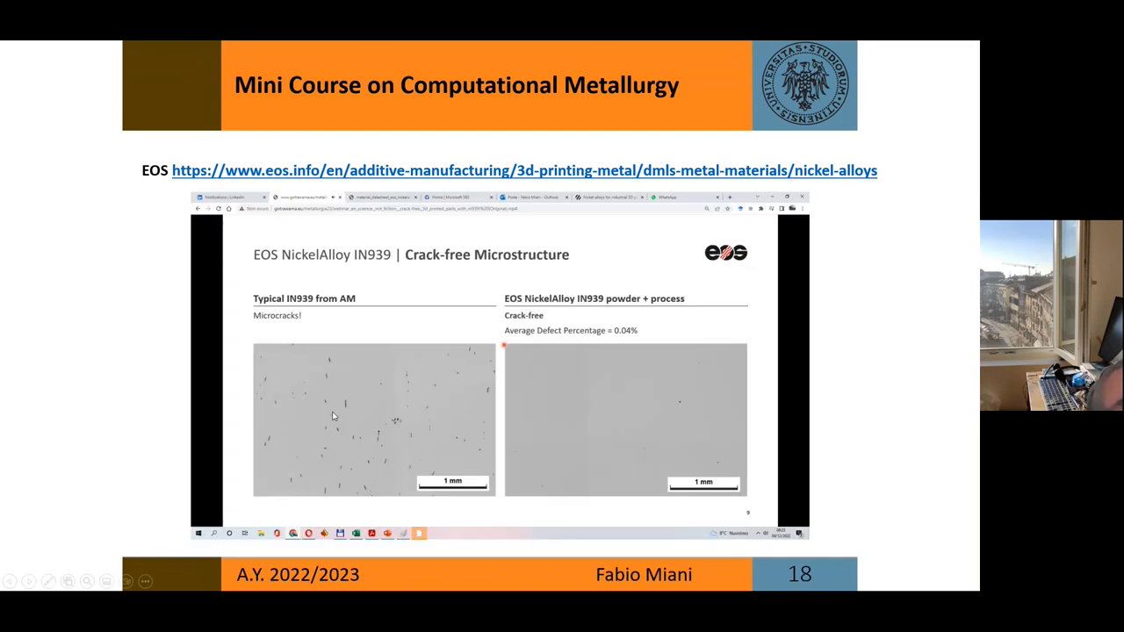
mouse_move(639, 397)
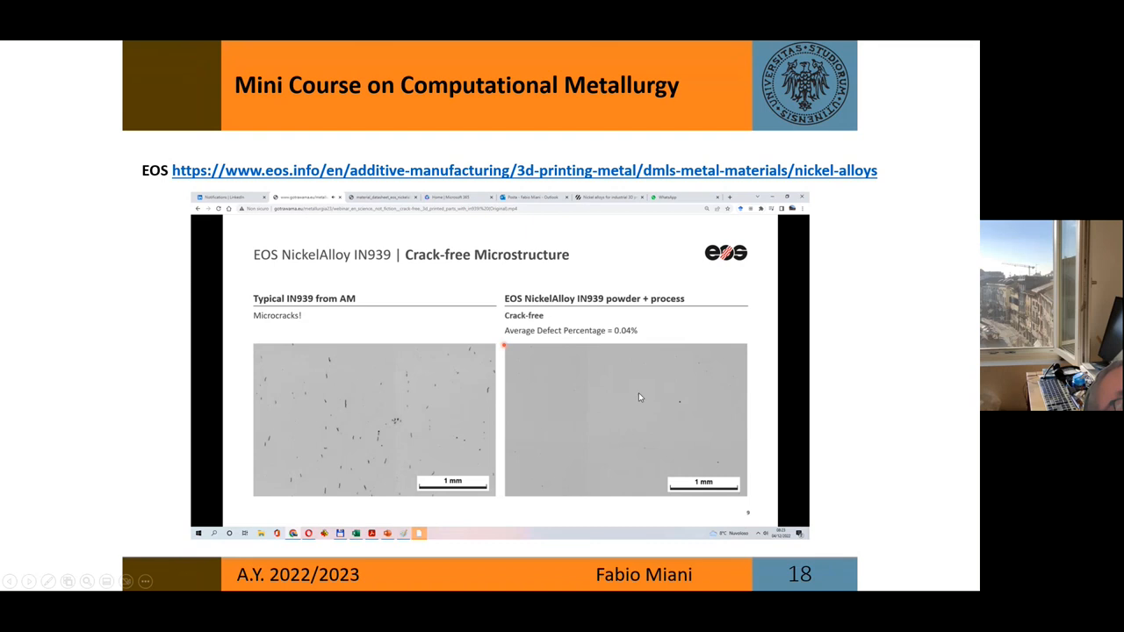
mouse_move(519, 412)
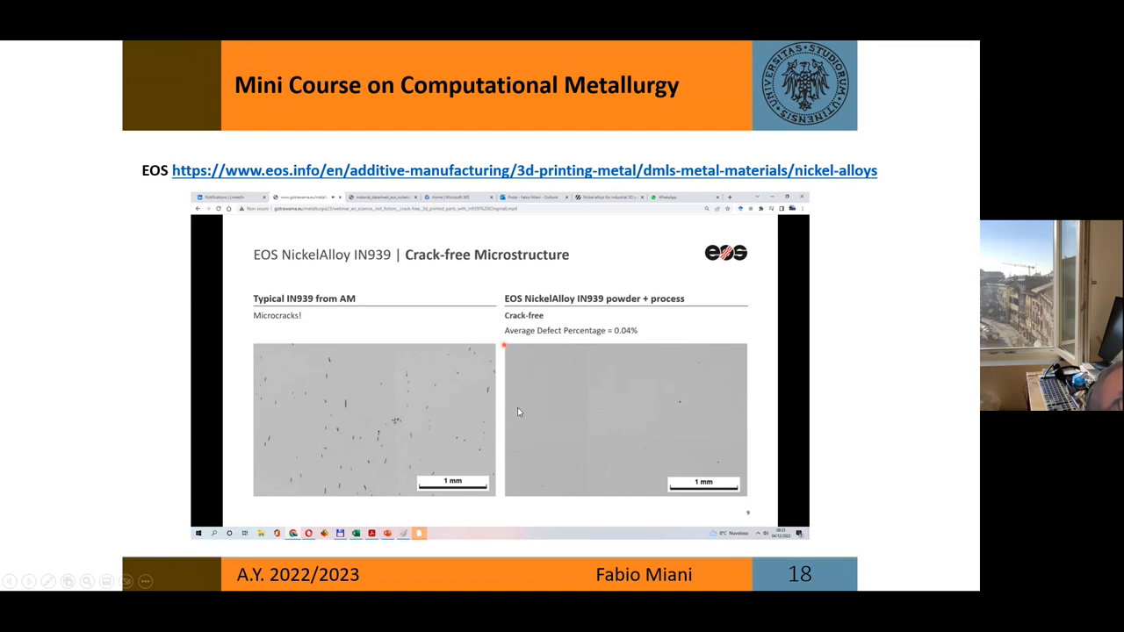
mouse_move(614, 421)
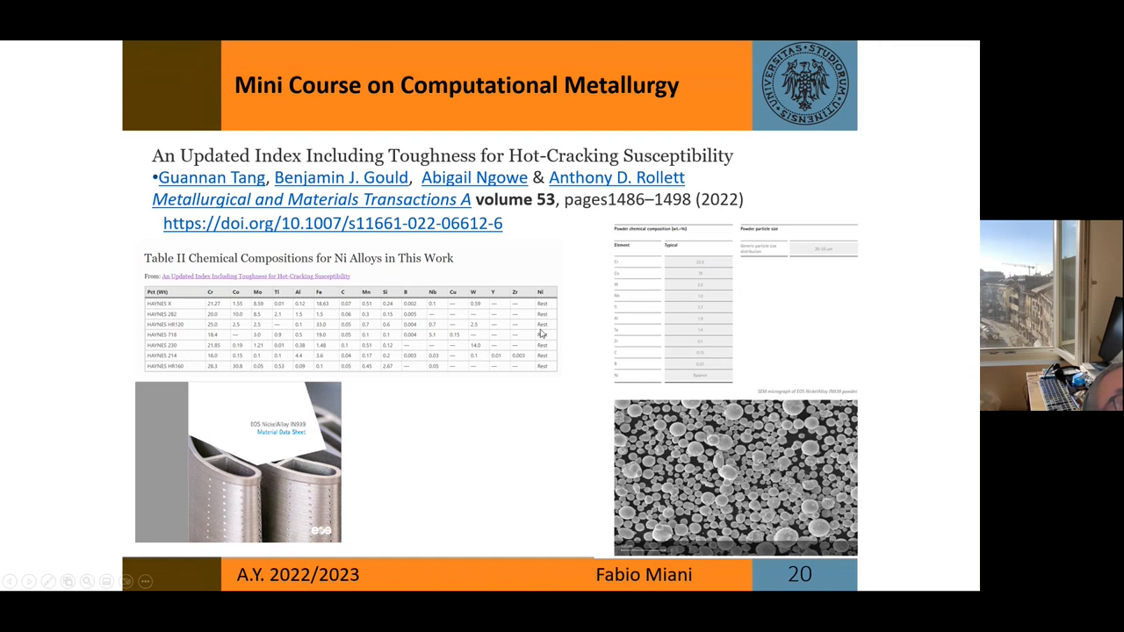
mouse_move(561, 343)
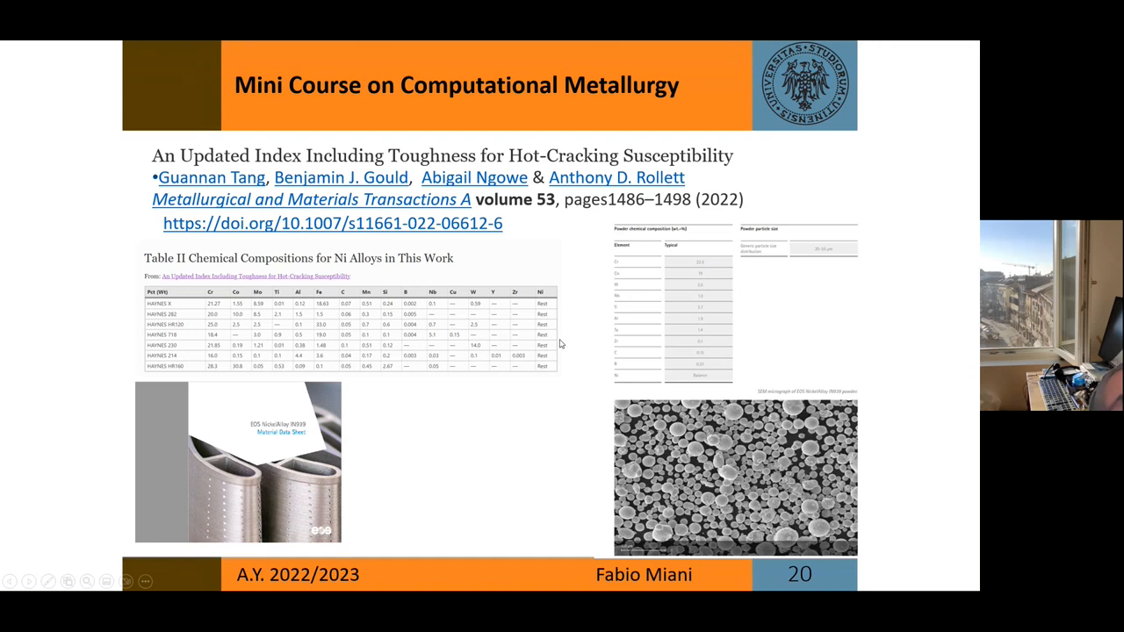
key(right)
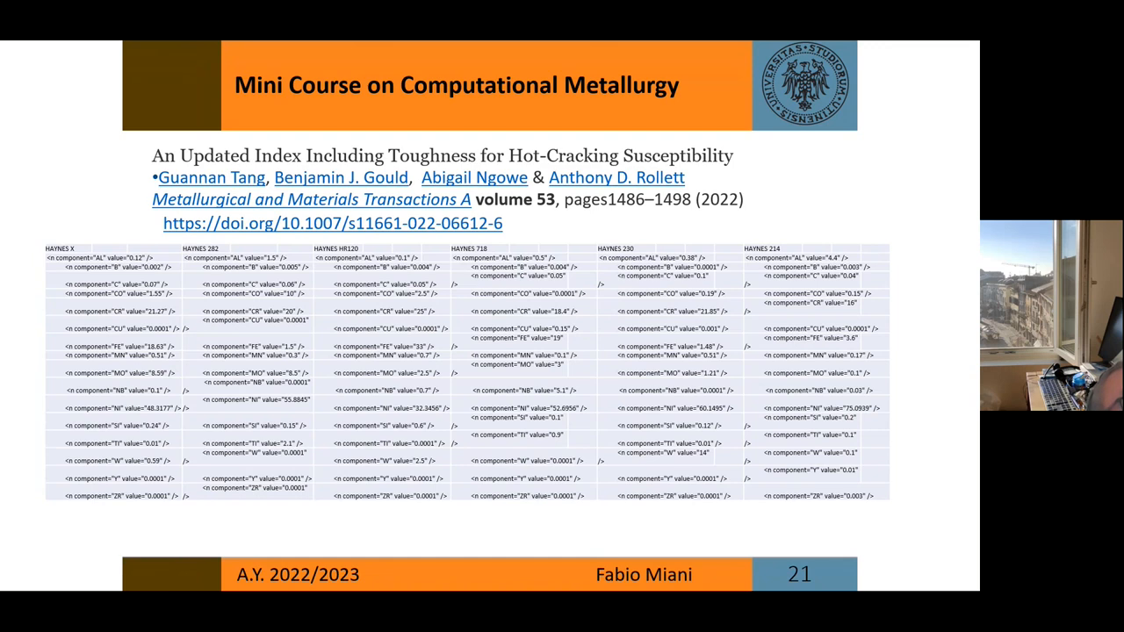
- Advance to slide 26 with the EOS IN939 composition and Pandat solidification curve
key(Right)
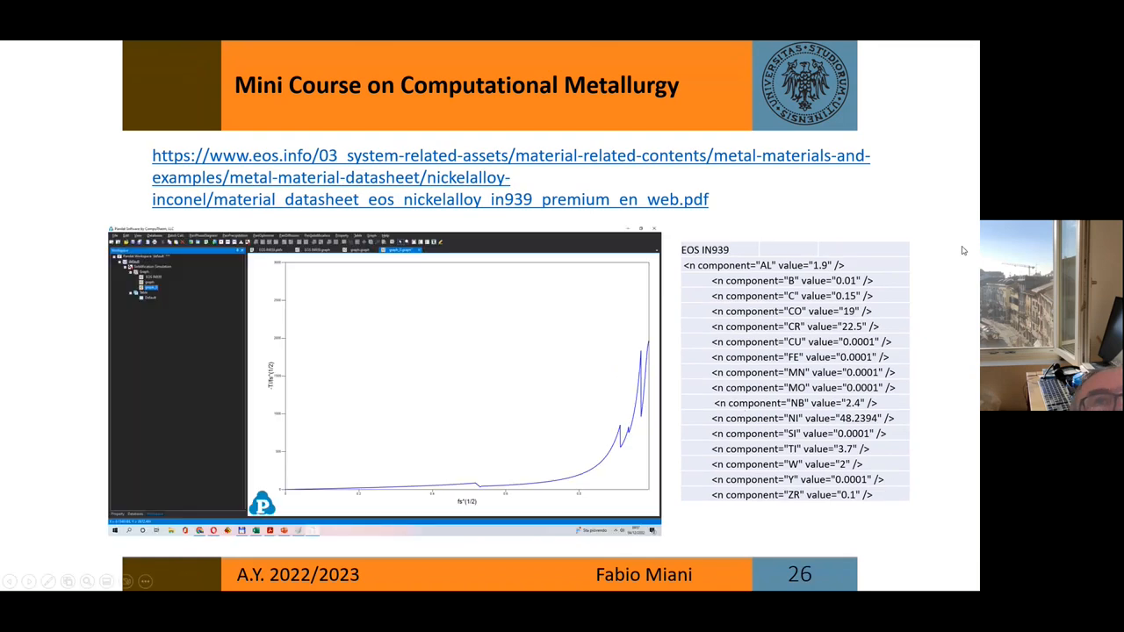
mouse_move(906, 132)
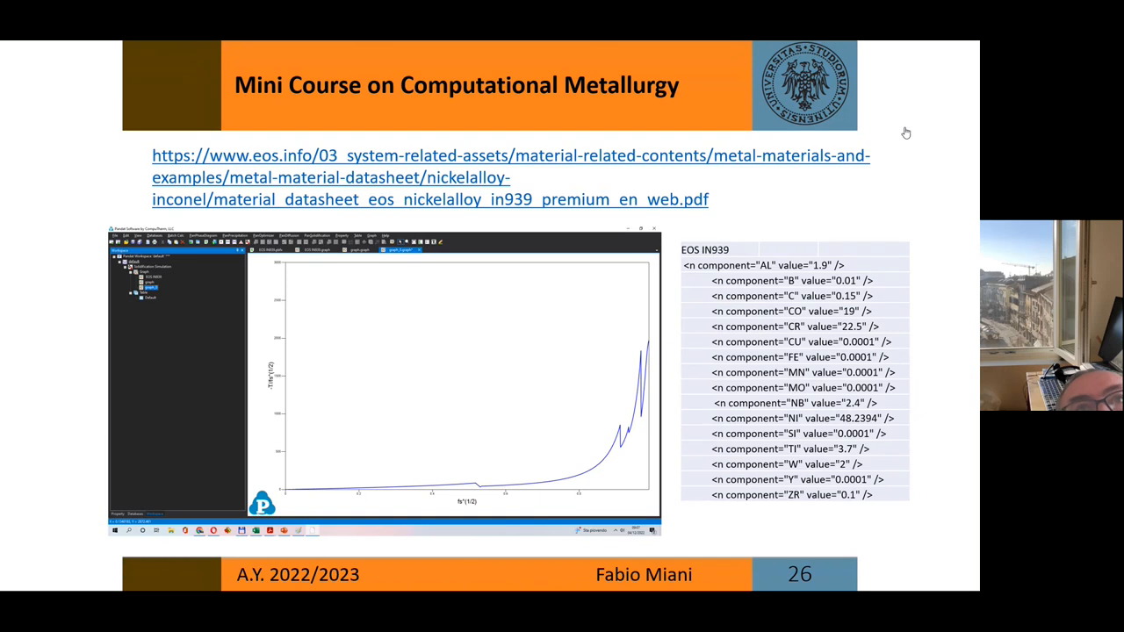